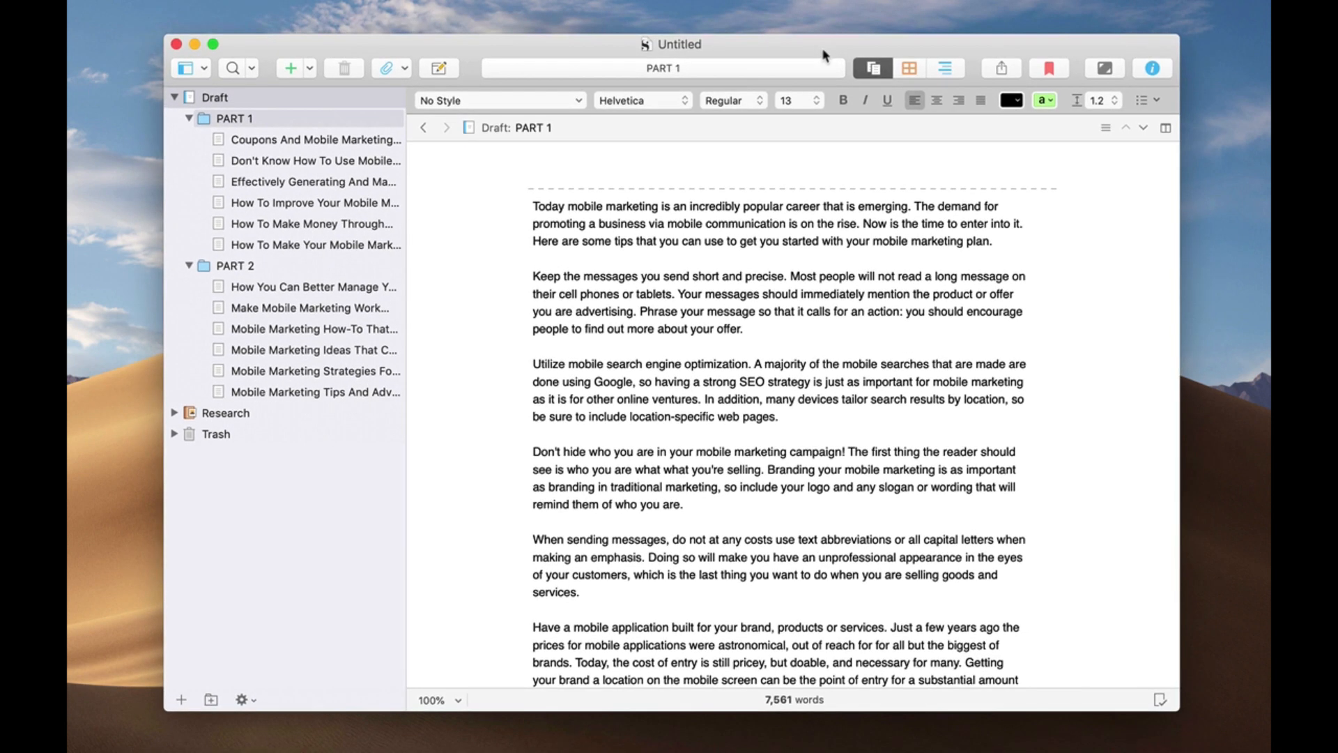
# Select the Draft folder, then open 'Coupons And Mobile Marketing Keys To Success' on its own.
pyautogui.click(533, 169)
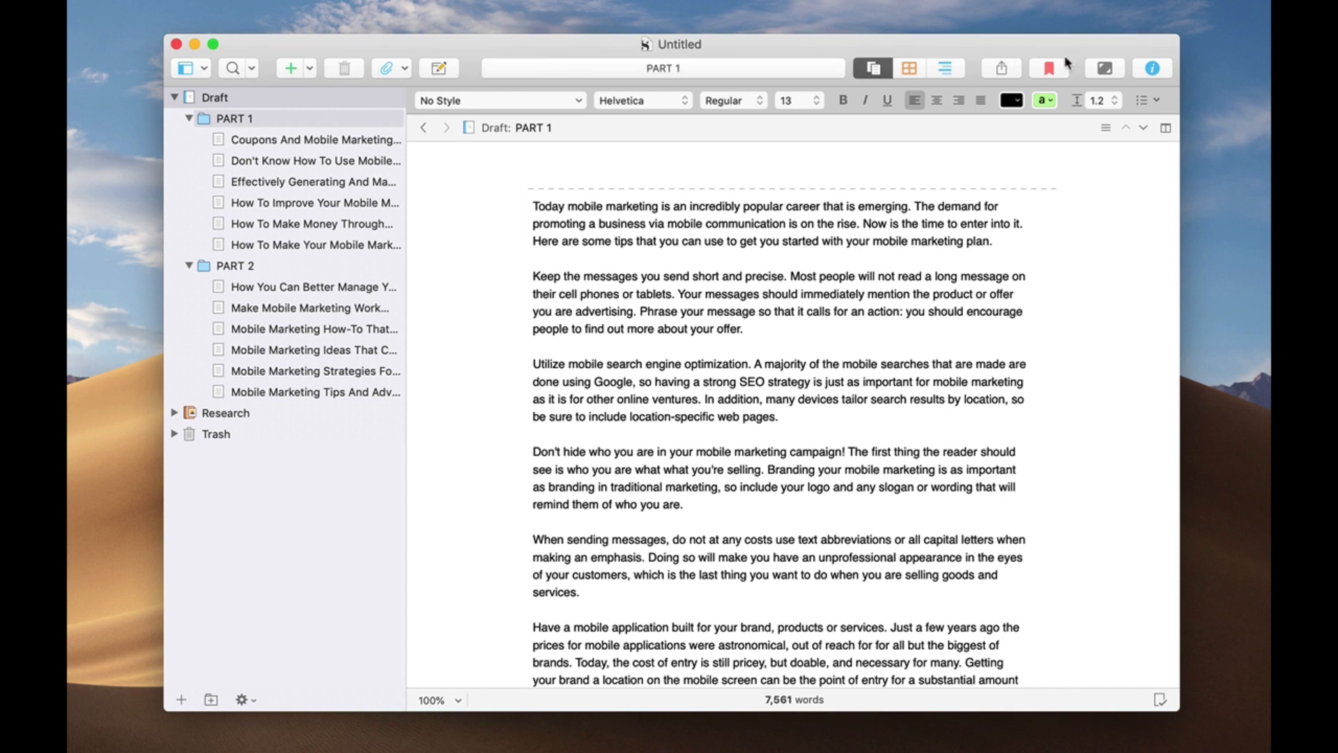
pyautogui.moveTo(1077, 60)
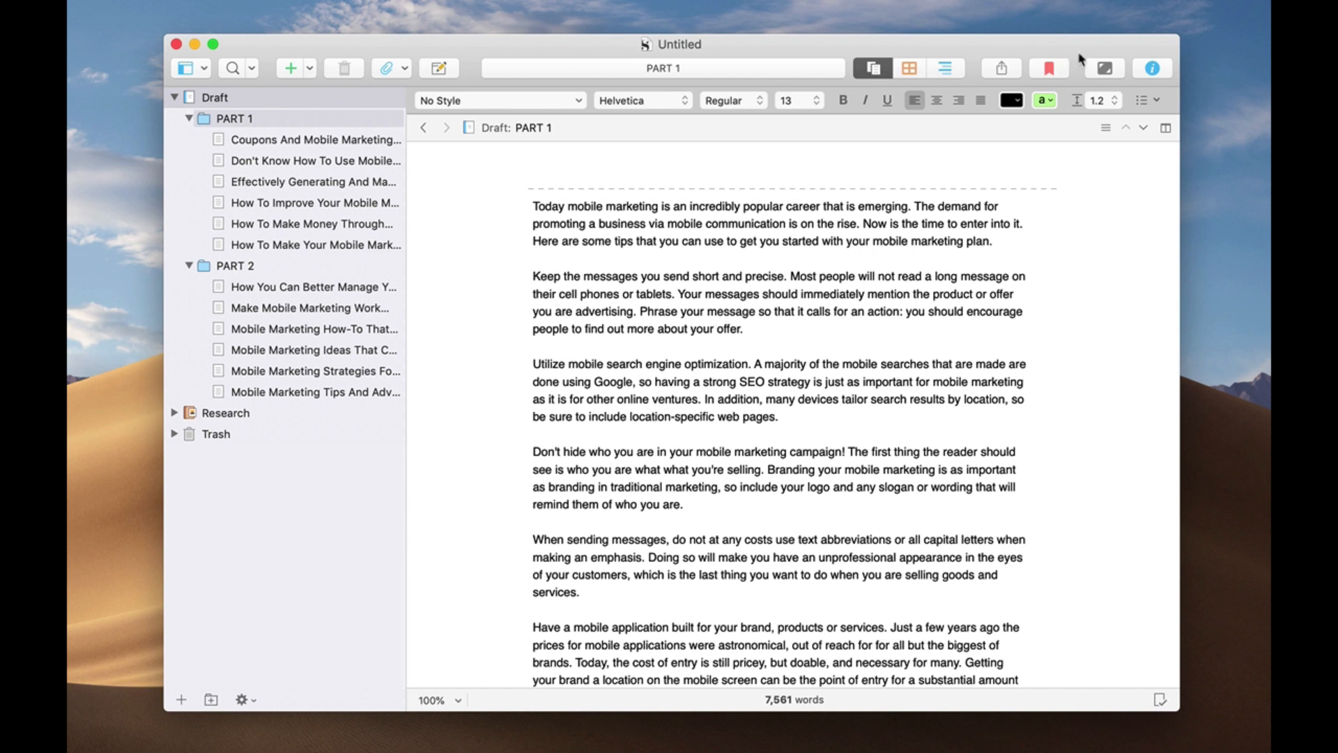
pyautogui.click(532, 168)
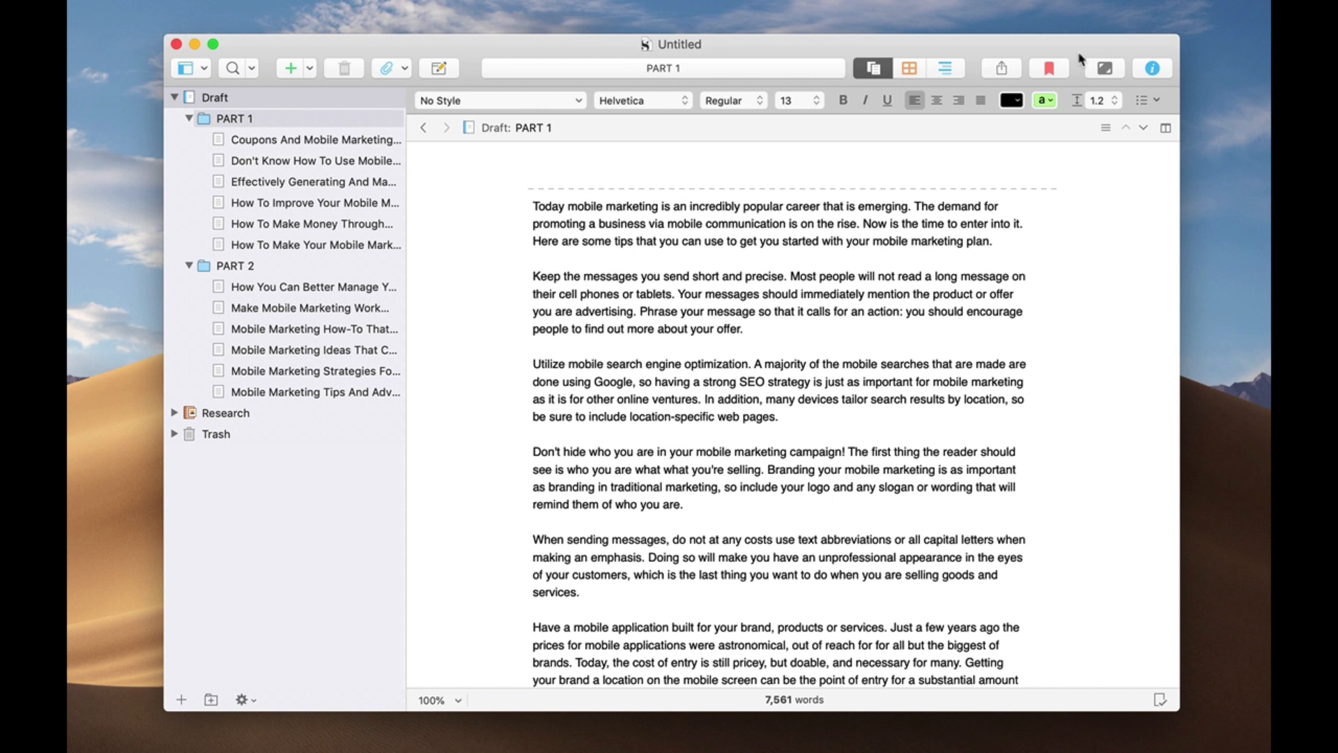
pyautogui.click(532, 169)
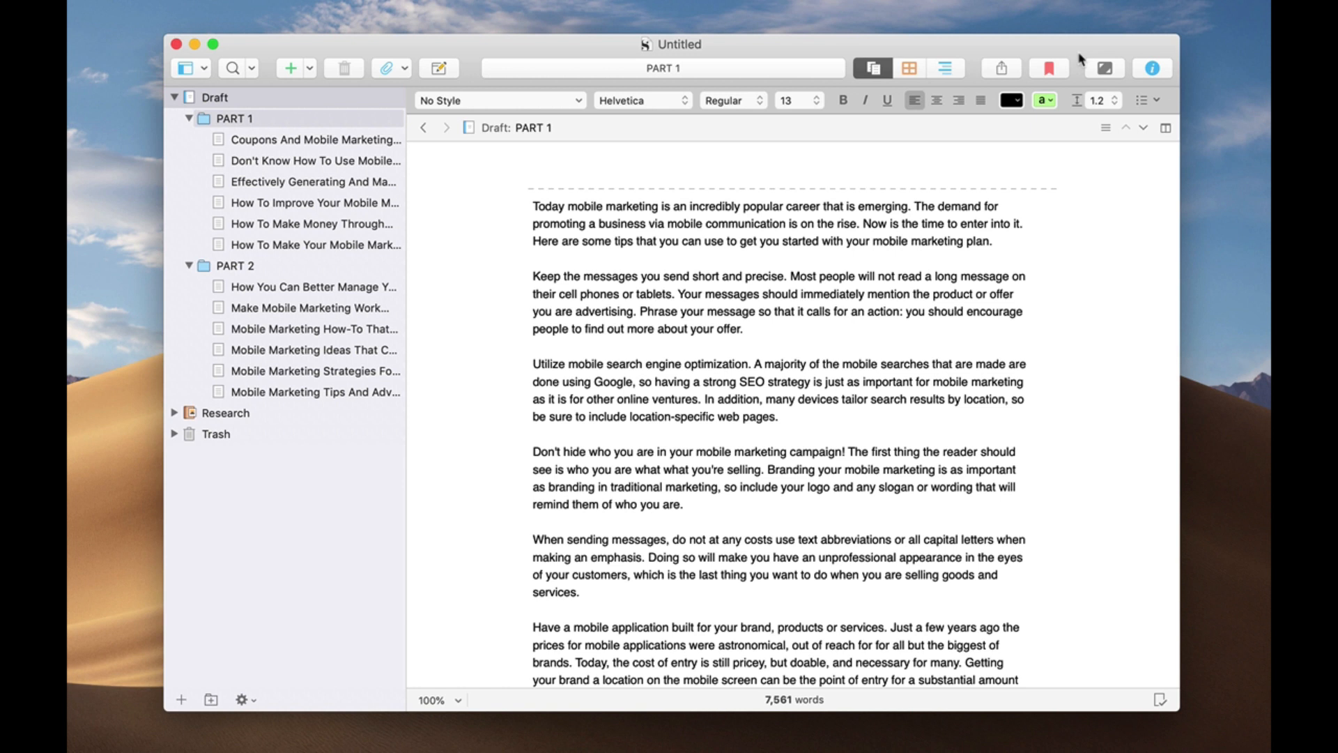
pyautogui.click(532, 168)
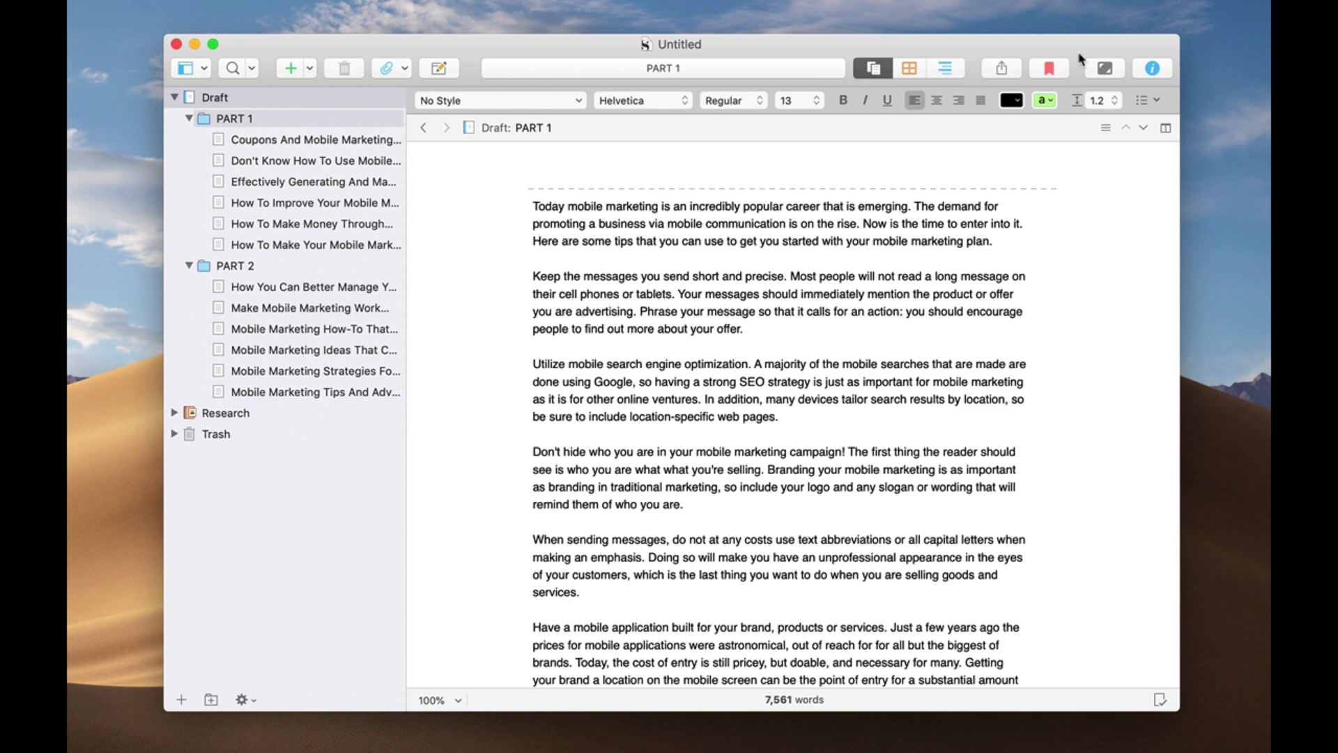
pyautogui.click(532, 169)
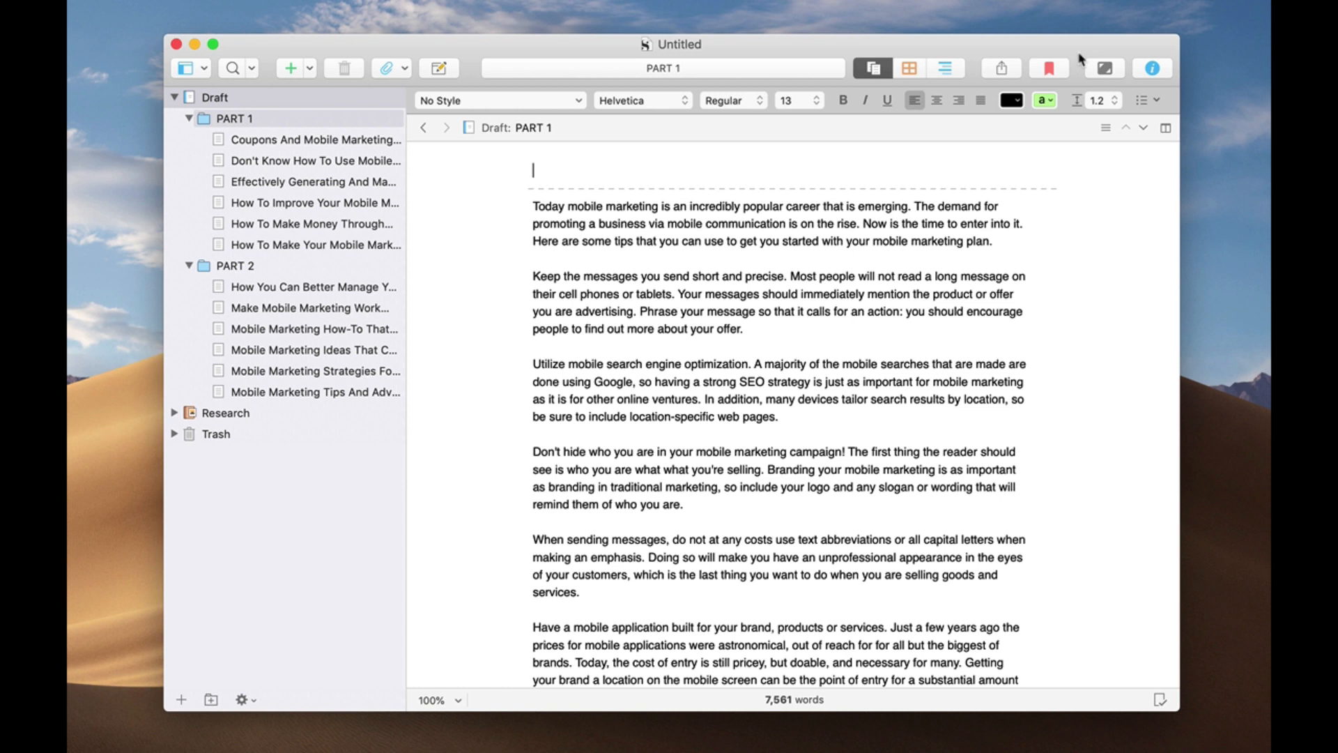
pyautogui.moveTo(649, 266)
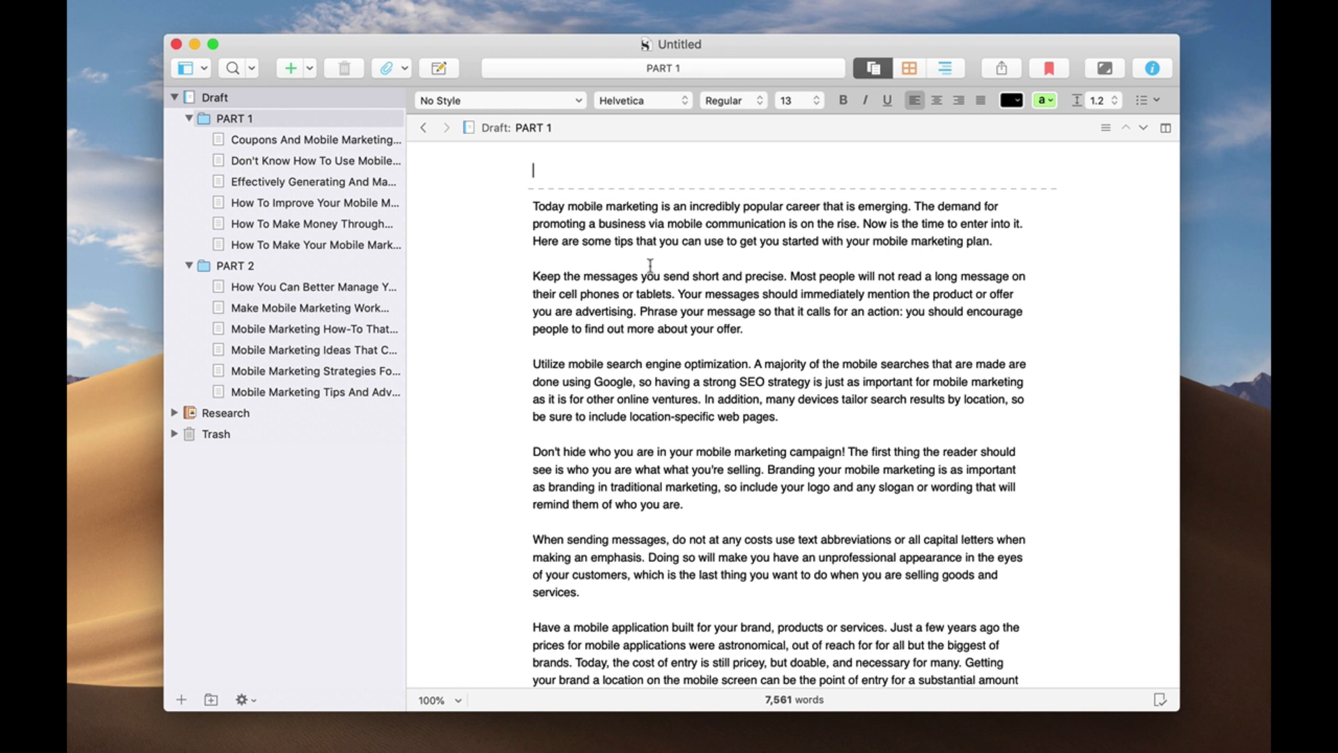
pyautogui.moveTo(578, 57)
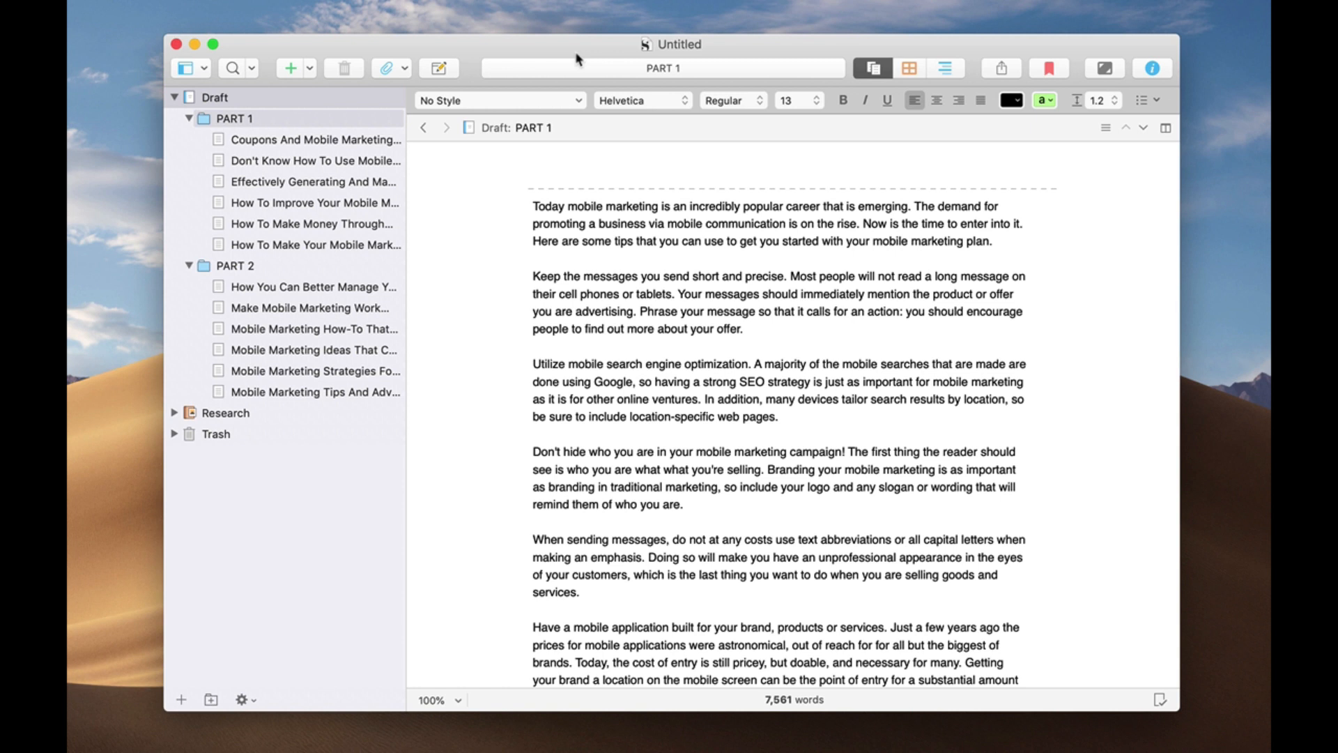
pyautogui.moveTo(273, 134)
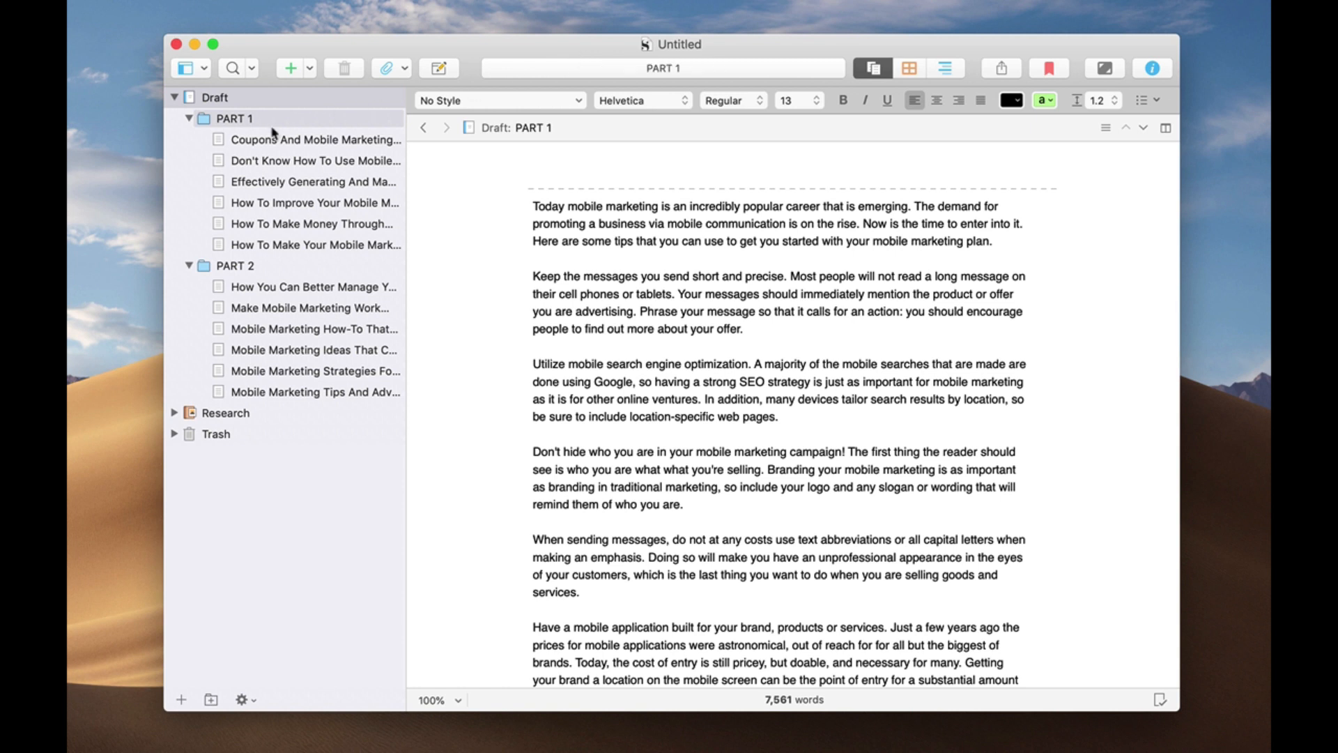
pyautogui.click(532, 168)
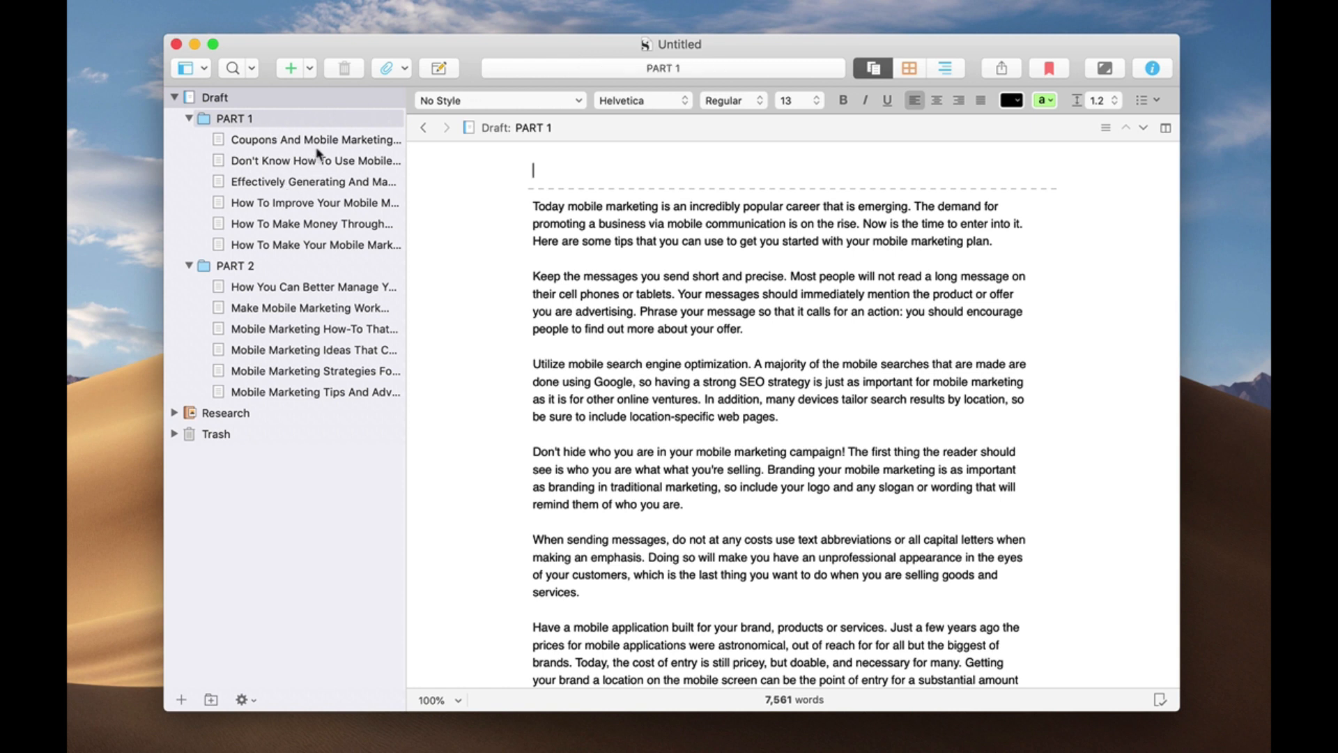
pyautogui.scroll(-3)
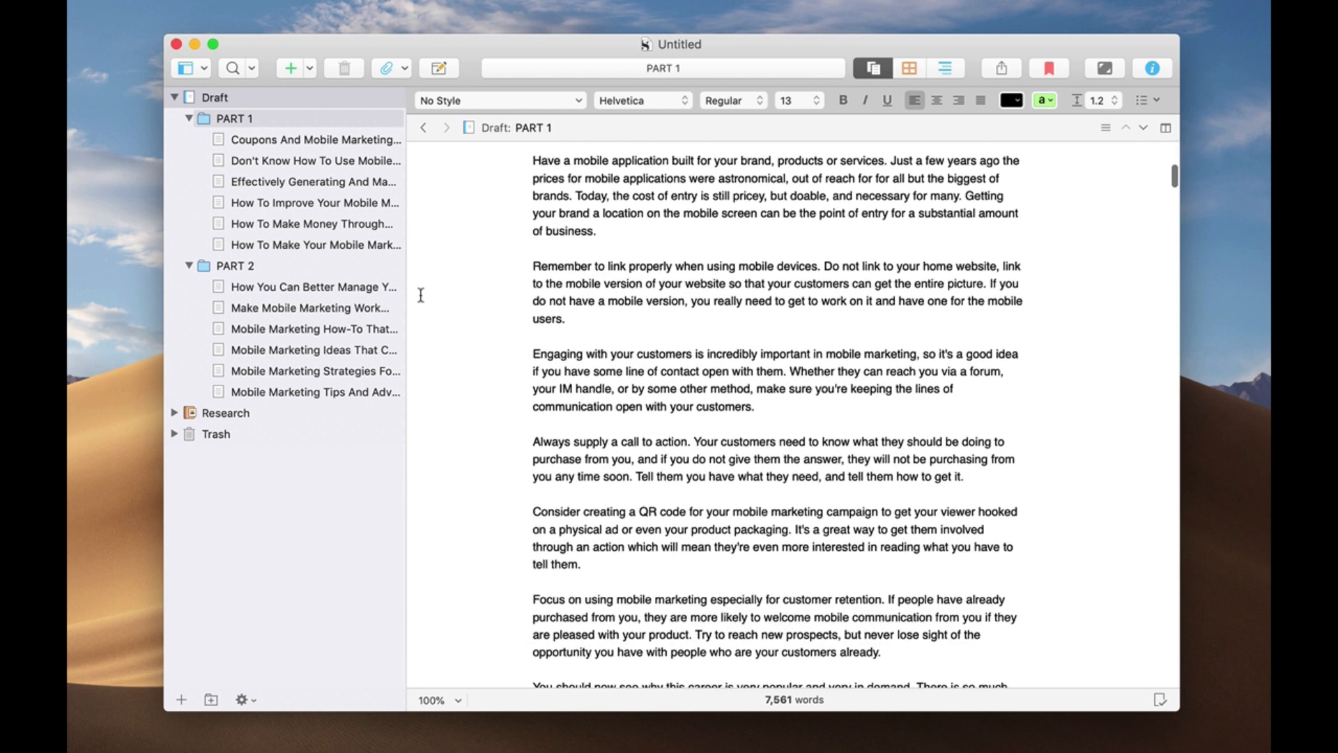
pyautogui.scroll(3)
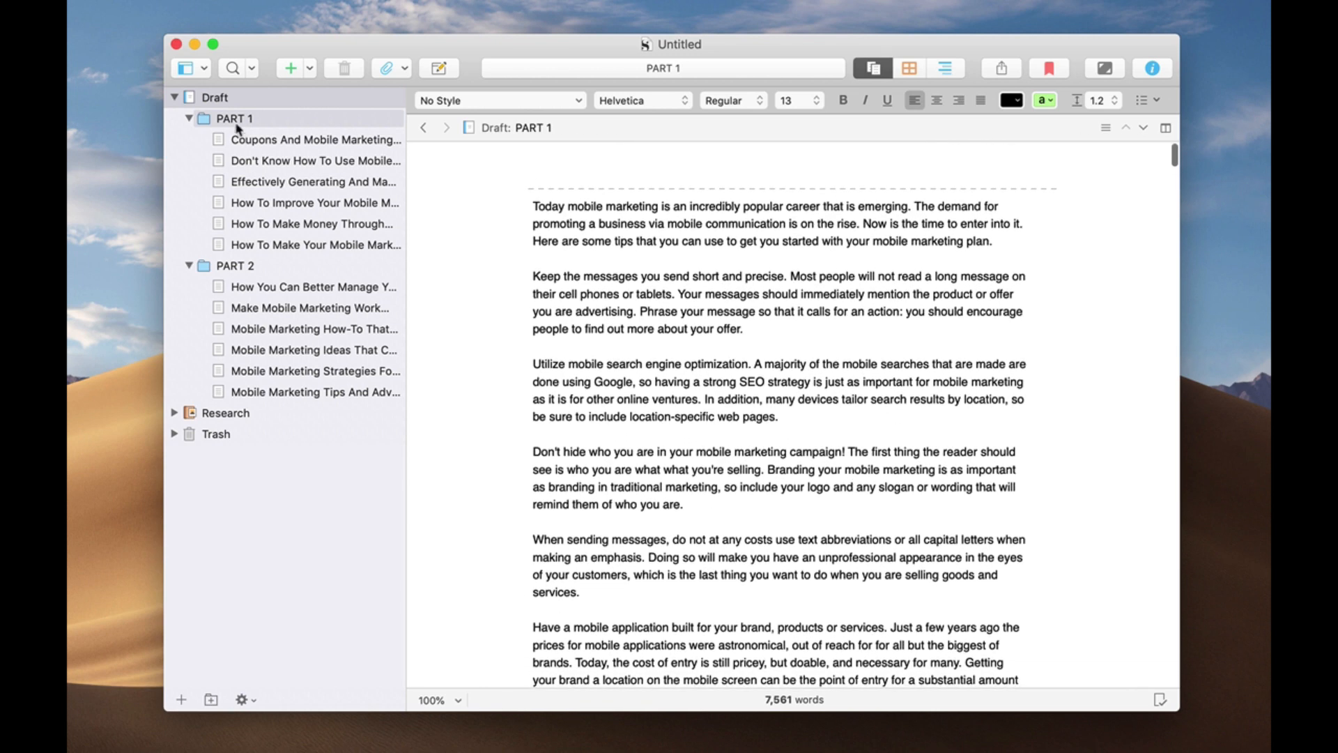
pyautogui.moveTo(276, 186)
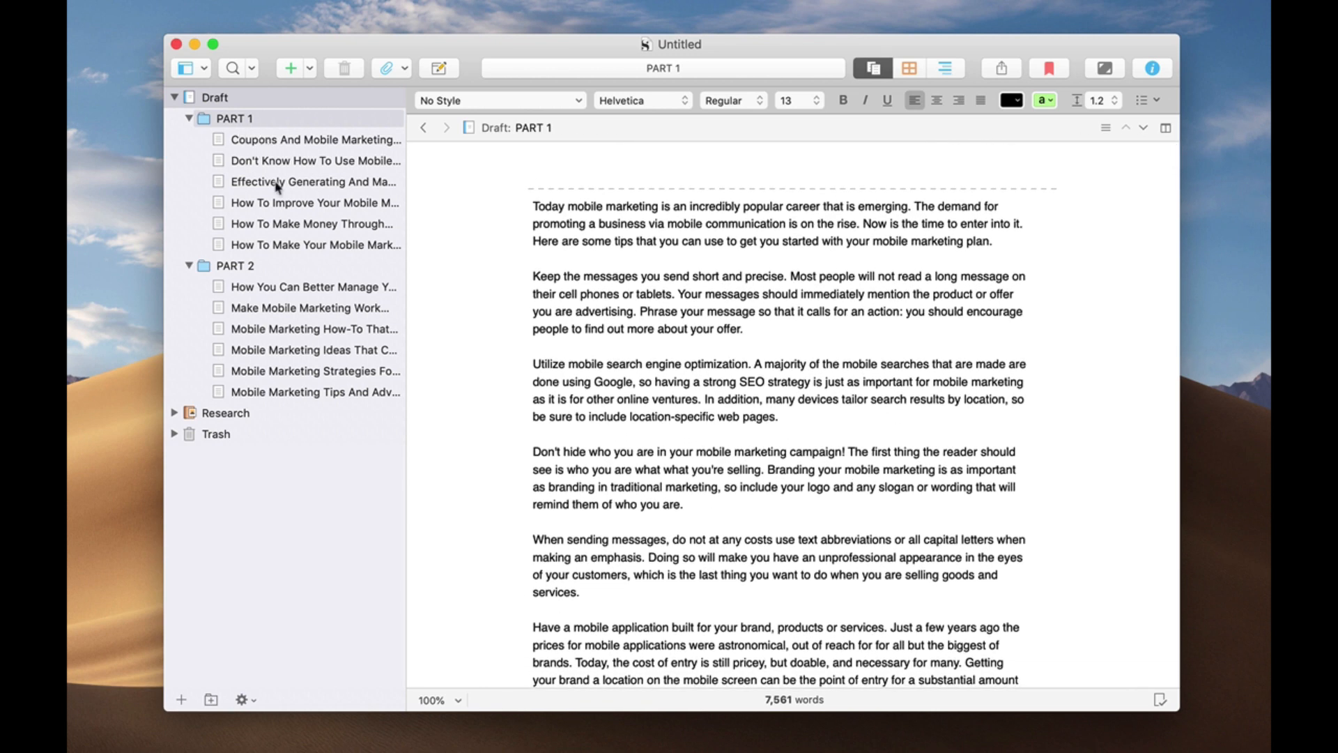
pyautogui.click(215, 97)
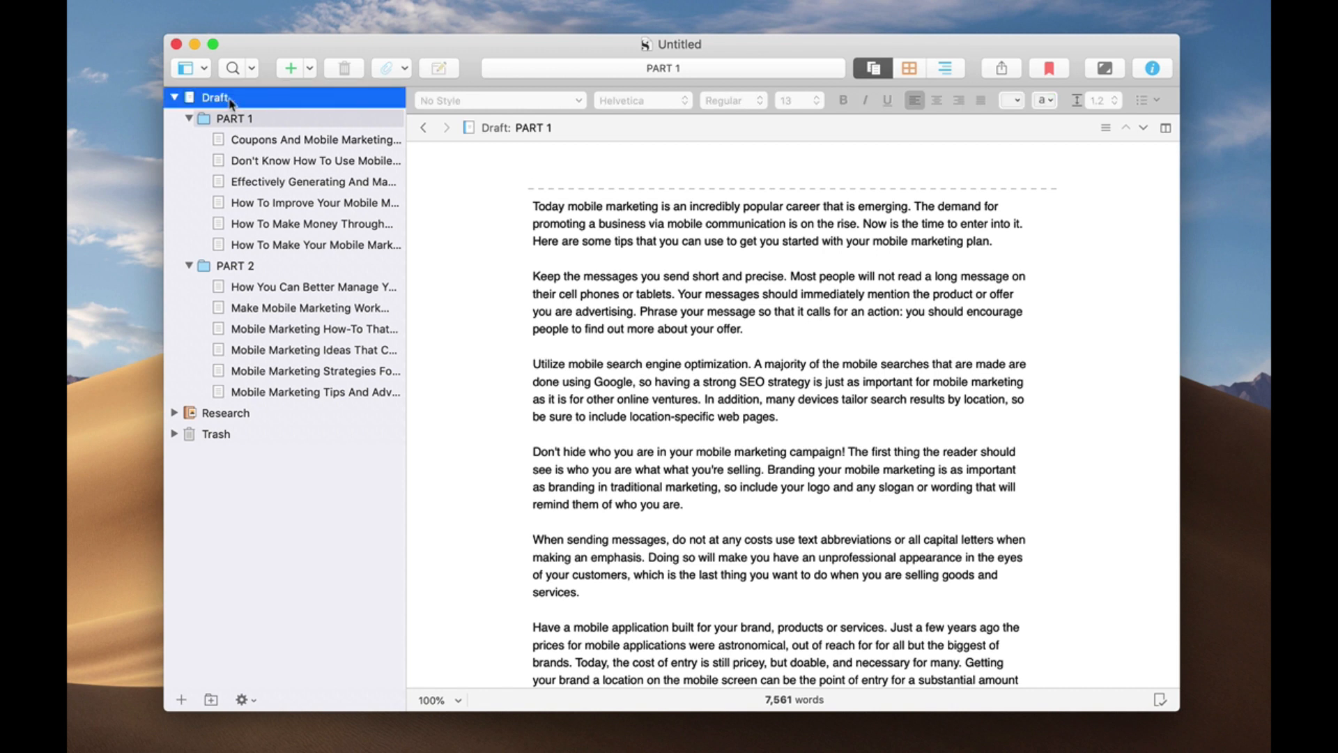
pyautogui.moveTo(265, 104)
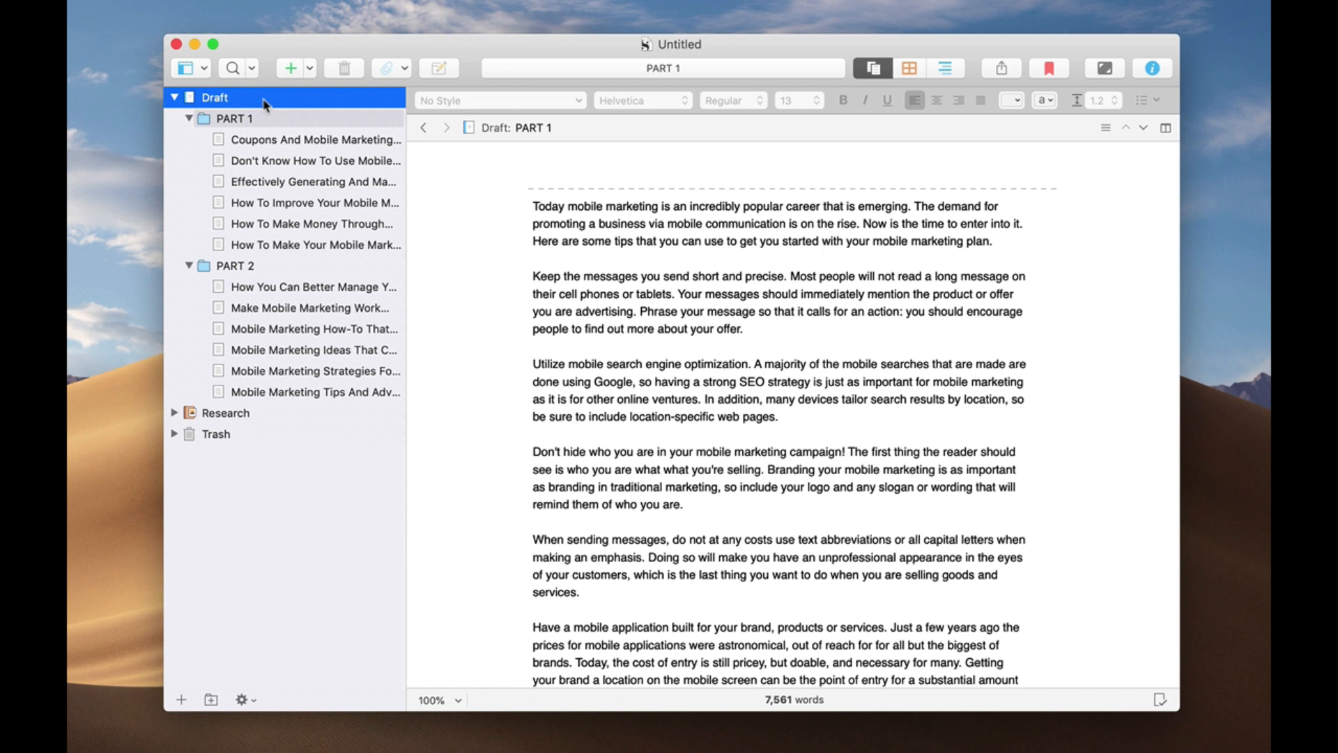
pyautogui.click(315, 139)
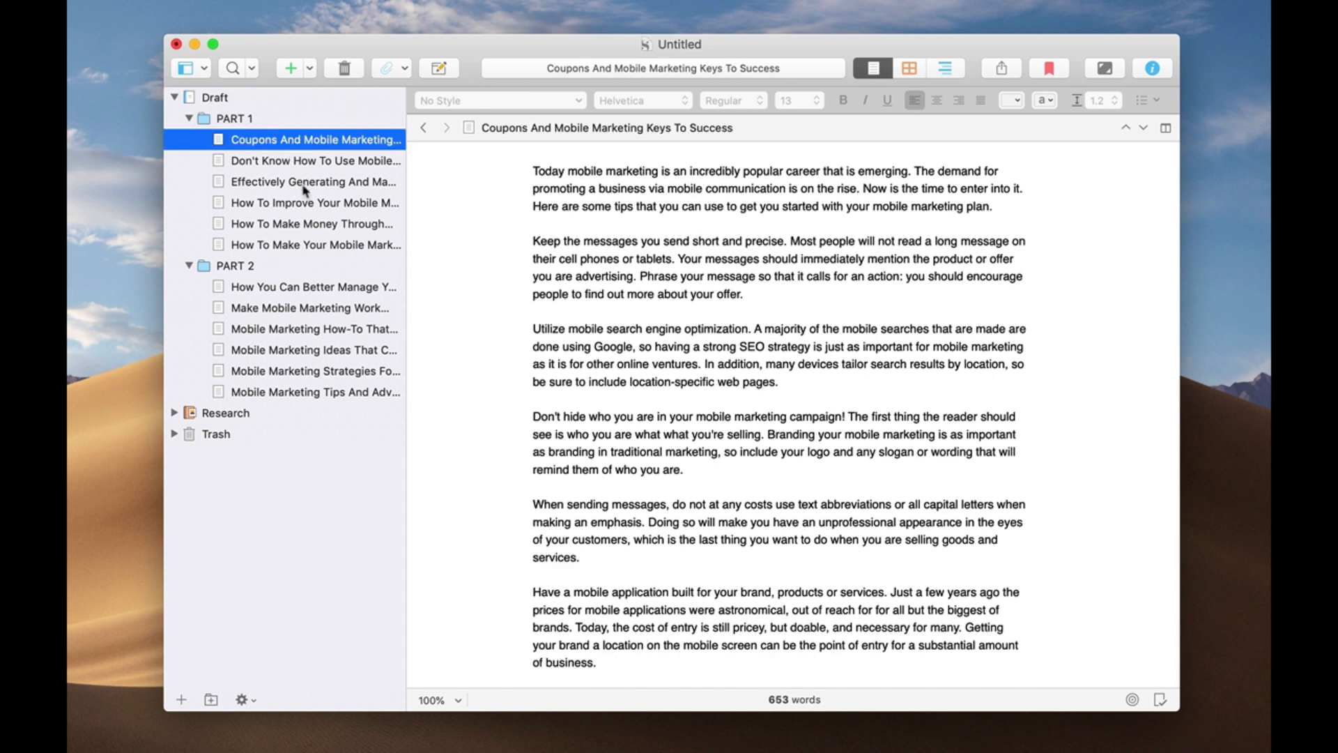
pyautogui.moveTo(305, 247)
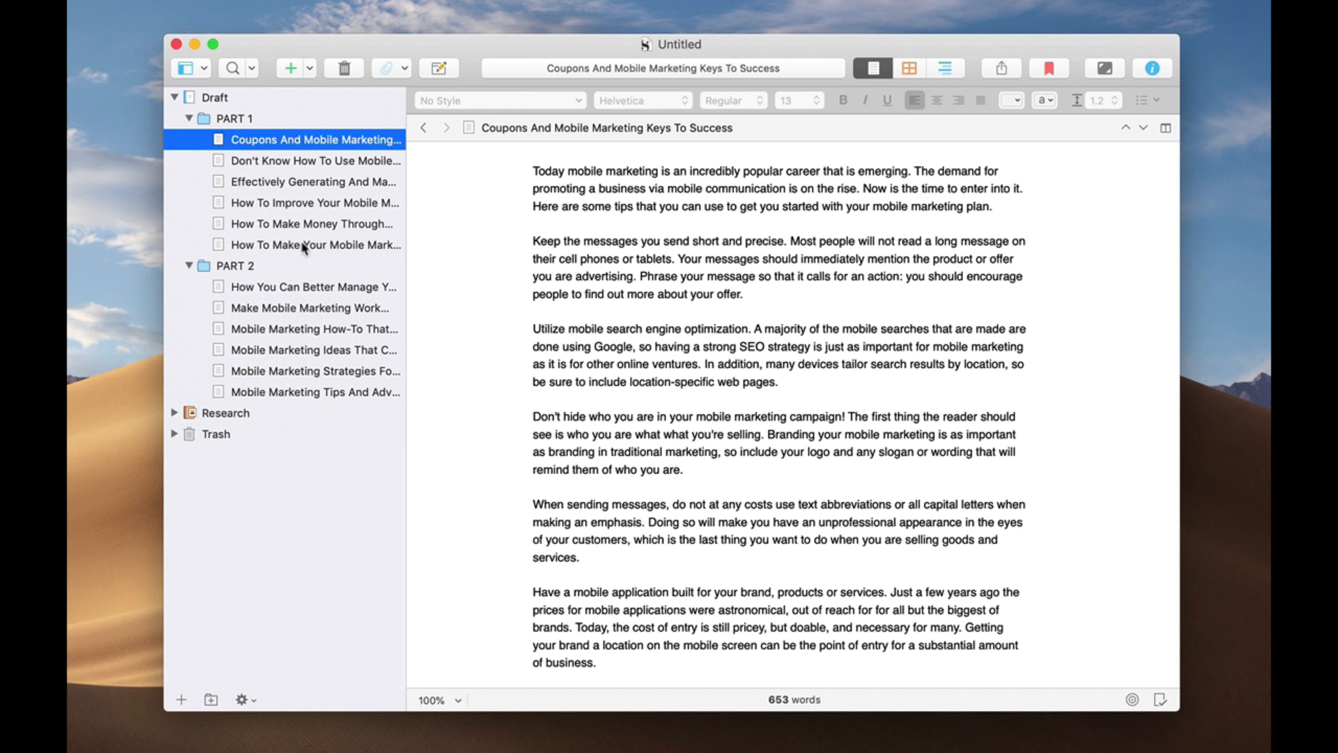
pyautogui.moveTo(1000, 77)
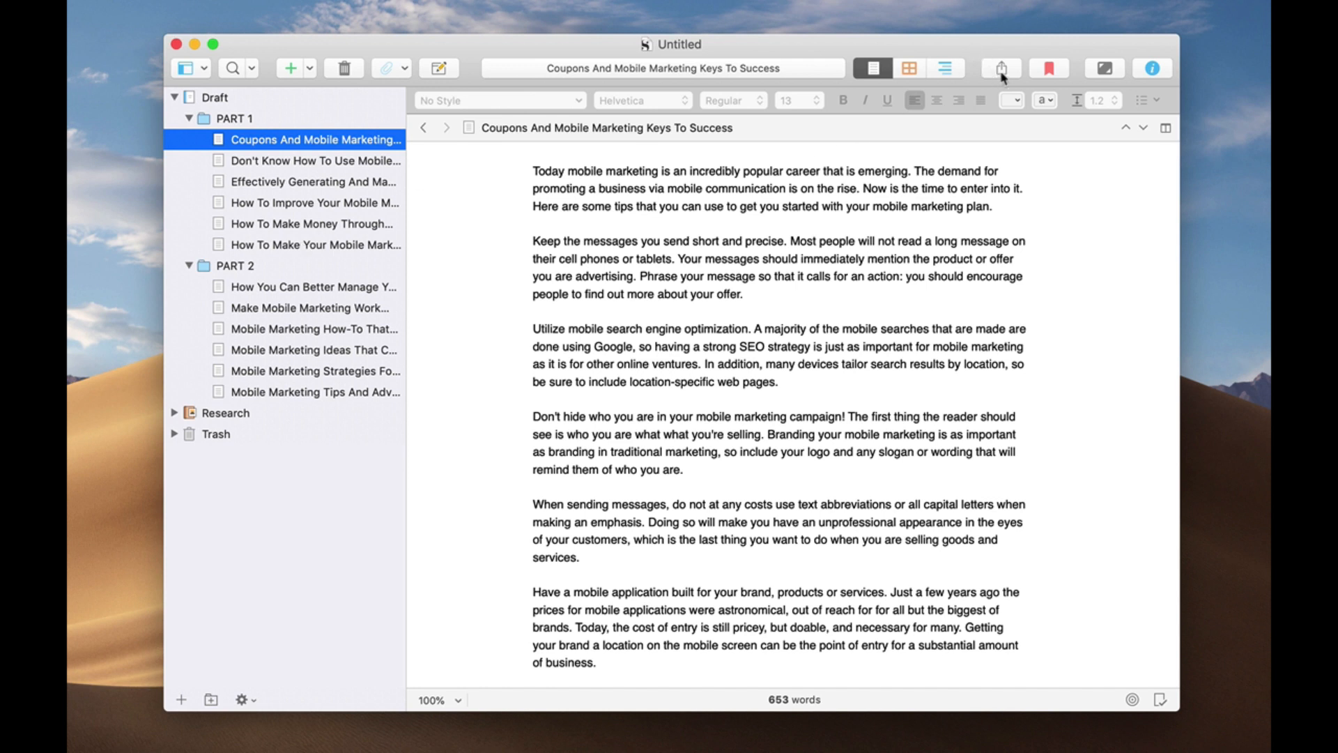
pyautogui.moveTo(1000, 83)
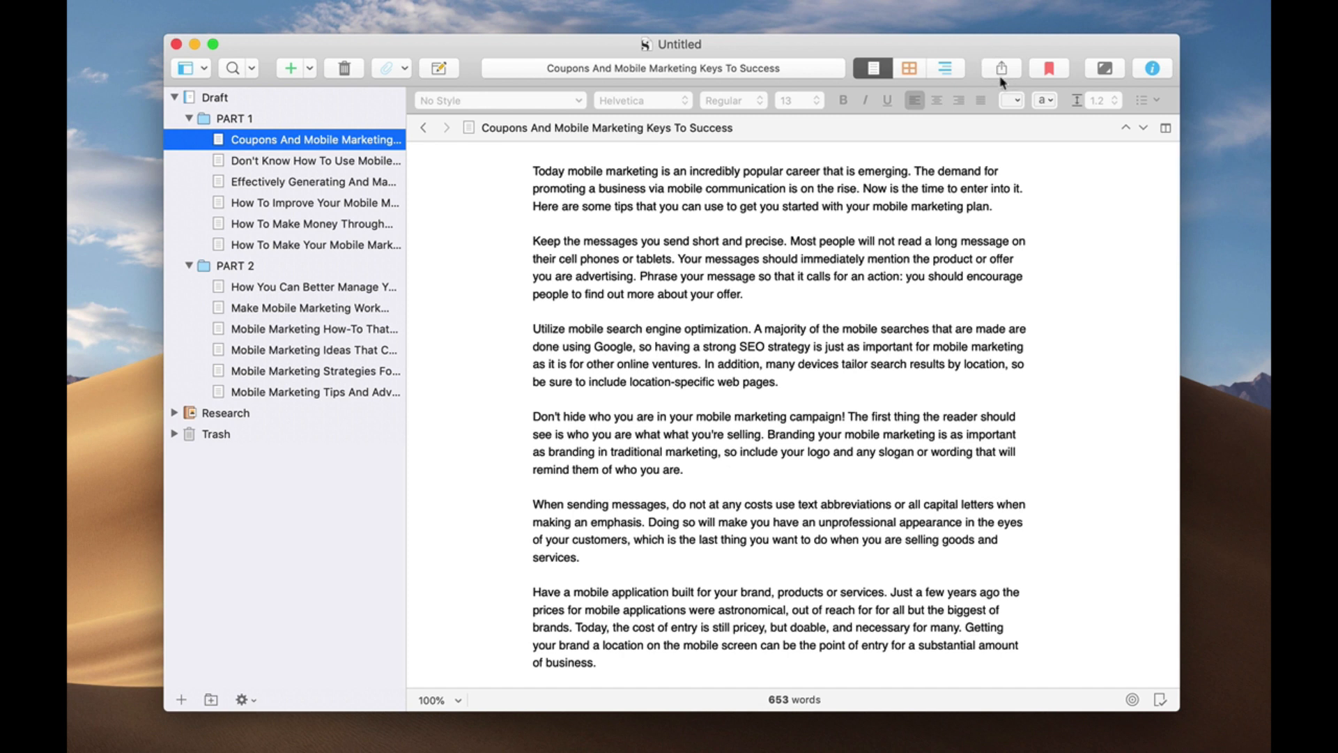
pyautogui.moveTo(1000, 68)
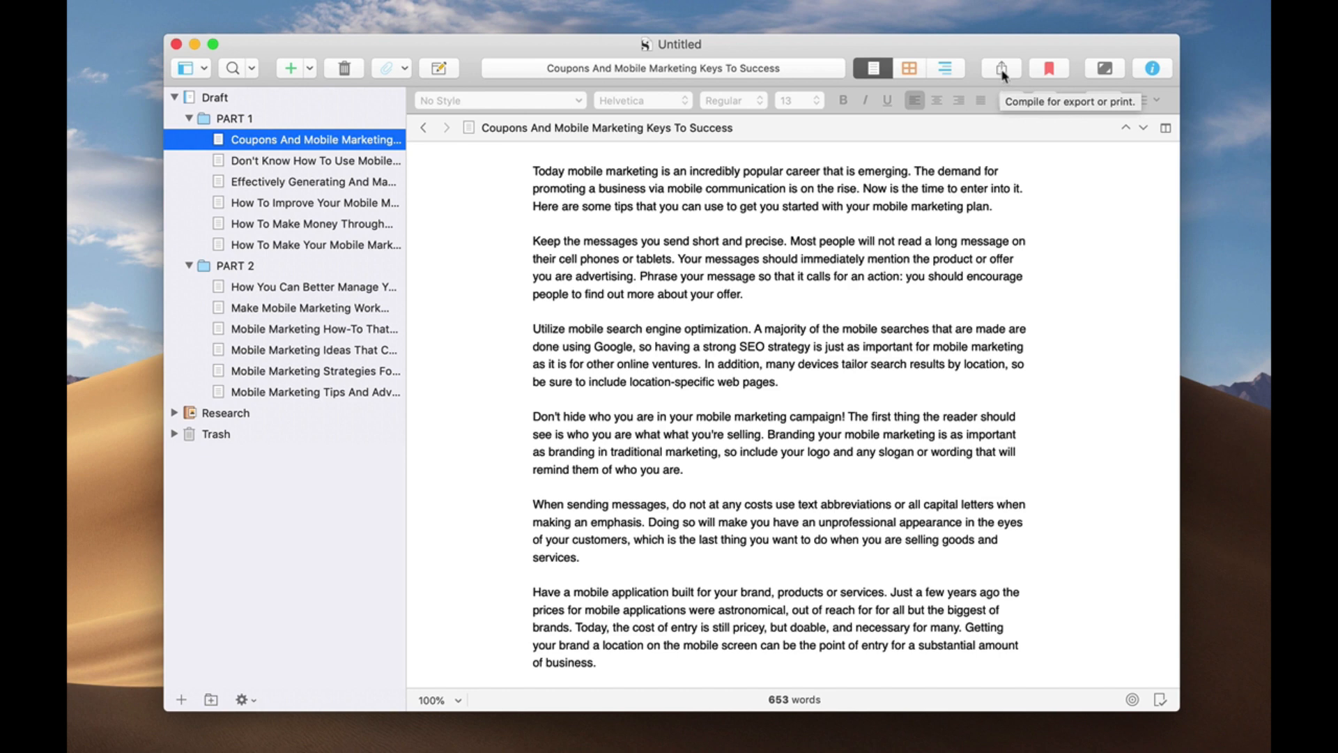
# Open the Compile window and choose Kindle Ebook (.mobi) as the output format.
pyautogui.click(999, 68)
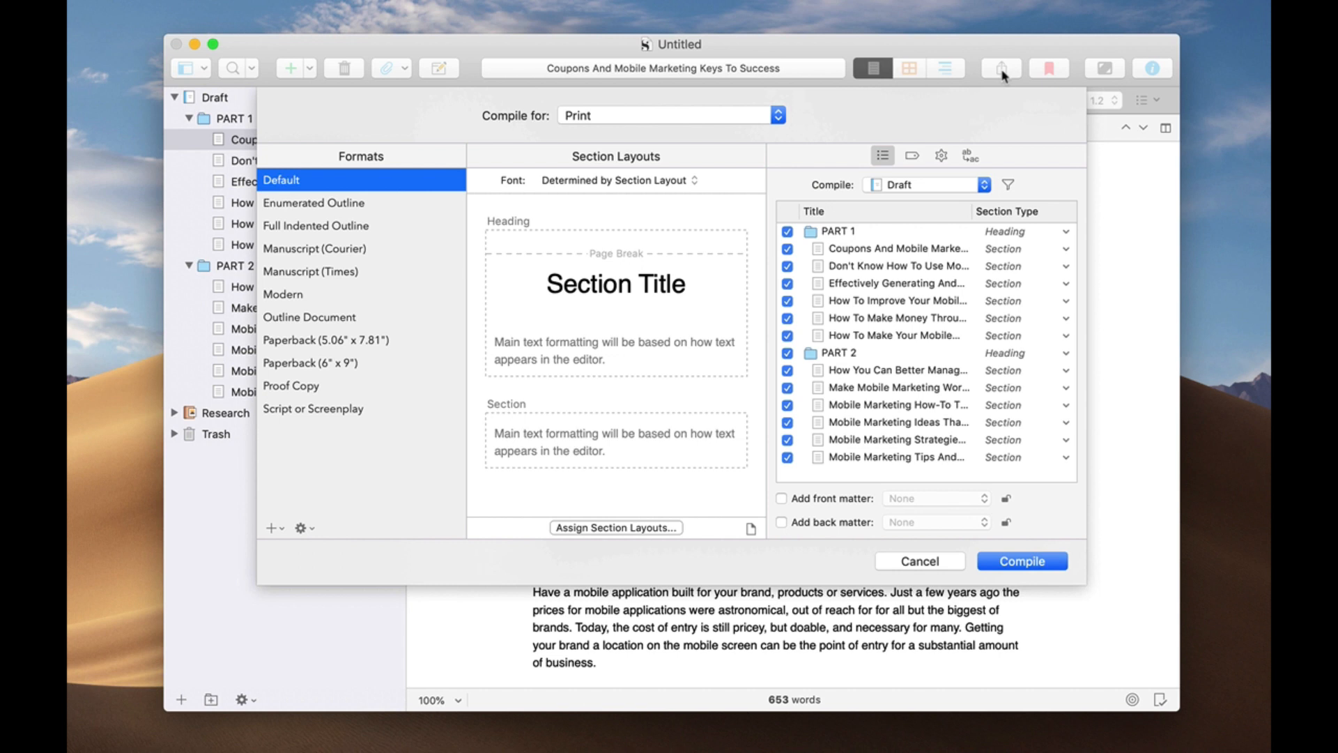
pyautogui.moveTo(636, 125)
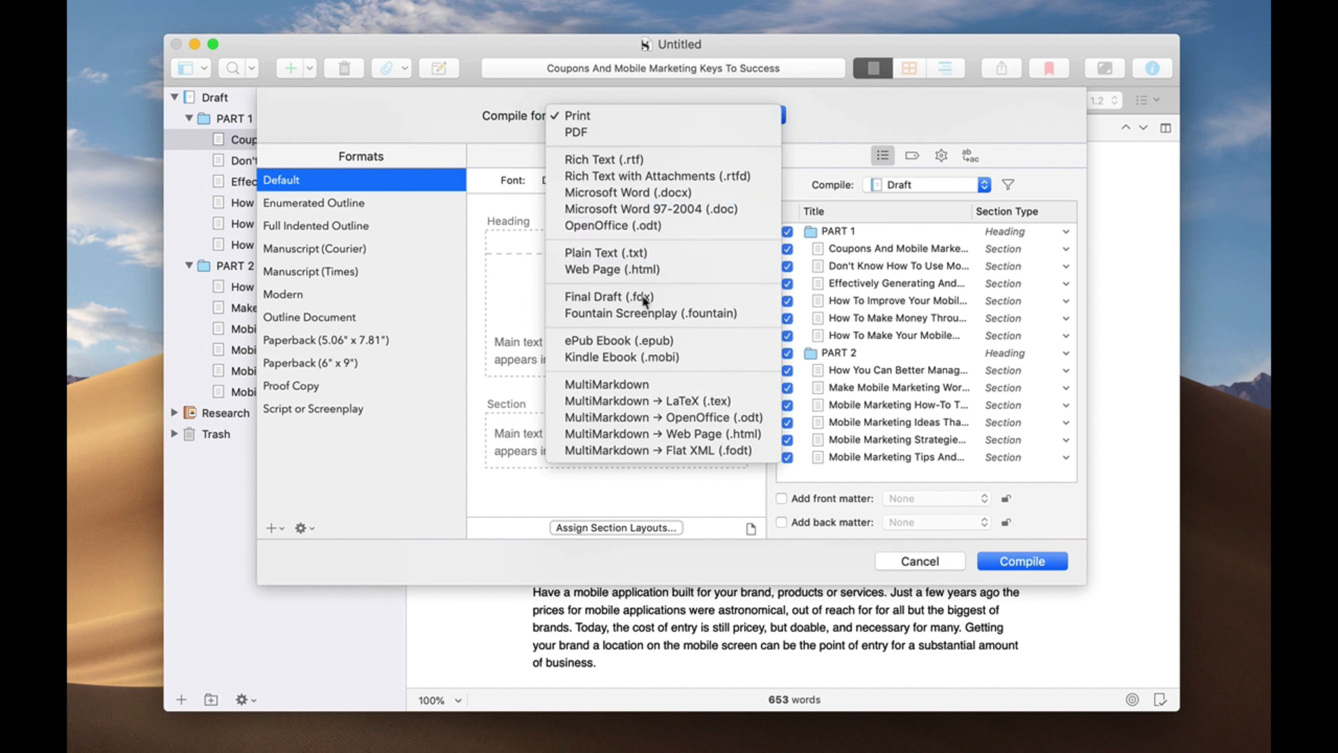
pyautogui.moveTo(620, 357)
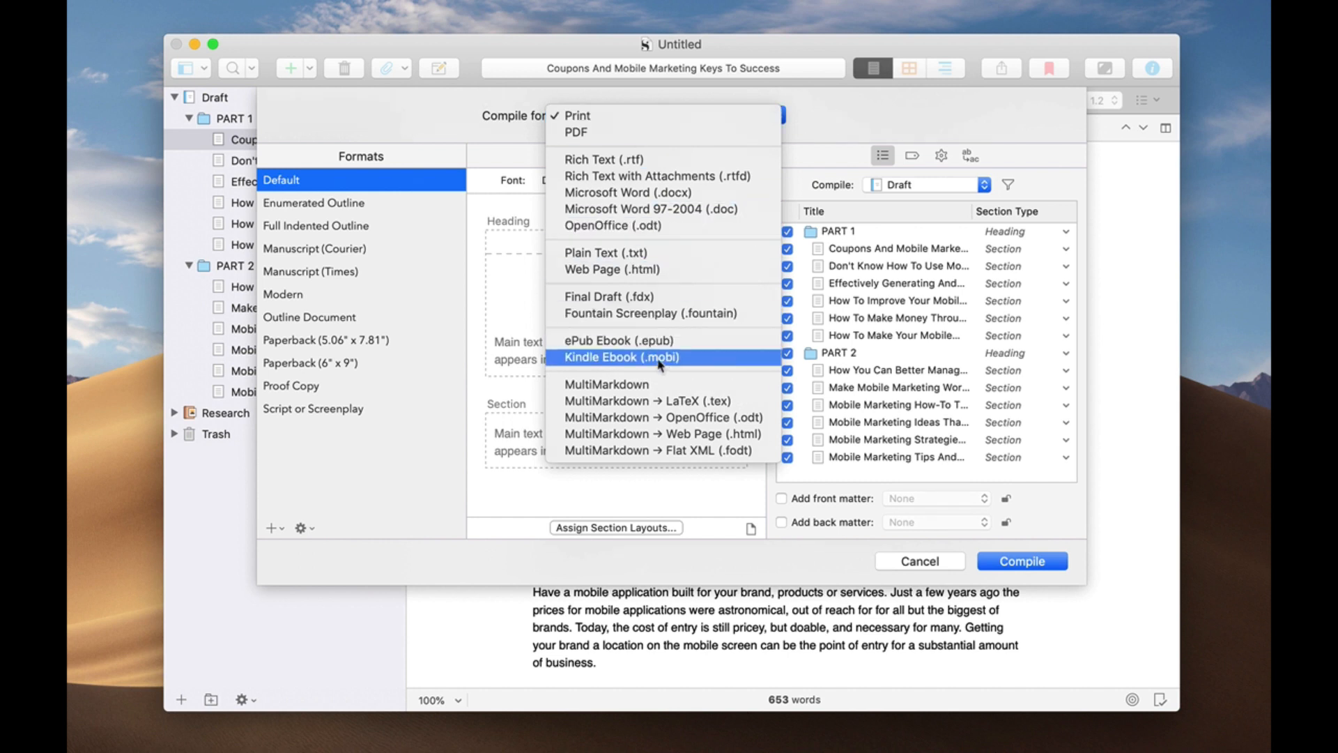
pyautogui.moveTo(685, 362)
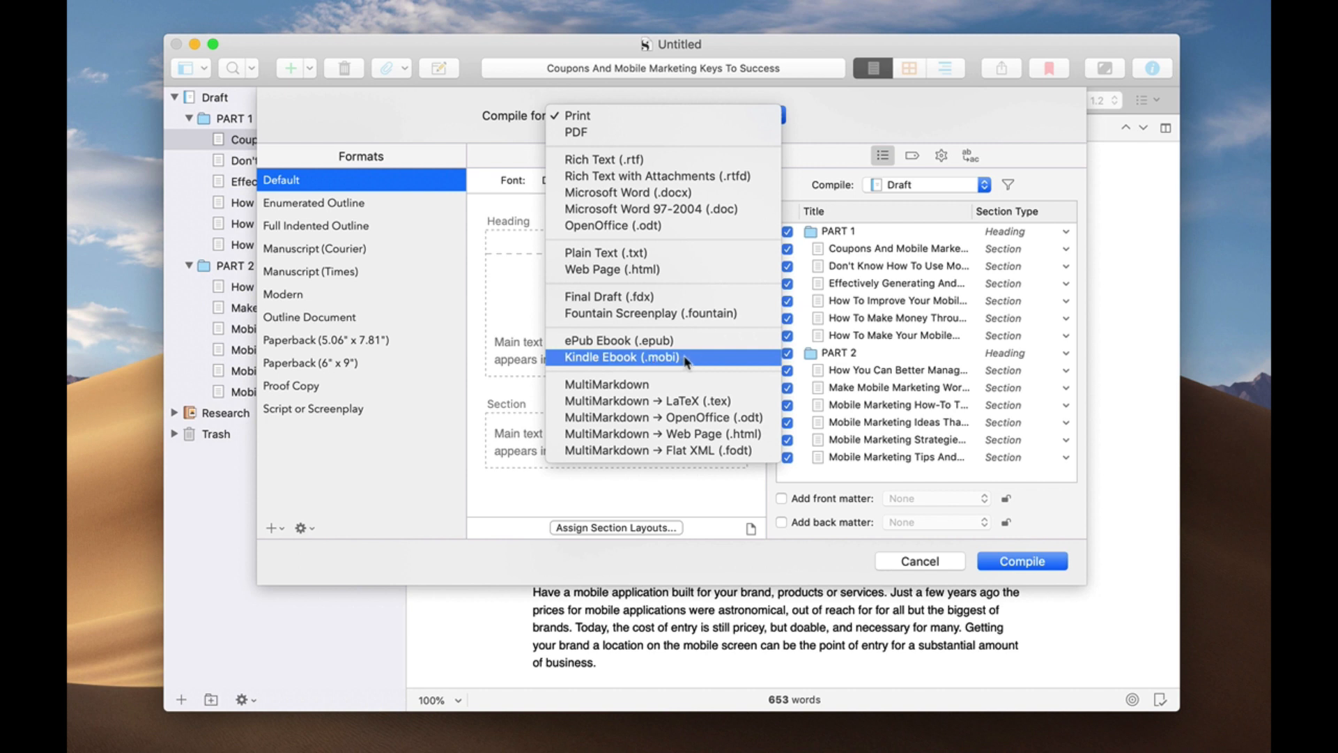
pyautogui.click(643, 357)
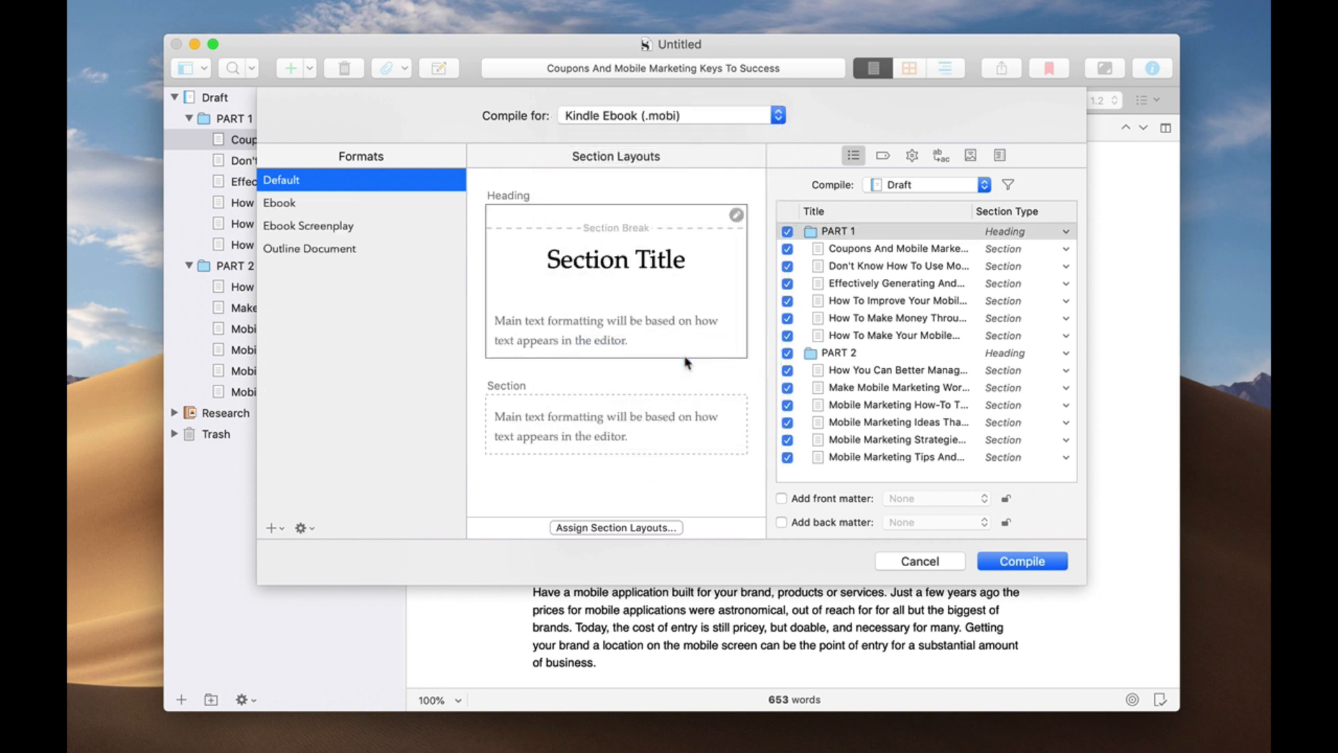
pyautogui.moveTo(655, 205)
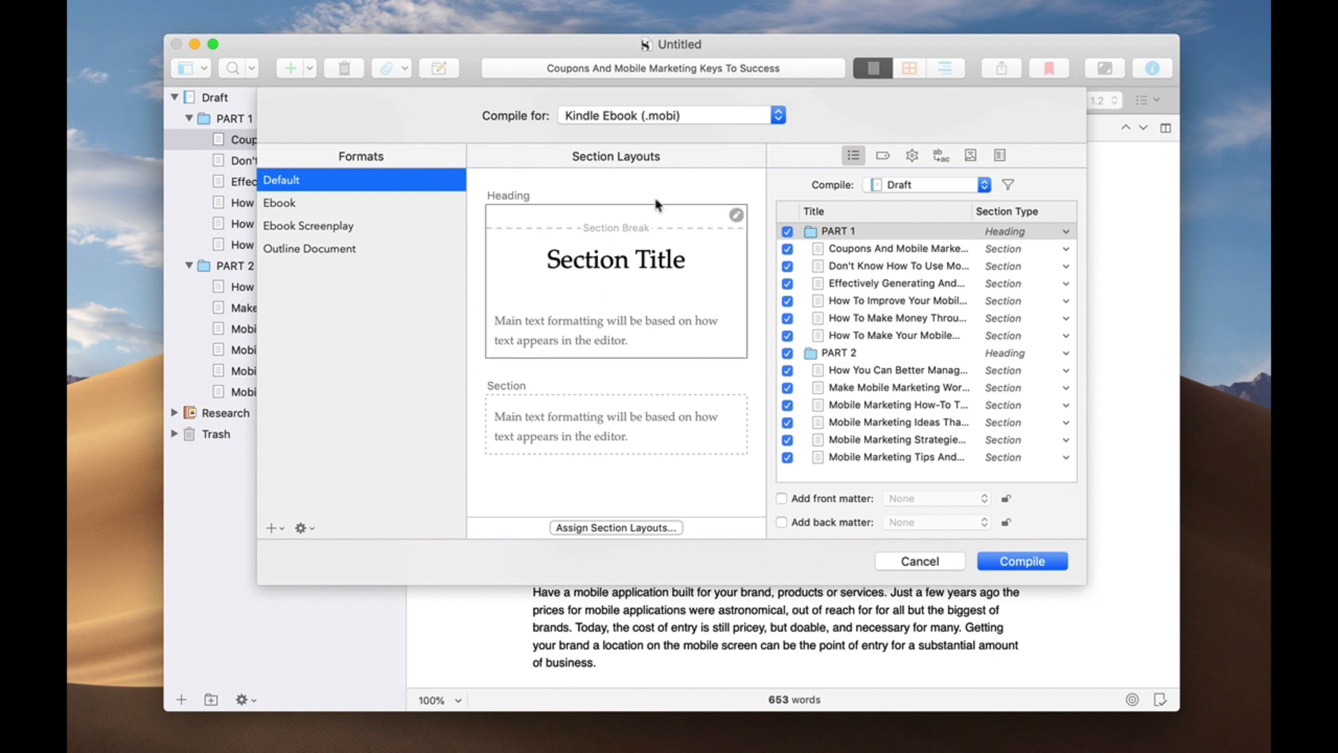
pyautogui.moveTo(1007, 498)
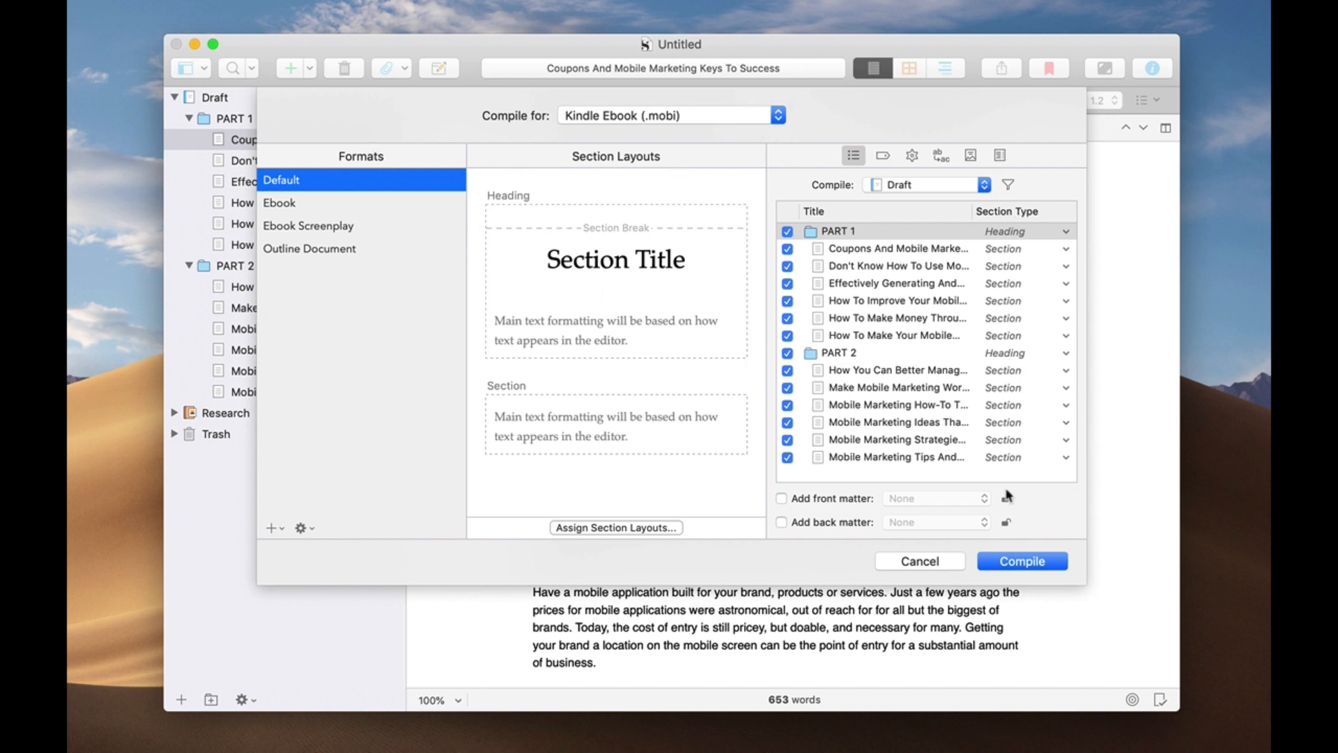
pyautogui.moveTo(874, 334)
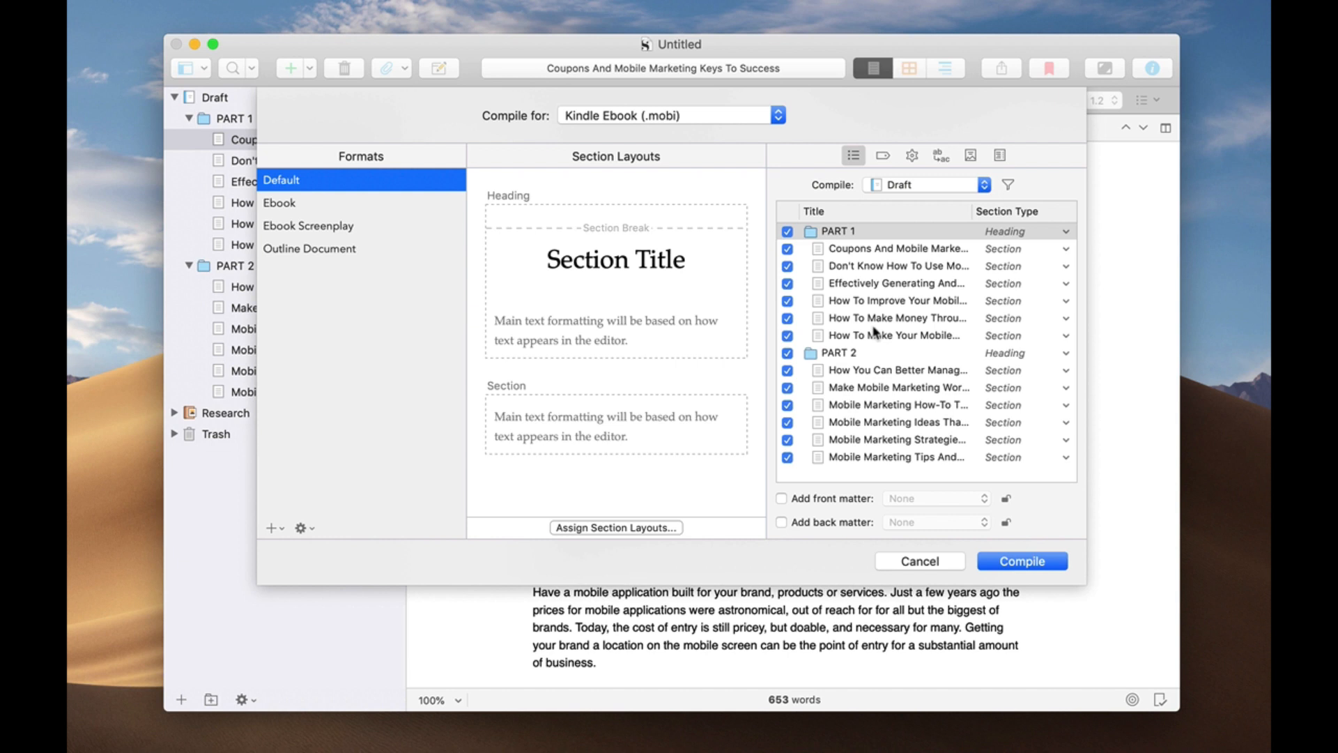
pyautogui.moveTo(429, 225)
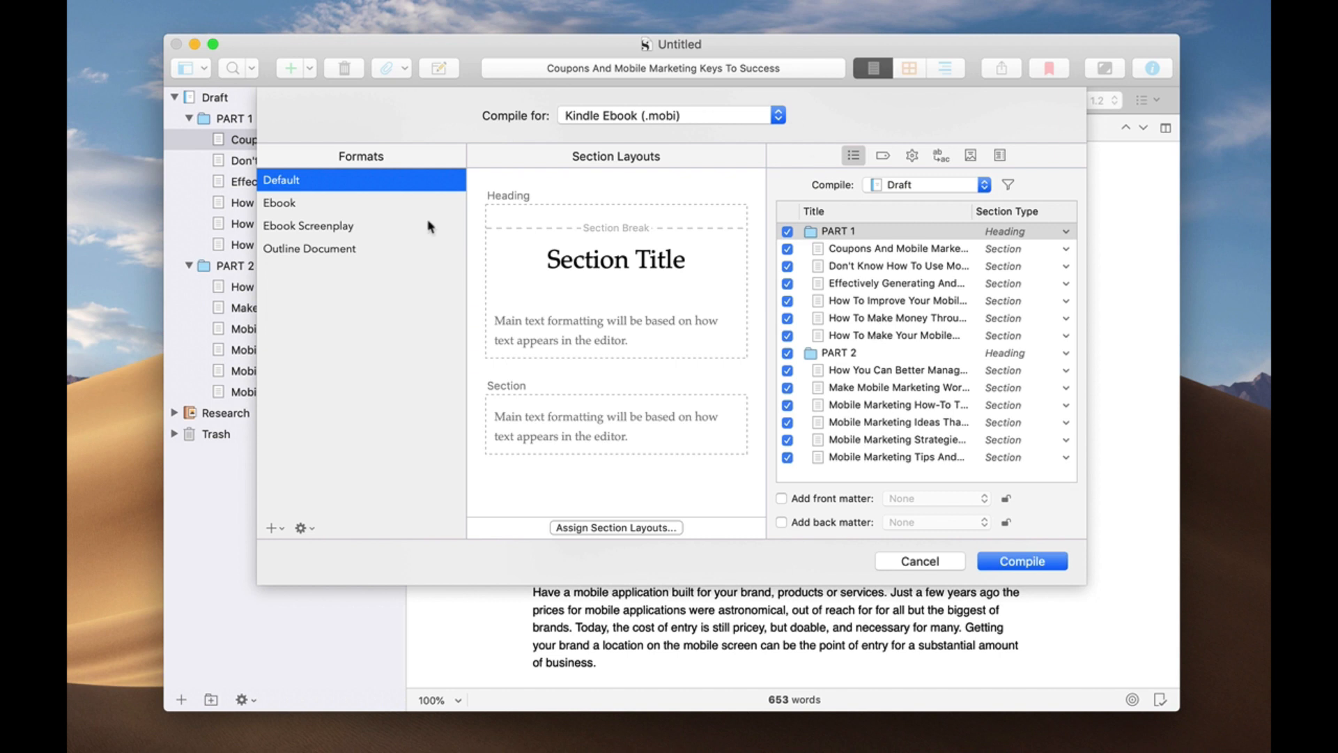
pyautogui.moveTo(971, 314)
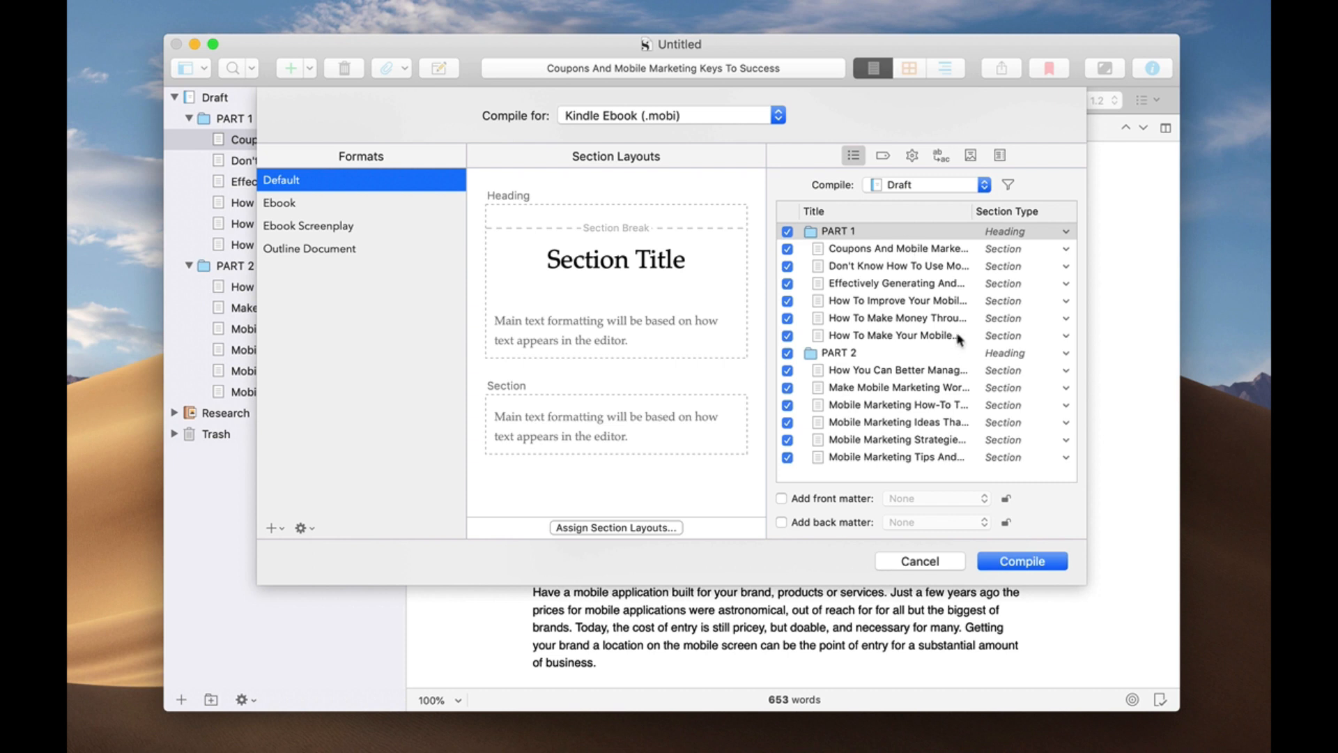
pyautogui.moveTo(863, 259)
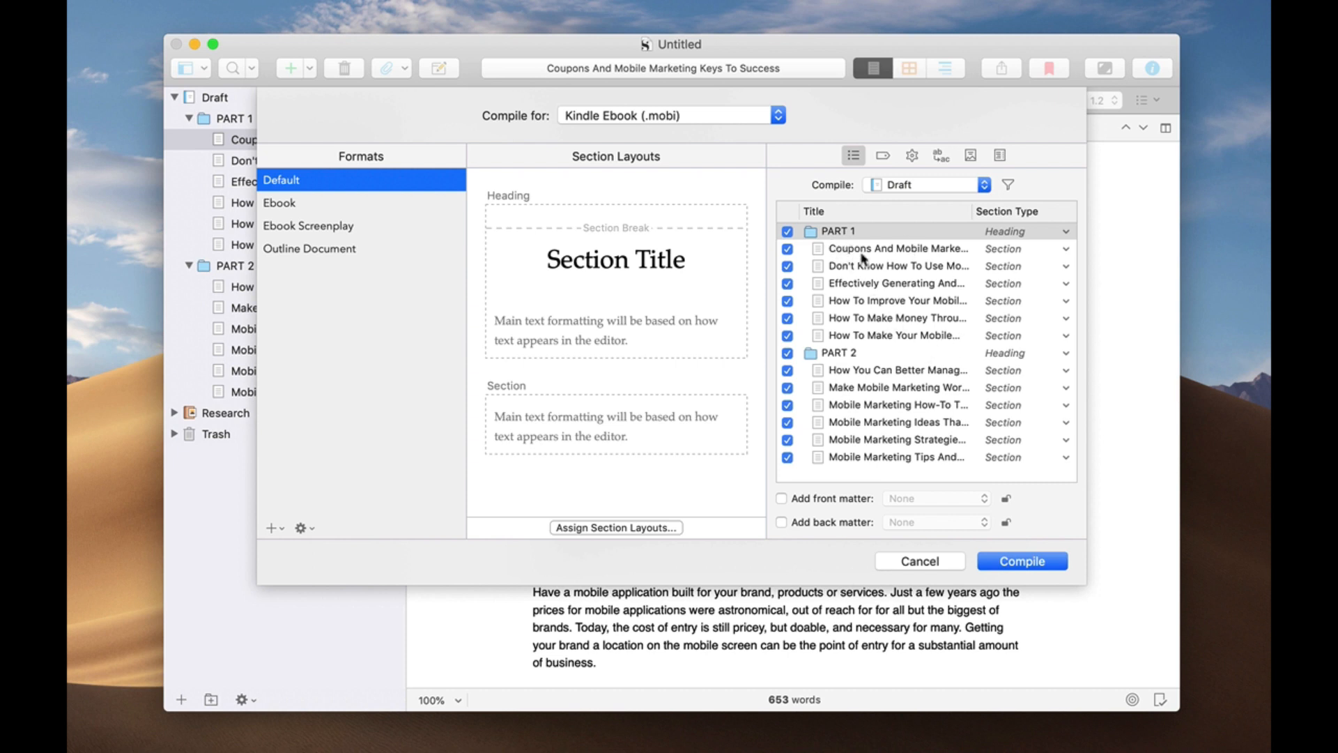
pyautogui.moveTo(904, 336)
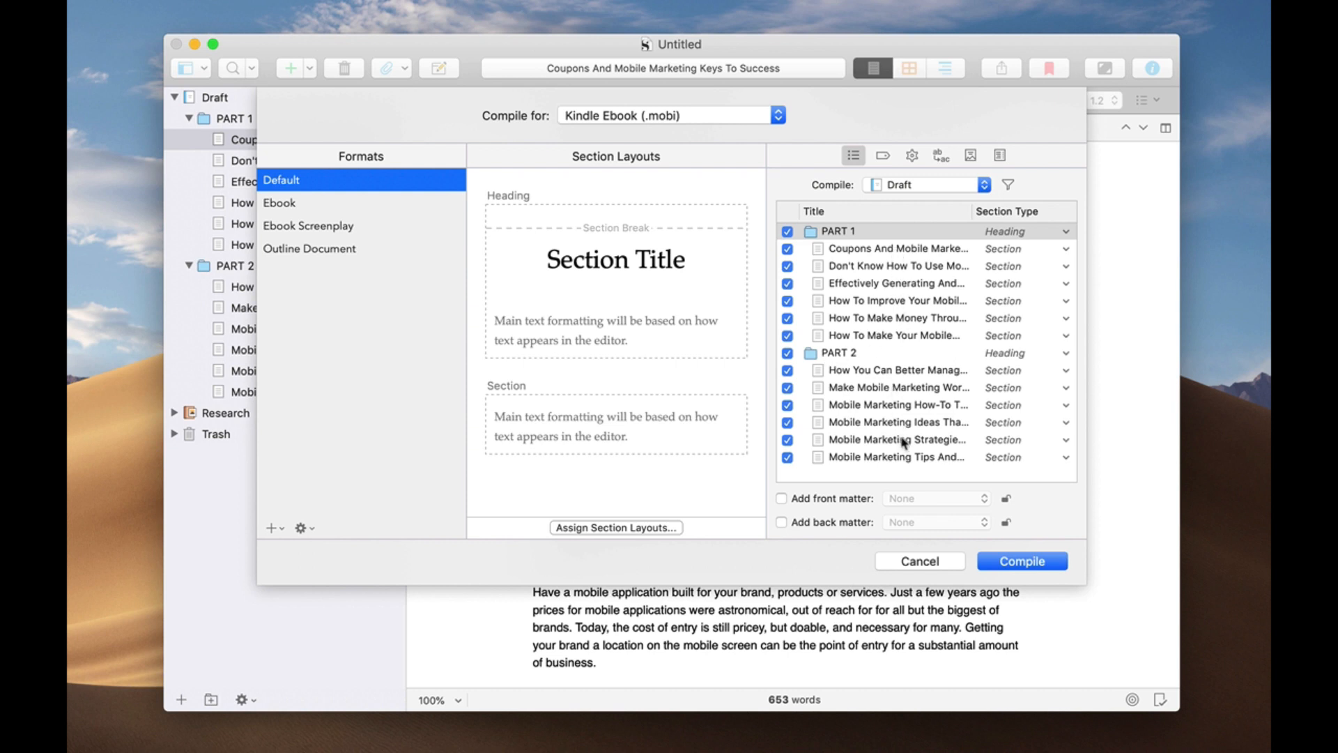
pyautogui.moveTo(1007, 242)
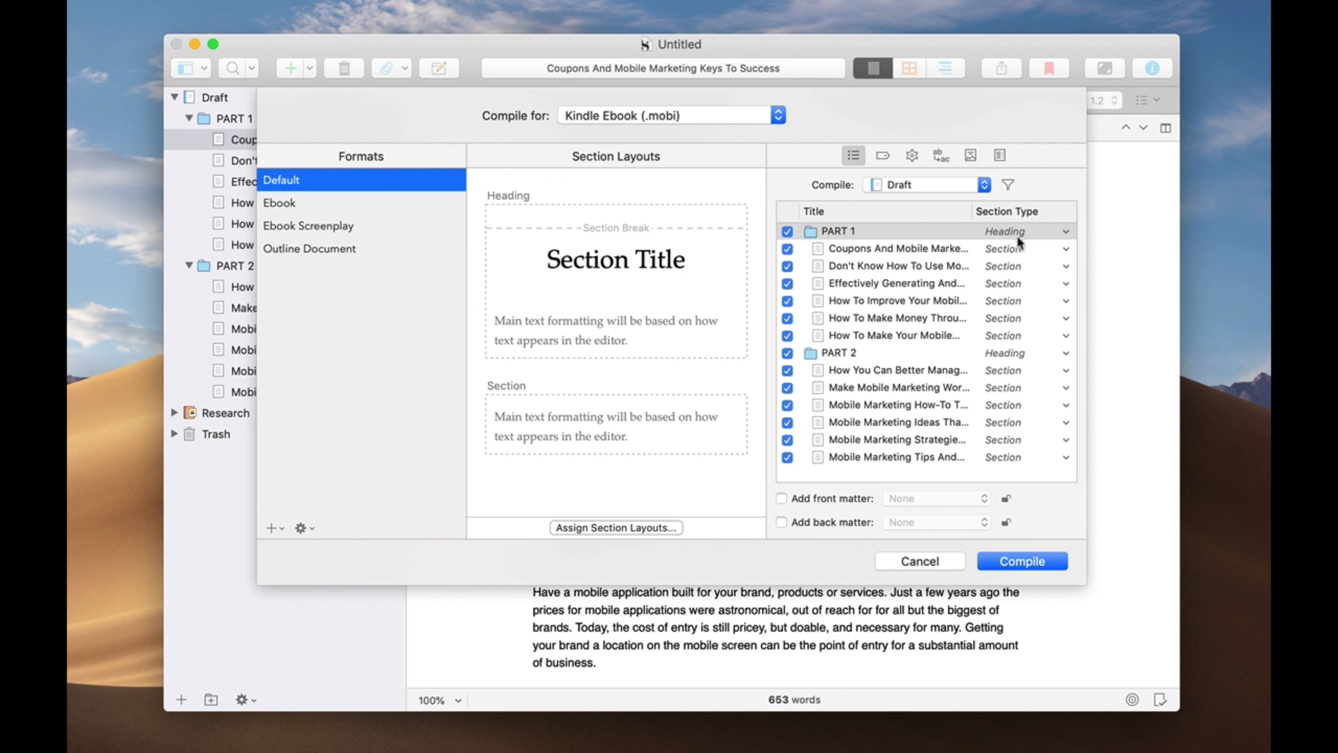
pyautogui.moveTo(1003, 301)
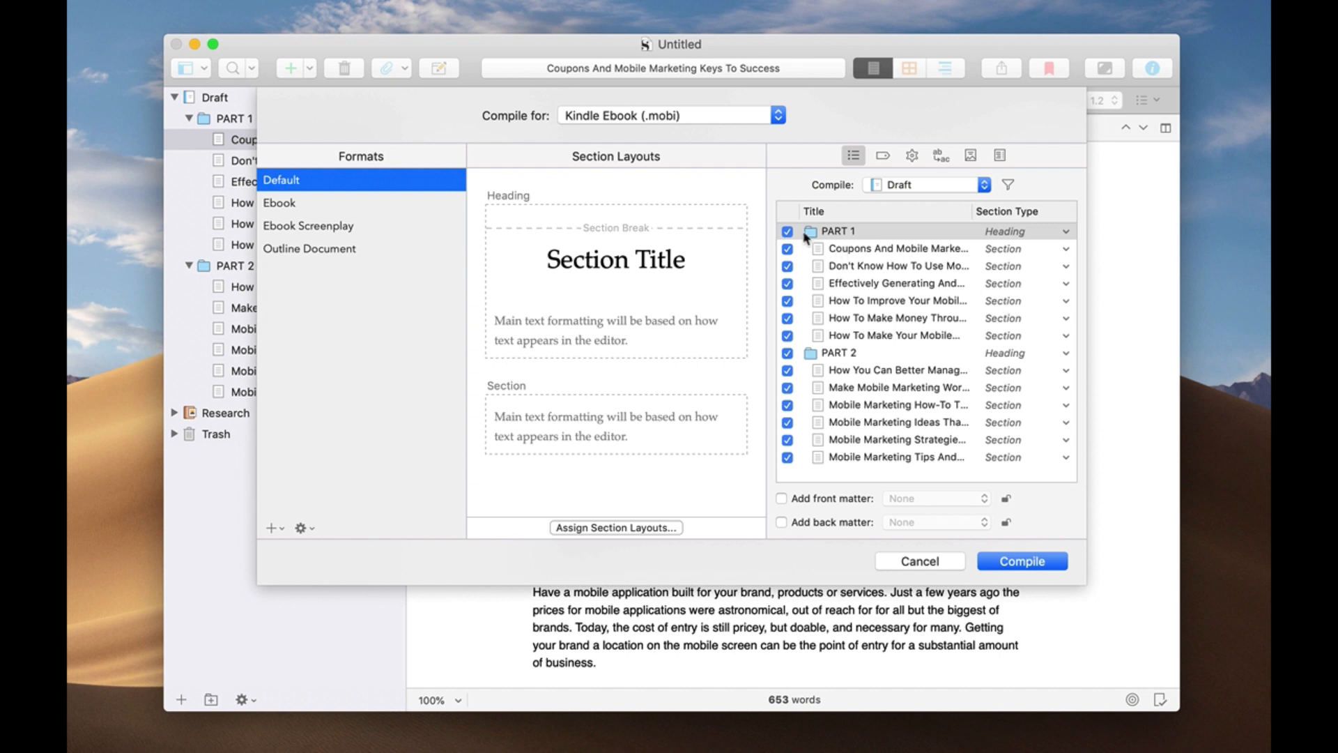
pyautogui.moveTo(981, 232)
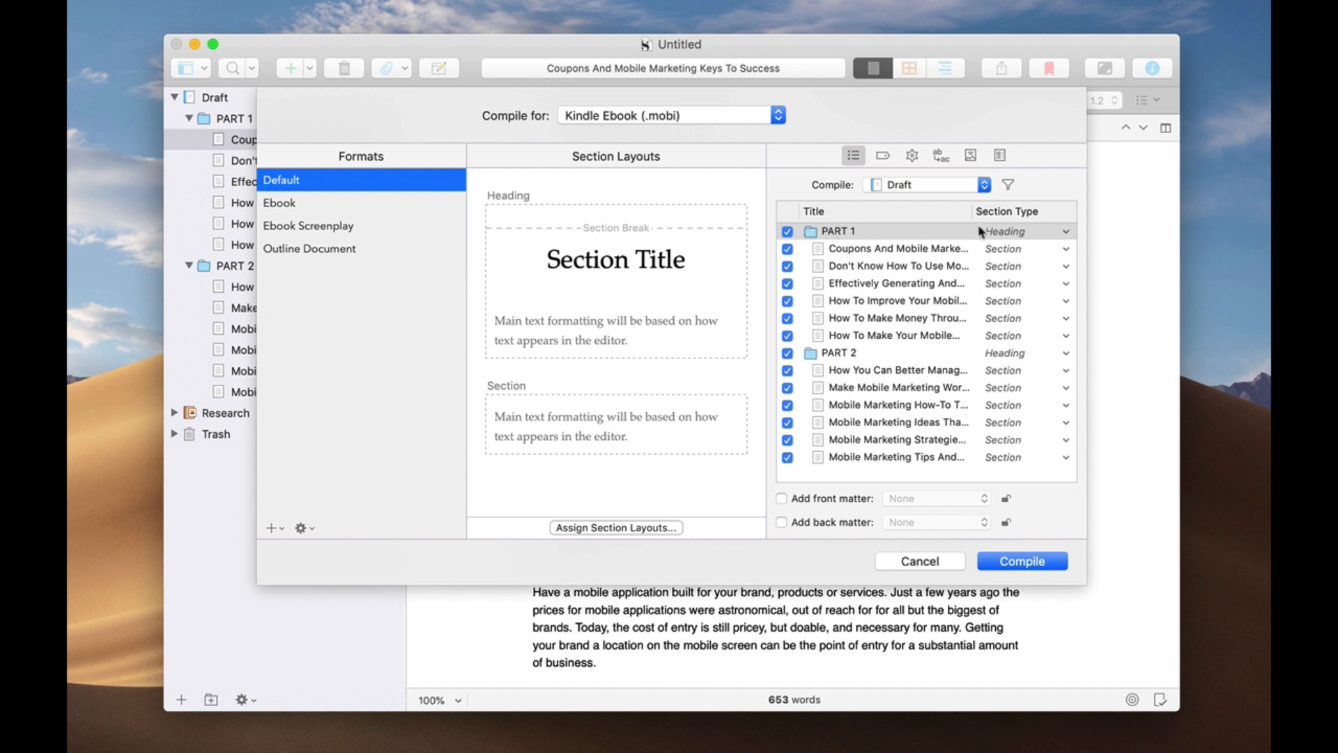
pyautogui.moveTo(989, 233)
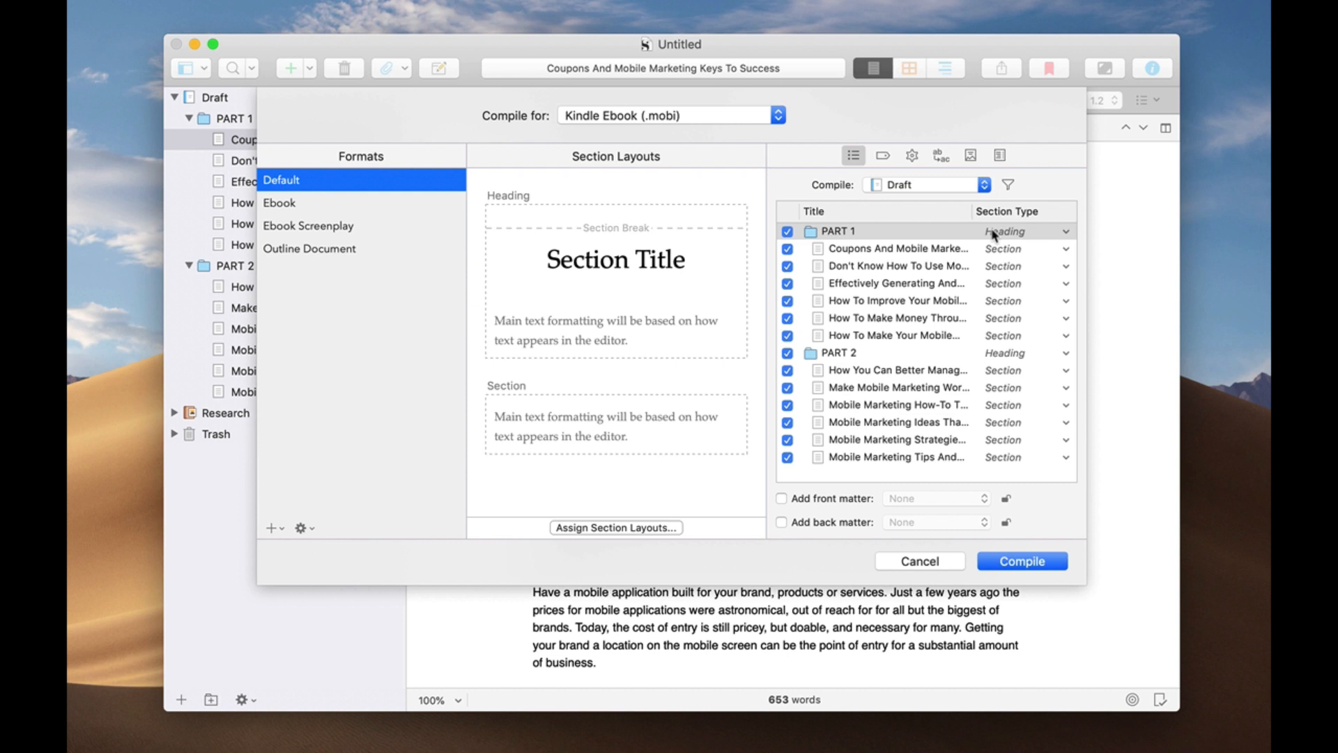
pyautogui.moveTo(875, 277)
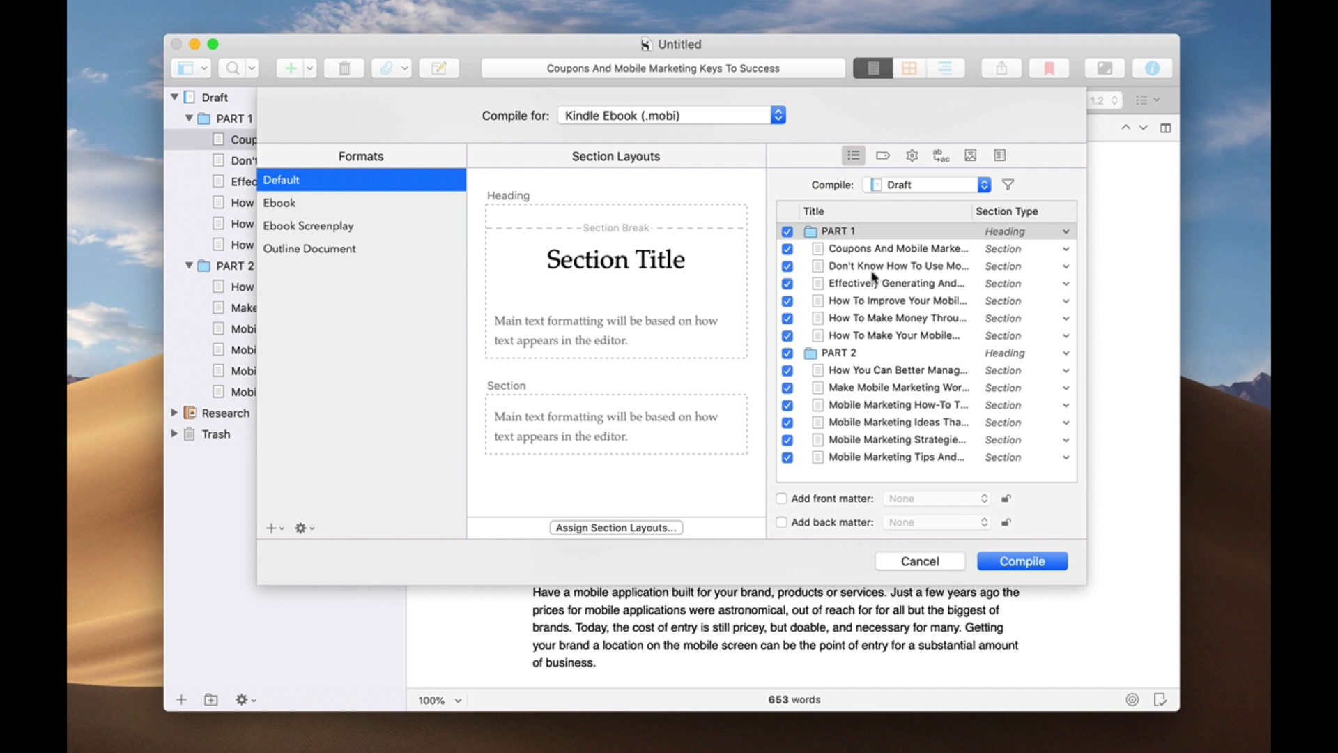
pyautogui.moveTo(986, 269)
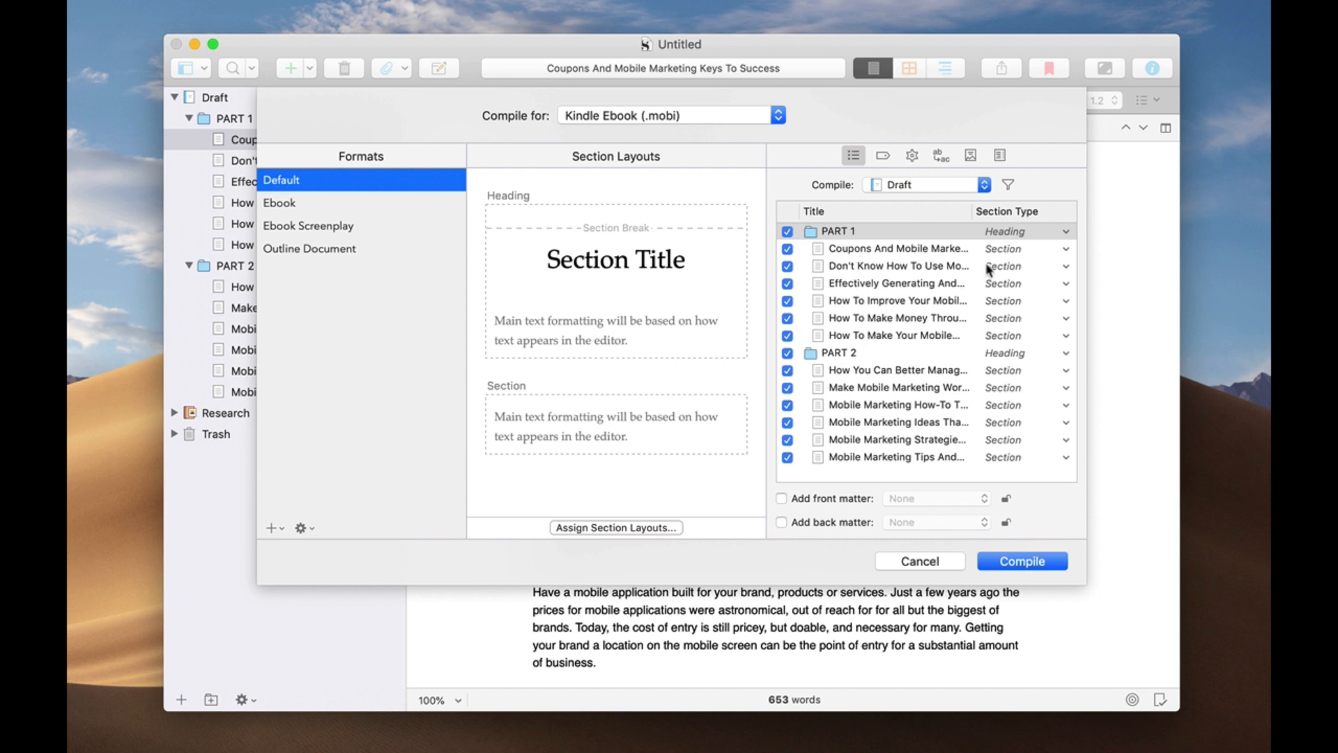
pyautogui.moveTo(395, 224)
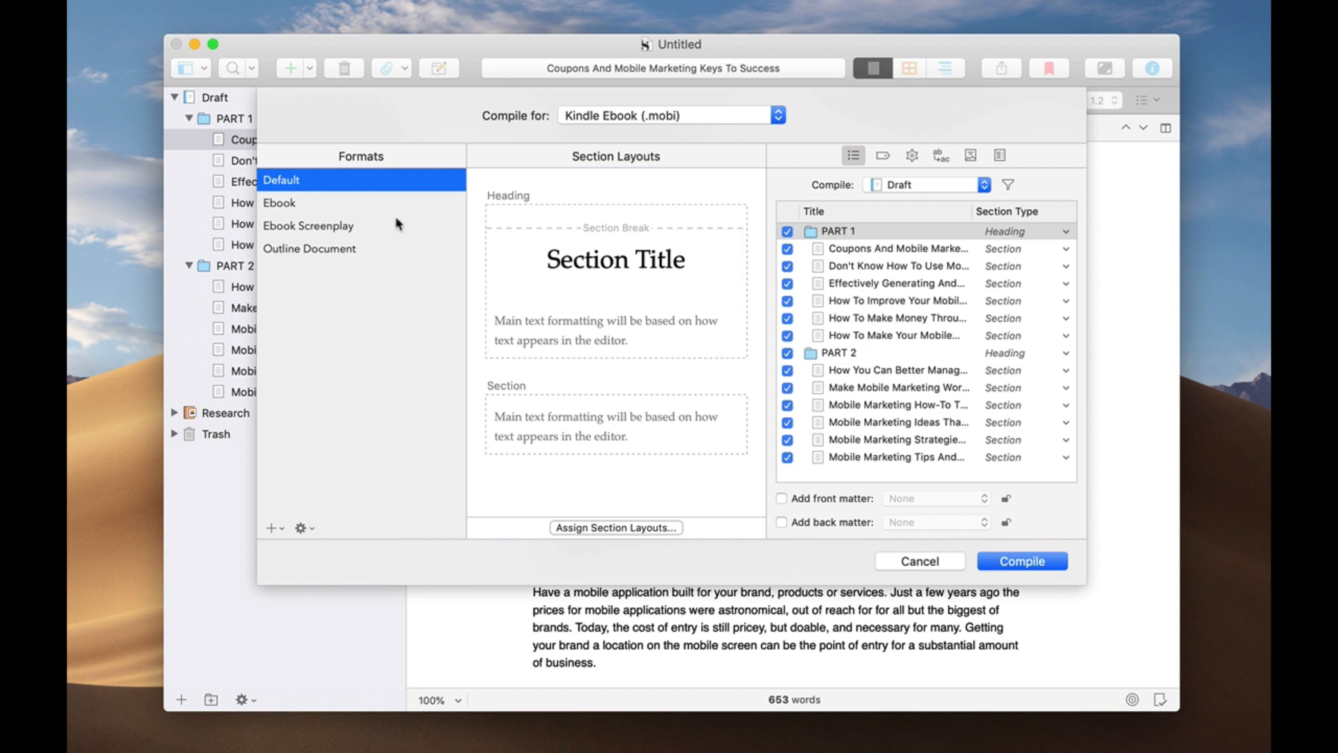
pyautogui.moveTo(279, 204)
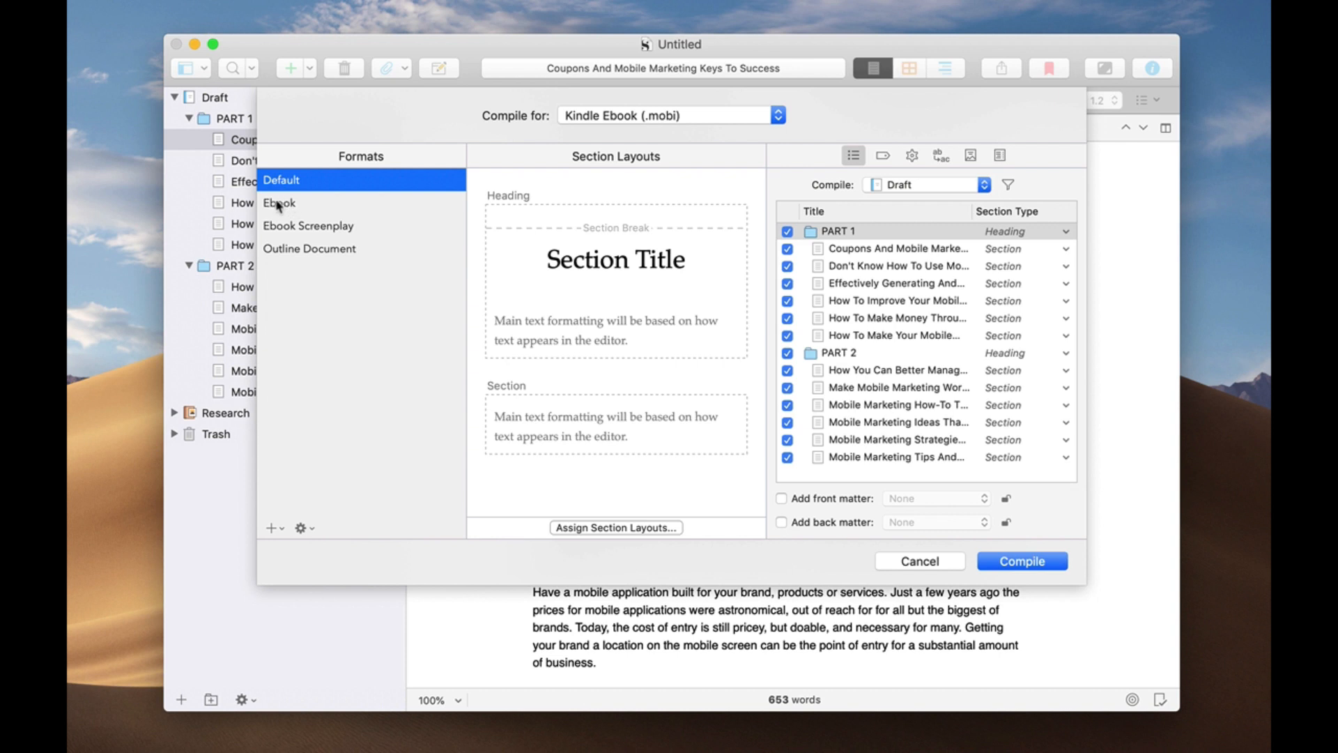
pyautogui.moveTo(560, 346)
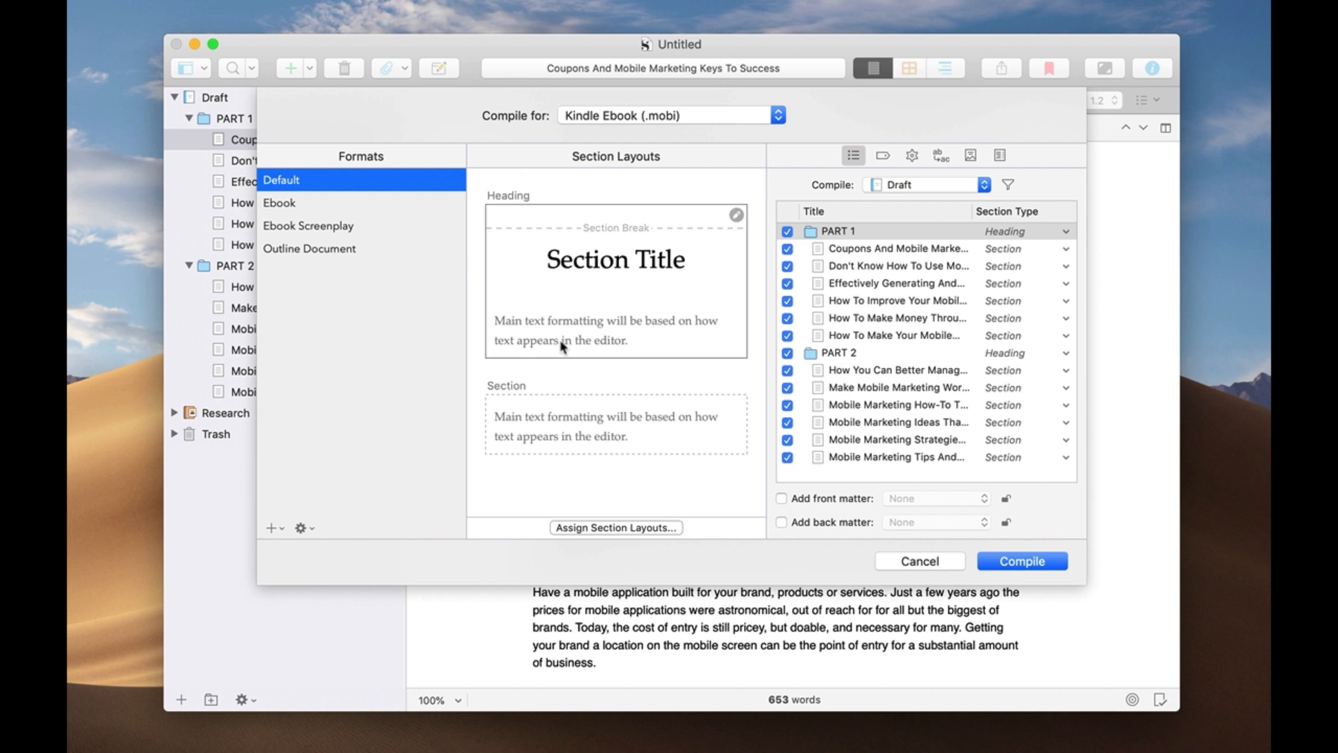
pyautogui.moveTo(534, 218)
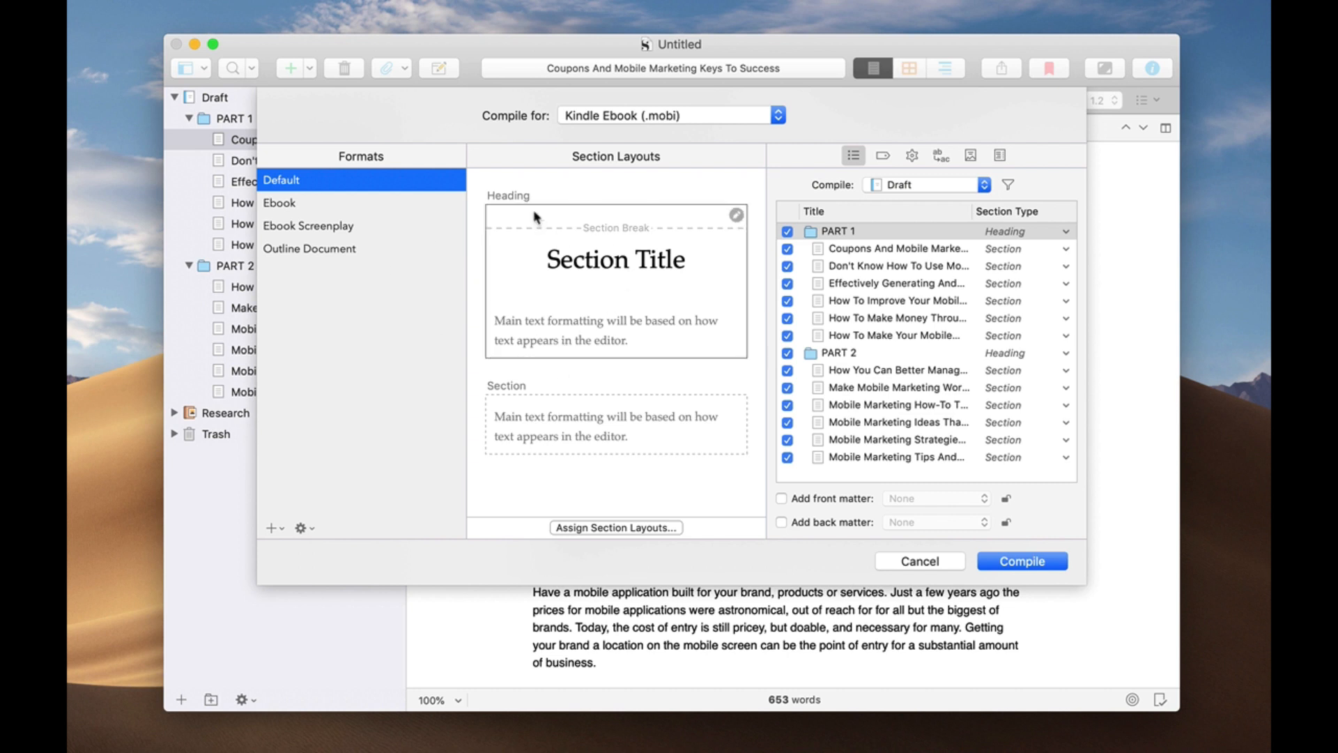
pyautogui.moveTo(605, 169)
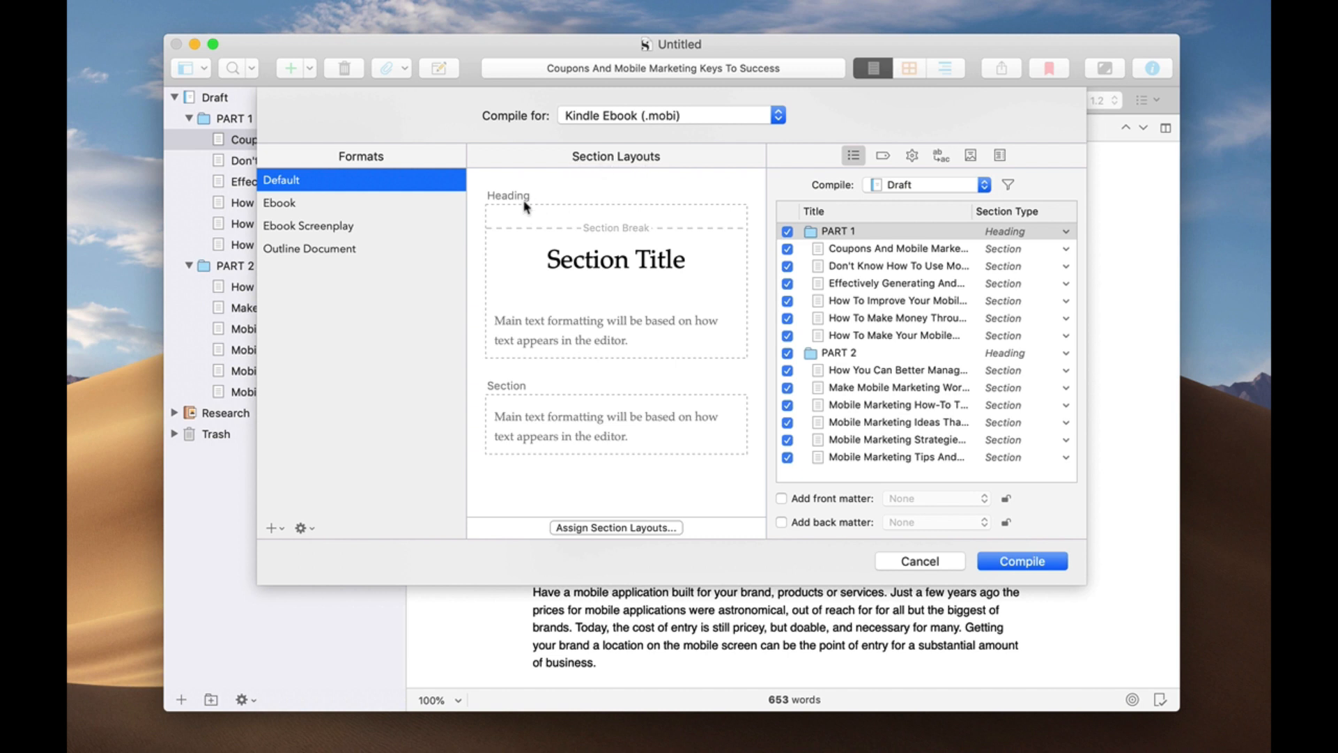
pyautogui.moveTo(935, 226)
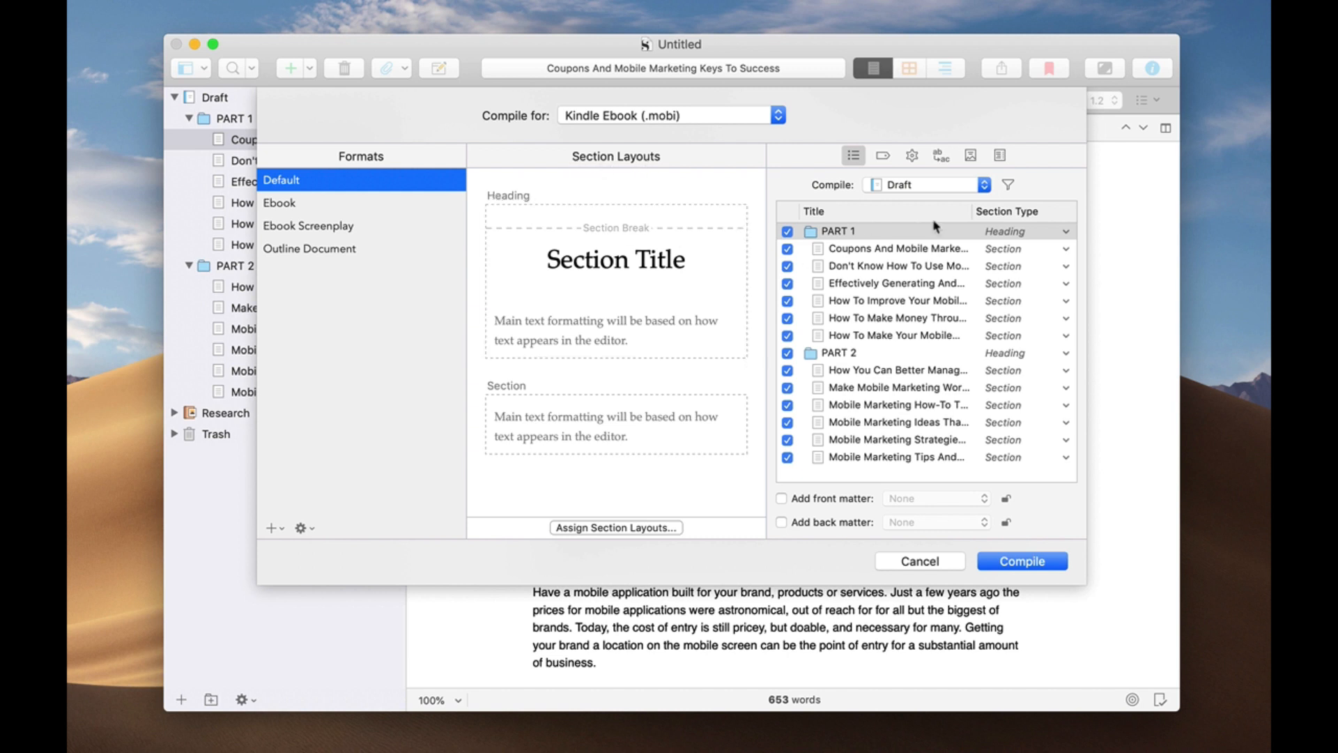
pyautogui.moveTo(1008, 244)
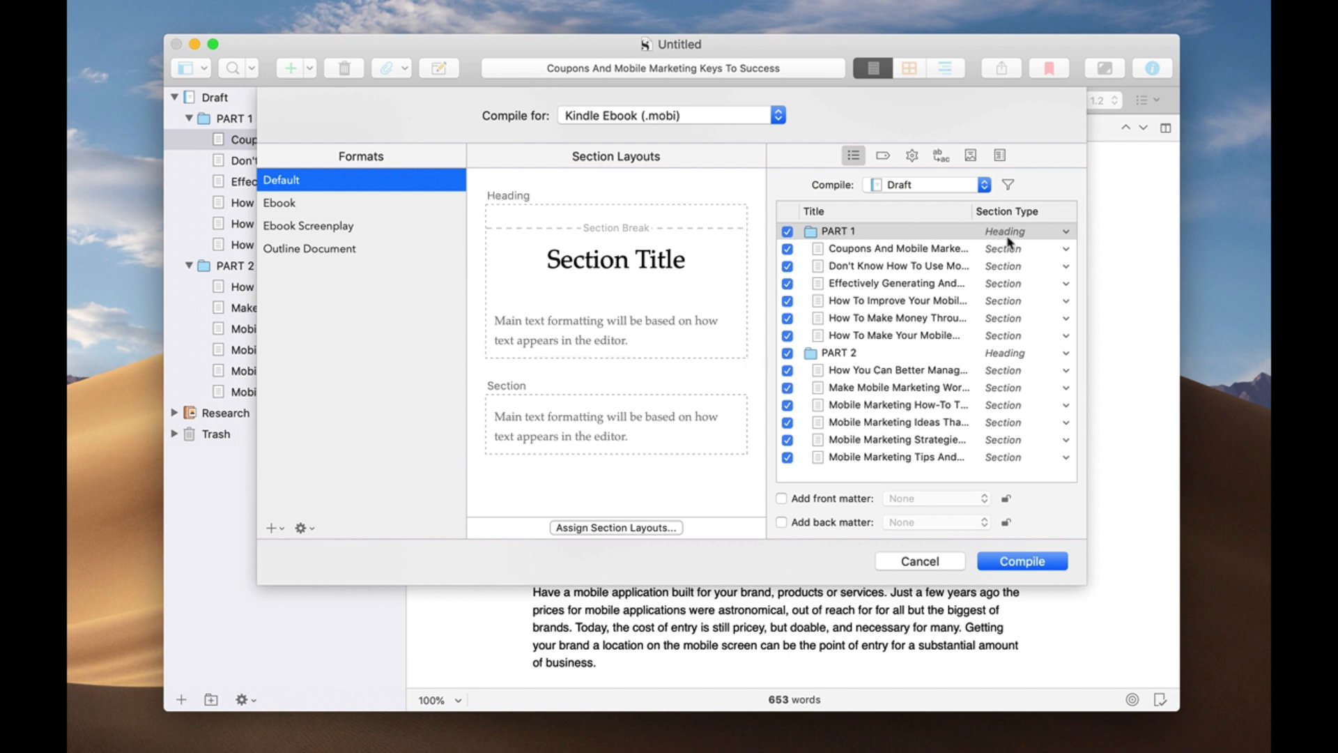
pyautogui.moveTo(844, 231)
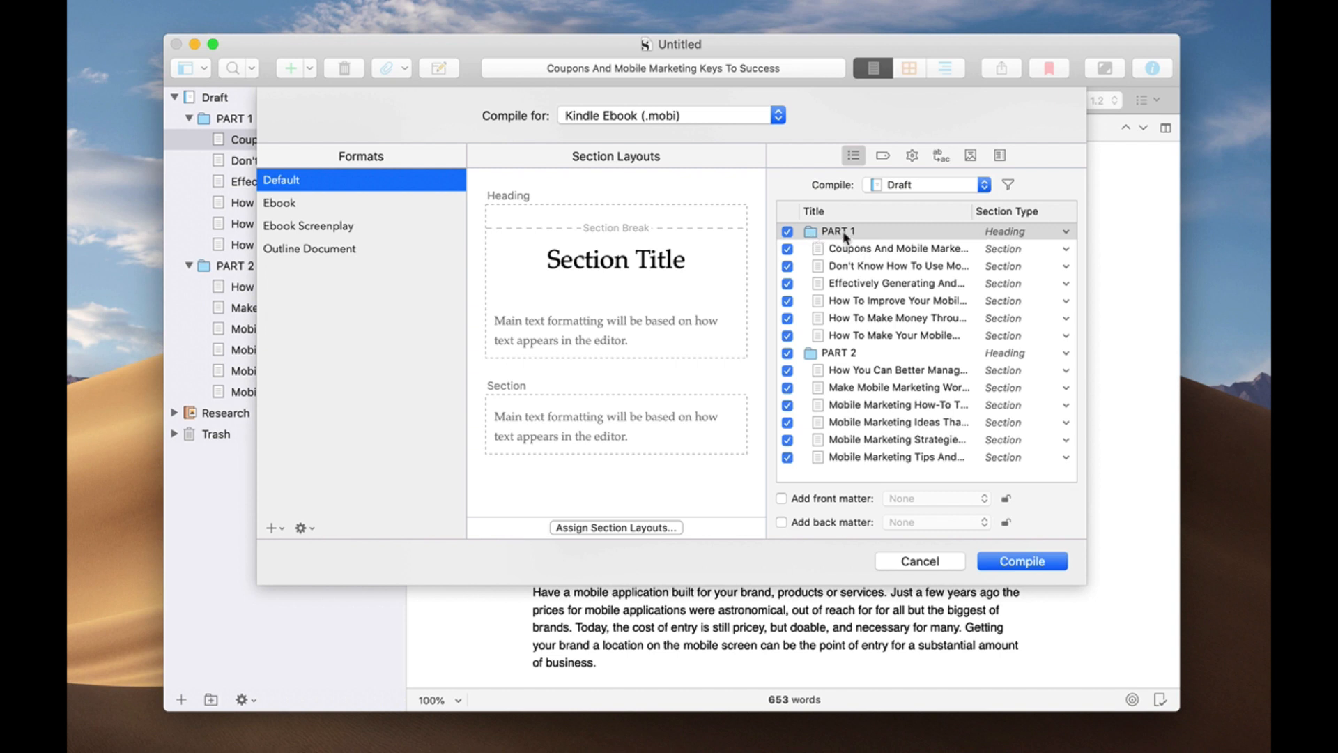
pyautogui.moveTo(981, 242)
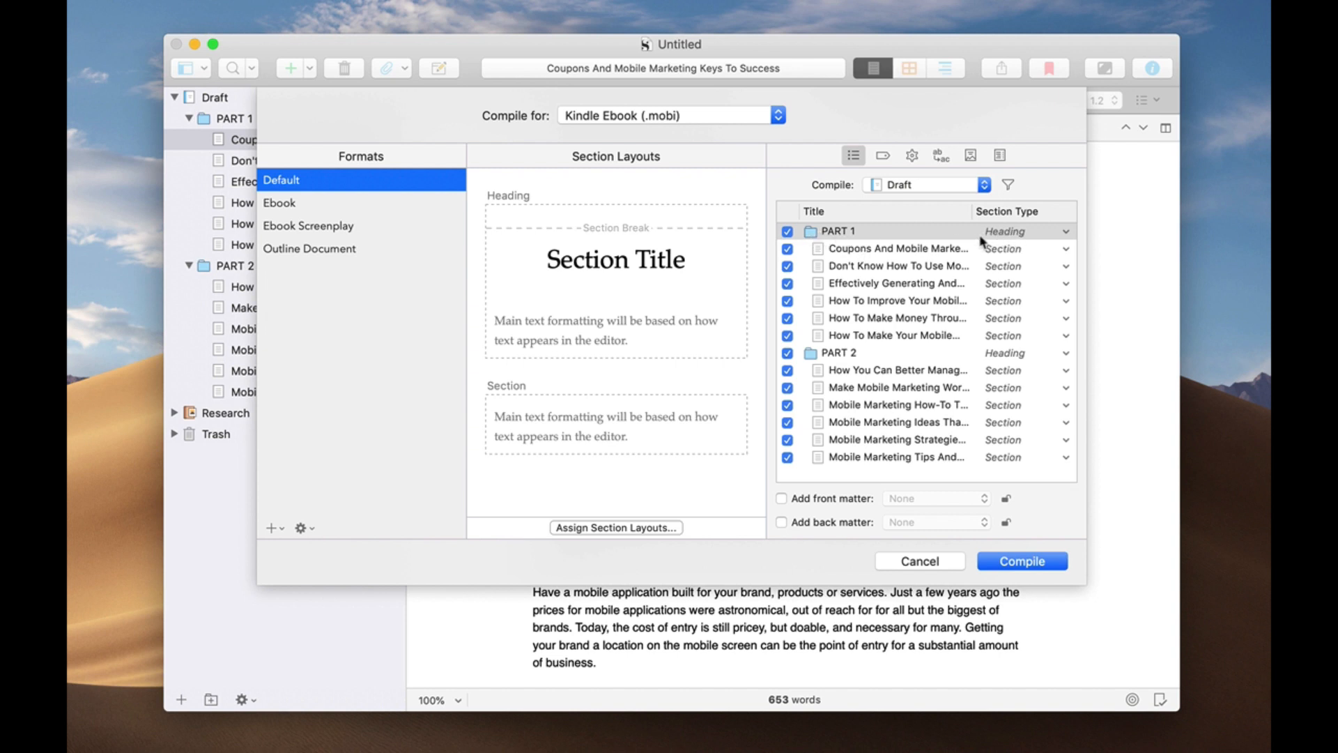
pyautogui.moveTo(545, 194)
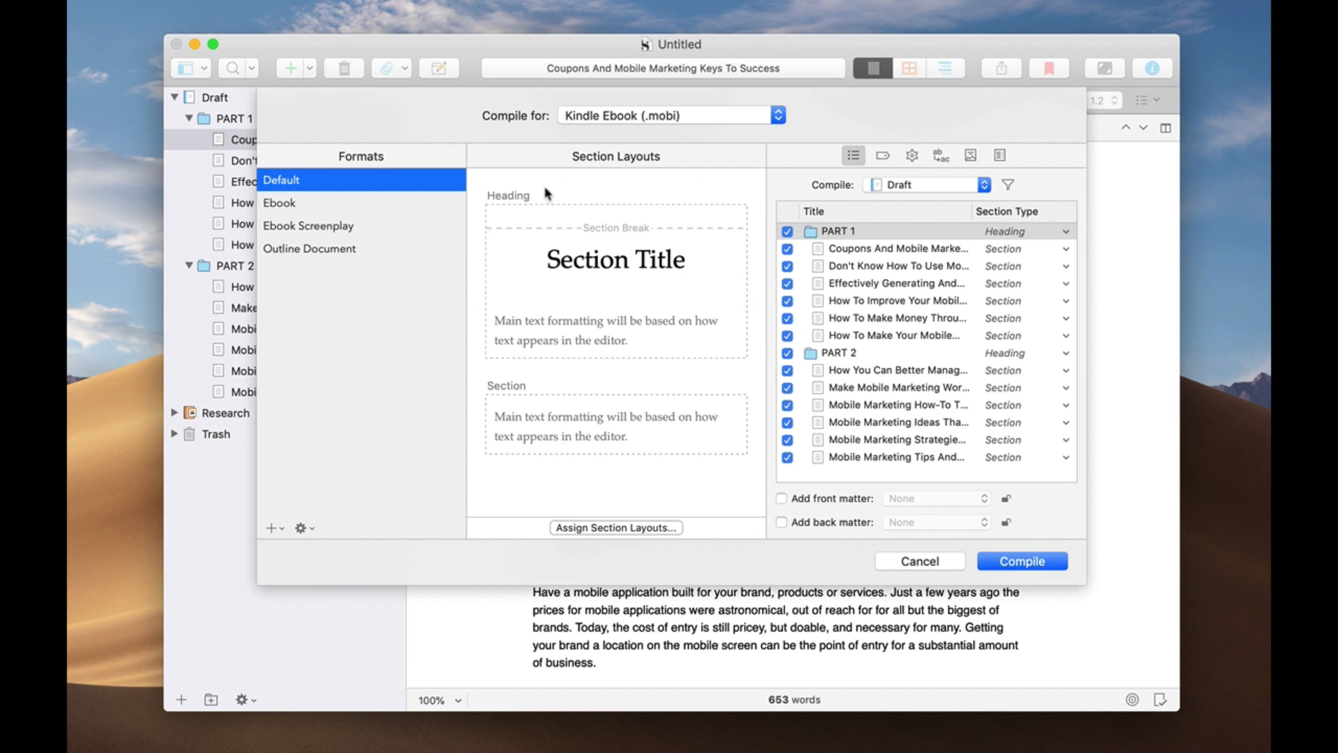
pyautogui.moveTo(488, 203)
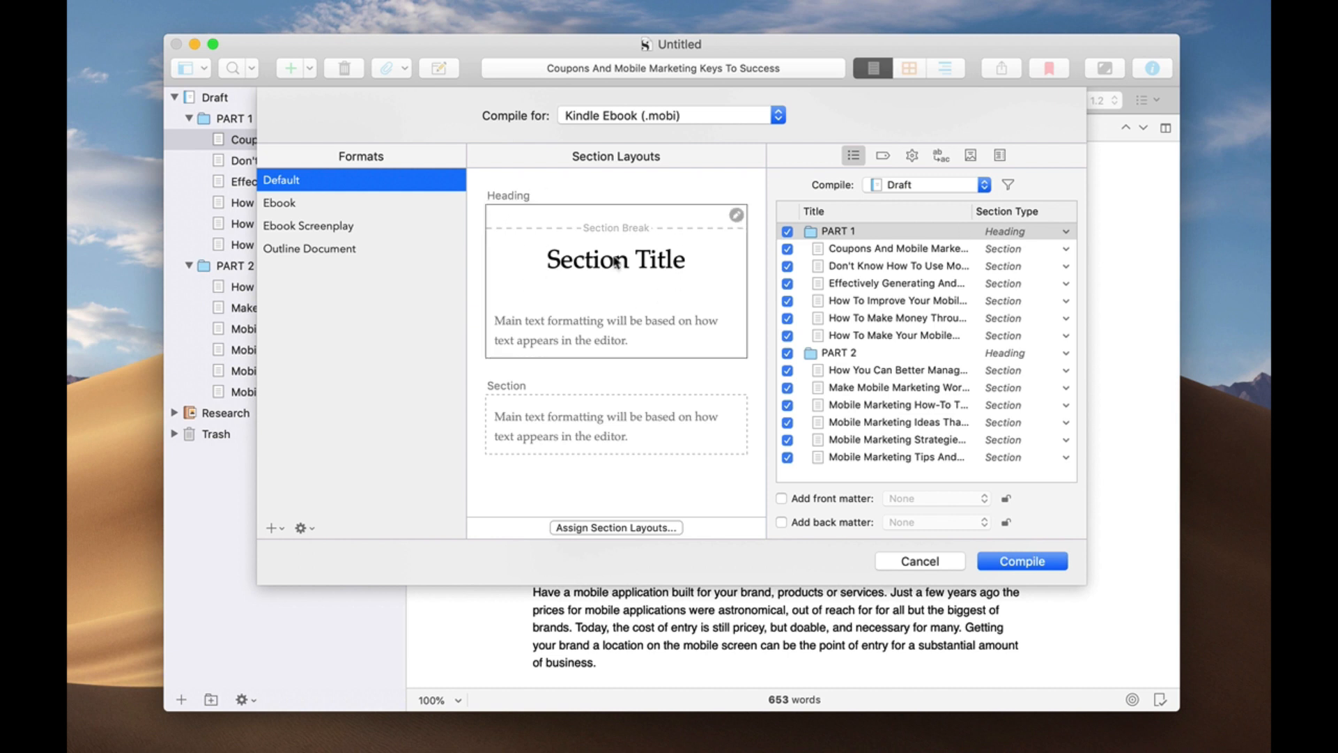
pyautogui.moveTo(670, 228)
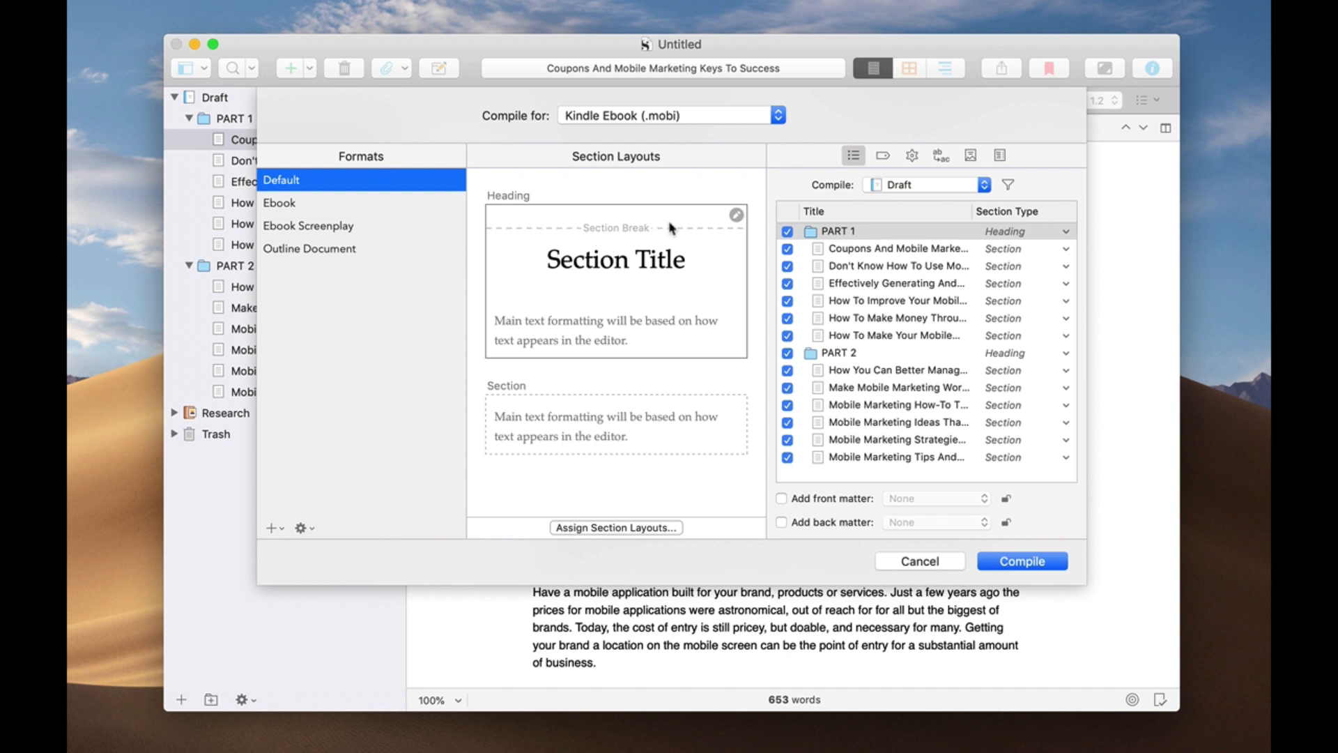
pyautogui.moveTo(627, 283)
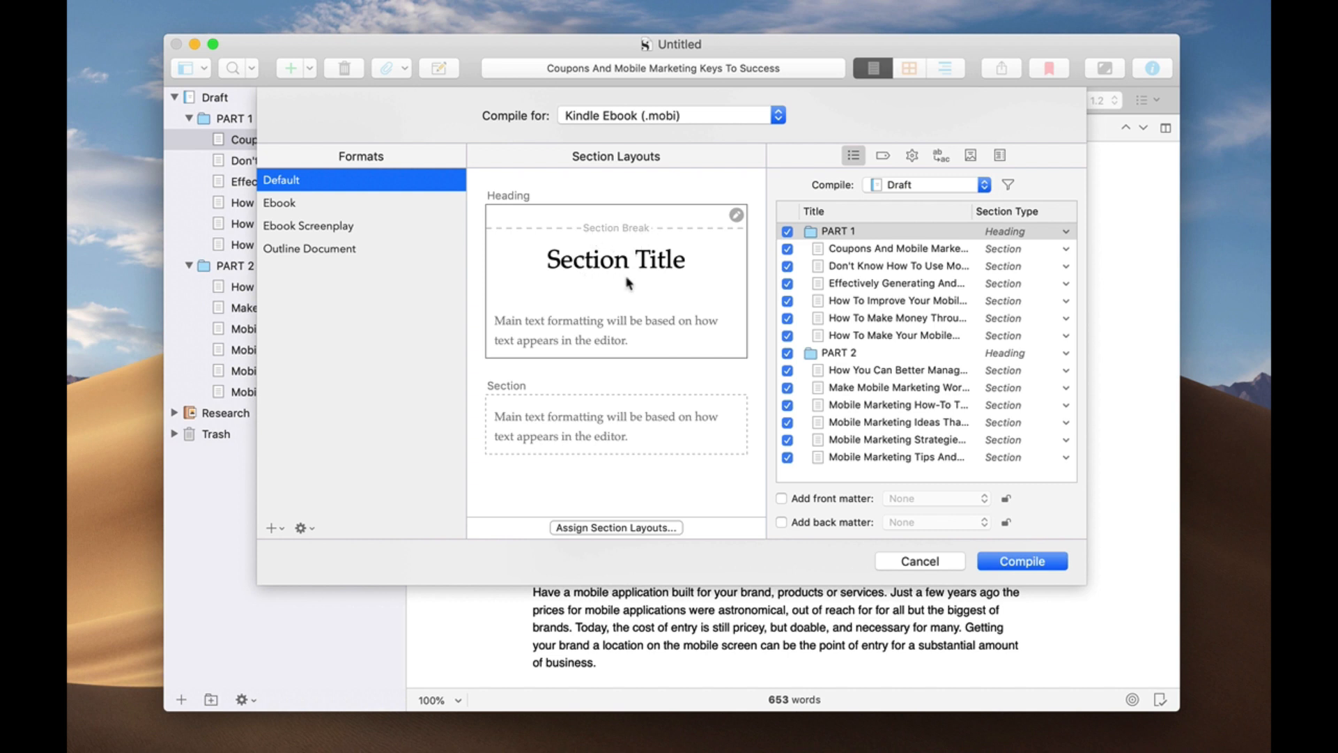
pyautogui.moveTo(499, 395)
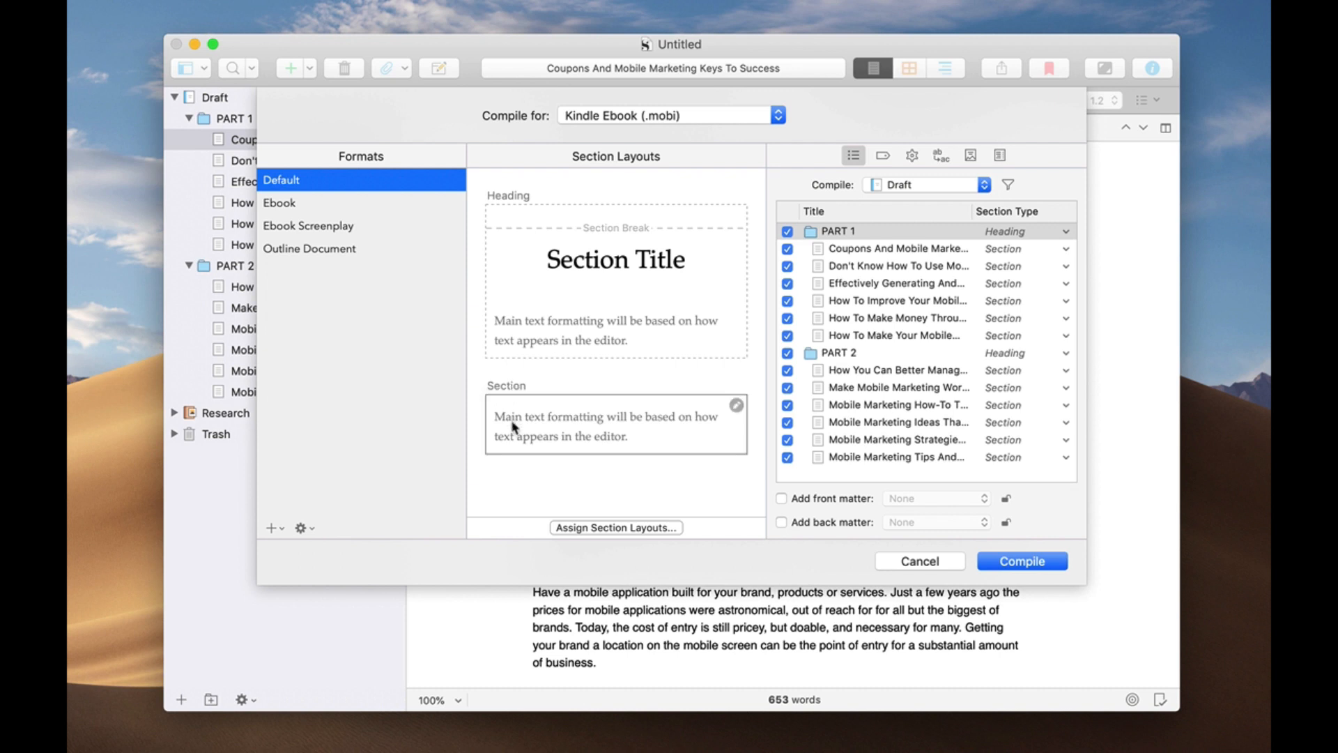
pyautogui.moveTo(594, 427)
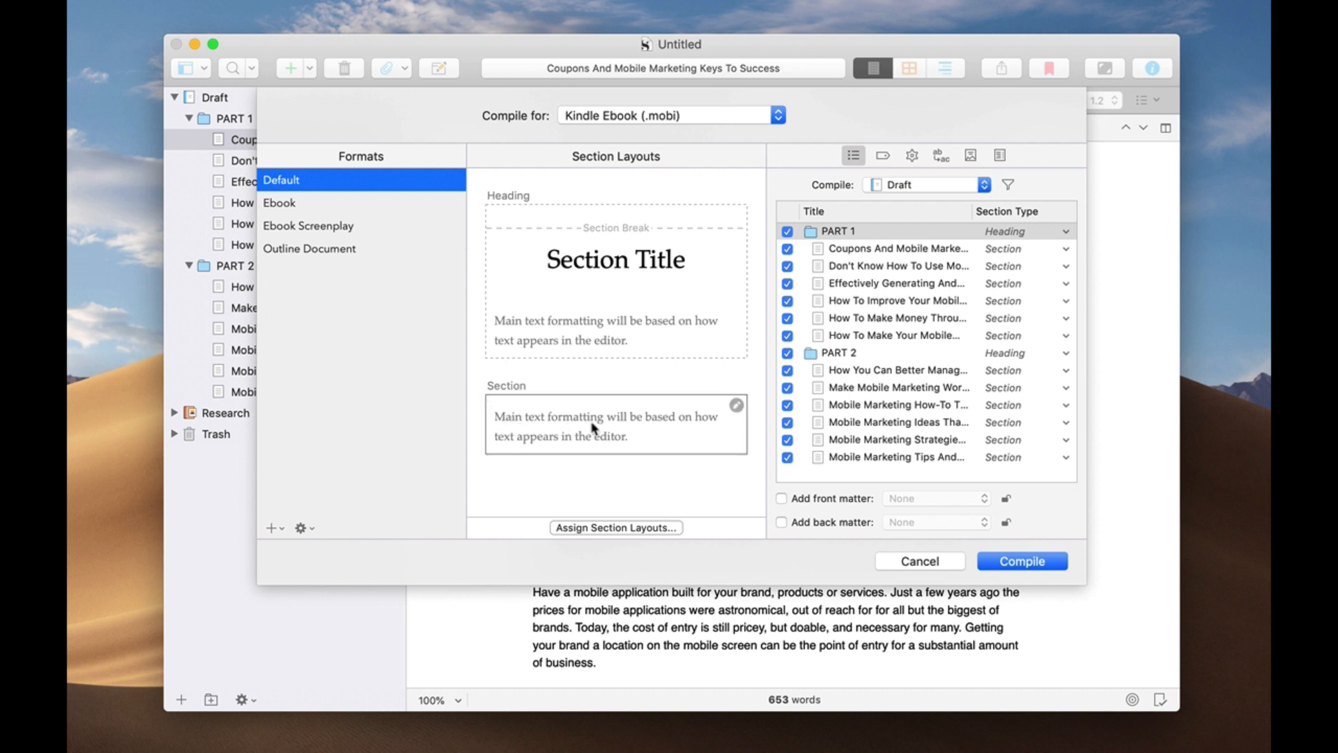
pyautogui.moveTo(683, 452)
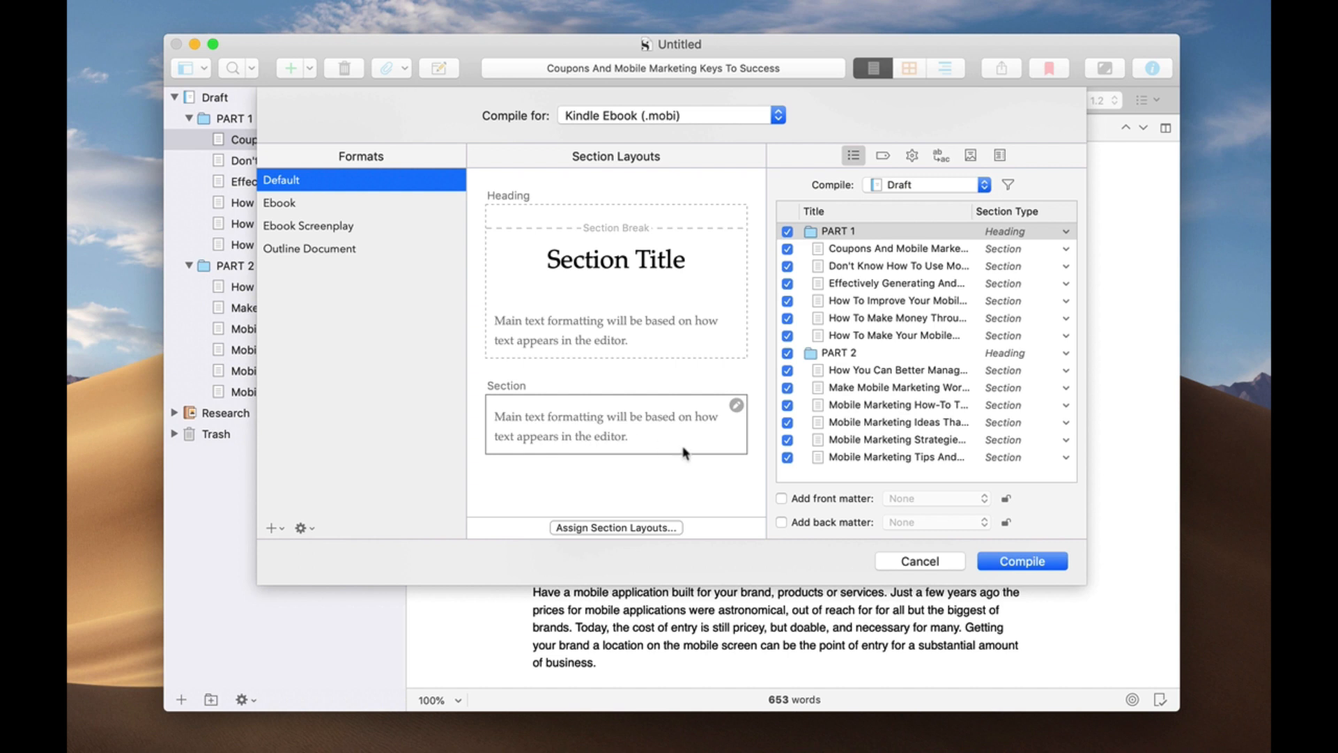
pyautogui.moveTo(887, 275)
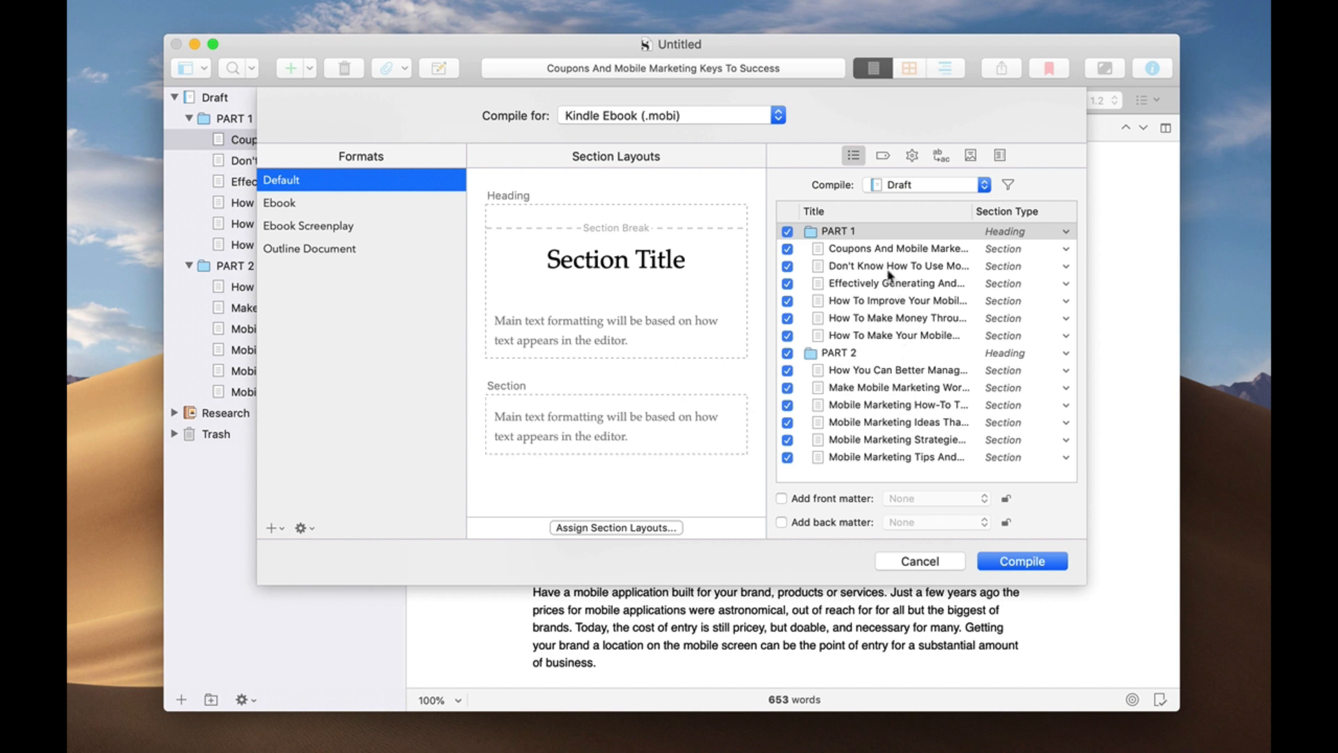
pyautogui.moveTo(996, 260)
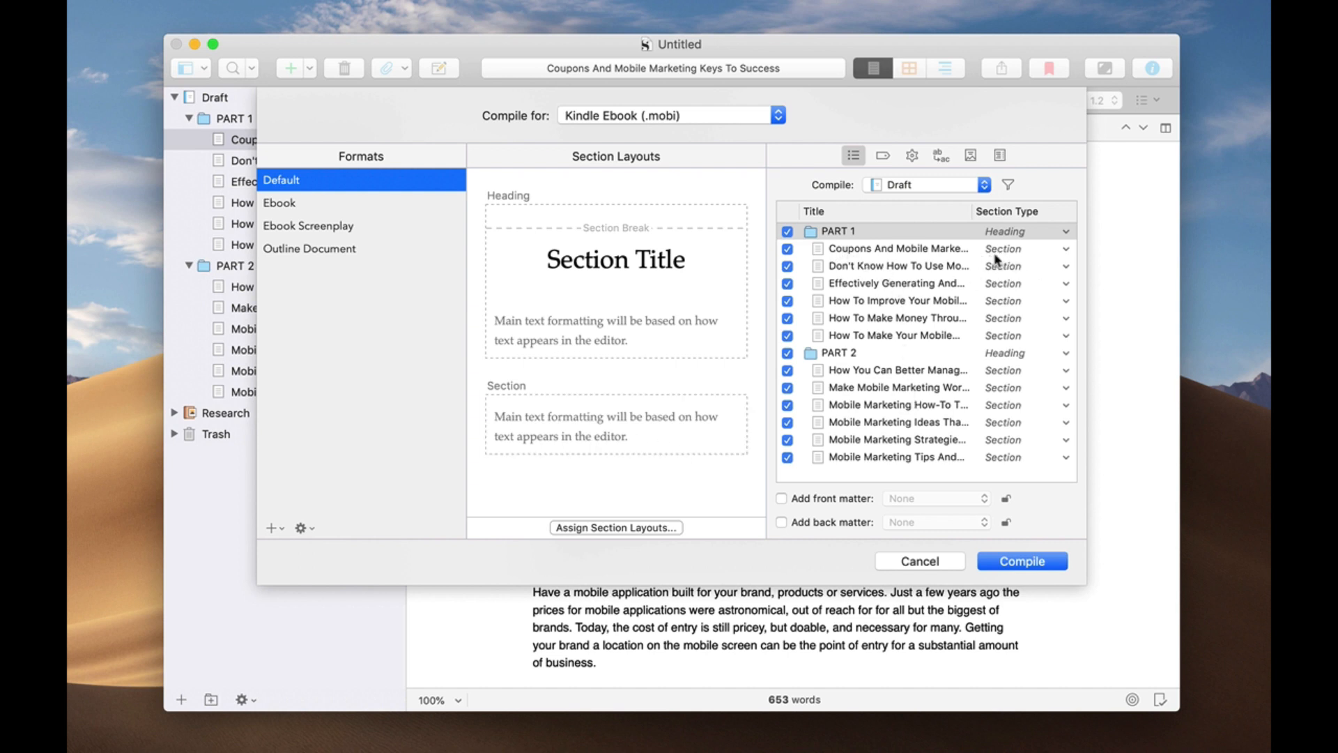
pyautogui.moveTo(955, 318)
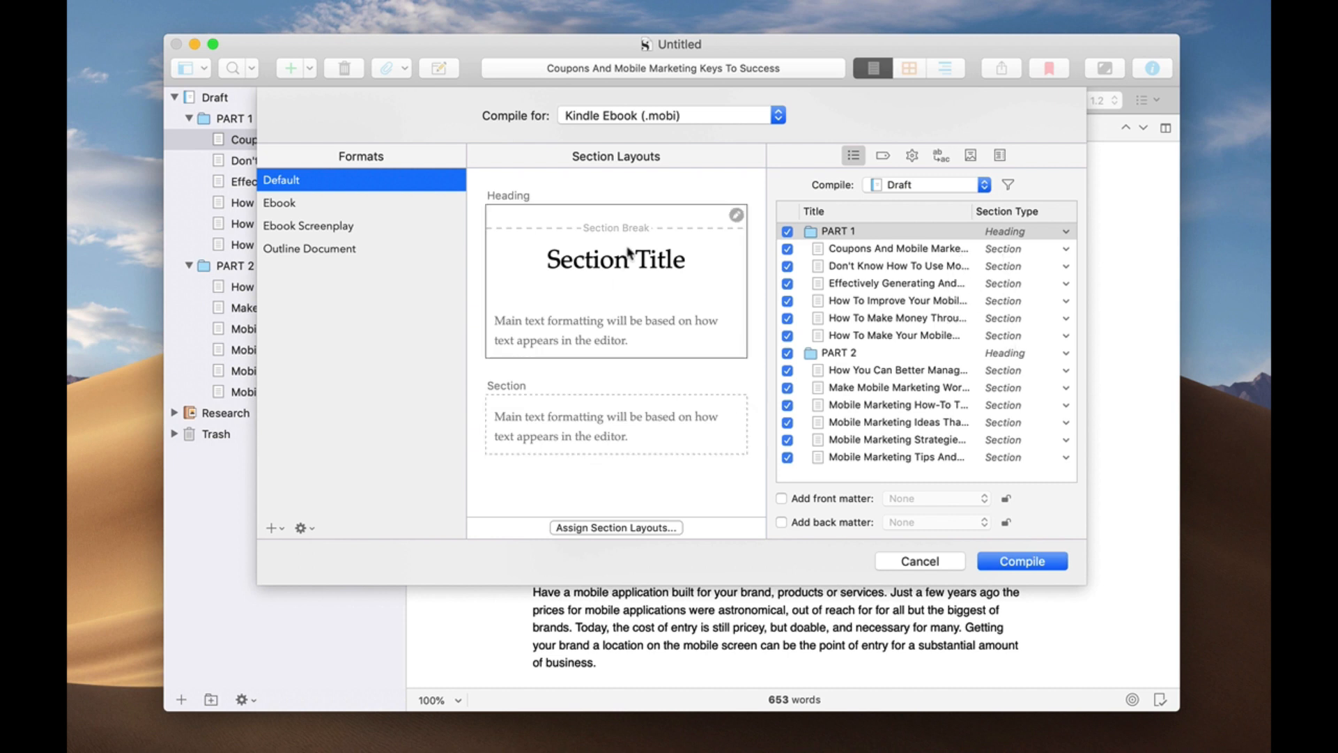
pyautogui.moveTo(677, 448)
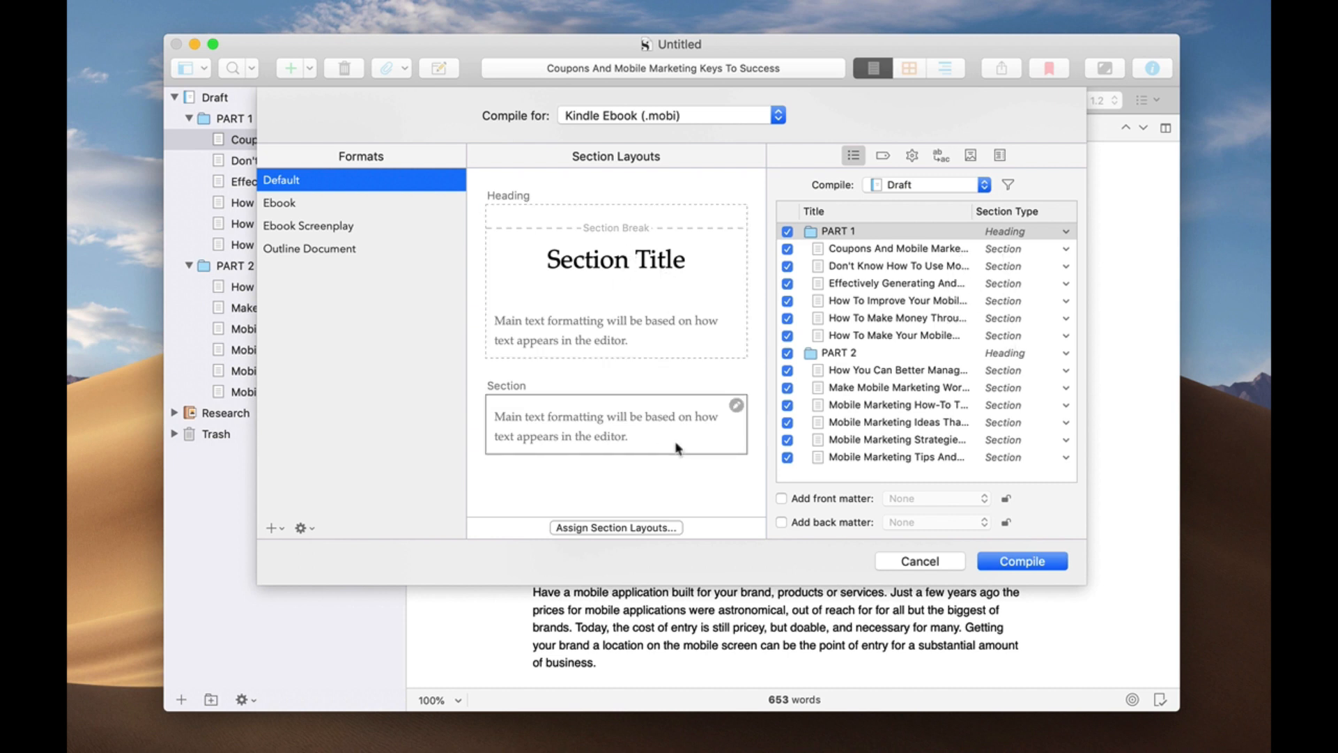
pyautogui.moveTo(657, 435)
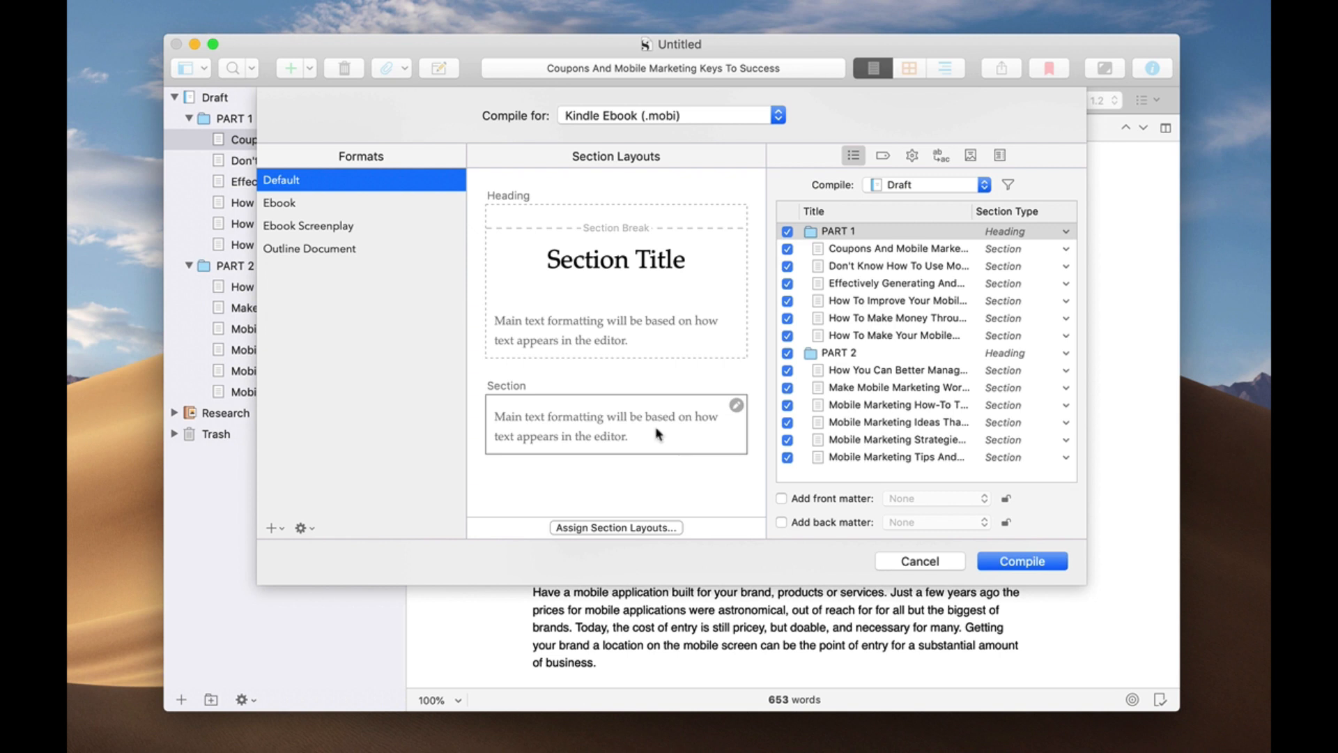
pyautogui.moveTo(292, 204)
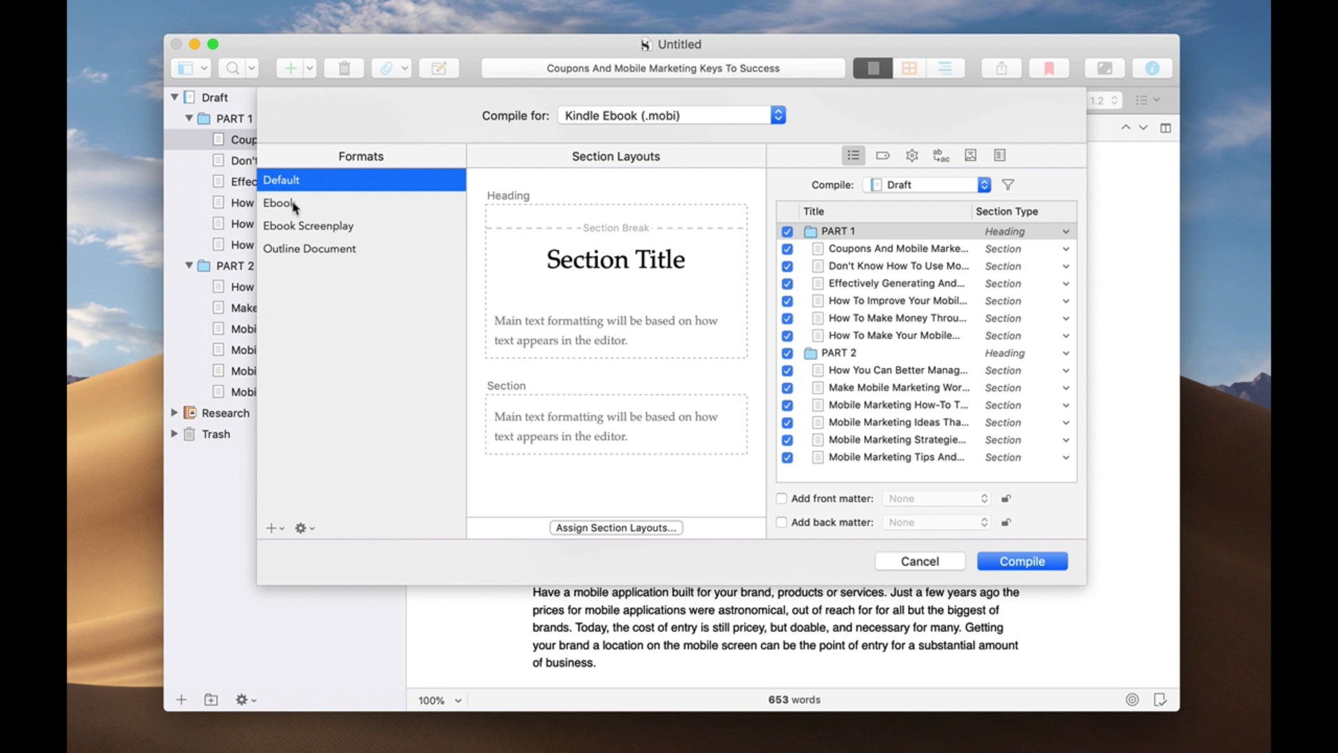
pyautogui.click(279, 203)
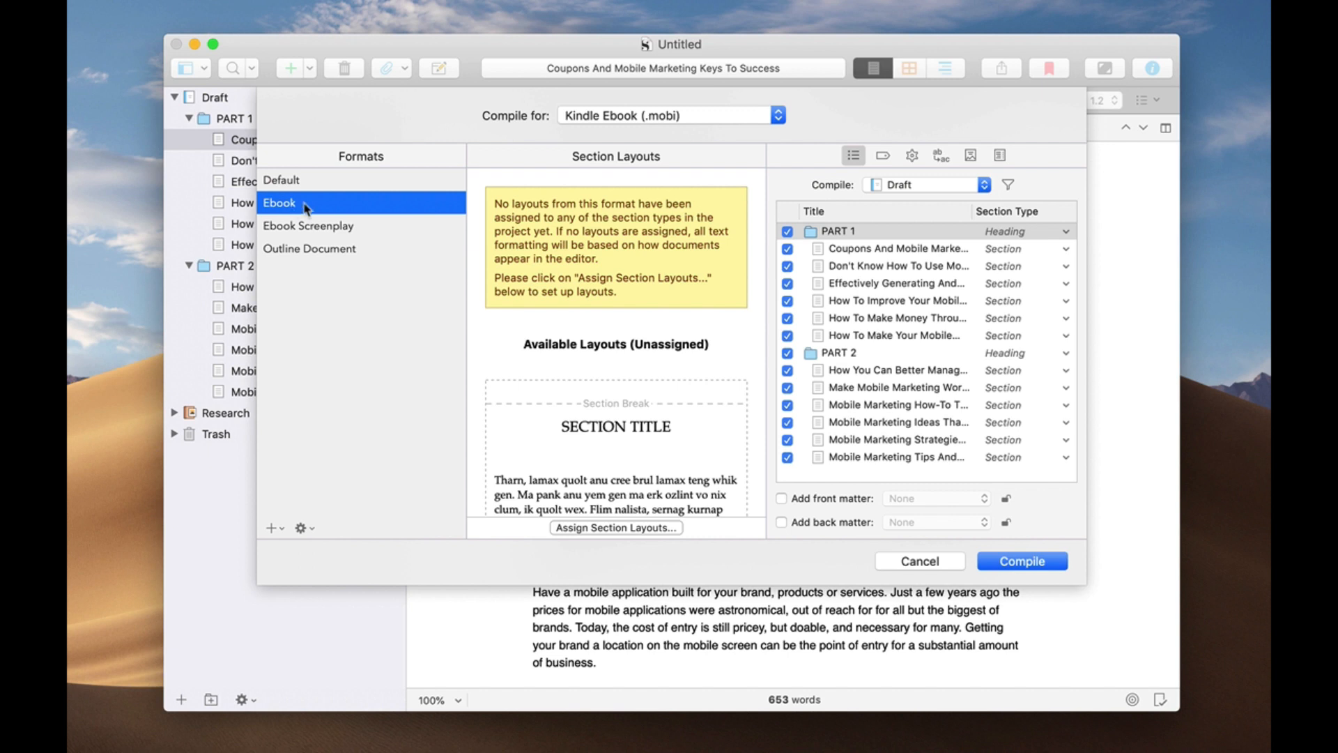
pyautogui.moveTo(592, 304)
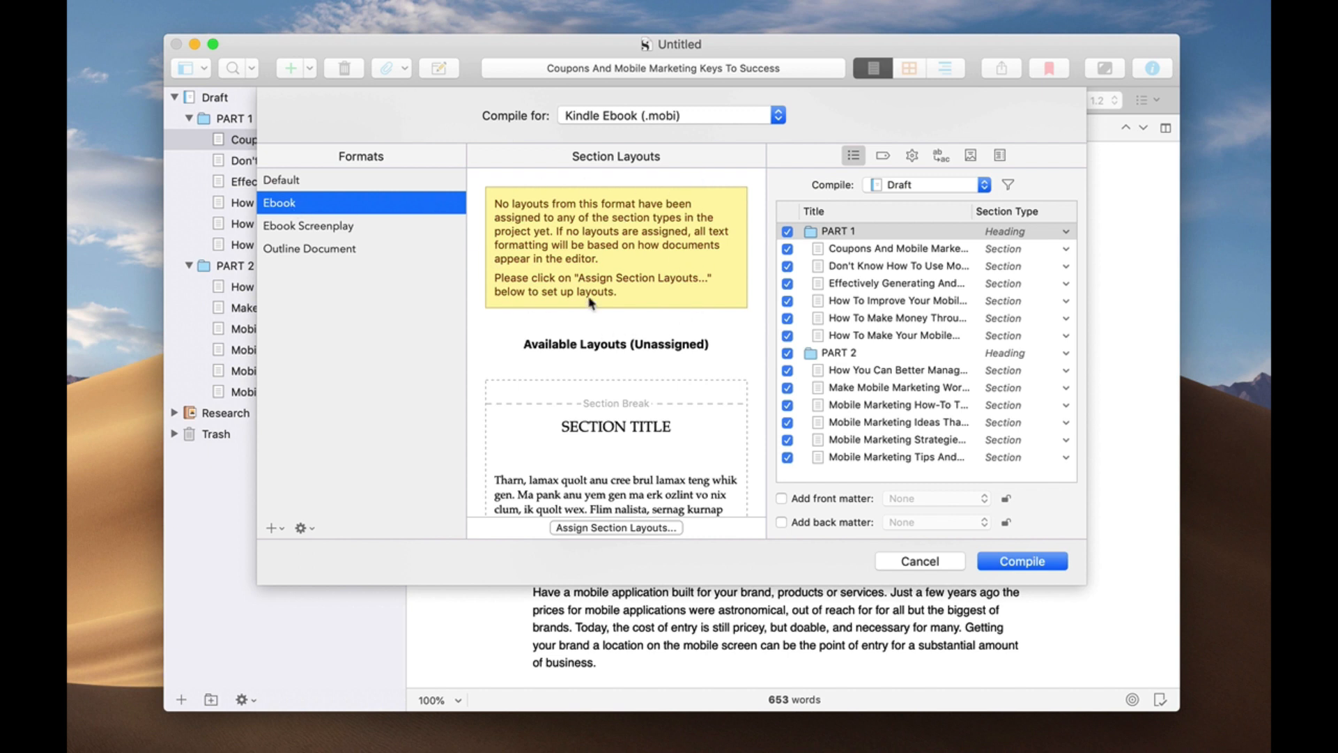
pyautogui.moveTo(630, 315)
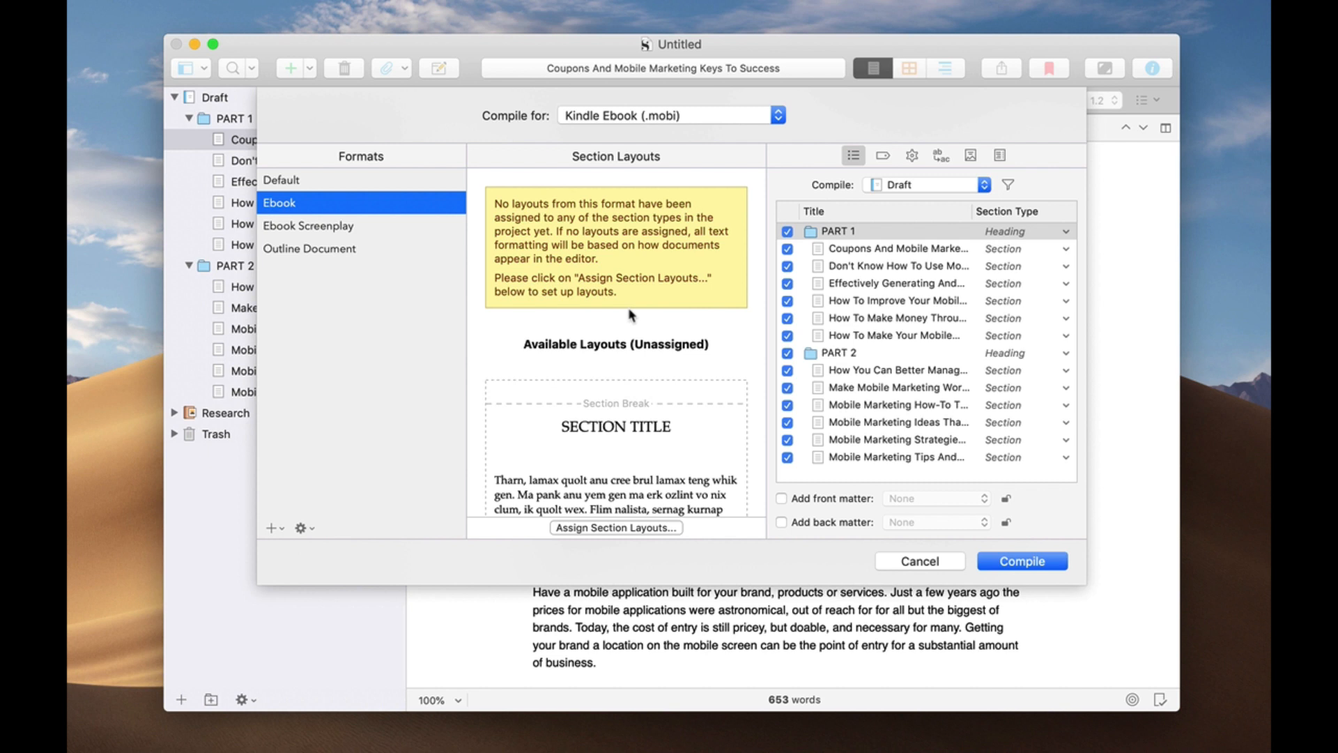
pyautogui.moveTo(901, 296)
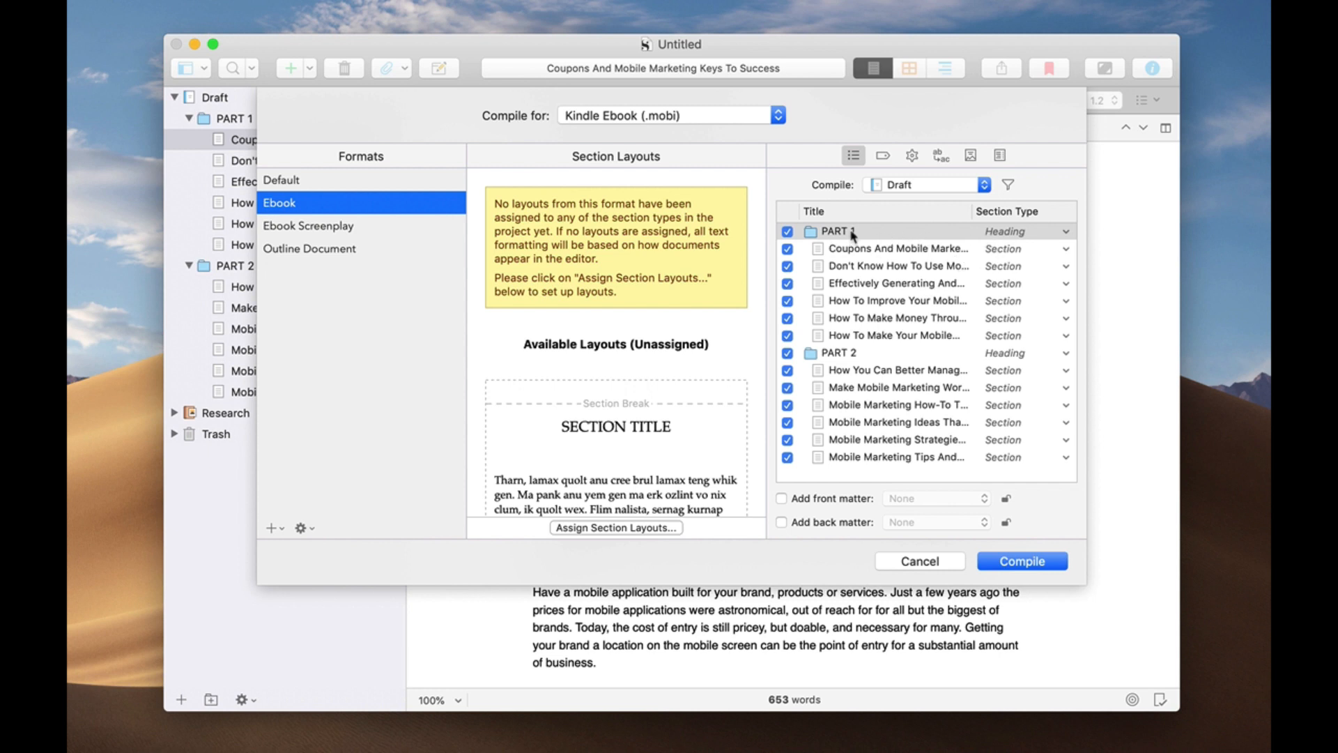
pyautogui.moveTo(875, 237)
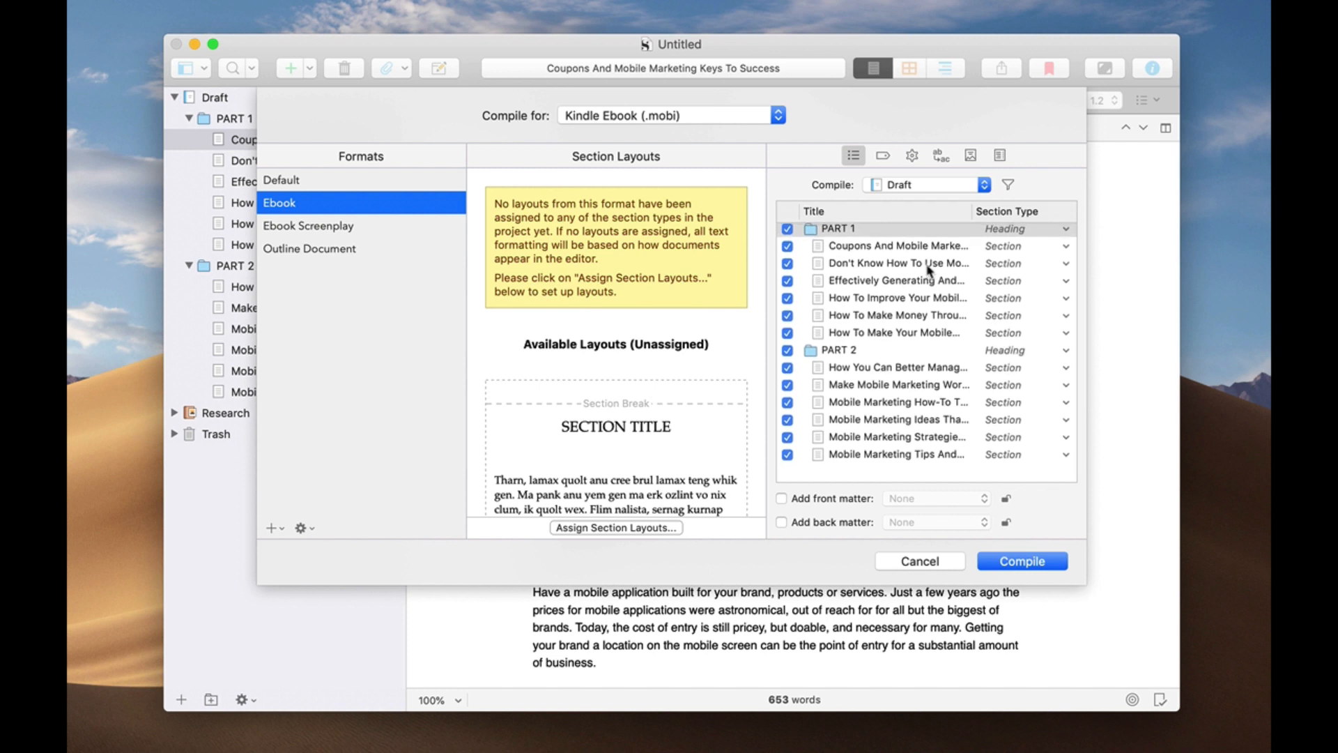
pyautogui.scroll(-3)
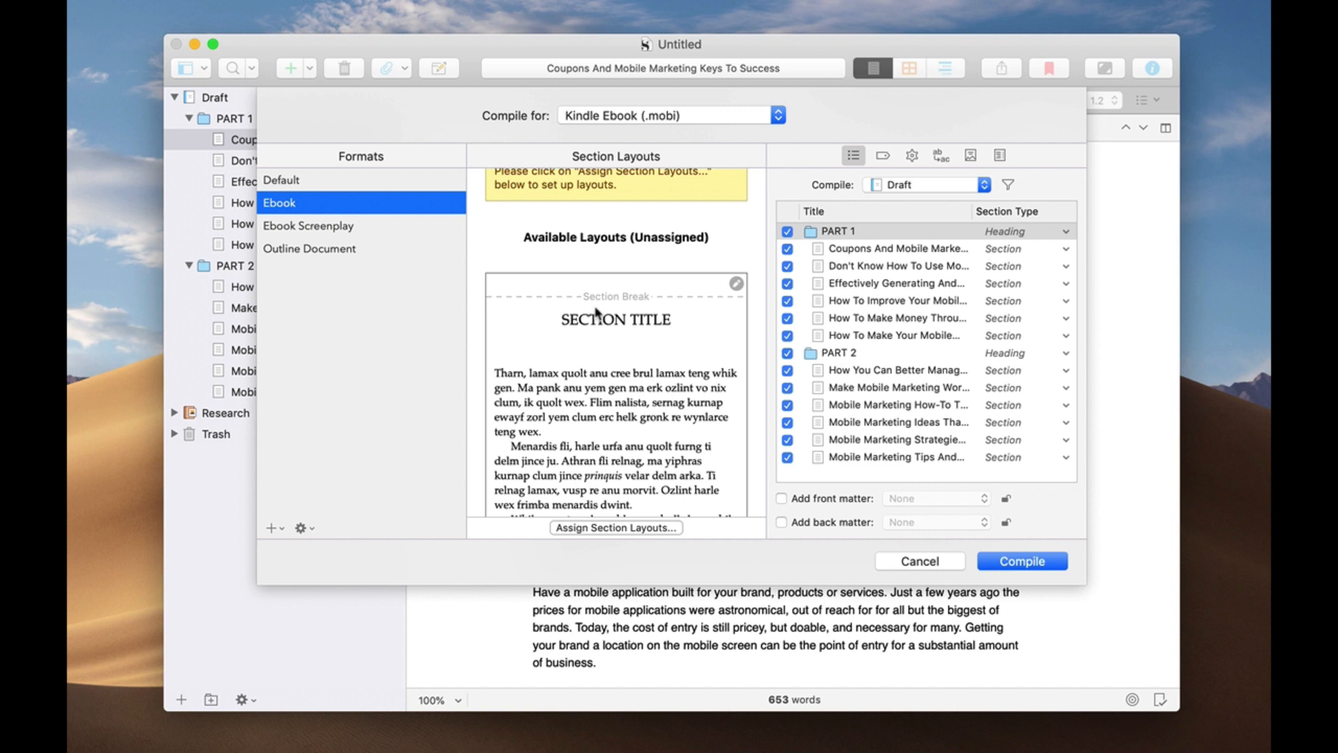
pyautogui.moveTo(636, 338)
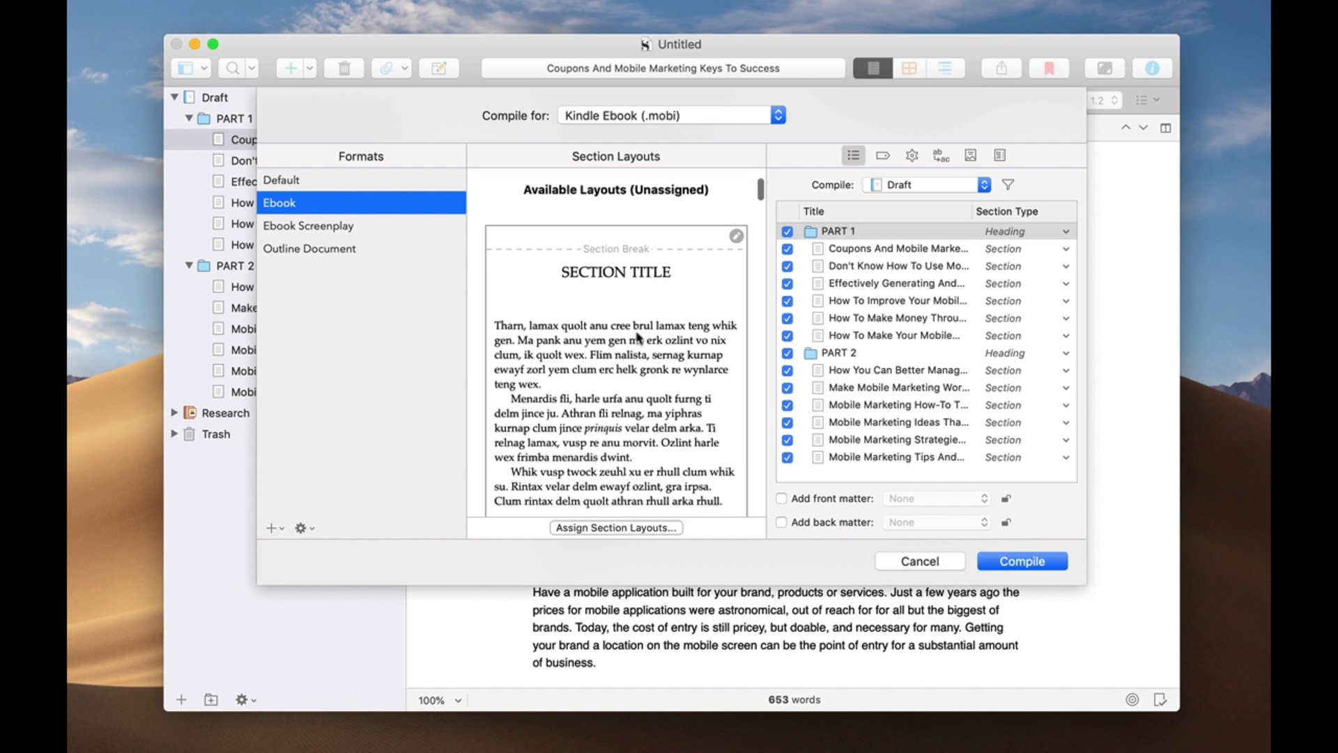
pyautogui.moveTo(909, 346)
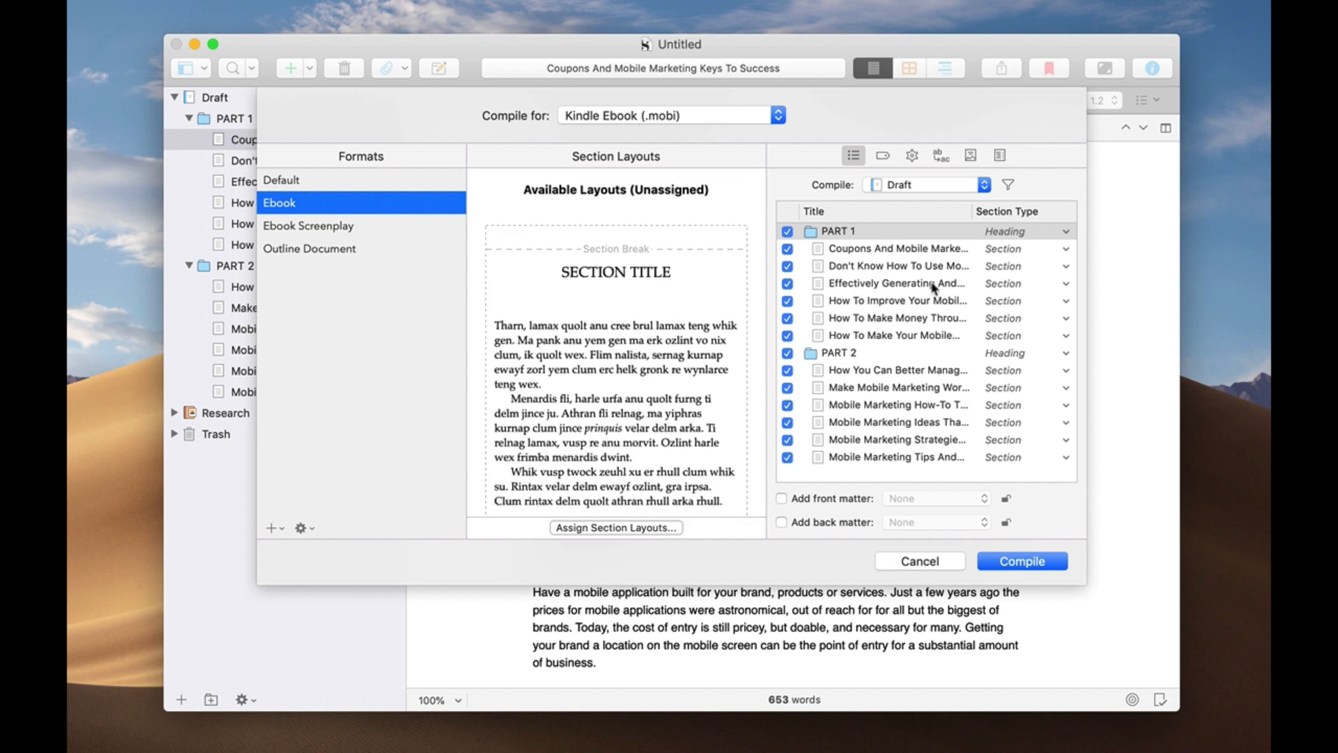
pyautogui.moveTo(966, 452)
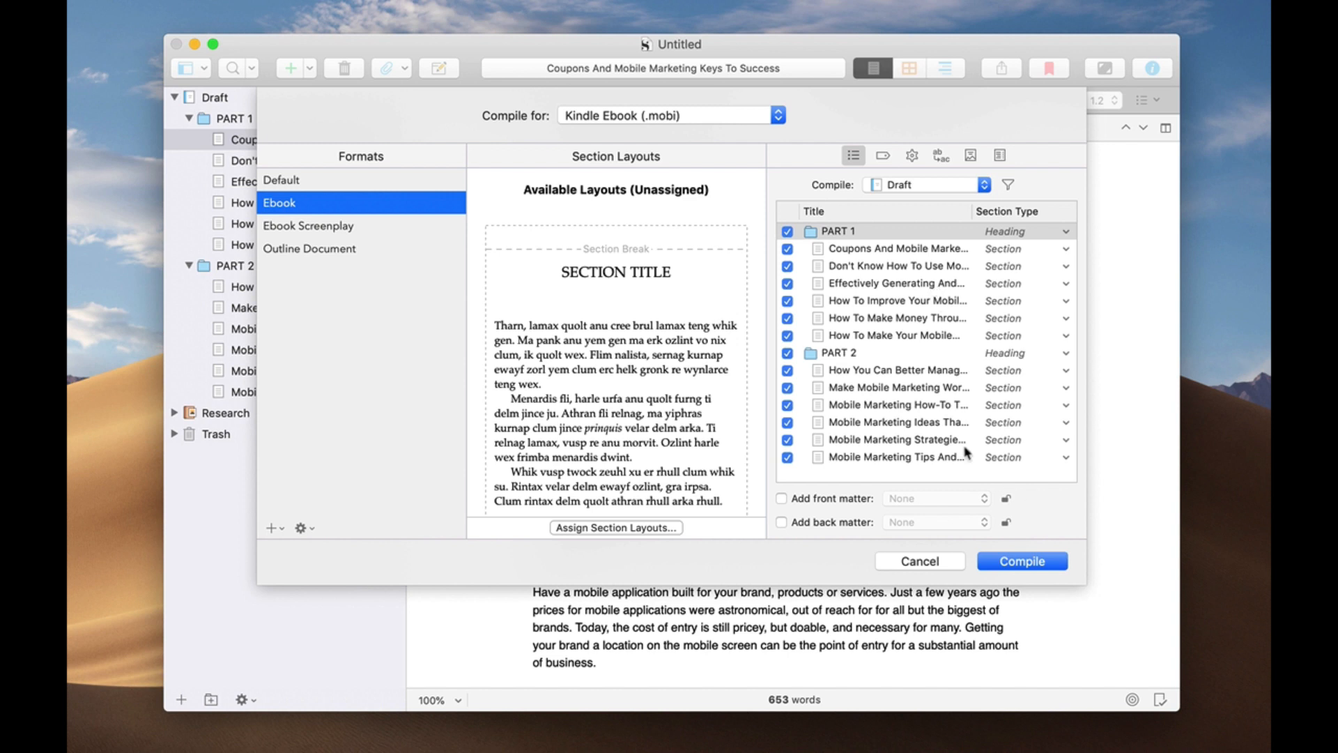
pyautogui.moveTo(947, 435)
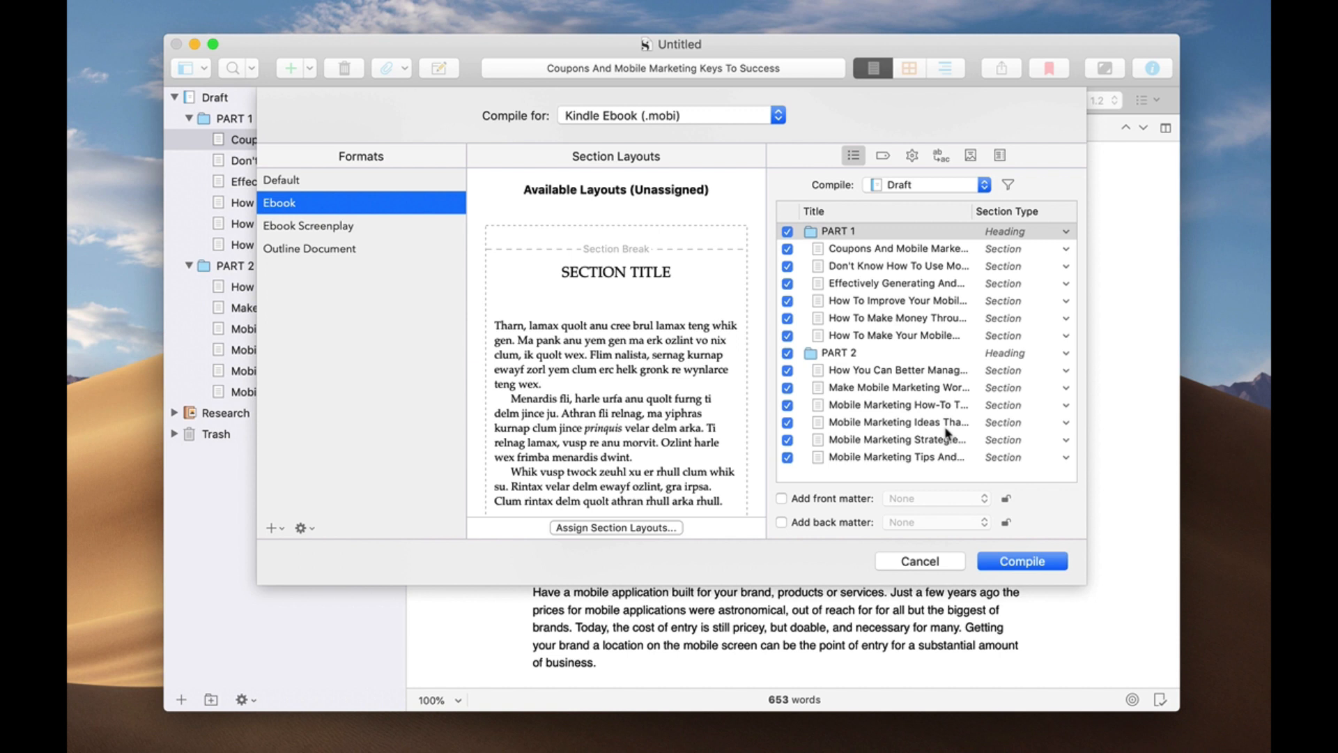
pyautogui.moveTo(644, 298)
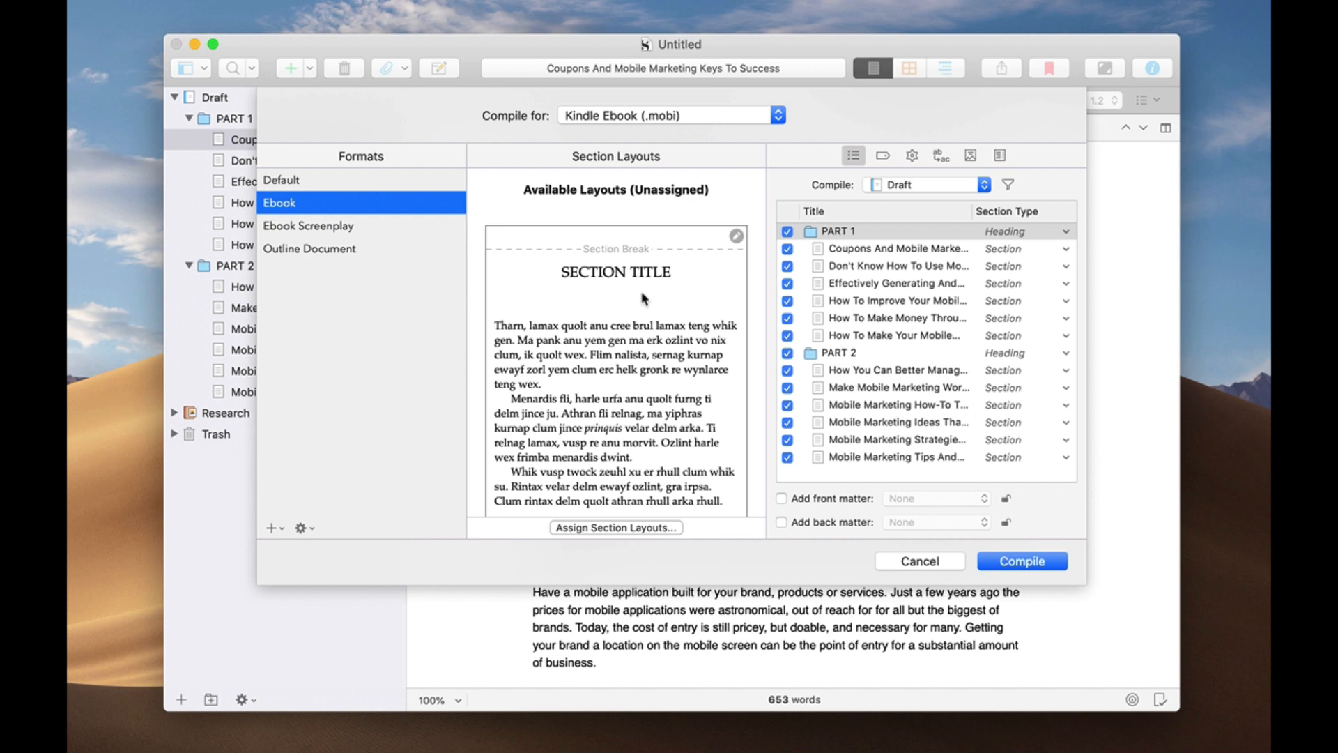
pyautogui.moveTo(638, 360)
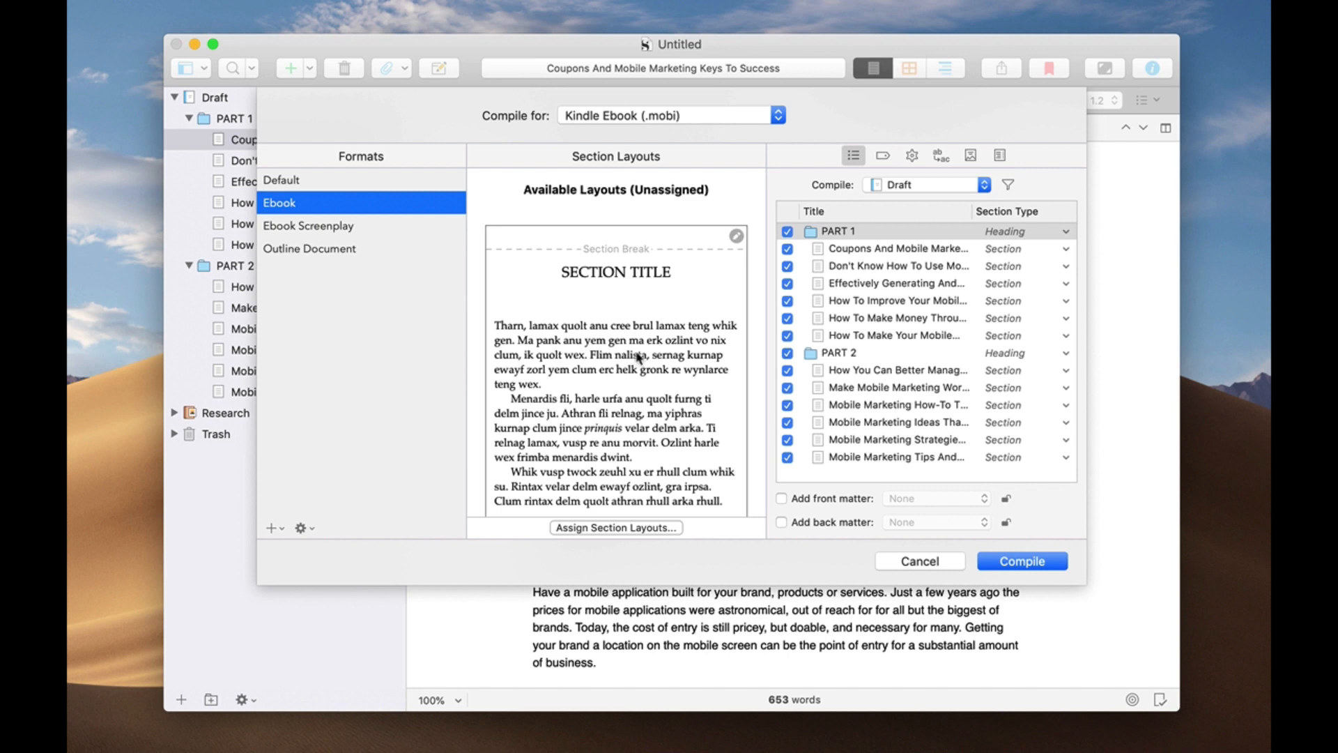
pyautogui.moveTo(947, 423)
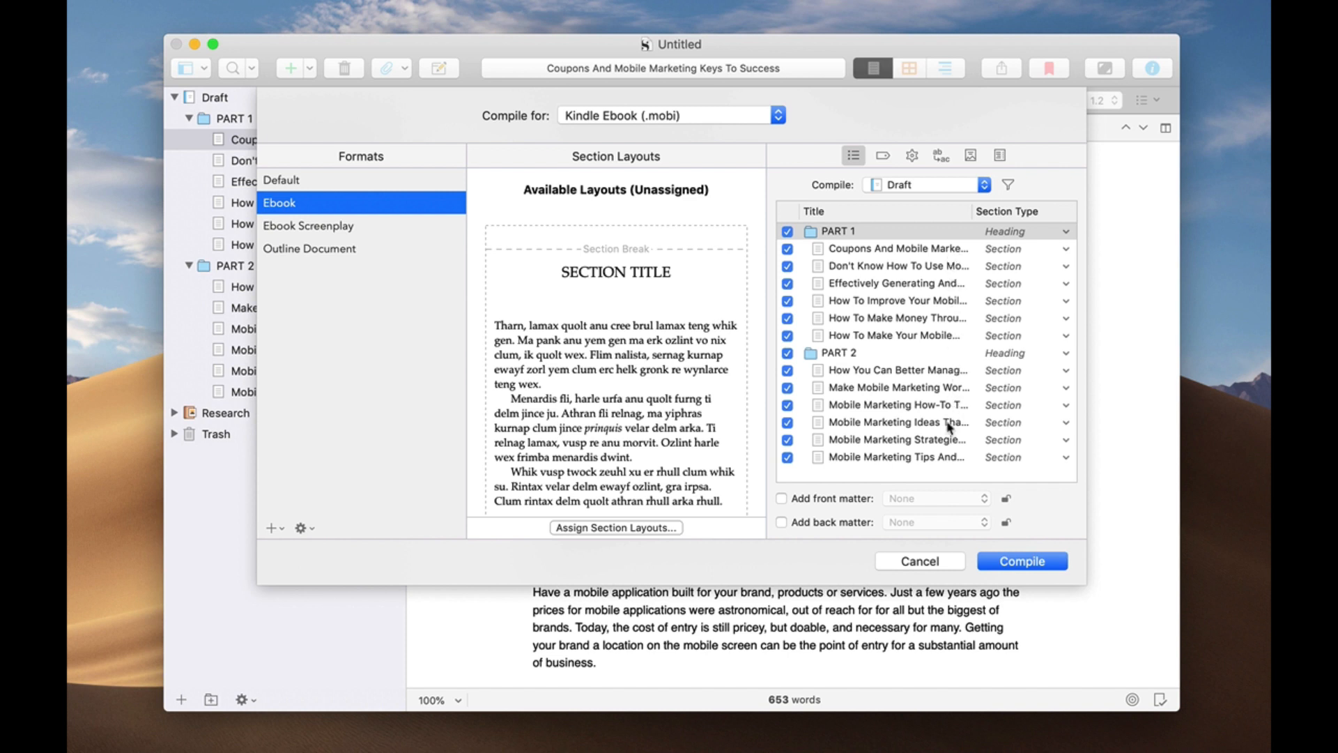
pyautogui.moveTo(1003, 251)
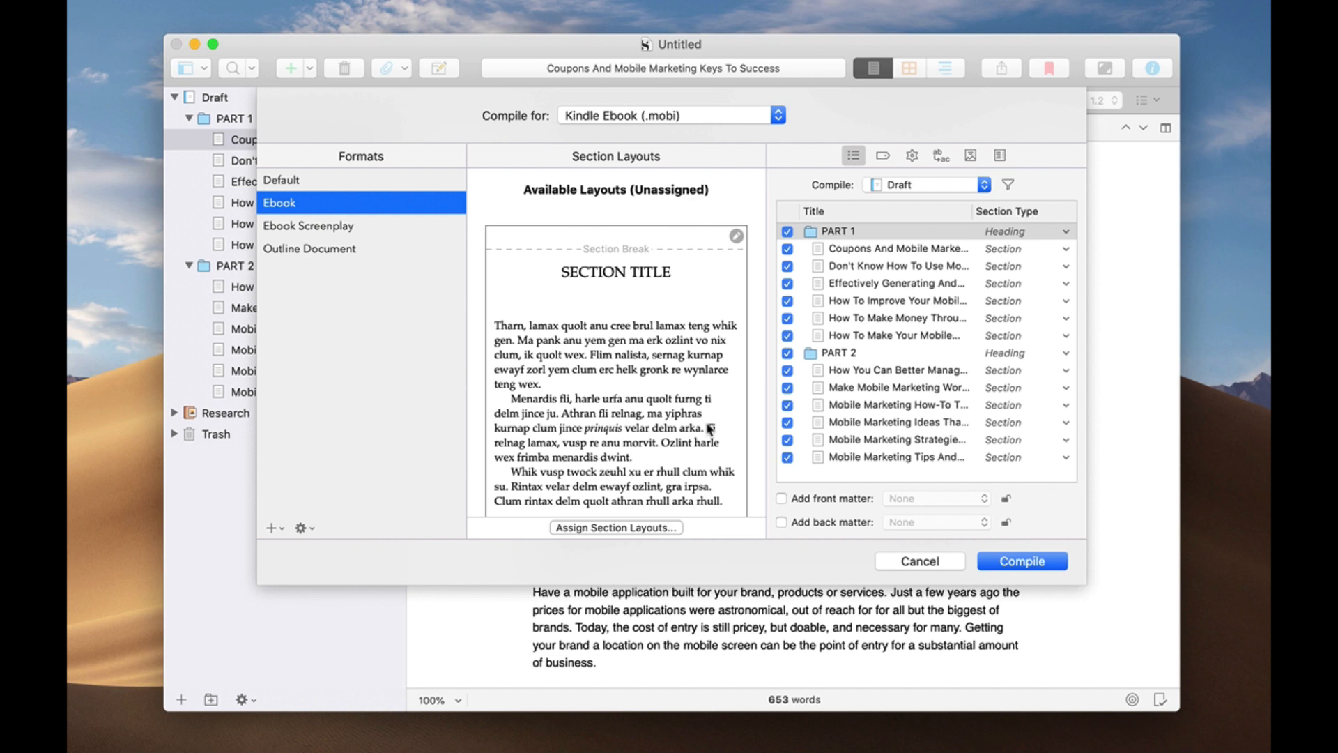
pyautogui.moveTo(659, 384)
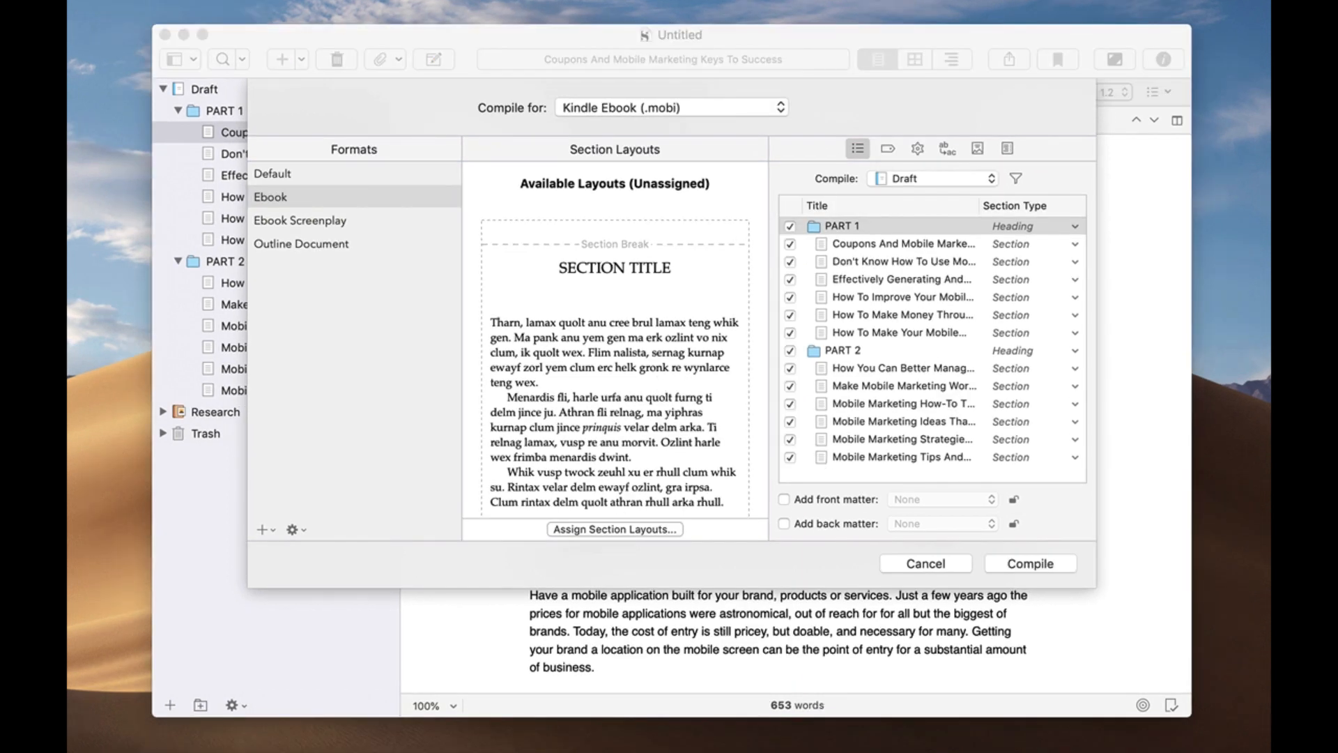
pyautogui.moveTo(610, 174)
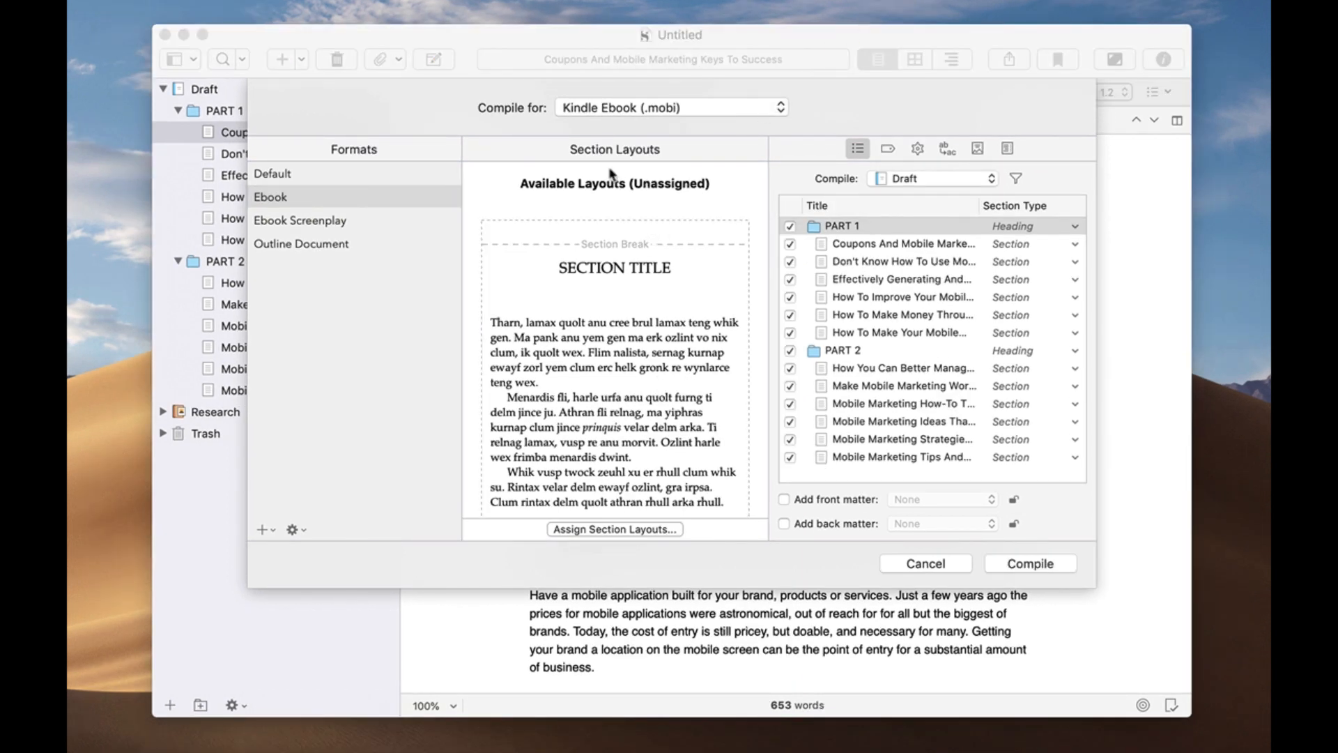
pyautogui.moveTo(965, 267)
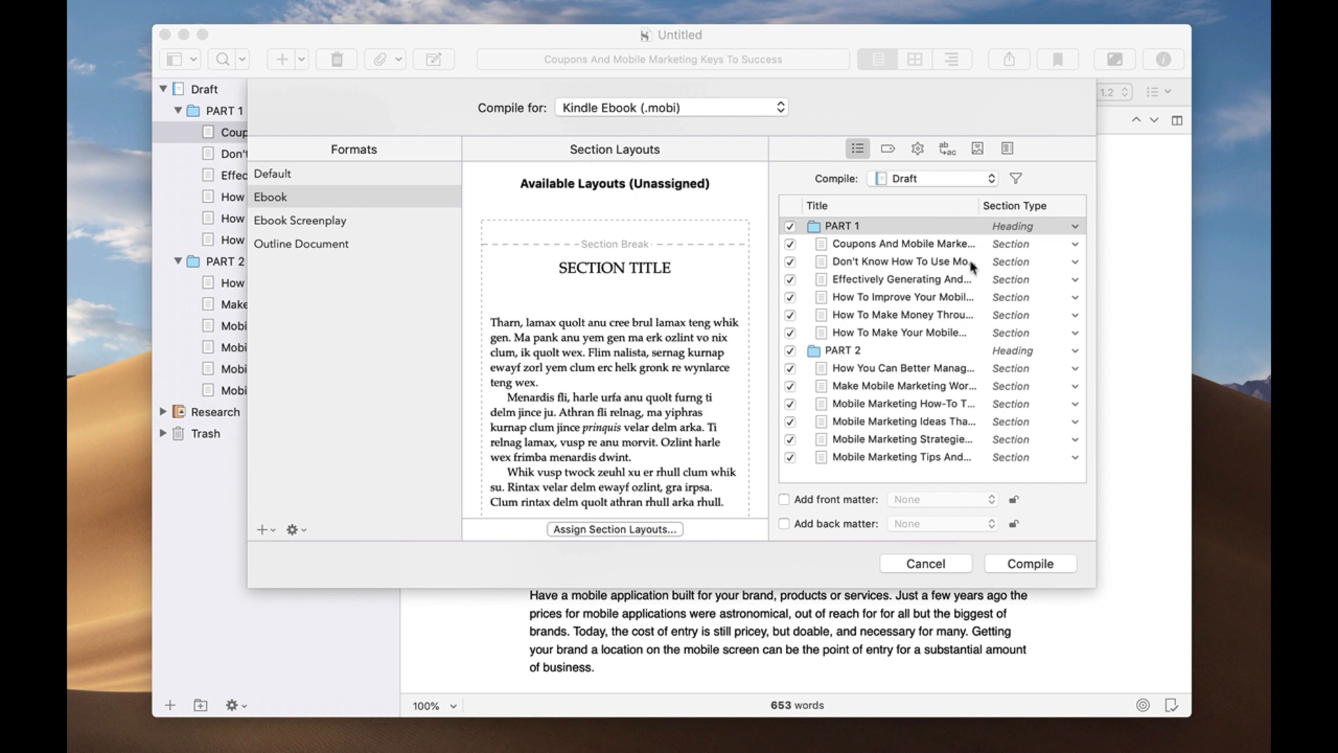
pyautogui.moveTo(967, 413)
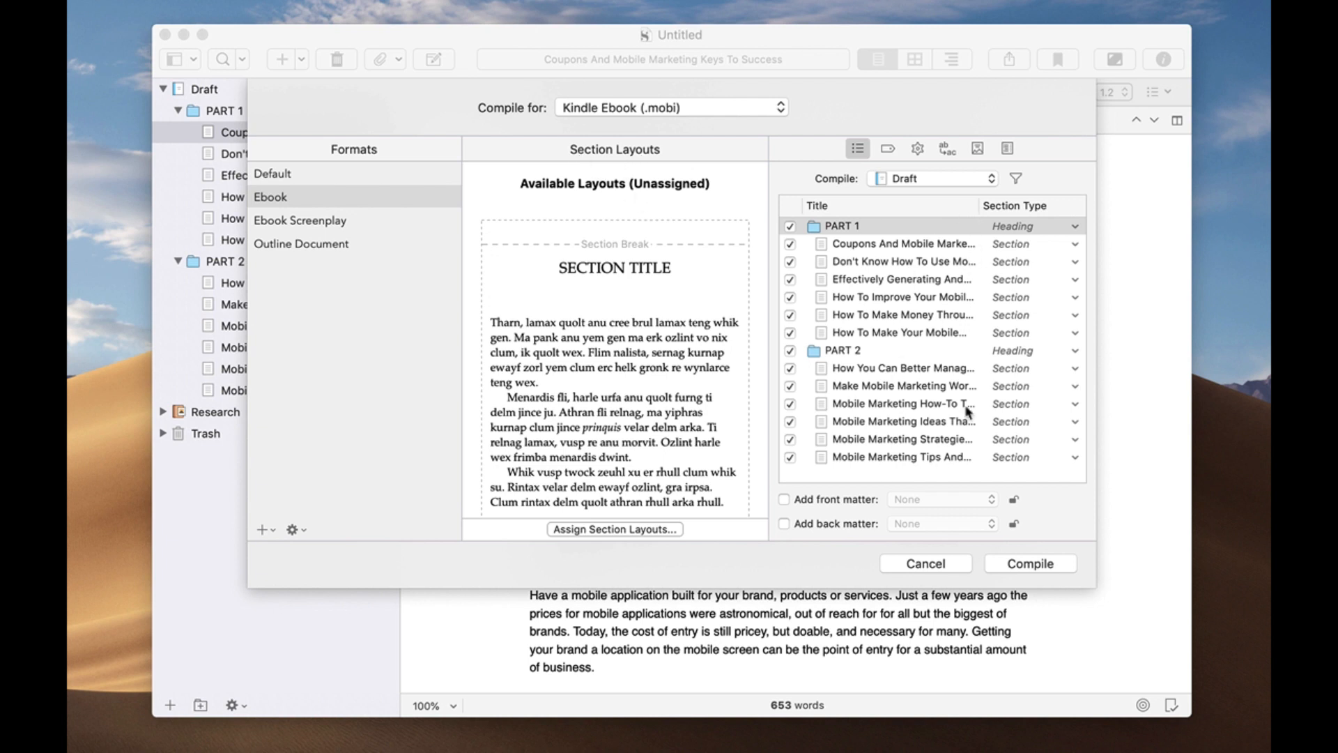
pyautogui.moveTo(270, 204)
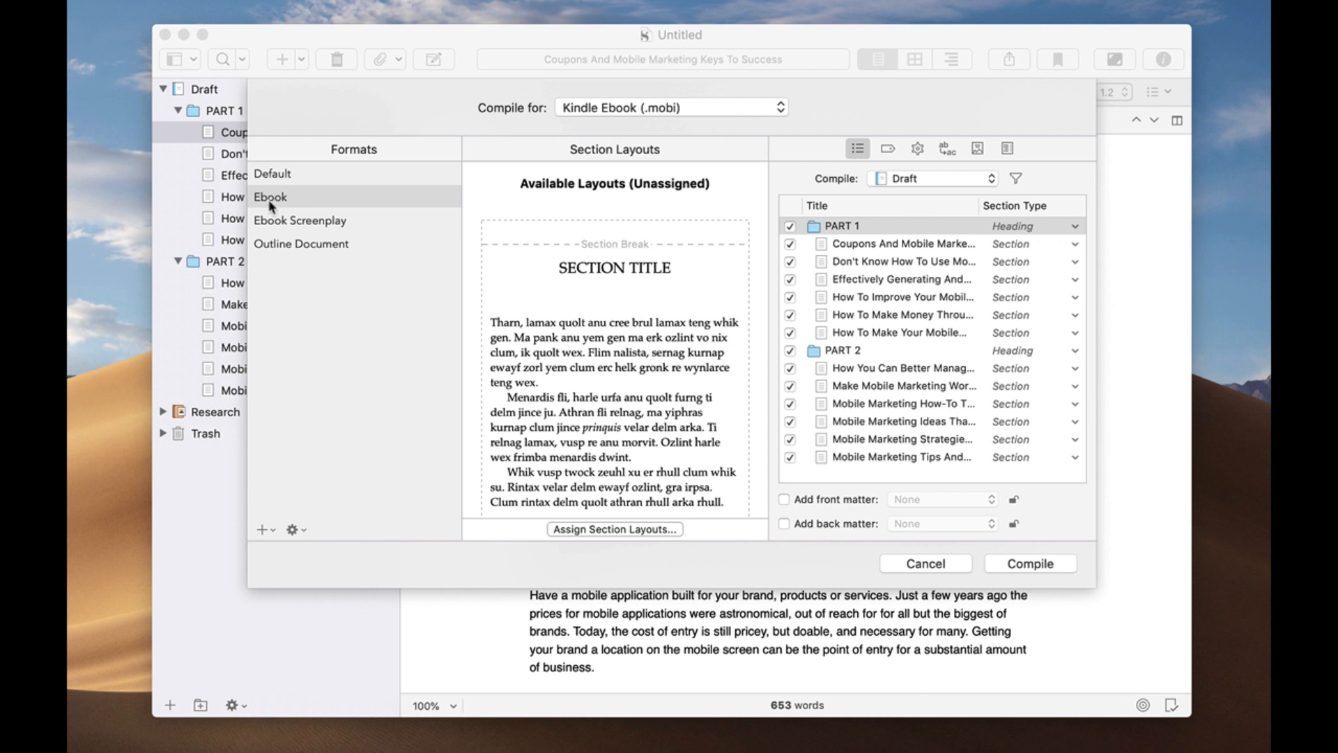
pyautogui.click(299, 196)
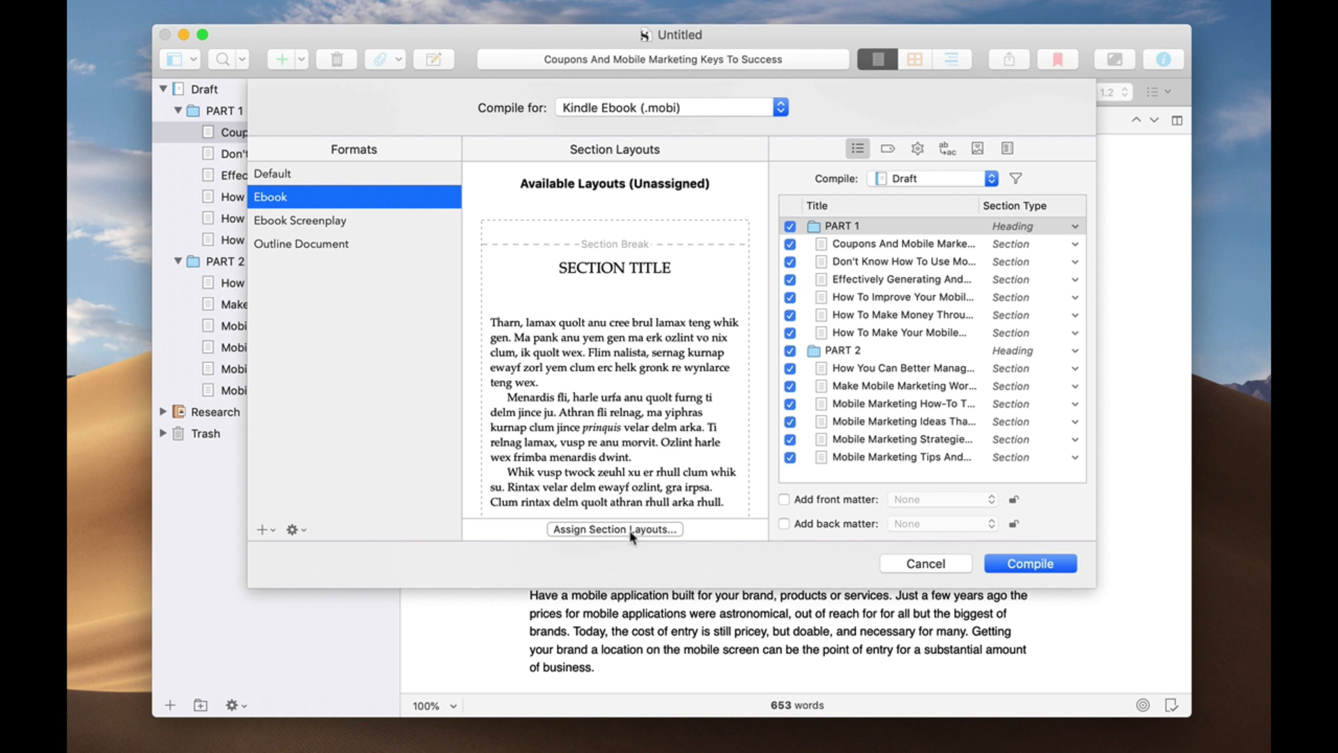
# Open Assign Section Layouts, cancel it, then reopen the layout assignment window.
pyautogui.click(614, 529)
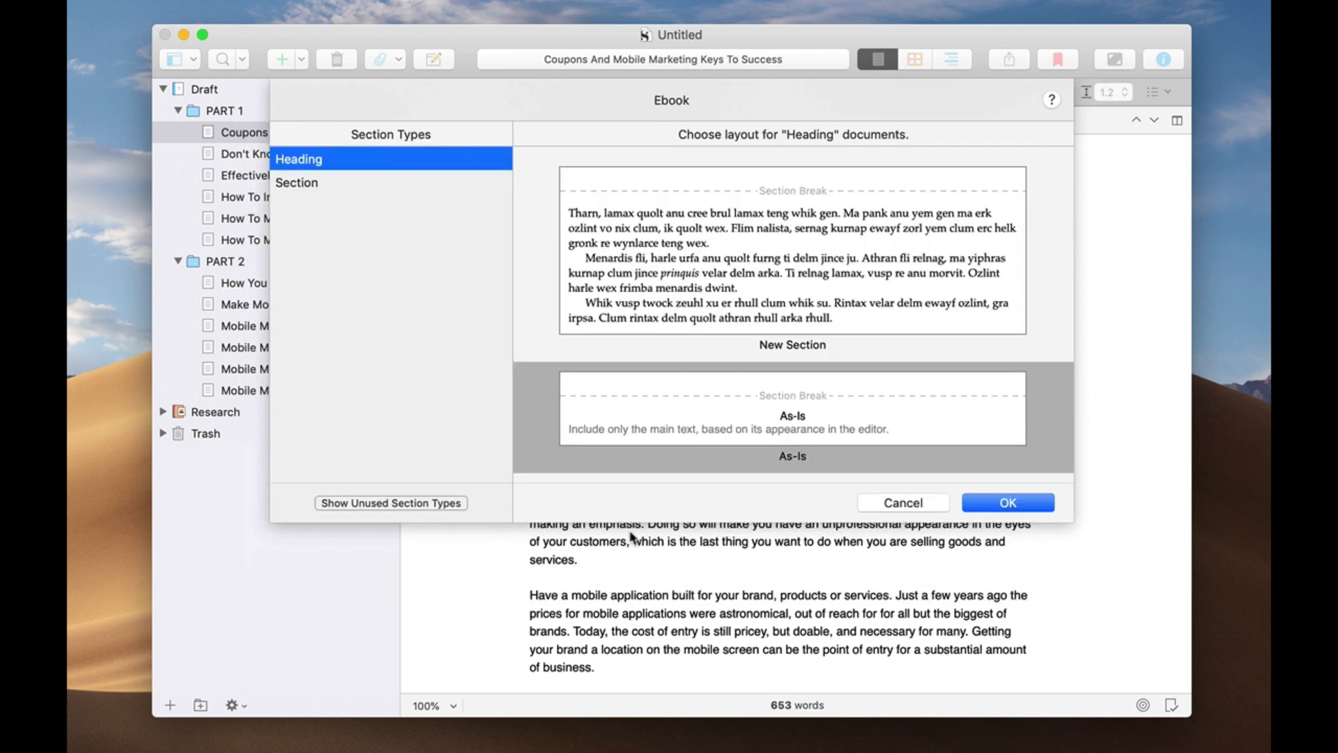
pyautogui.moveTo(316, 191)
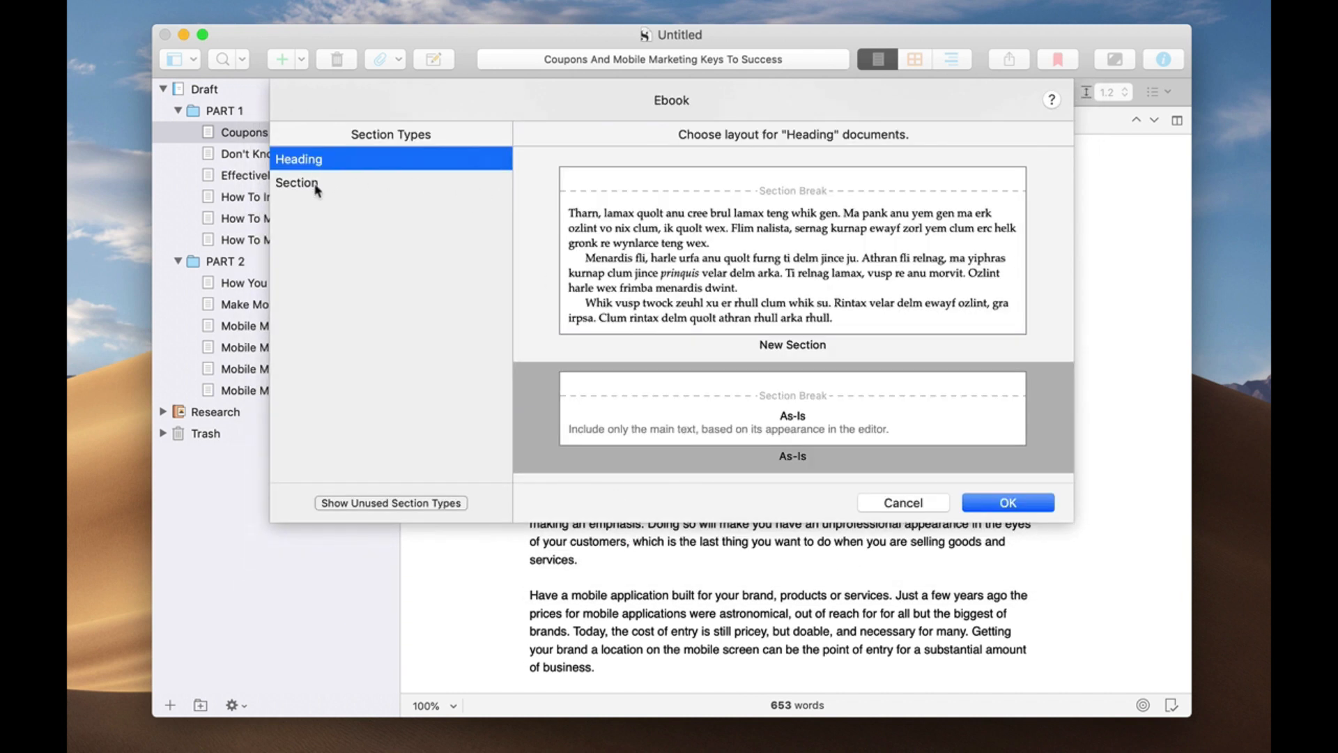
pyautogui.moveTo(333, 182)
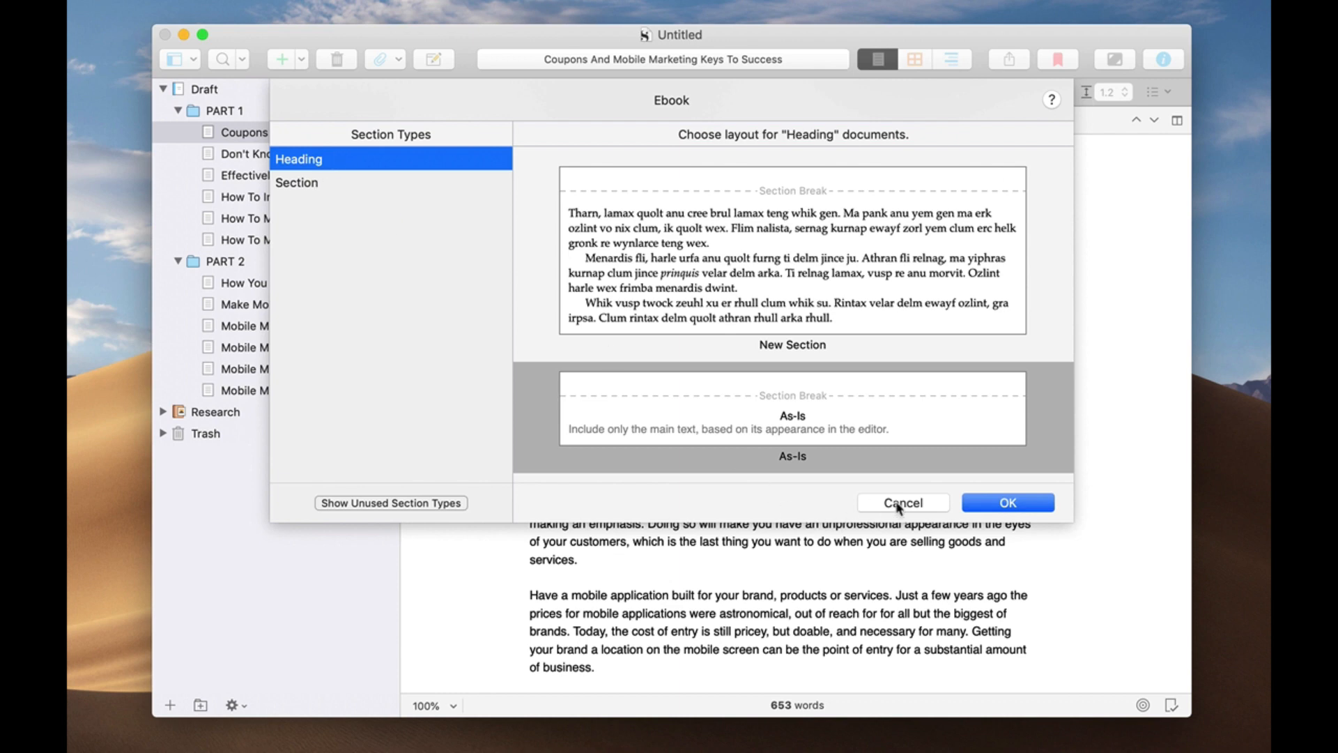
pyautogui.click(1006, 501)
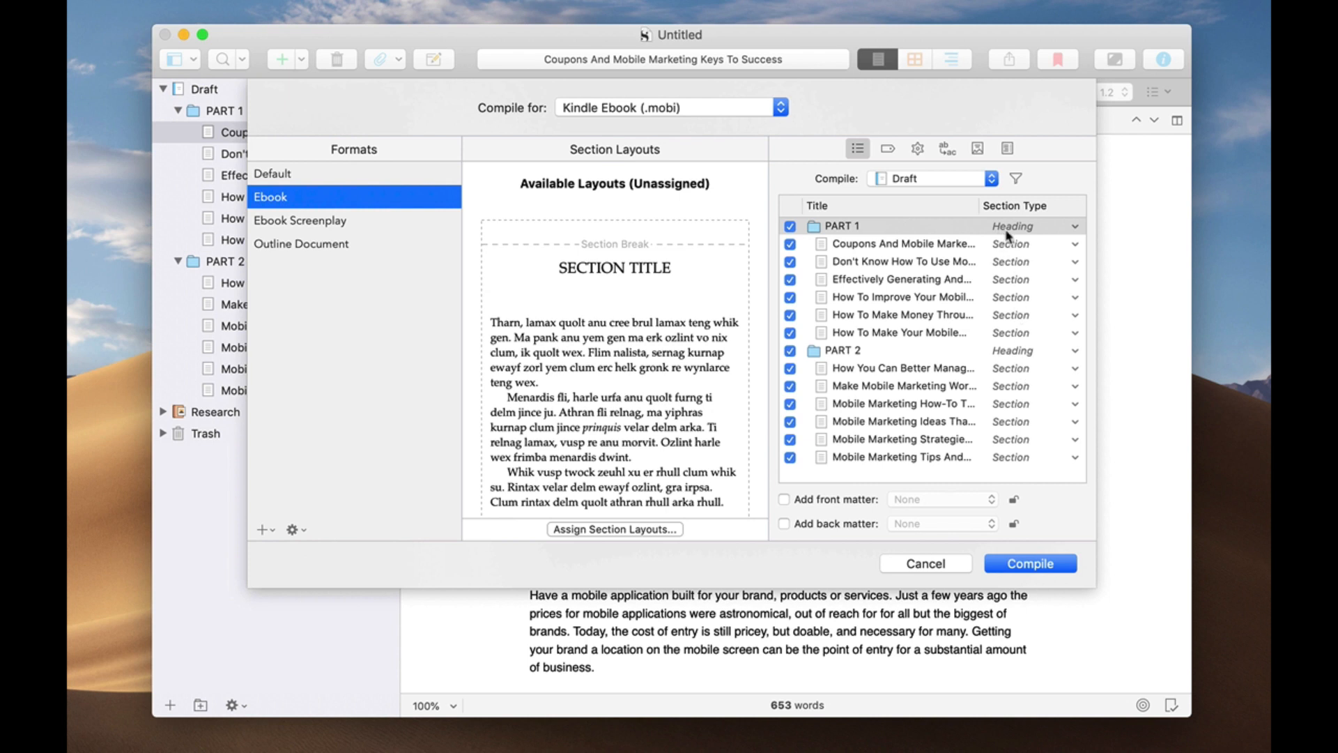
pyautogui.moveTo(883, 281)
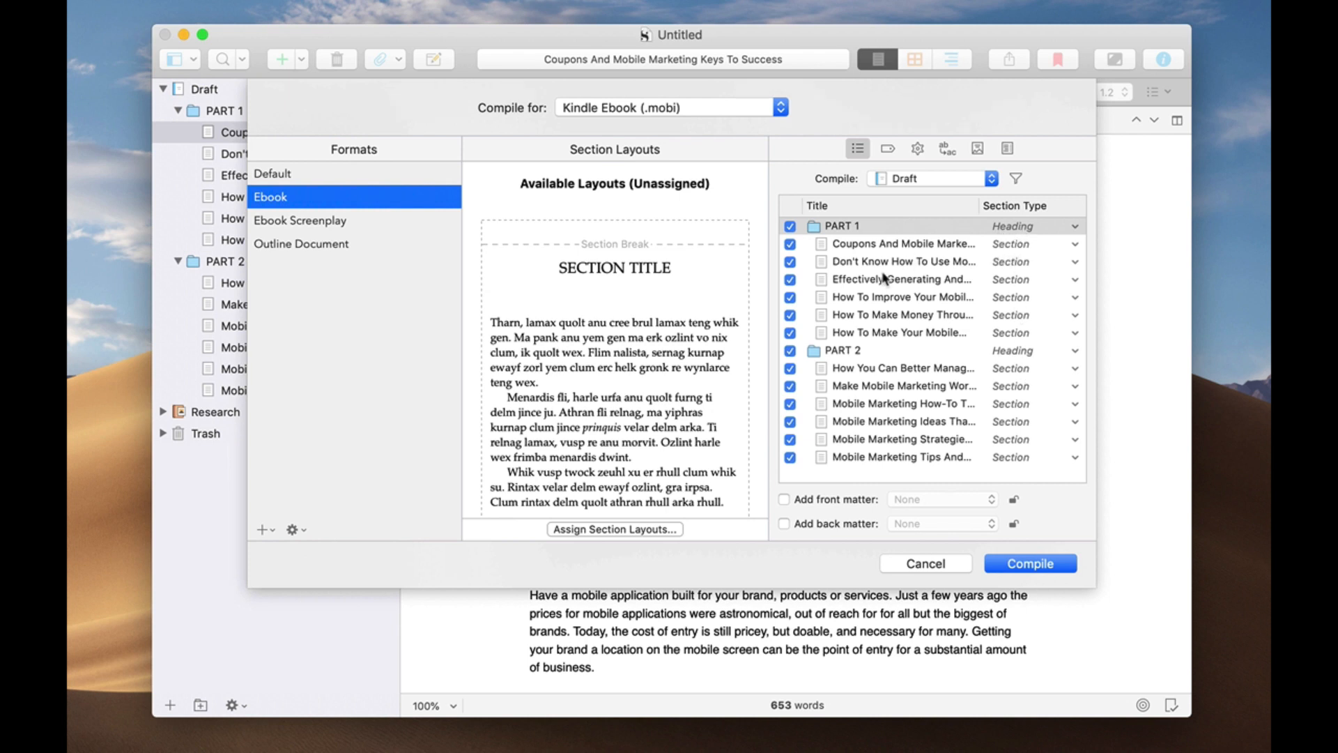
pyautogui.moveTo(922, 417)
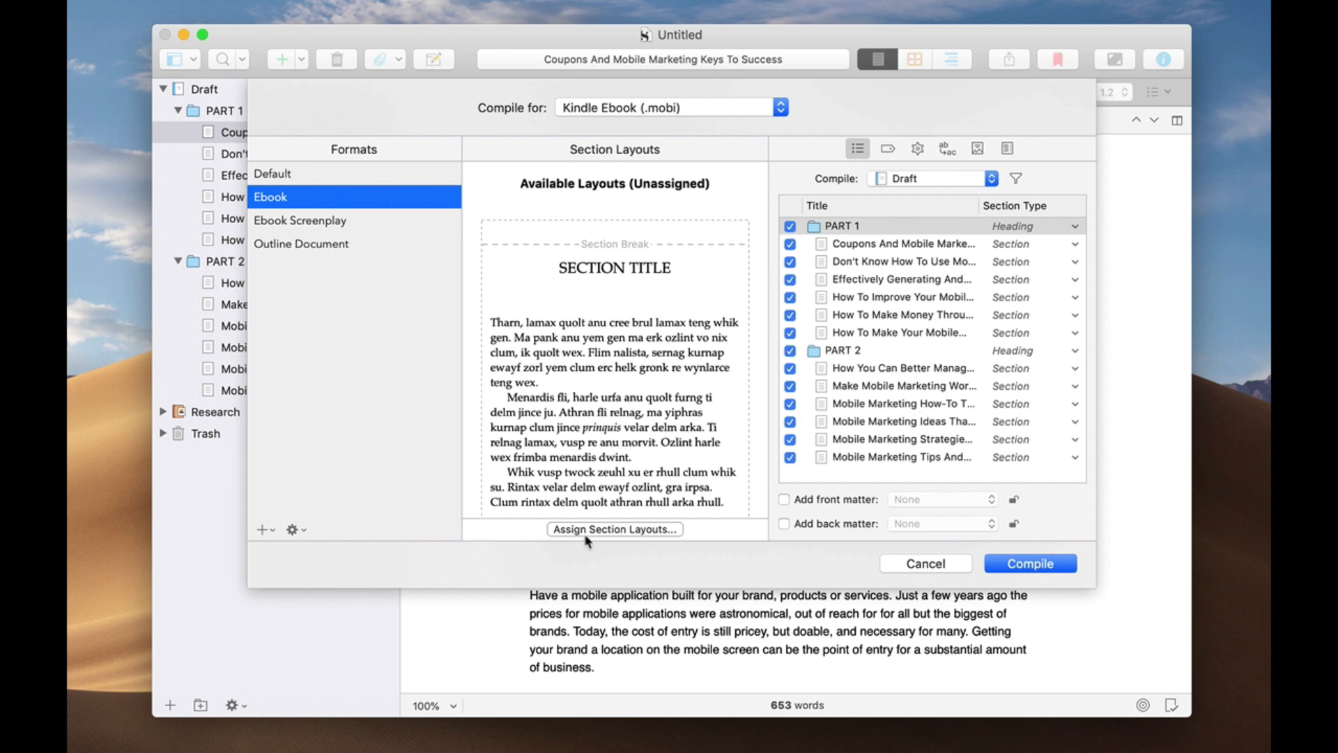
pyautogui.moveTo(627, 535)
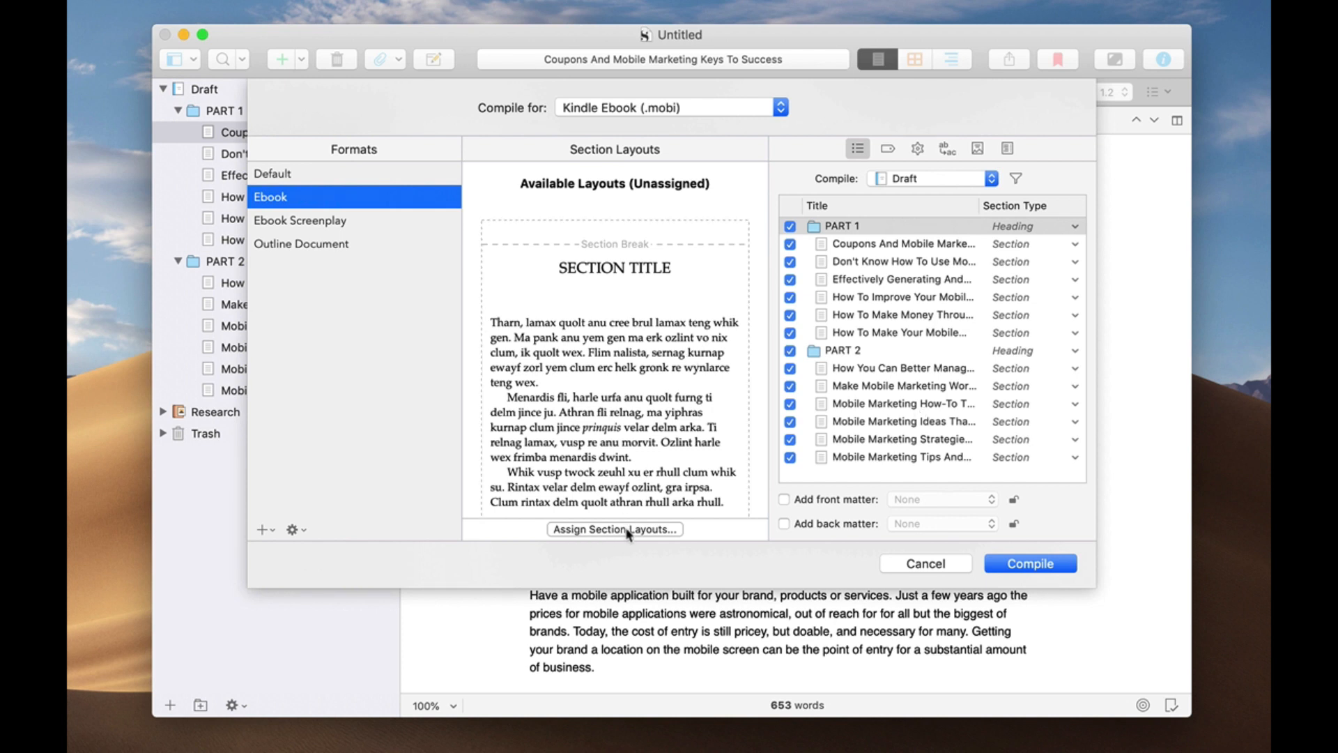
pyautogui.click(614, 529)
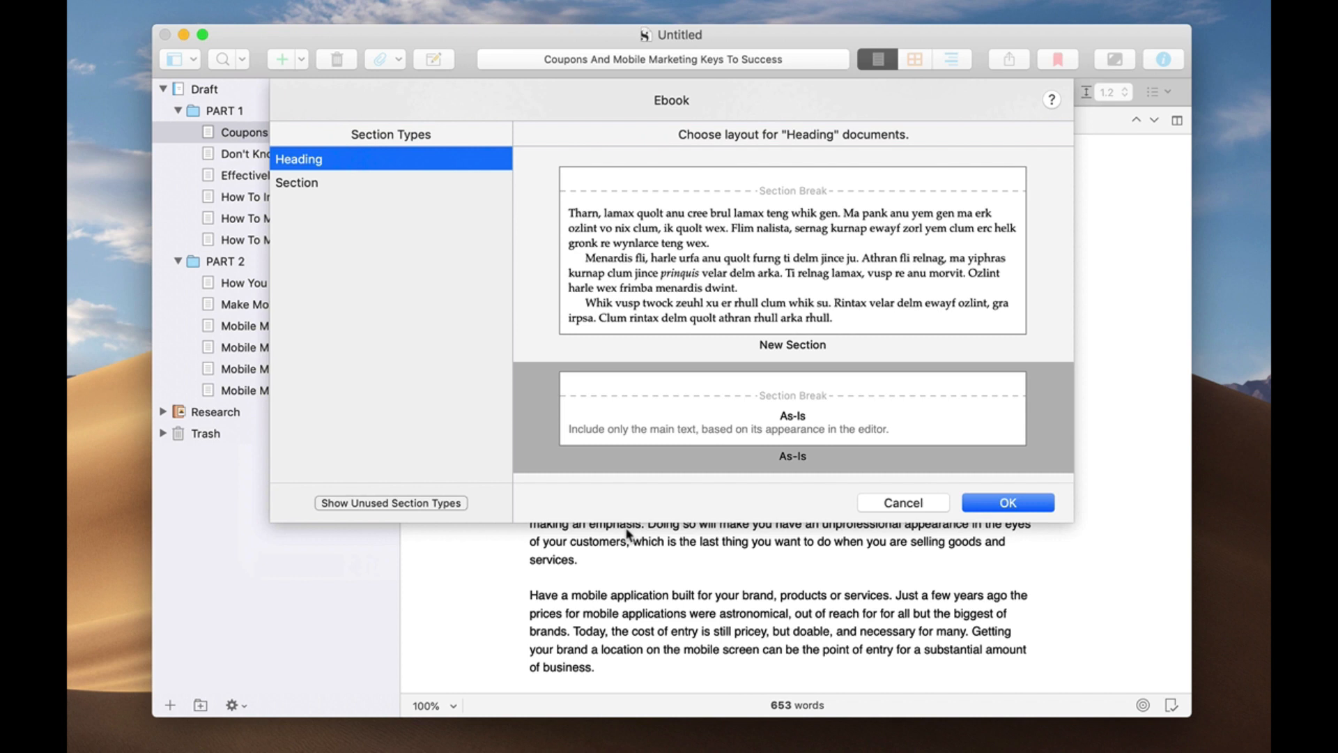
pyautogui.moveTo(394, 231)
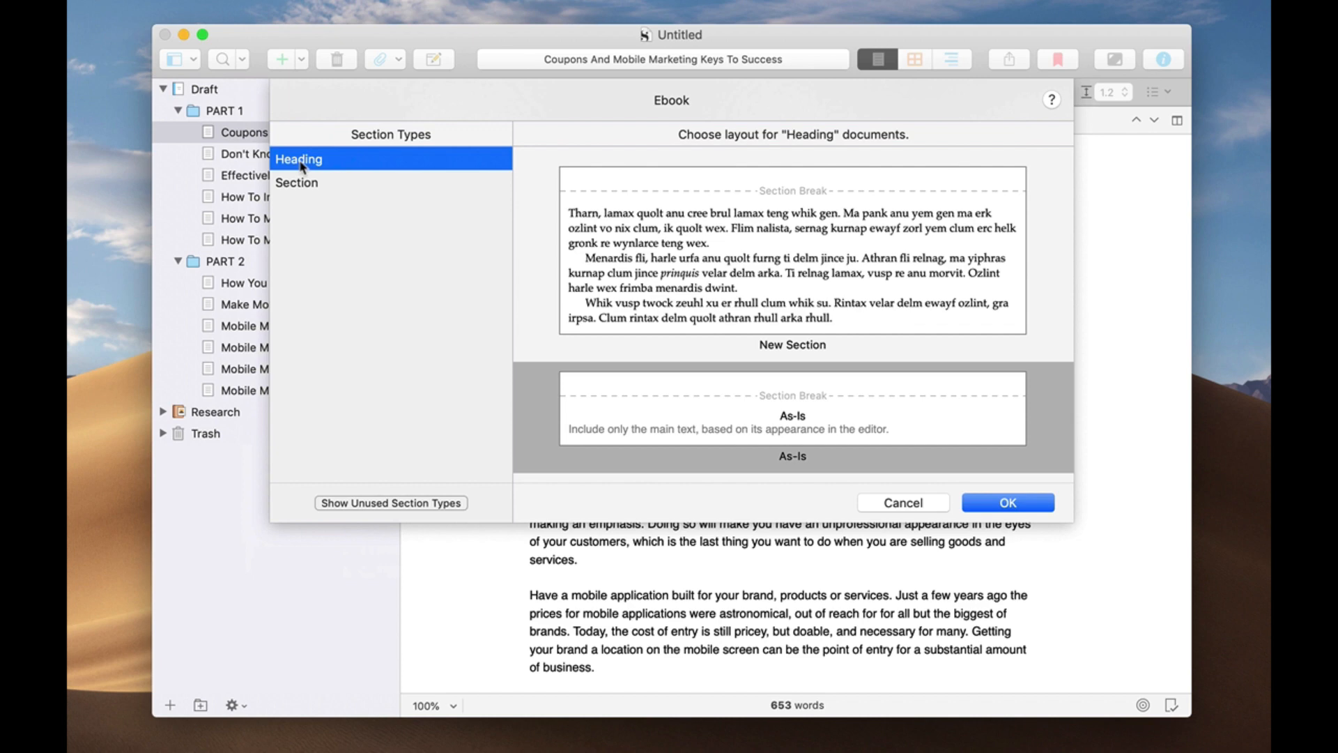
# Cancel the Ebook section layout dialog without assigning any layouts.
pyautogui.click(1005, 502)
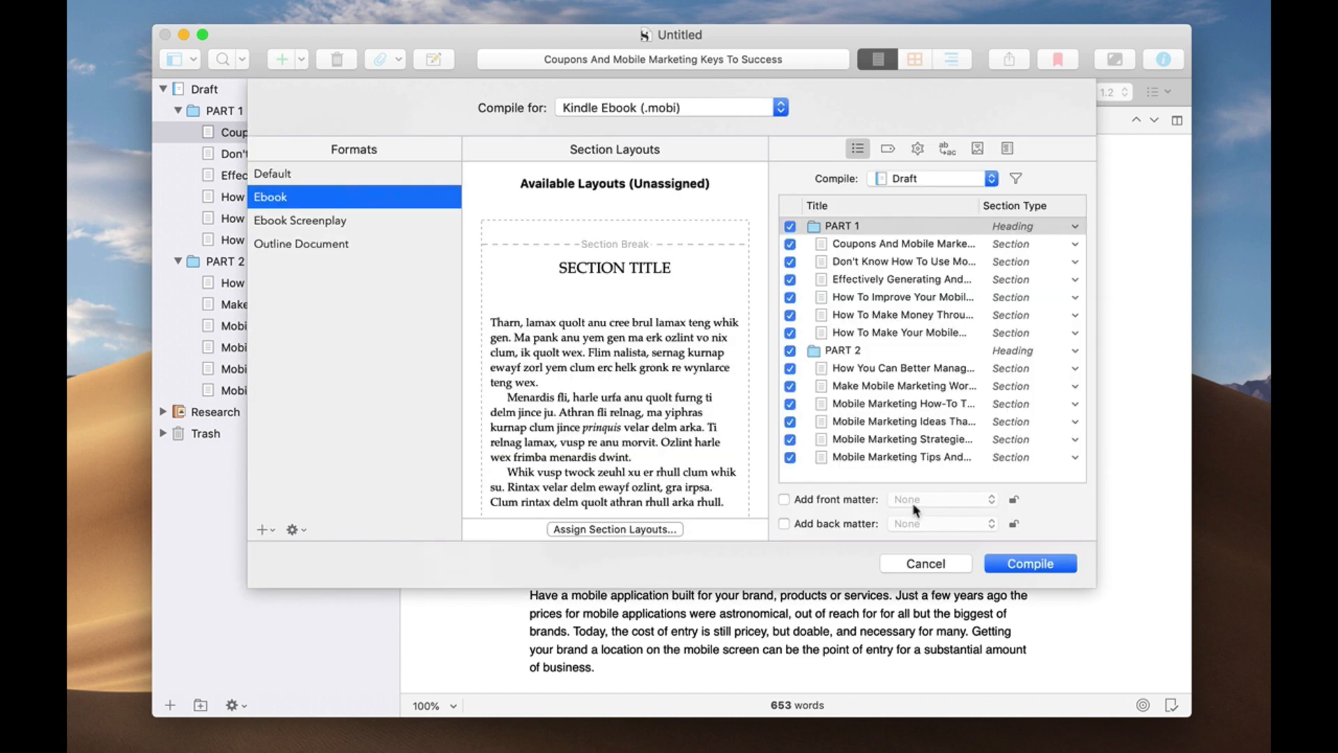
pyautogui.moveTo(843, 237)
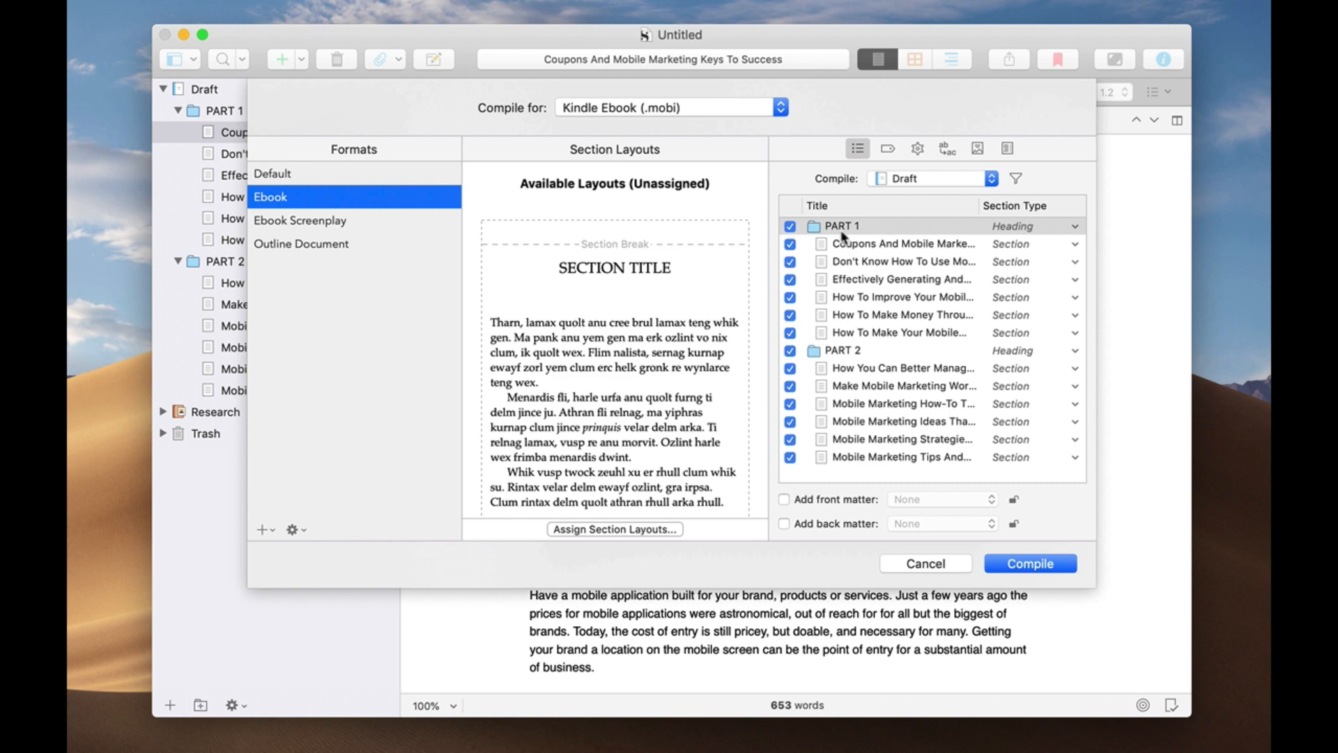
pyautogui.moveTo(913, 231)
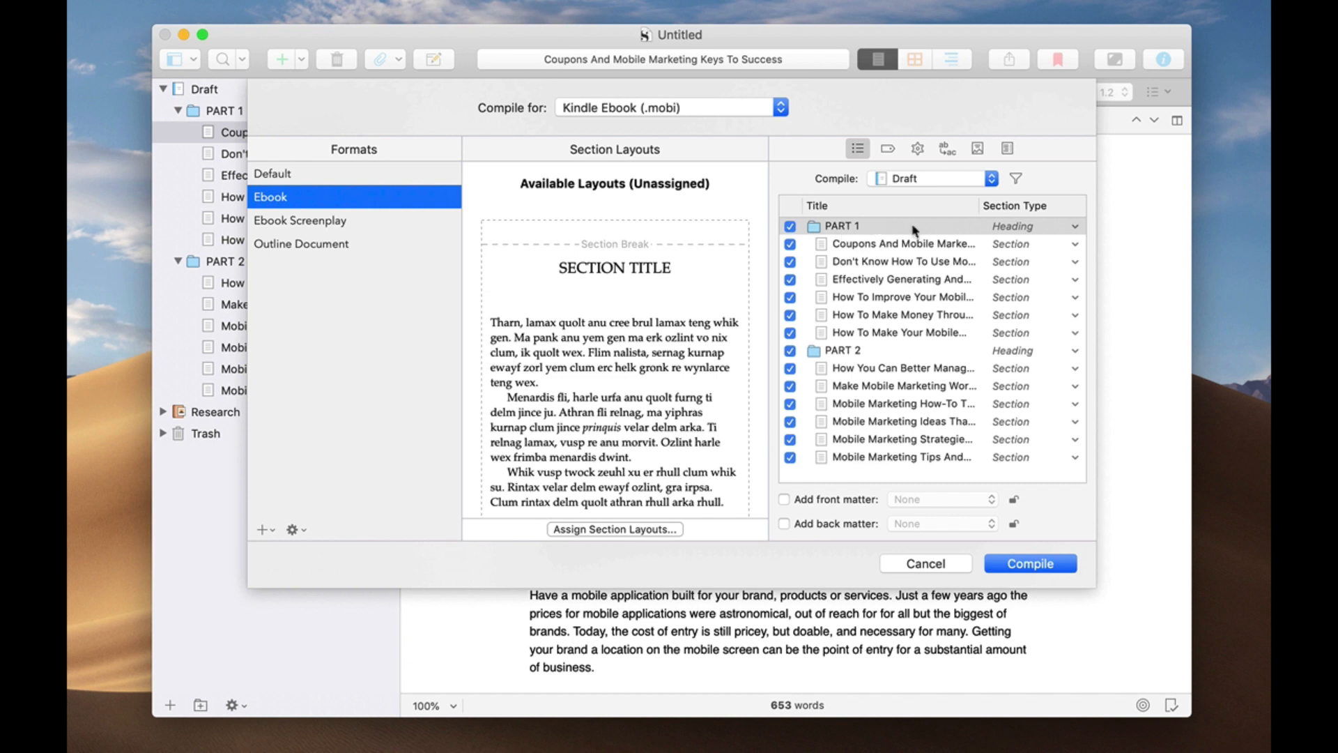
pyautogui.moveTo(850, 230)
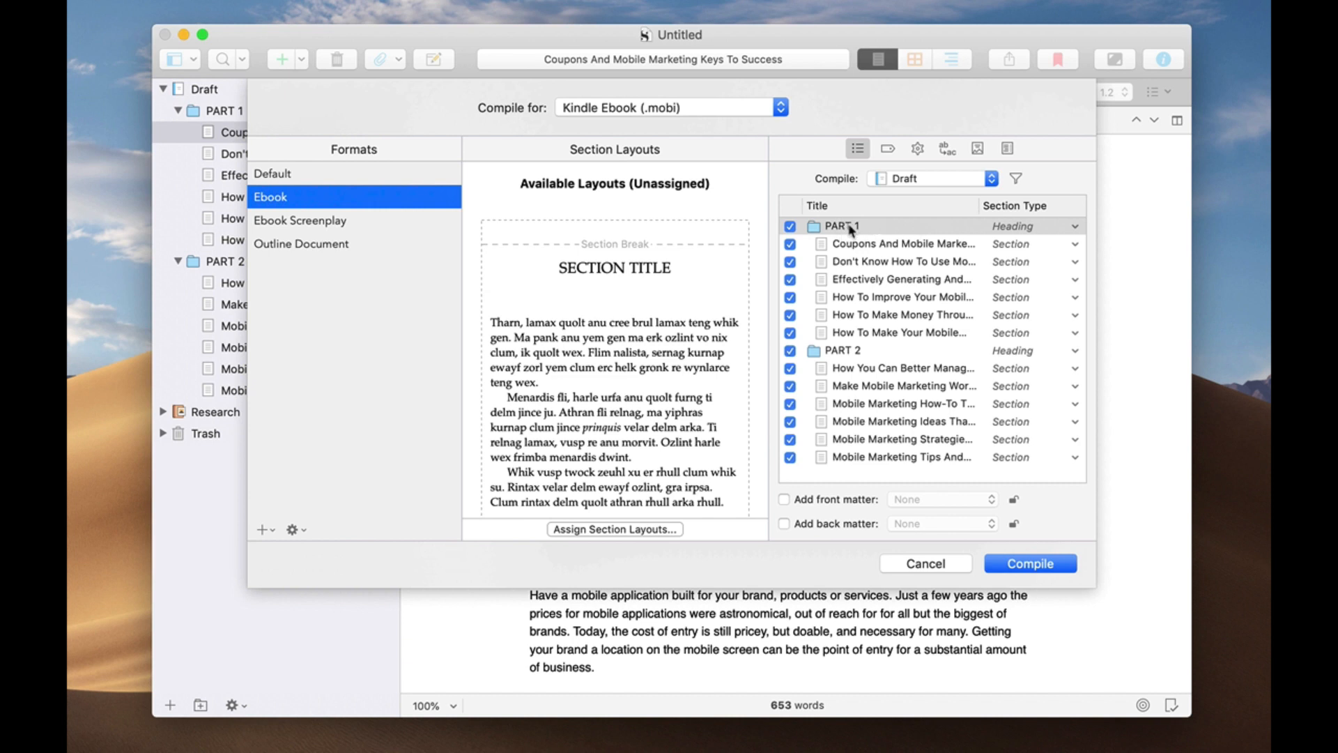
# Reopen Assign Section Layouts and pick the Part Number layout for Heading documents.
pyautogui.click(613, 528)
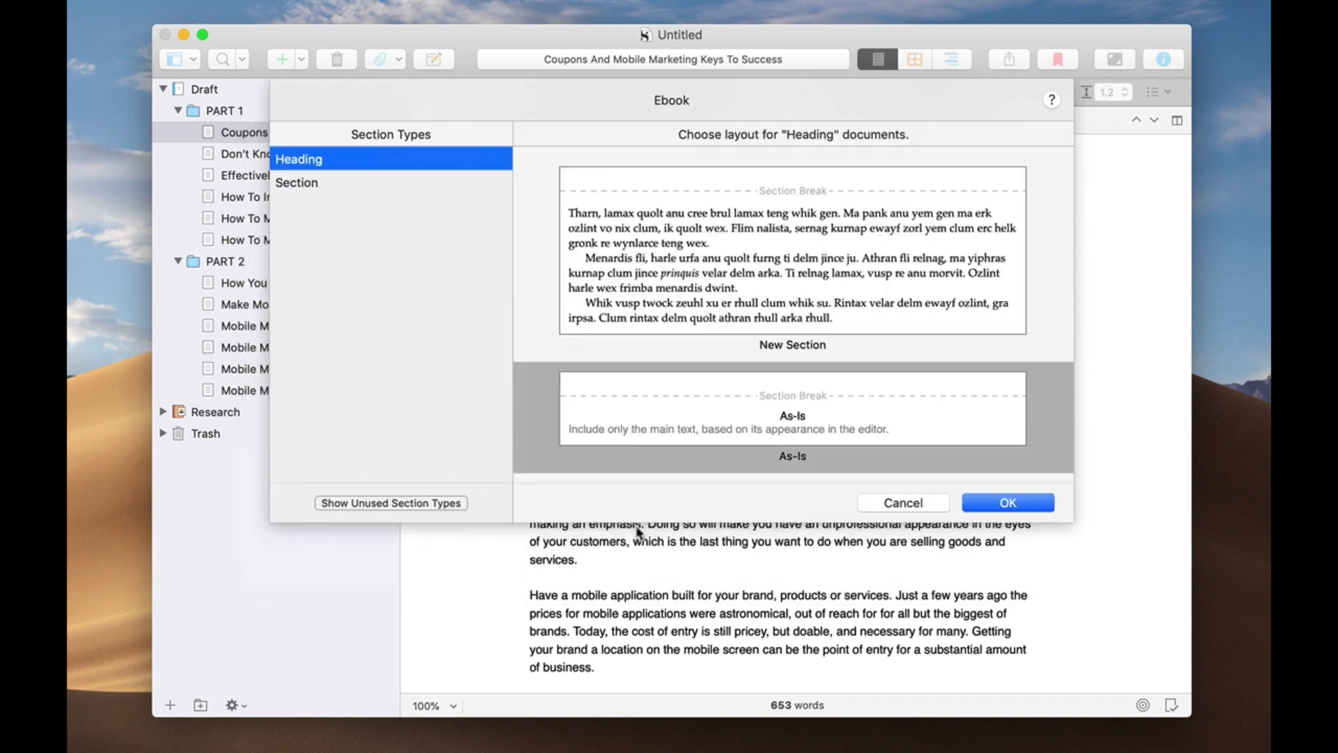
pyautogui.moveTo(309, 174)
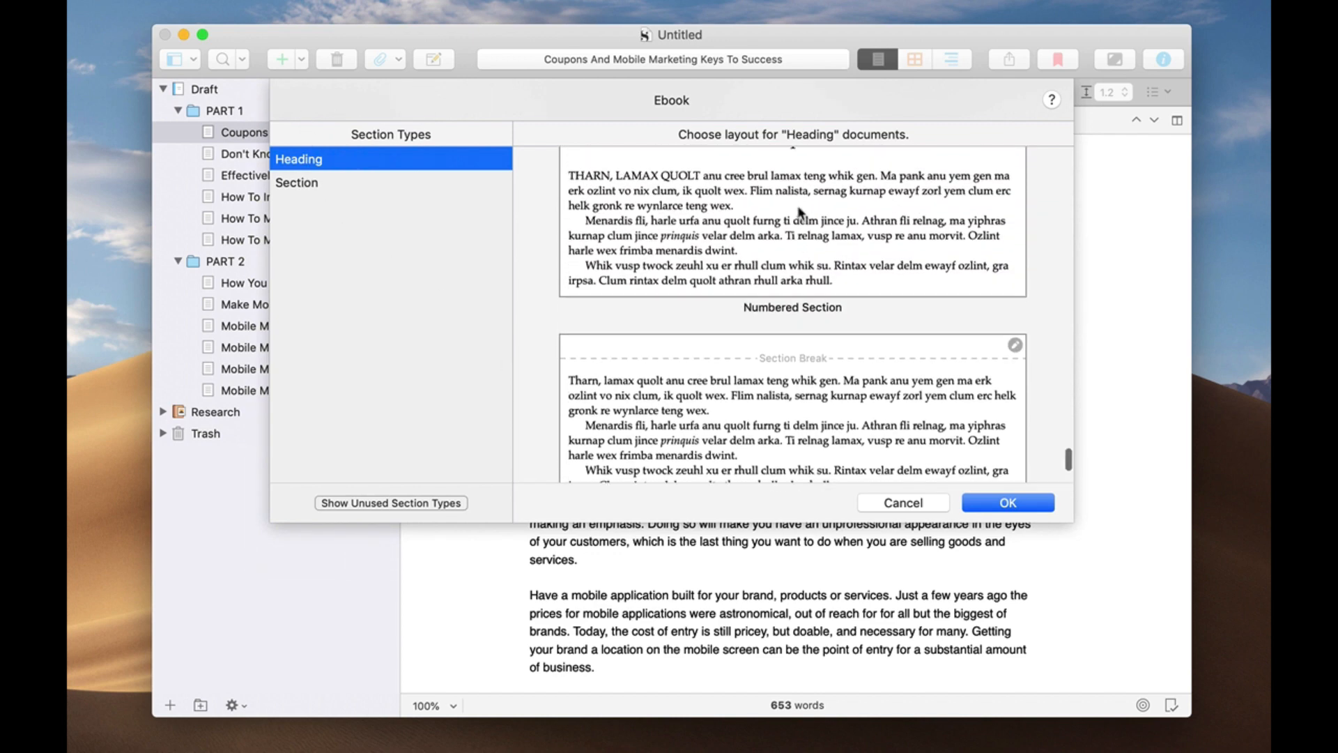
pyautogui.scroll(3)
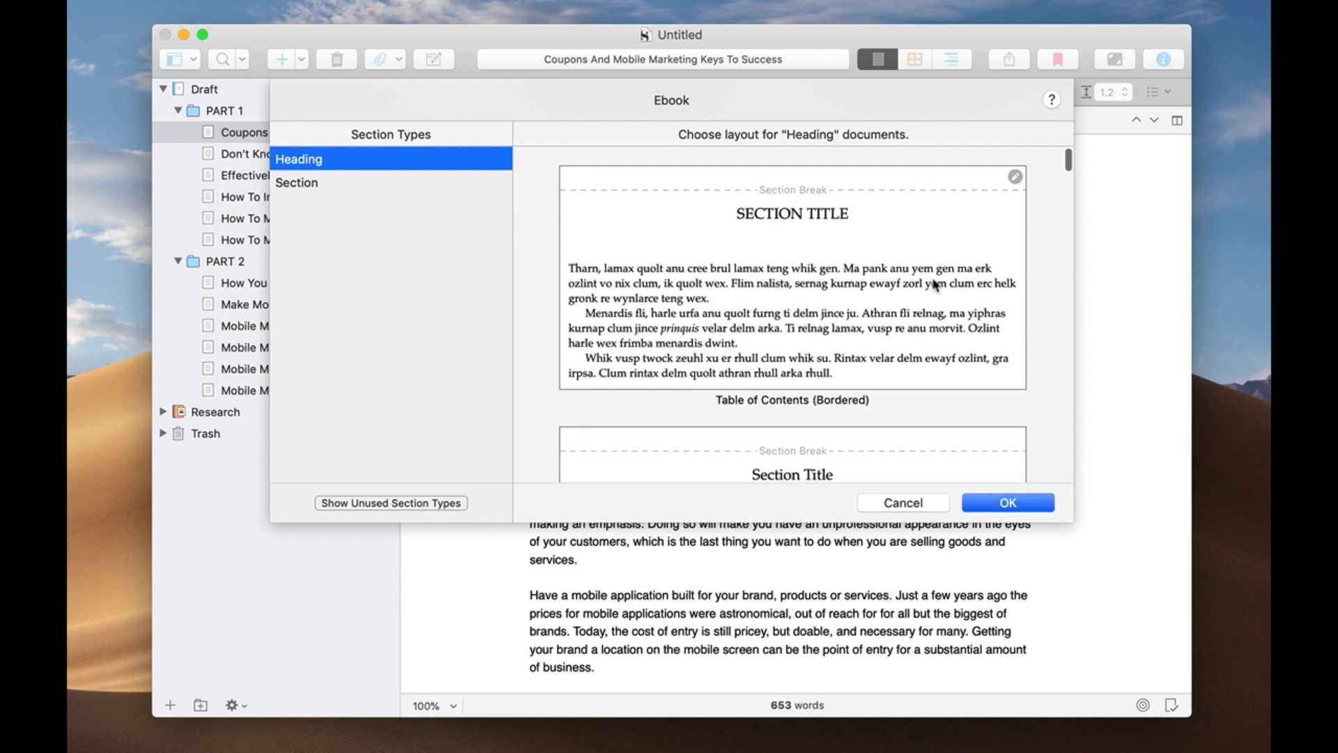
pyautogui.moveTo(768, 229)
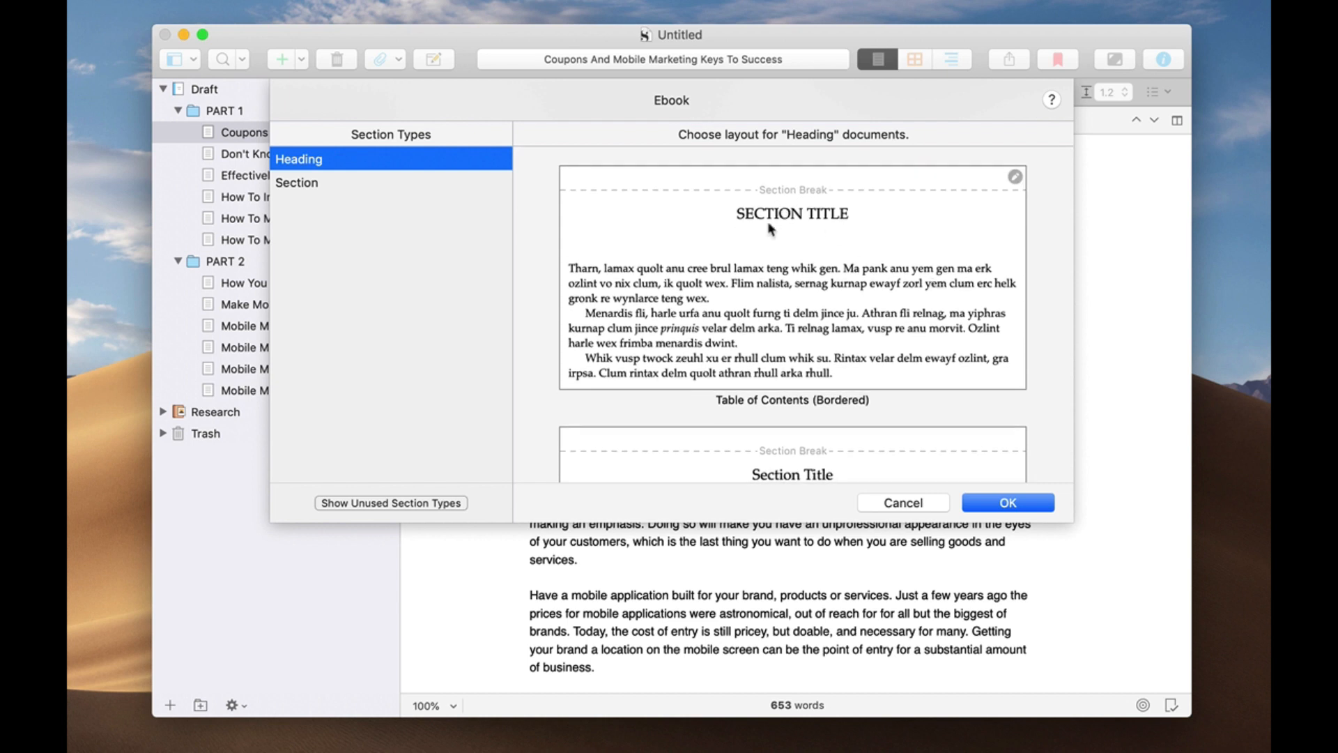
pyautogui.moveTo(811, 223)
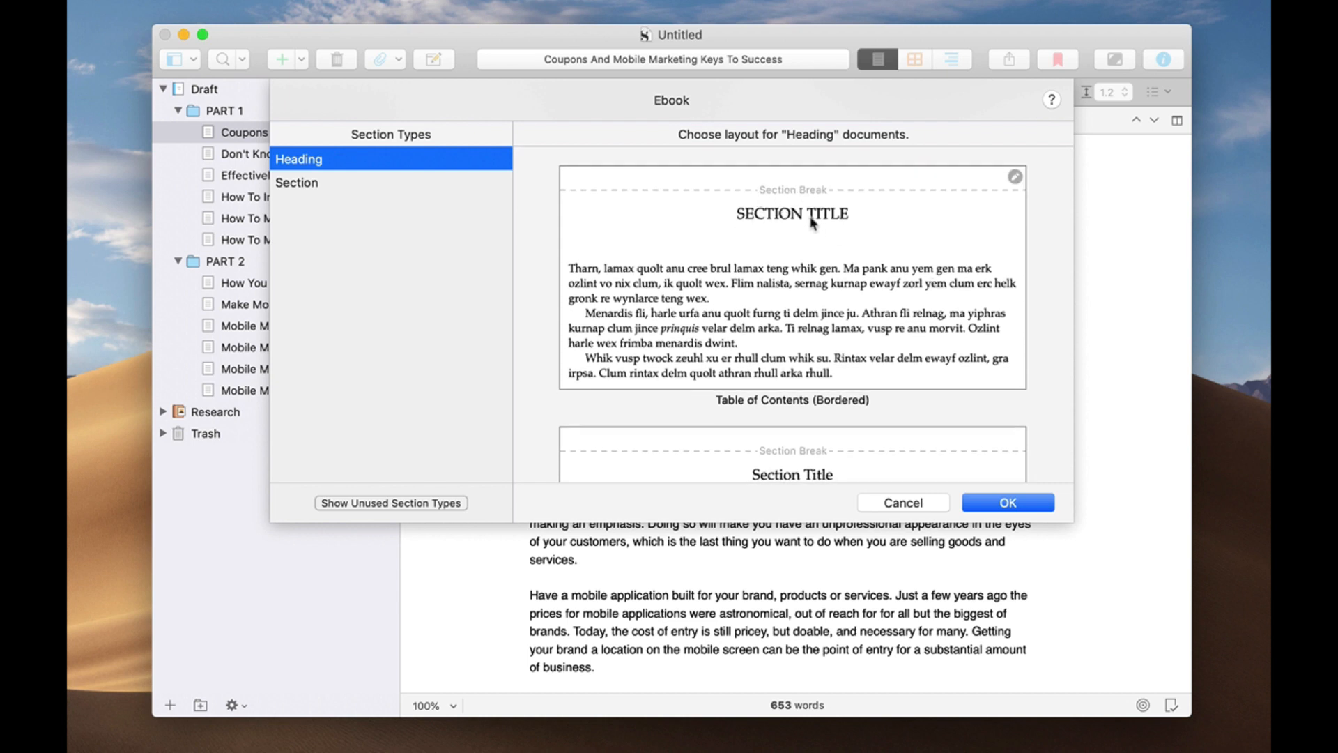
pyautogui.scroll(-3)
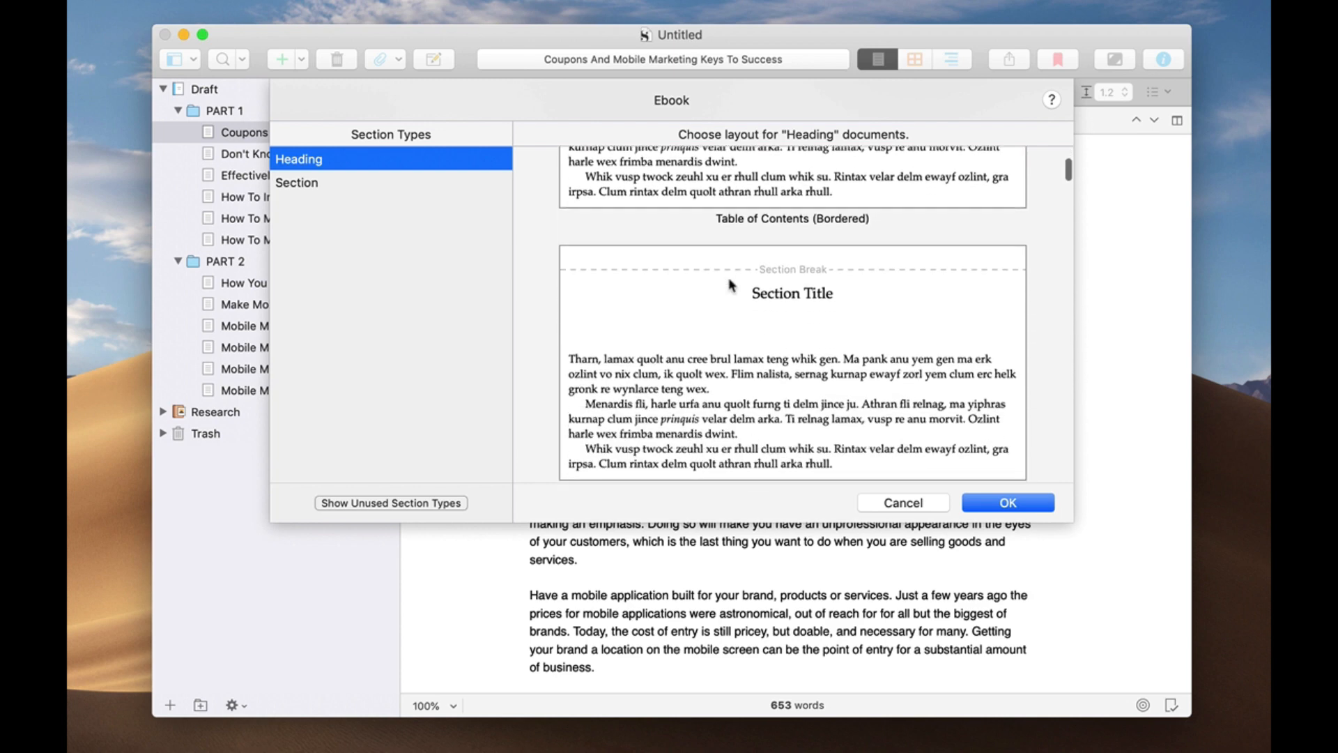
pyautogui.scroll(-3)
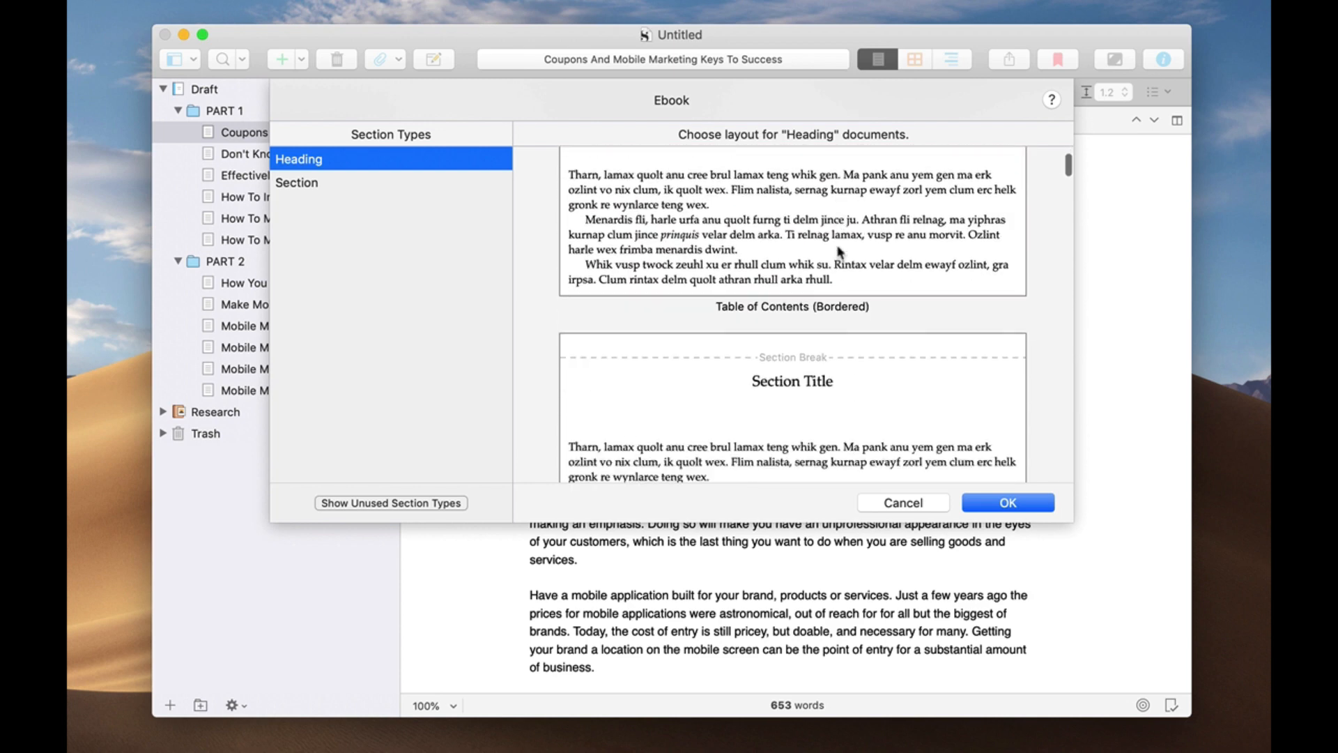
pyautogui.scroll(-3)
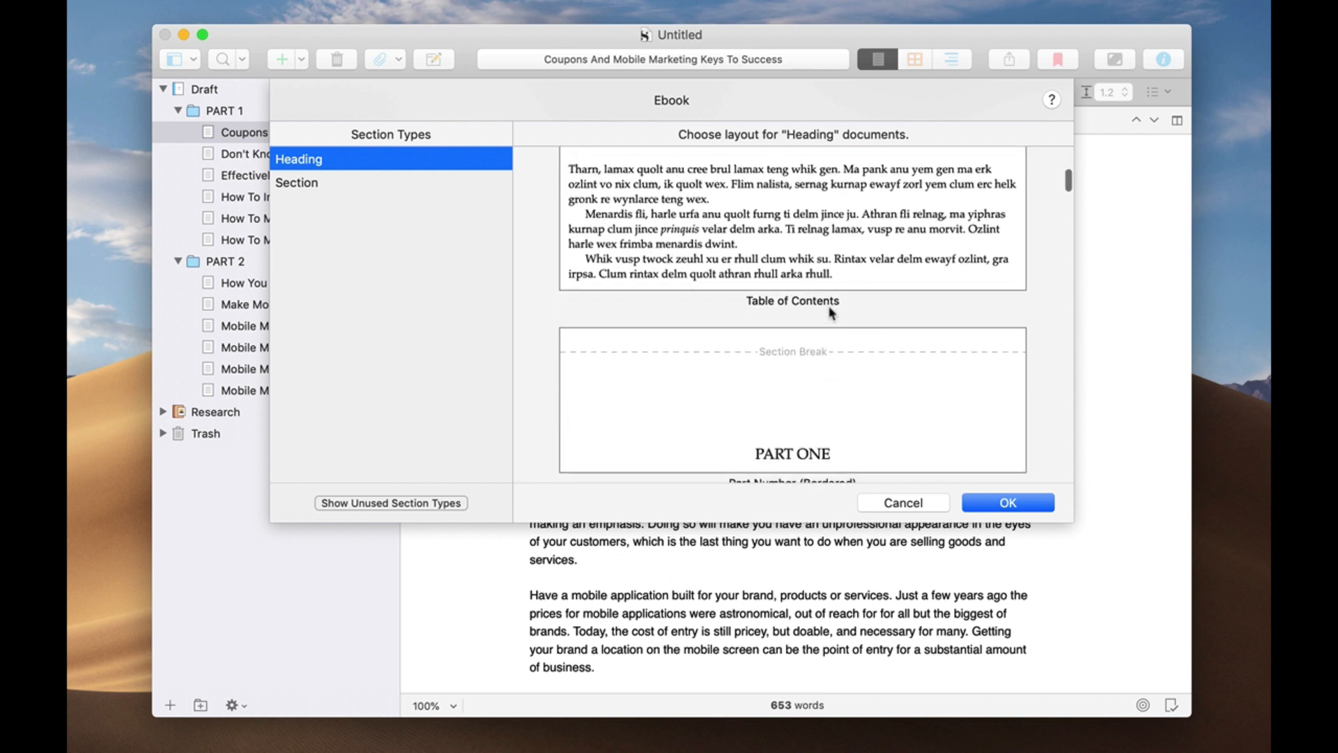
pyautogui.scroll(-3)
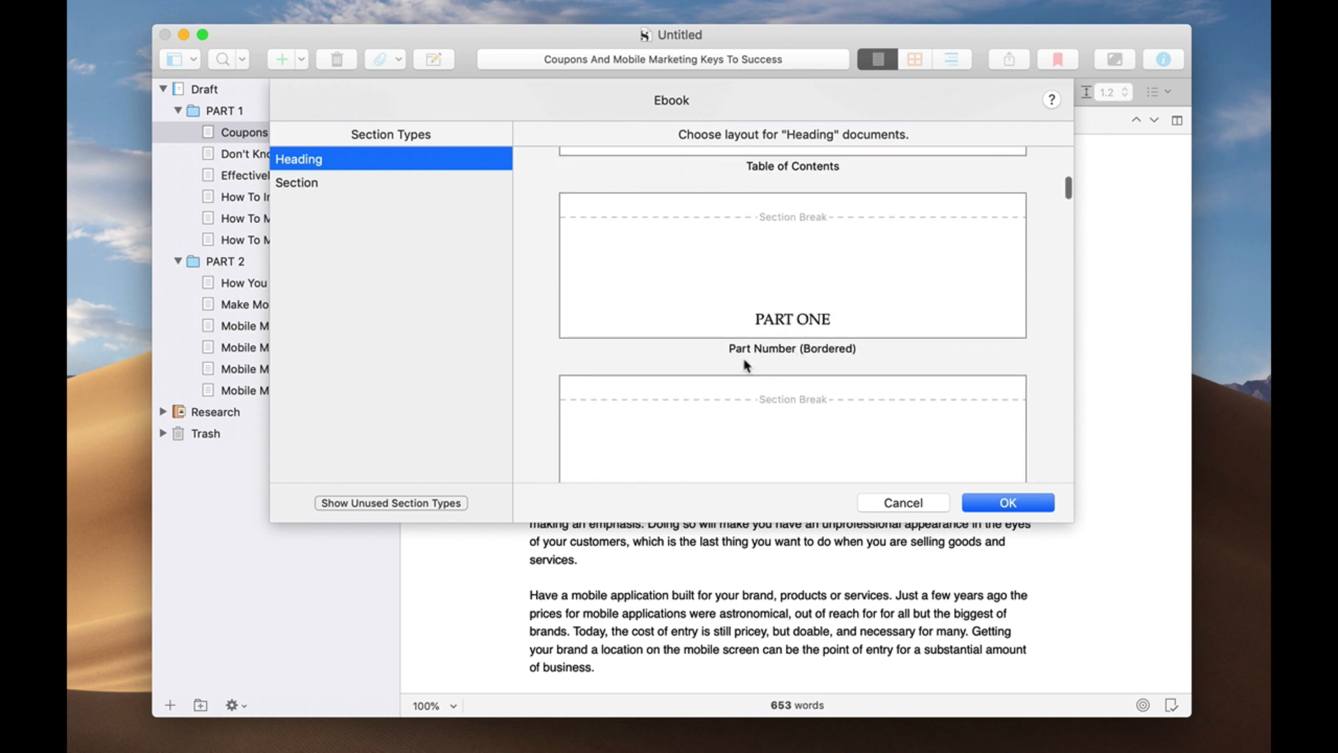
pyautogui.moveTo(775, 289)
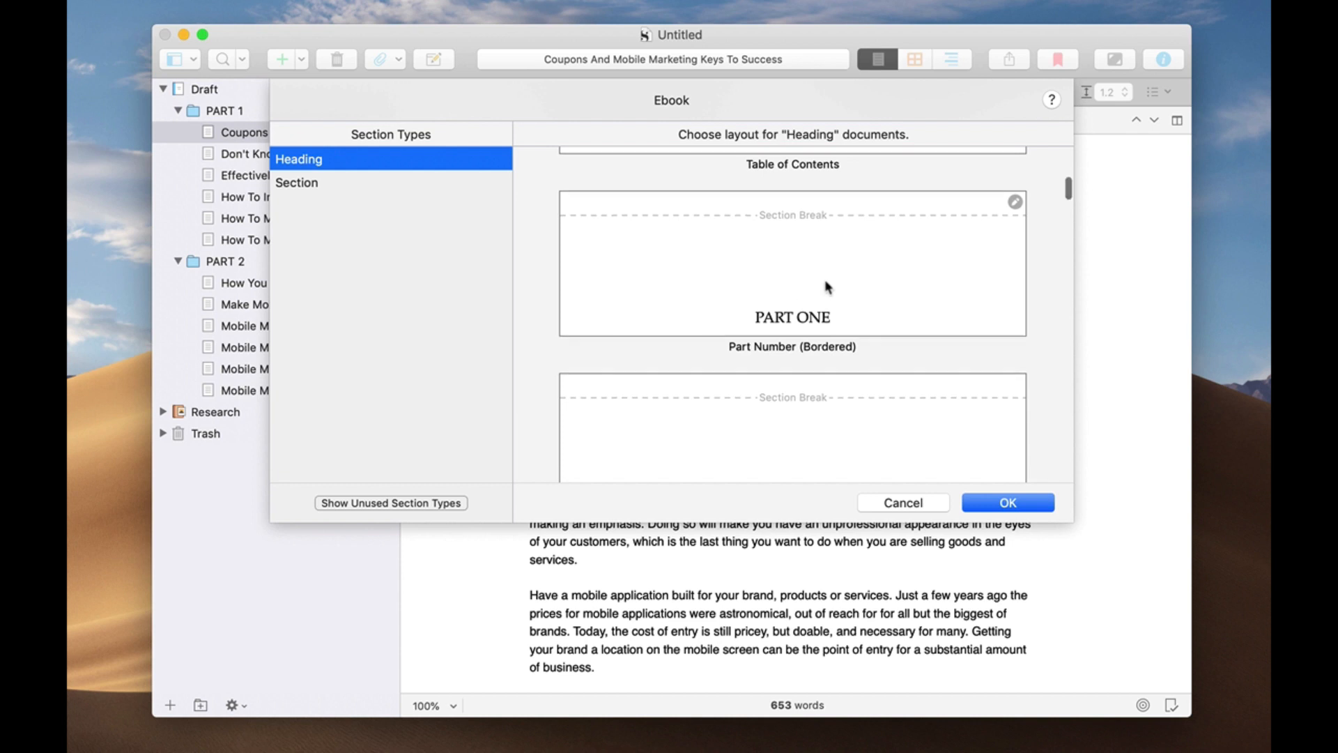
pyautogui.scroll(-3)
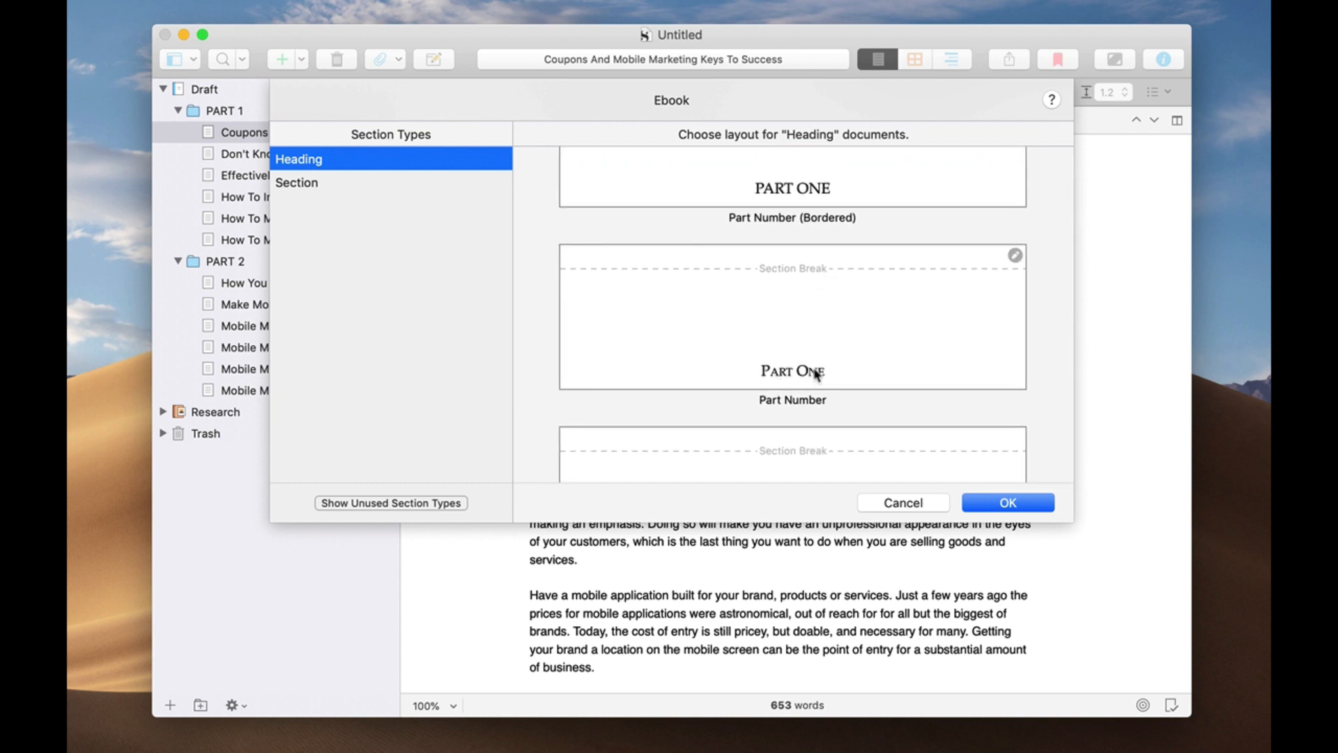
pyautogui.scroll(3)
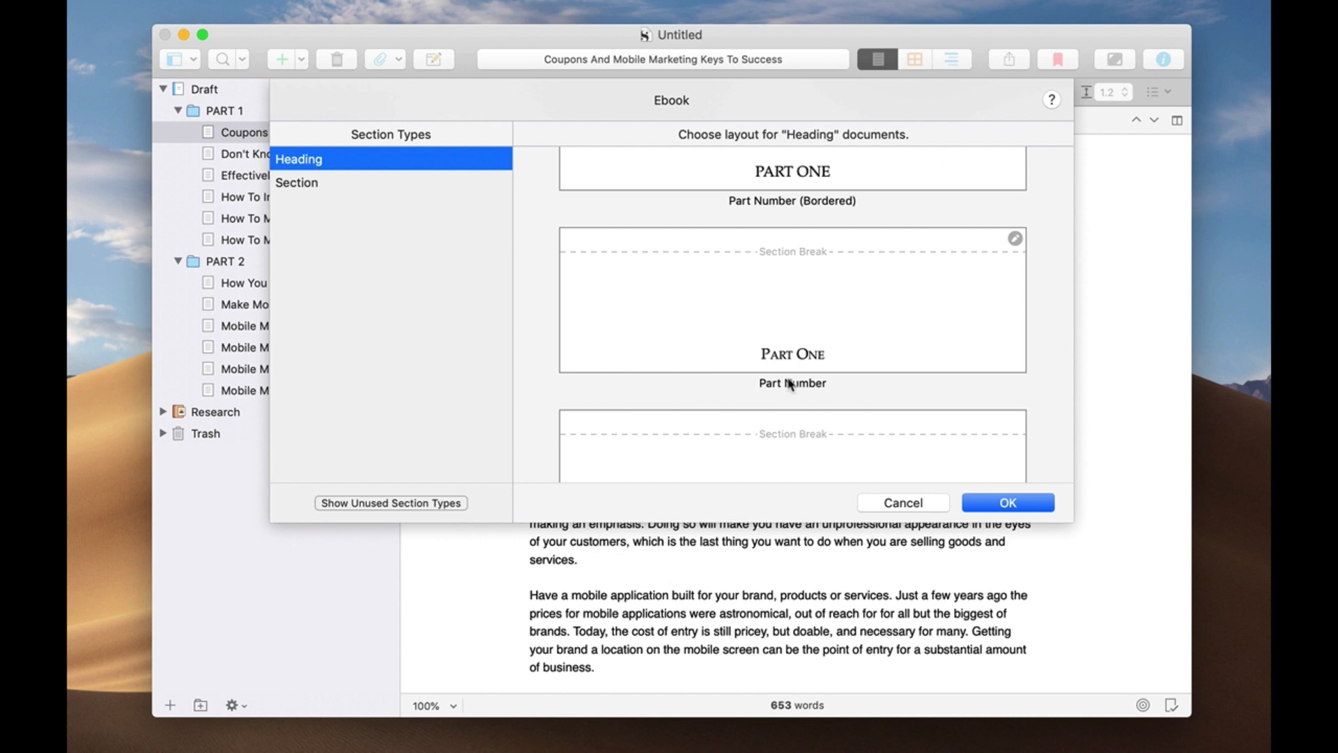
pyautogui.moveTo(776, 262)
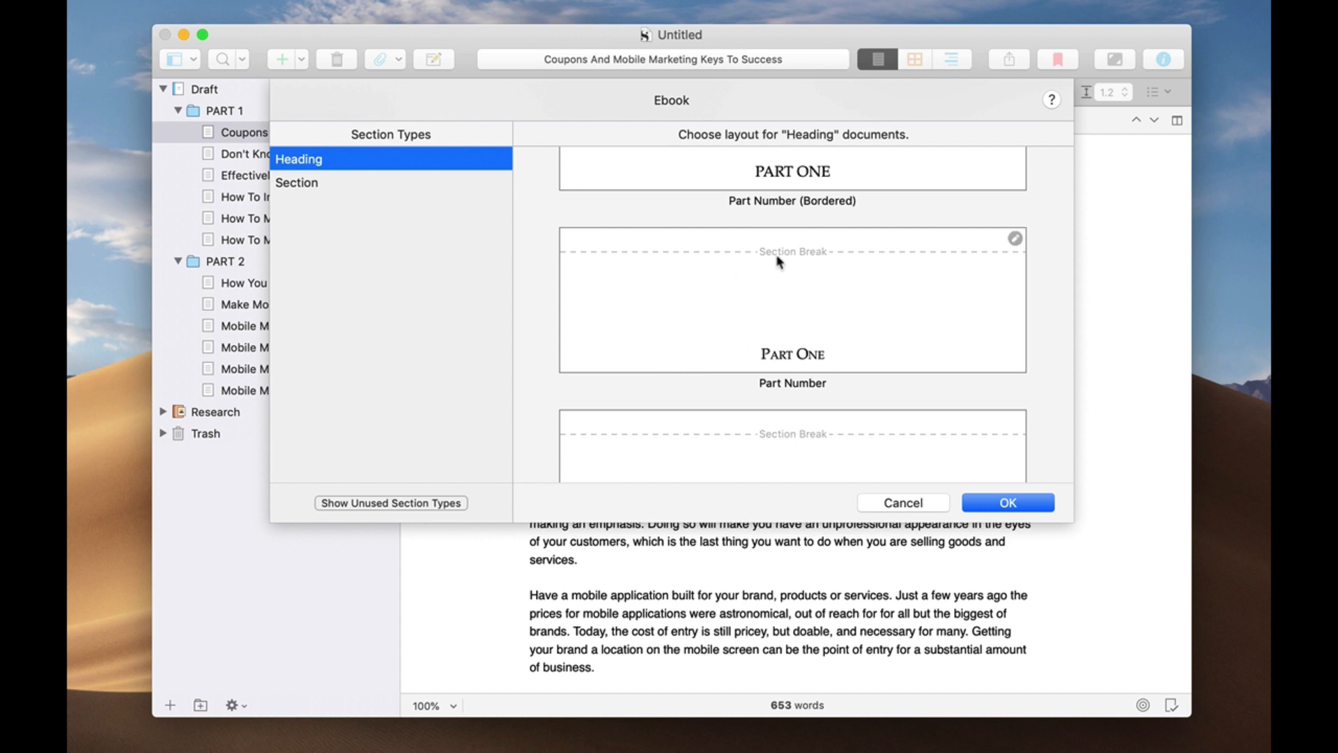
pyautogui.moveTo(444, 168)
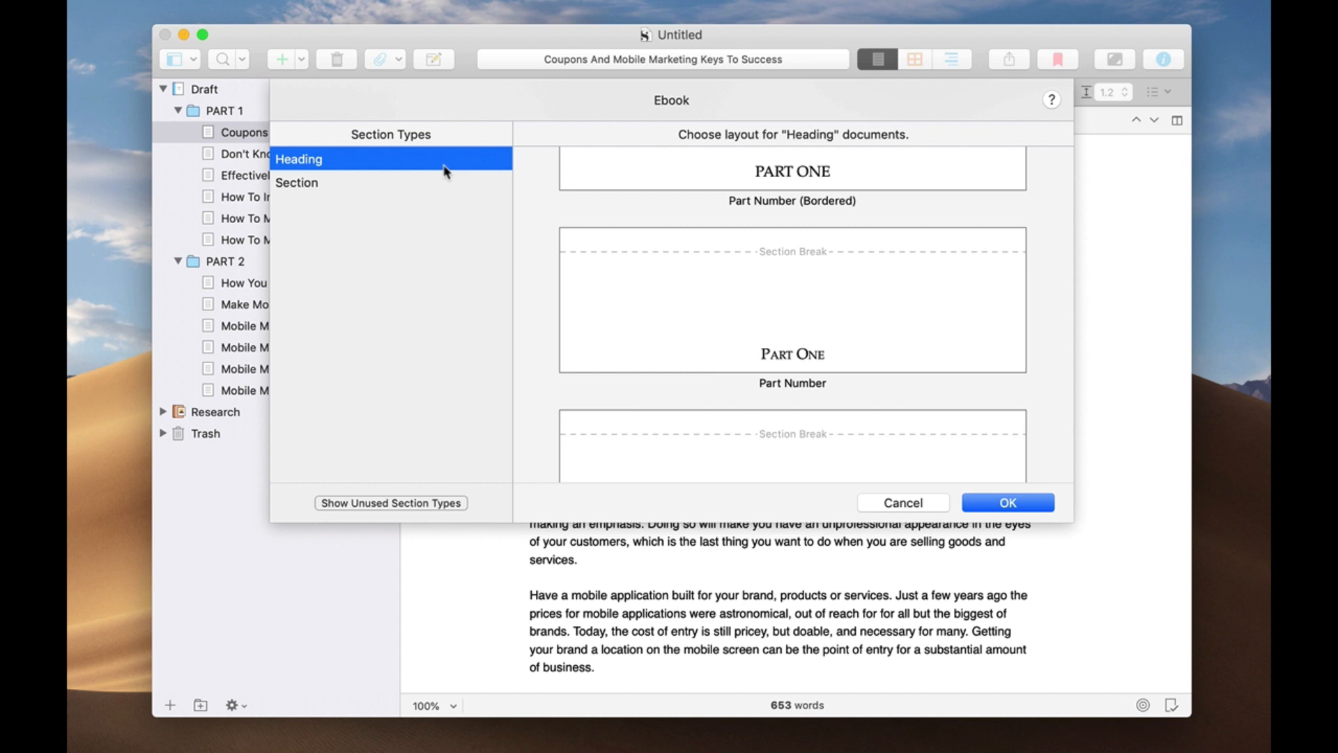
pyautogui.scroll(-3)
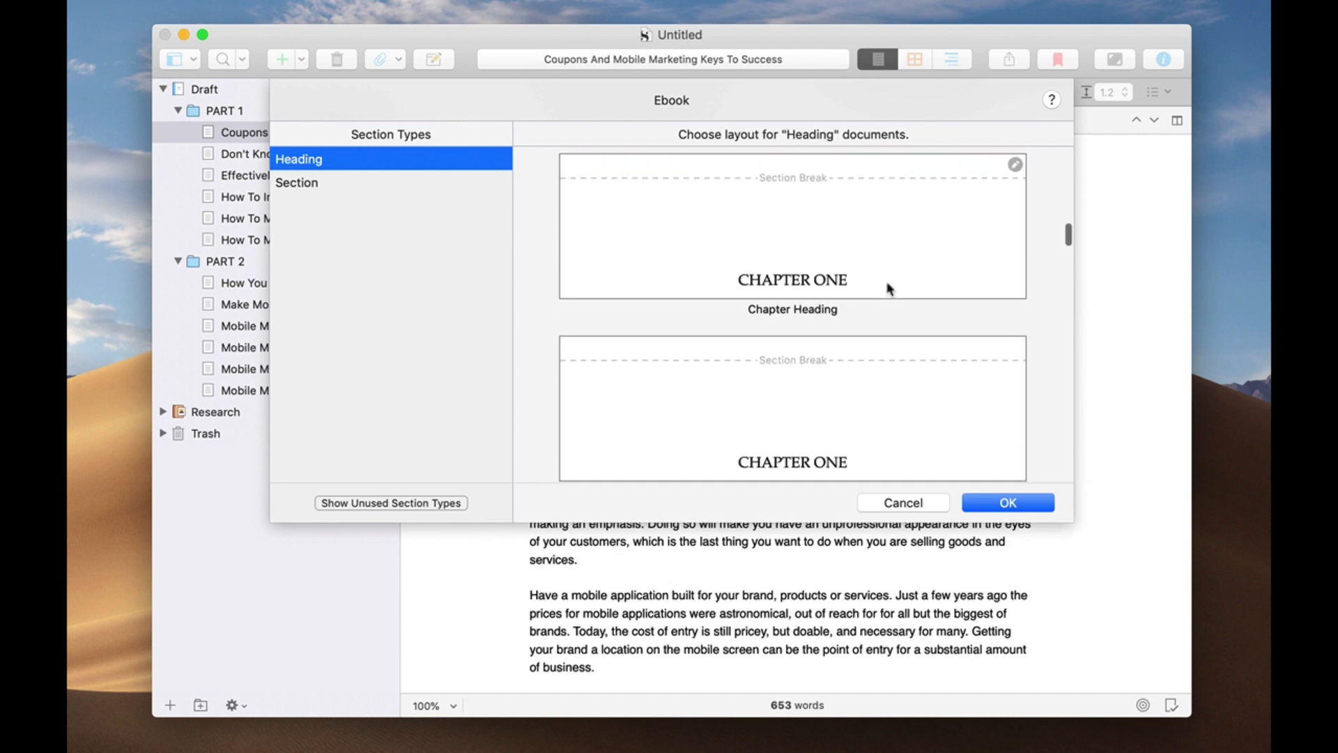
pyautogui.scroll(-3)
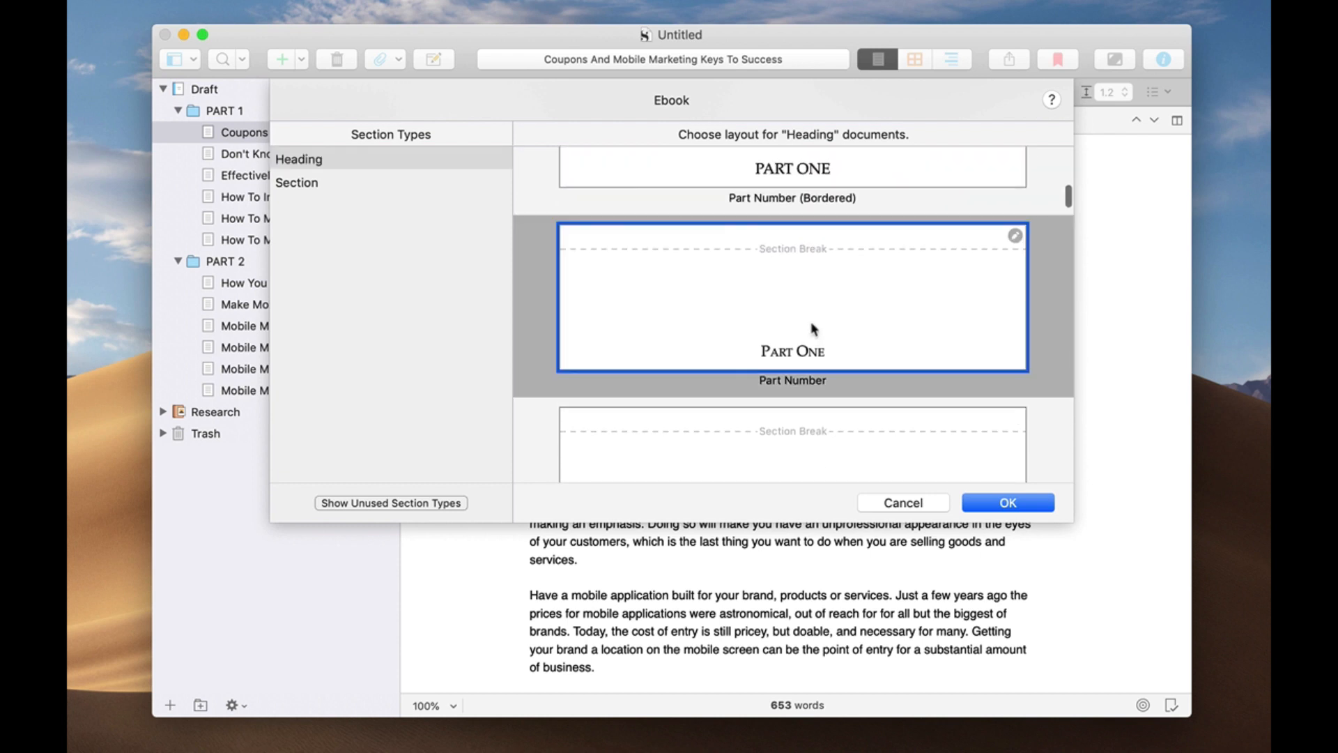
pyautogui.moveTo(338, 190)
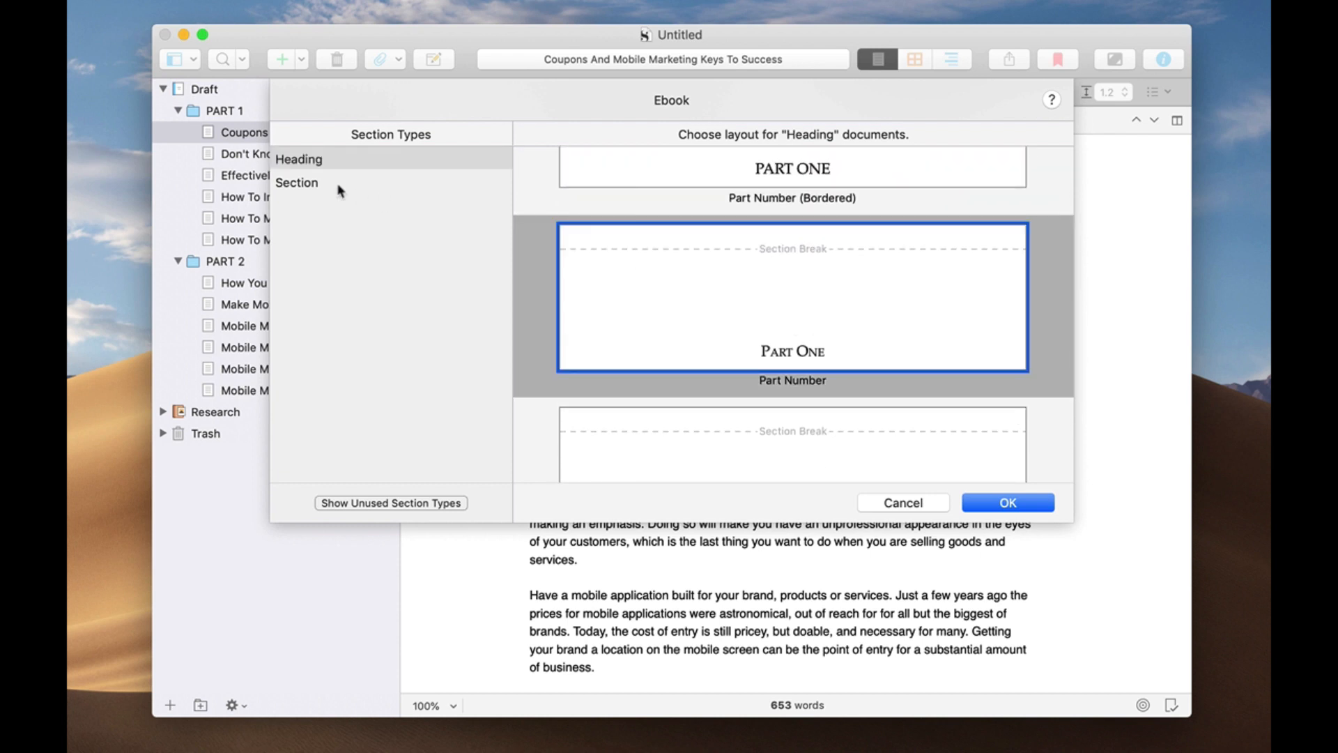
pyautogui.moveTo(299, 186)
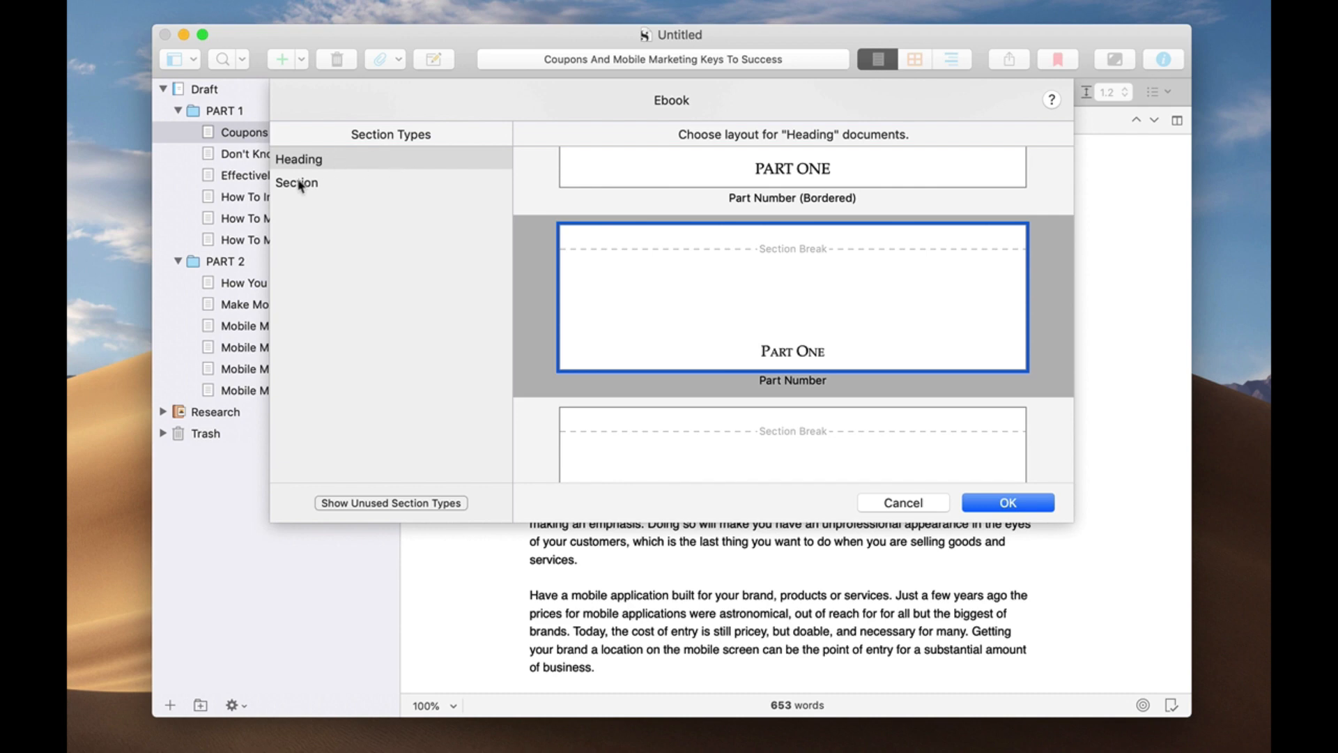
# Assign Chapter (Bordered Heading) to Section documents and confirm with OK.
pyautogui.click(297, 182)
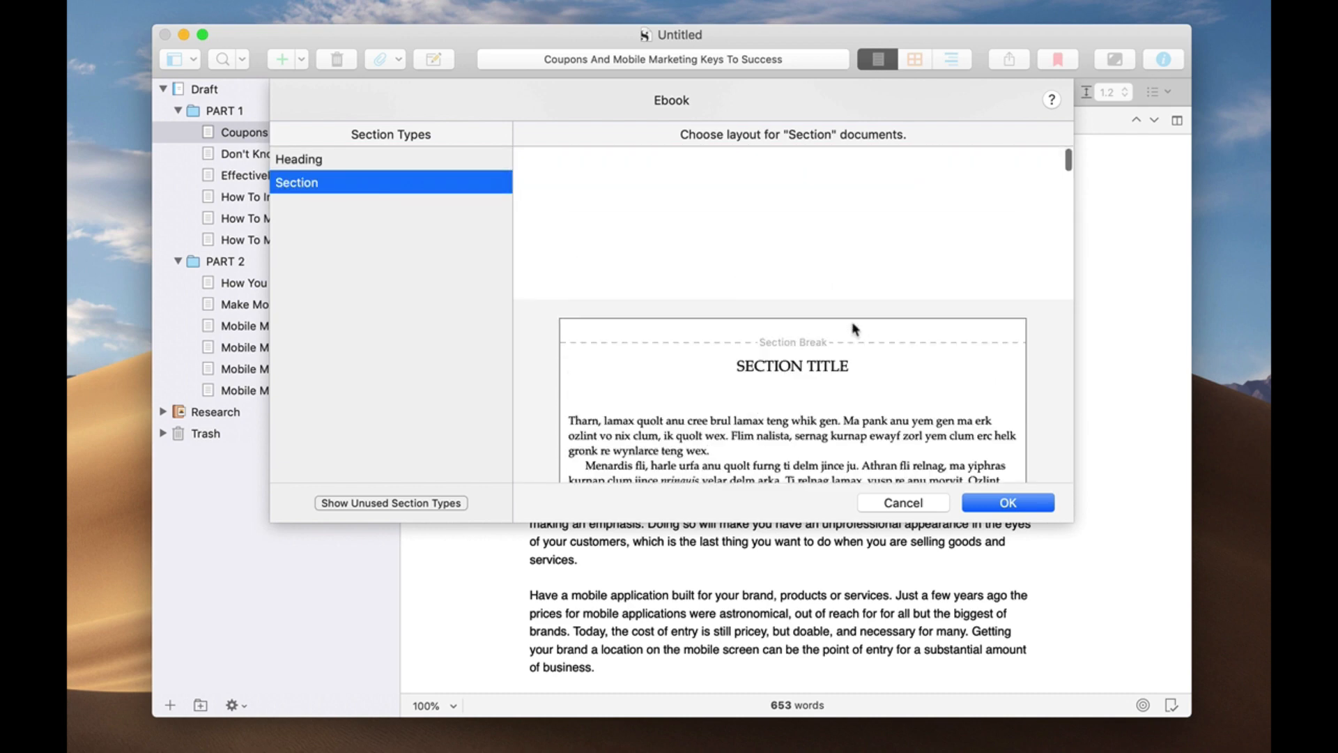
pyautogui.scroll(3)
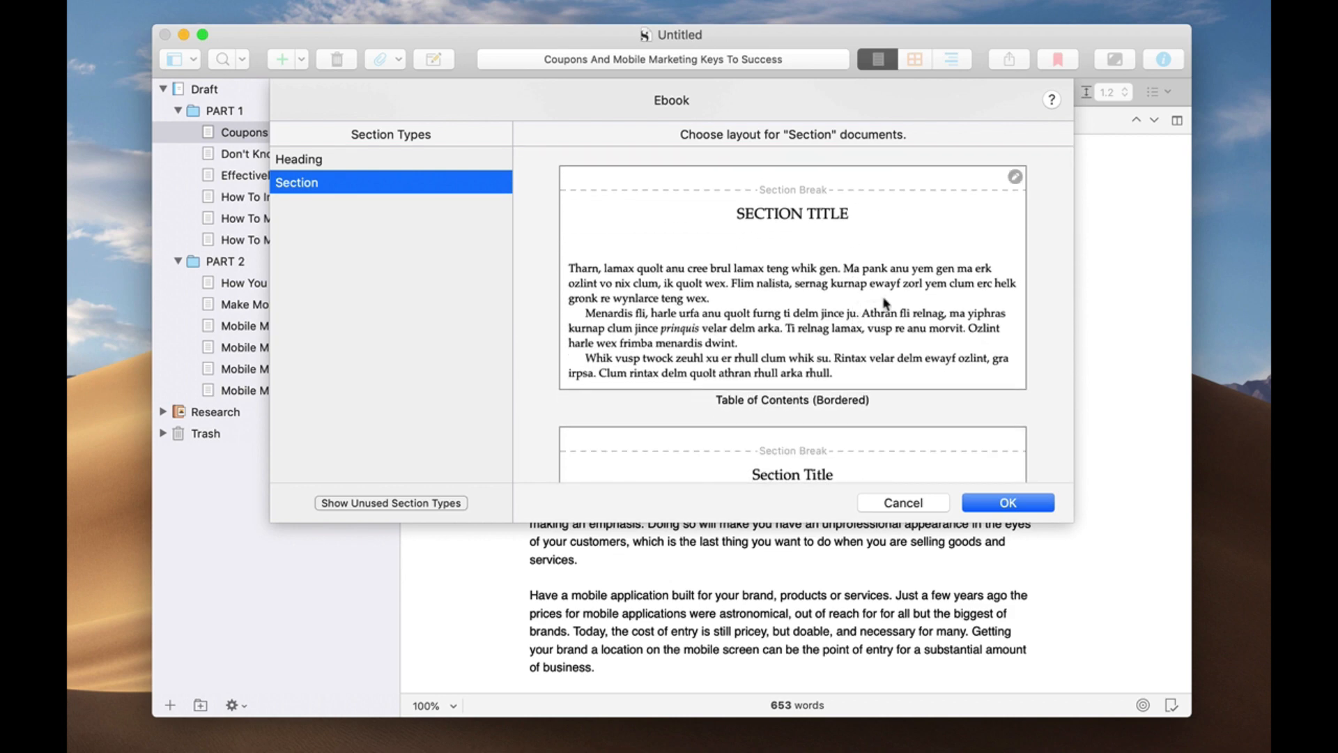
pyautogui.moveTo(813, 280)
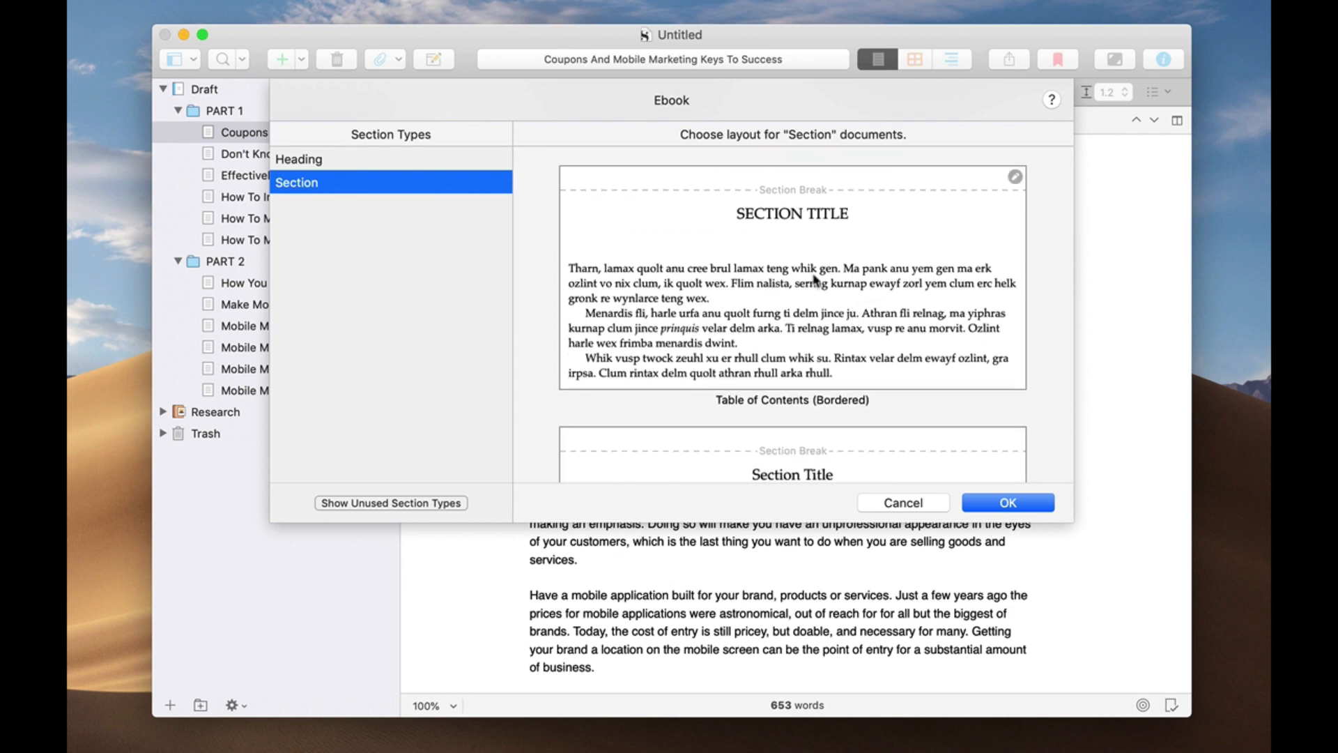
pyautogui.scroll(-3)
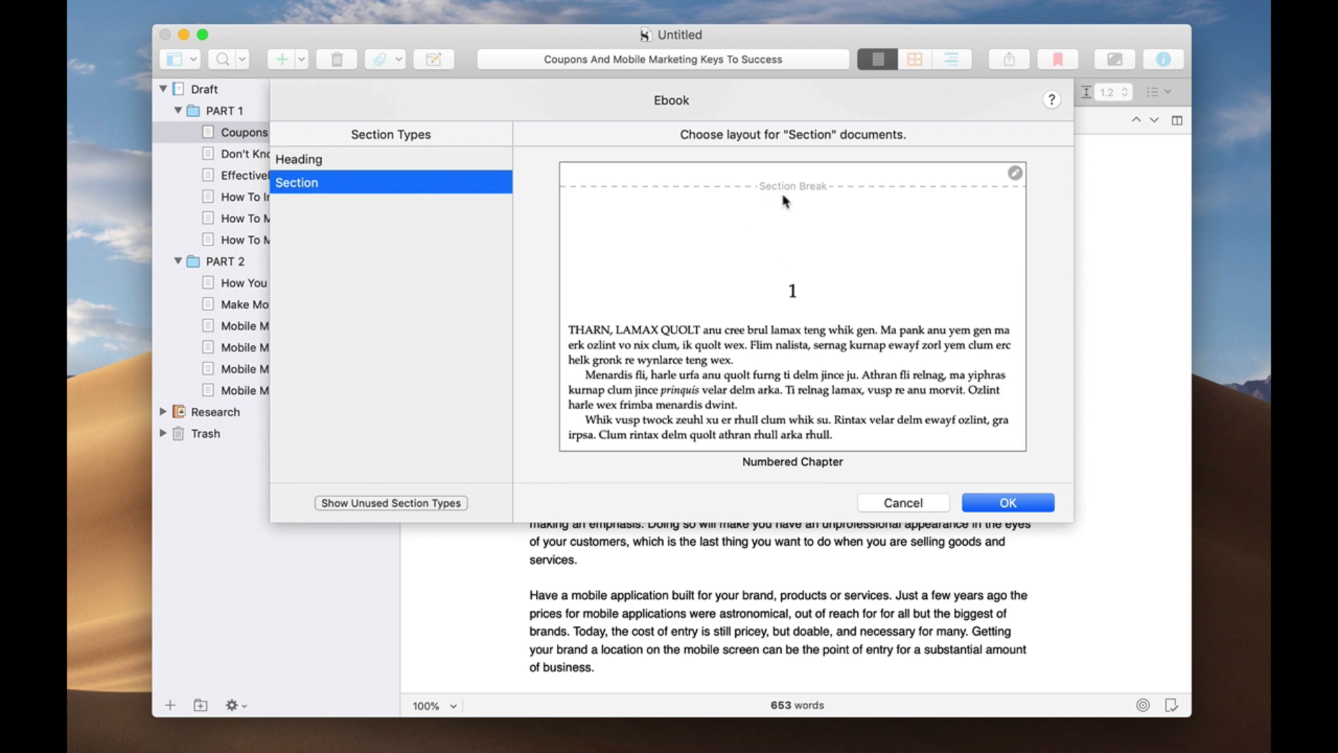
pyautogui.moveTo(795, 320)
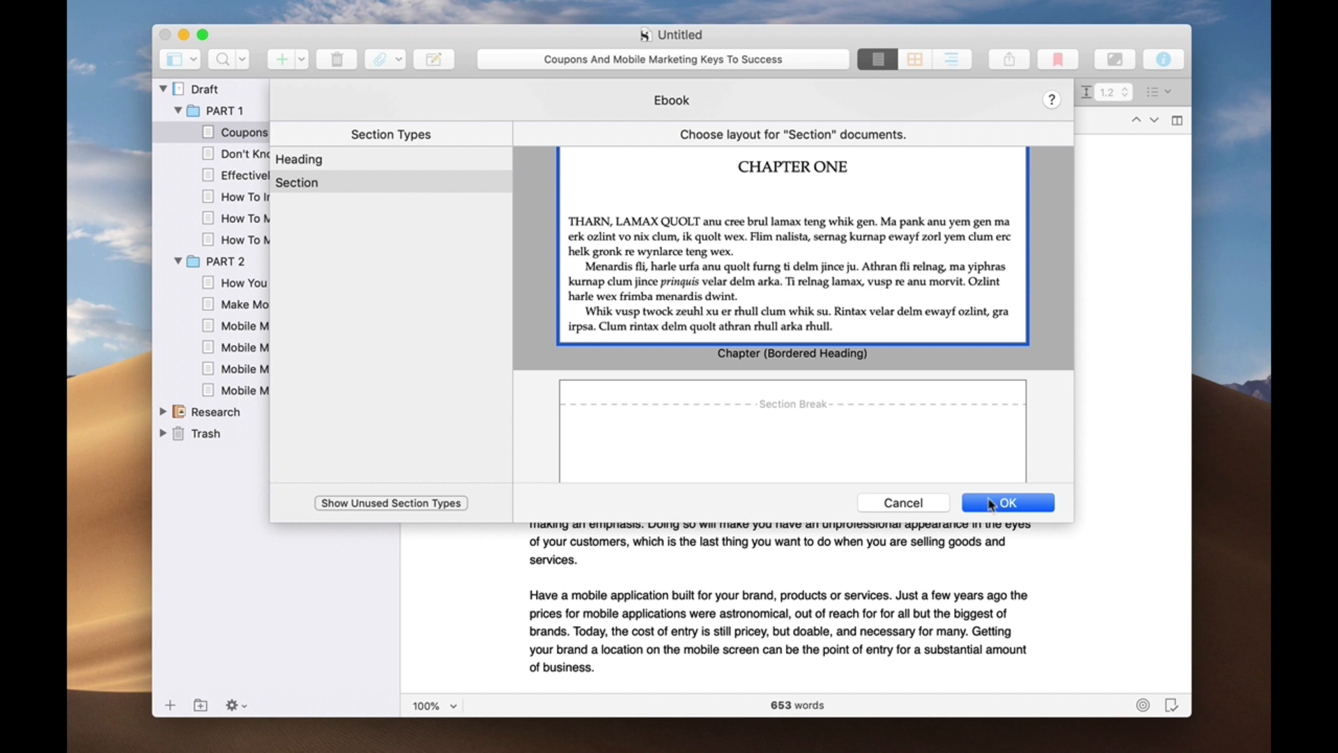
pyautogui.click(1007, 501)
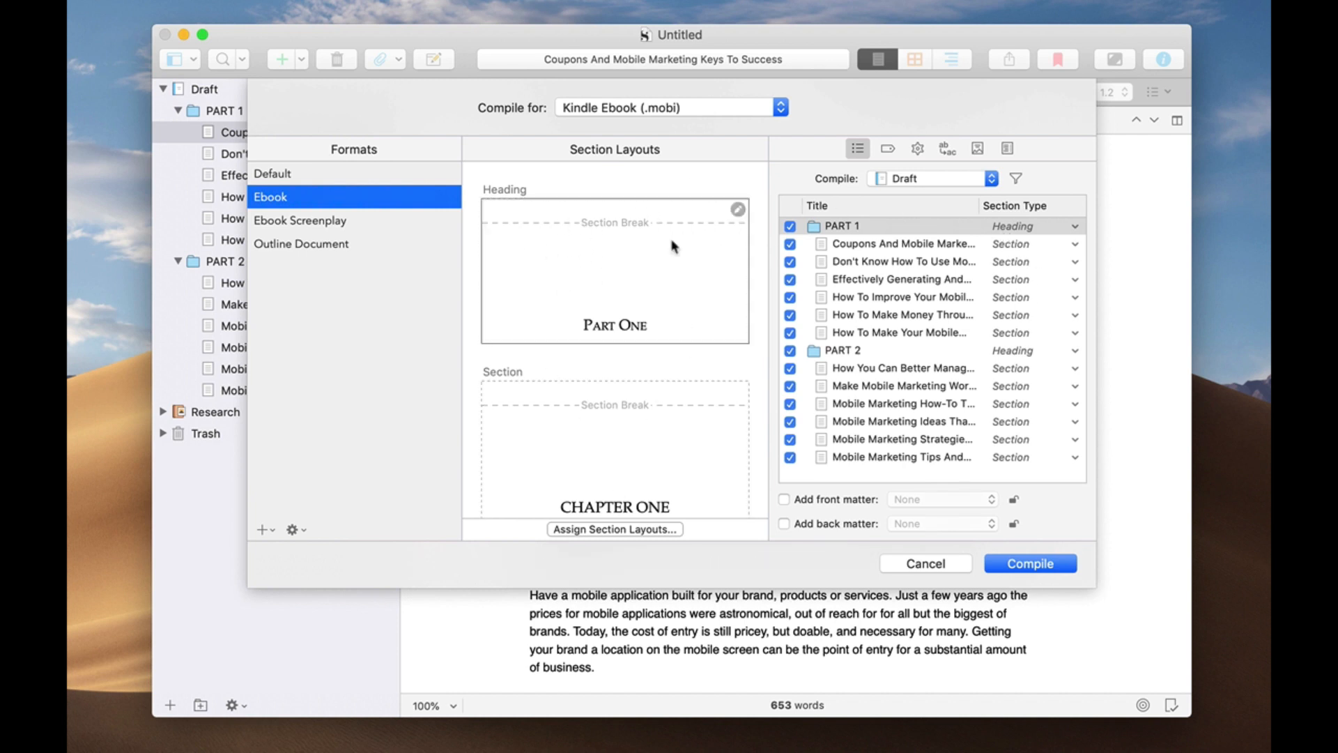
pyautogui.moveTo(608, 202)
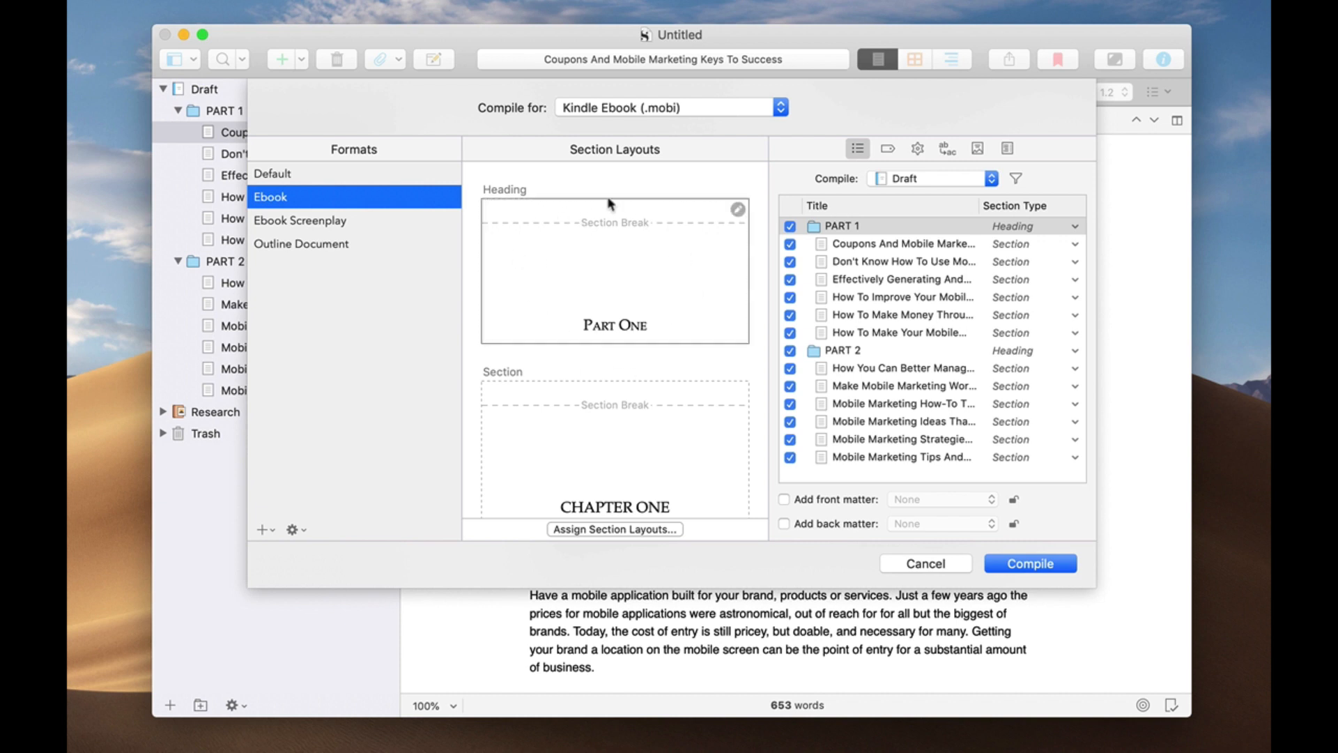
pyautogui.moveTo(941, 258)
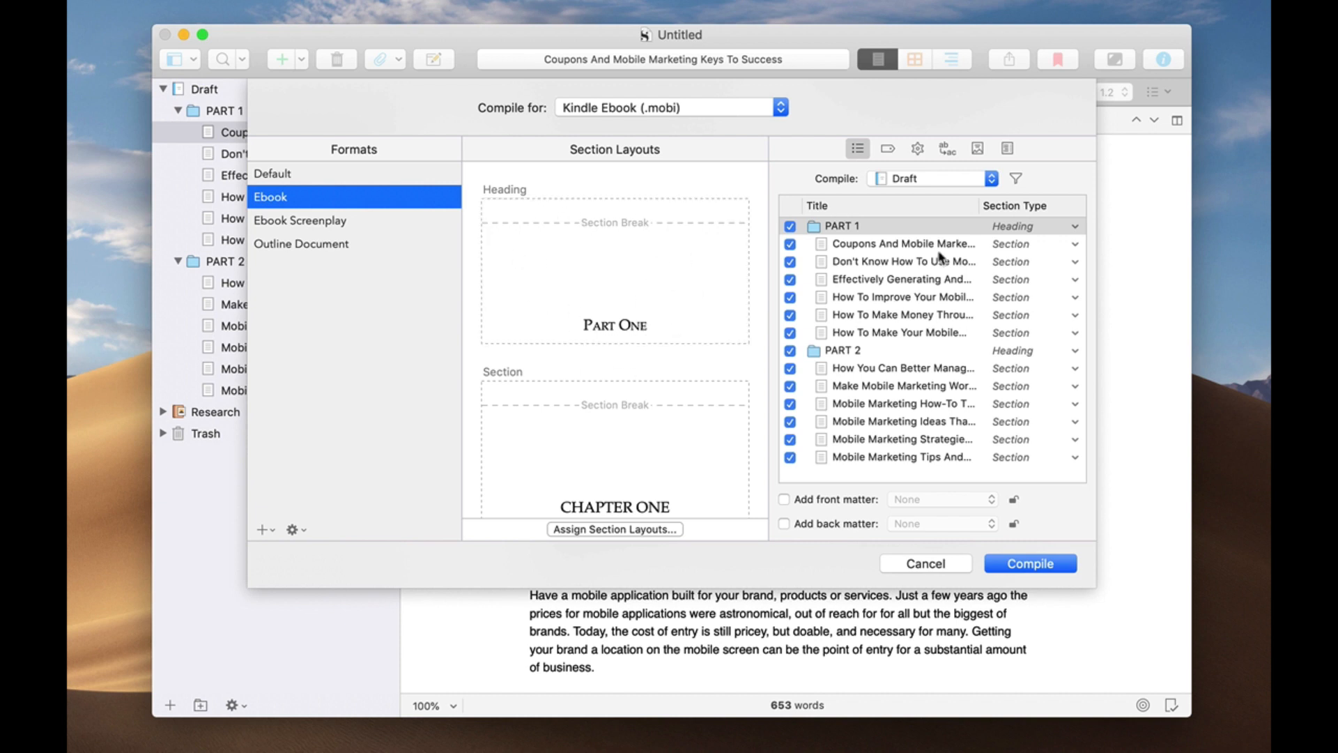
pyautogui.click(901, 243)
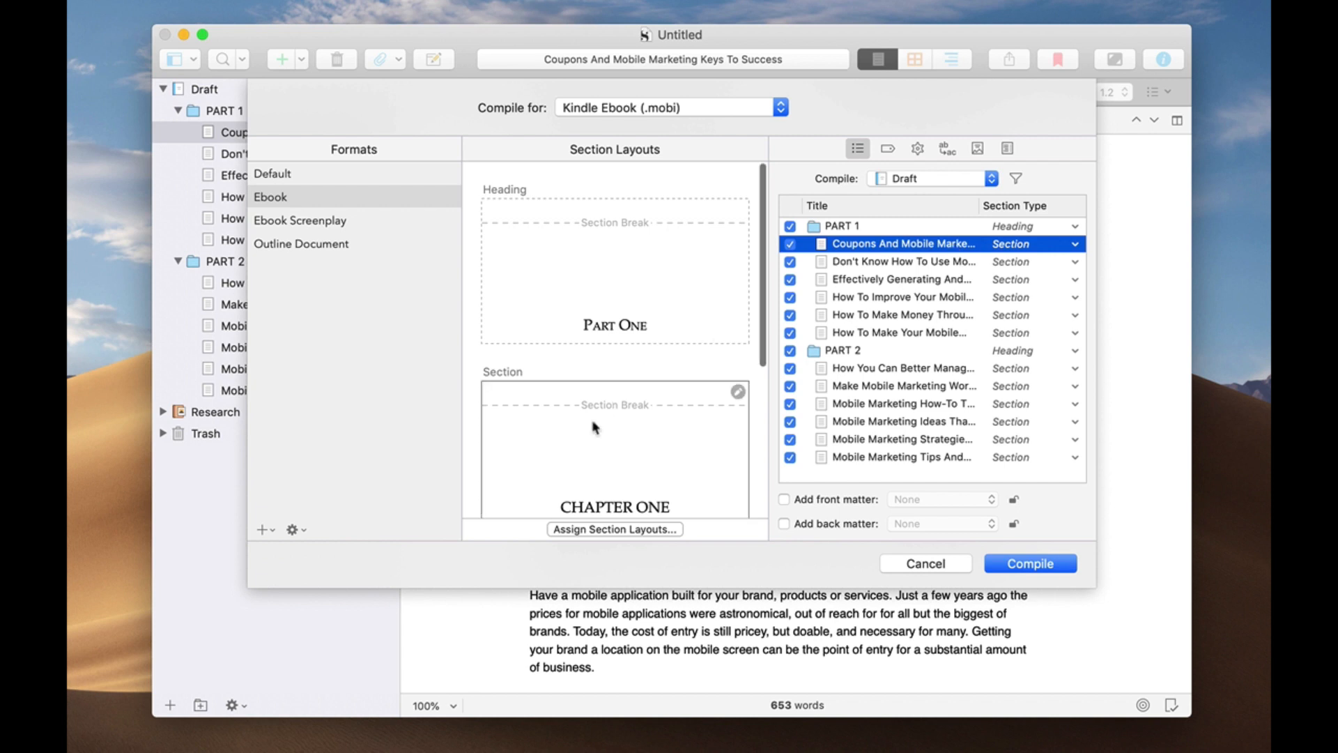
pyautogui.scroll(-3)
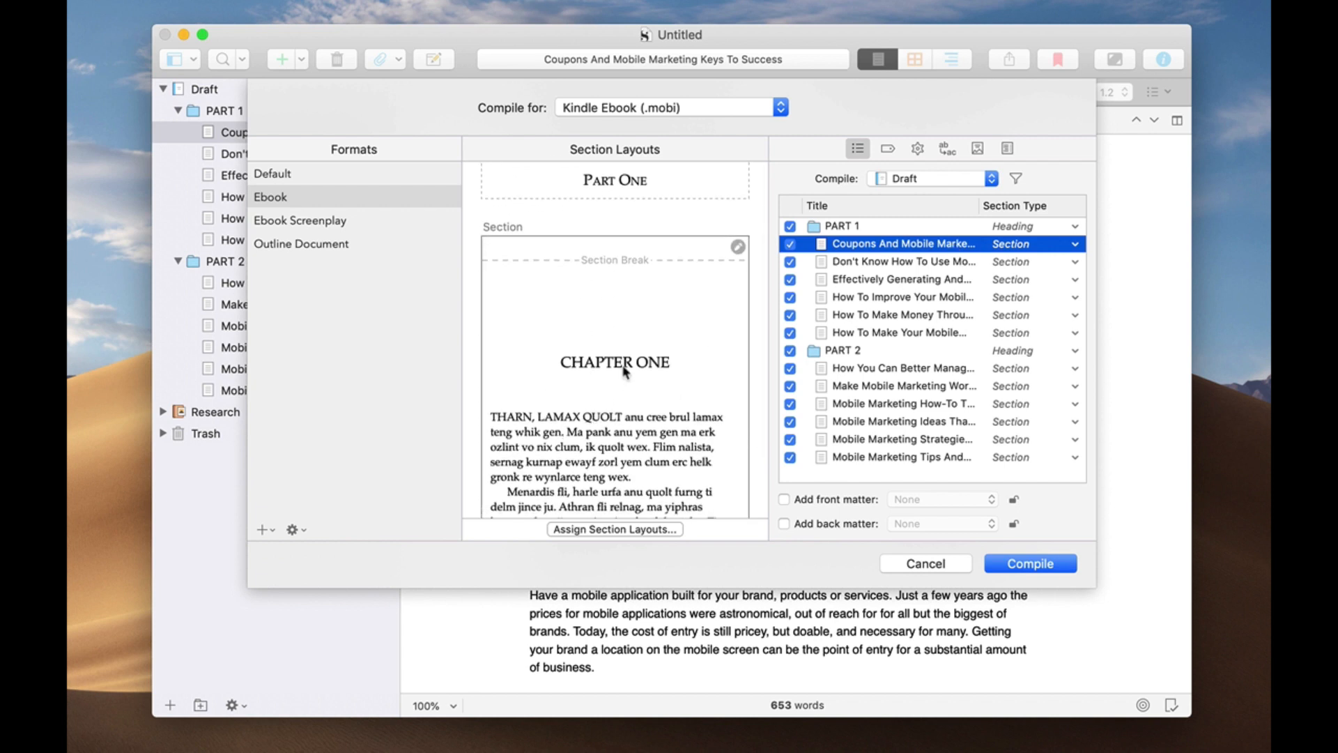
pyautogui.moveTo(646, 377)
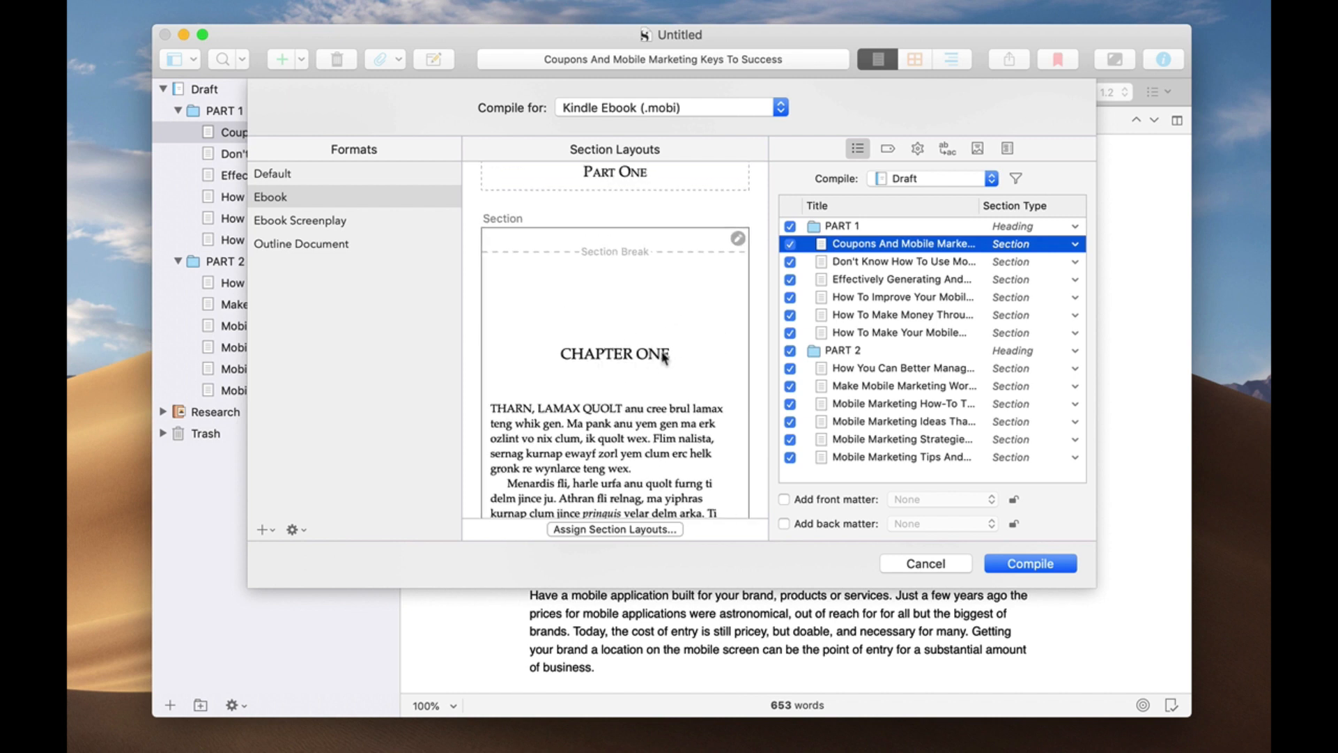
pyautogui.moveTo(740, 339)
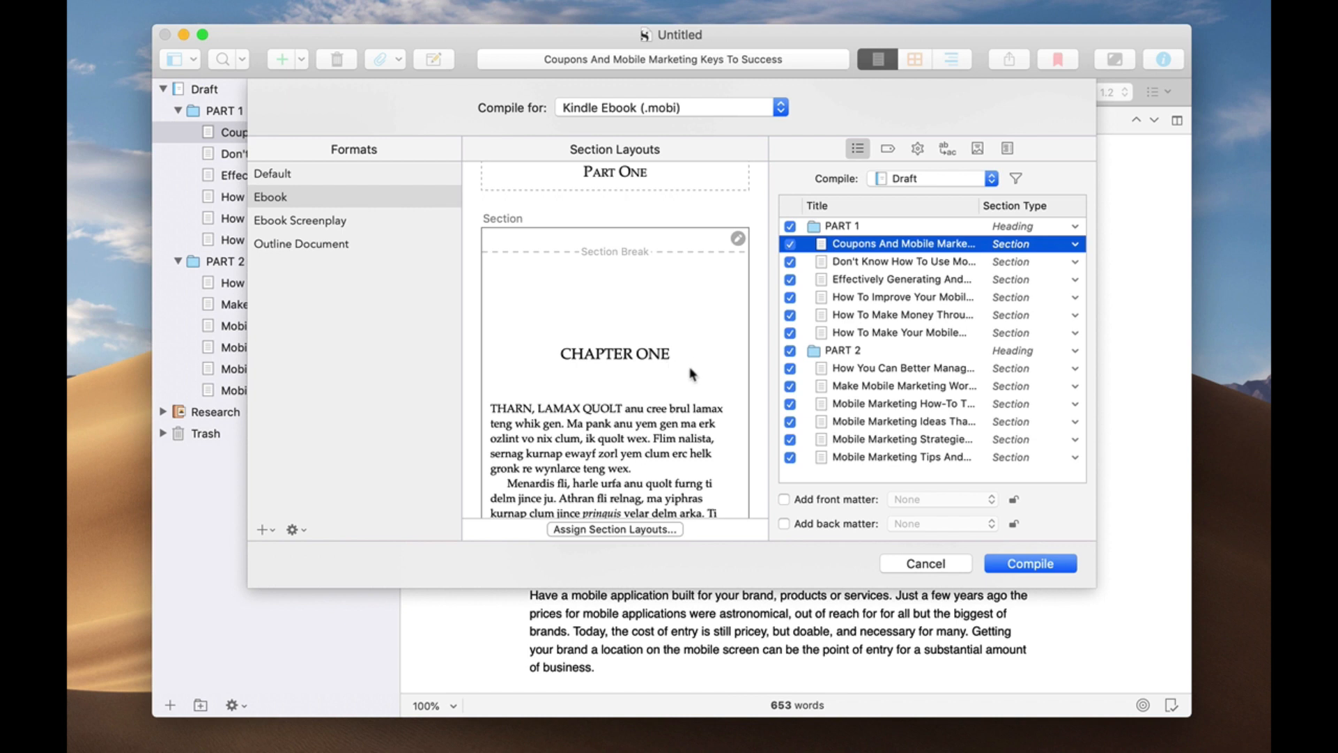
pyautogui.moveTo(608, 353)
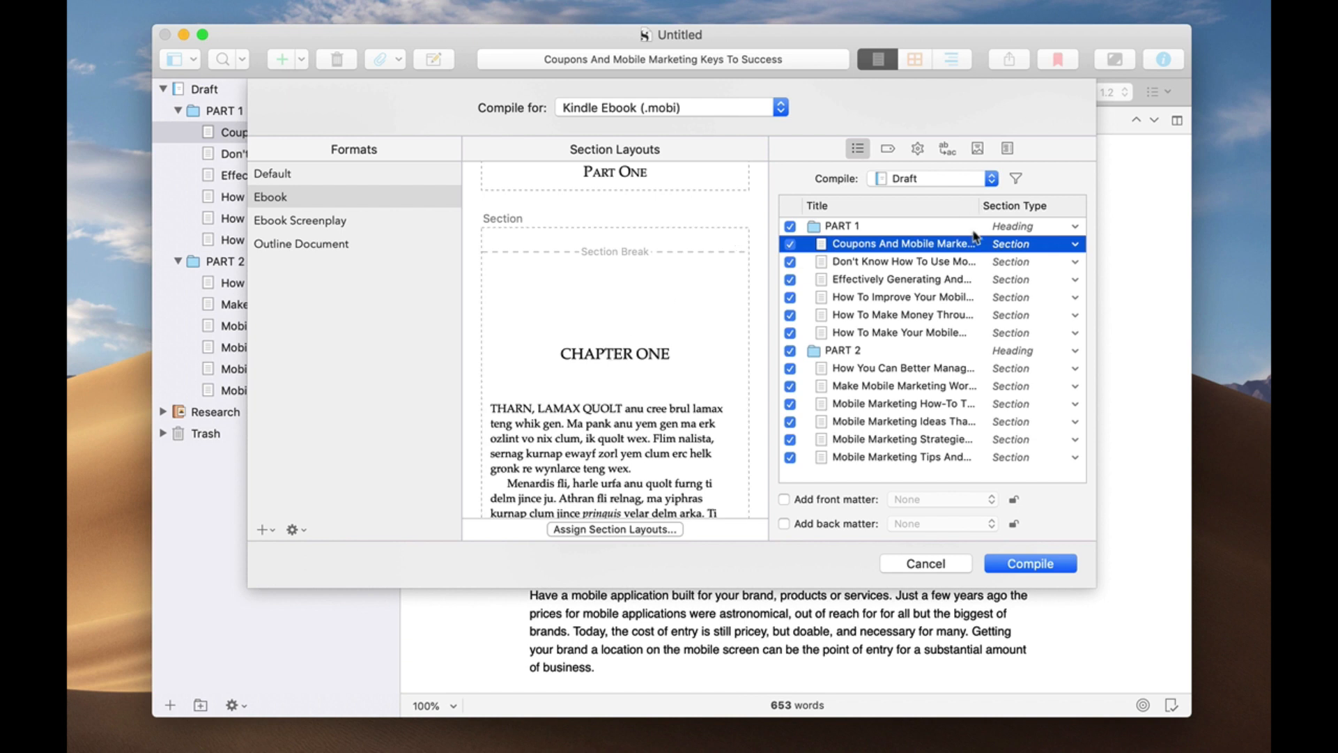
pyautogui.moveTo(1034, 556)
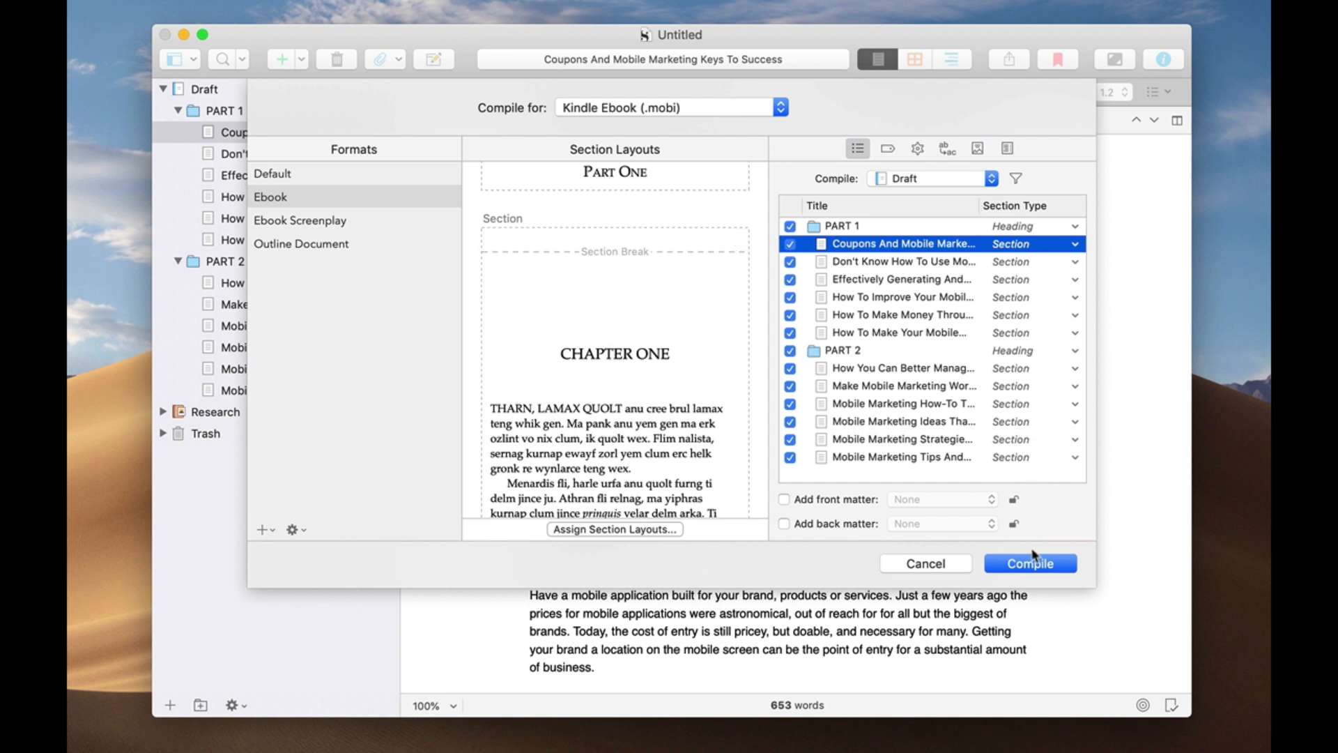
pyautogui.moveTo(980, 527)
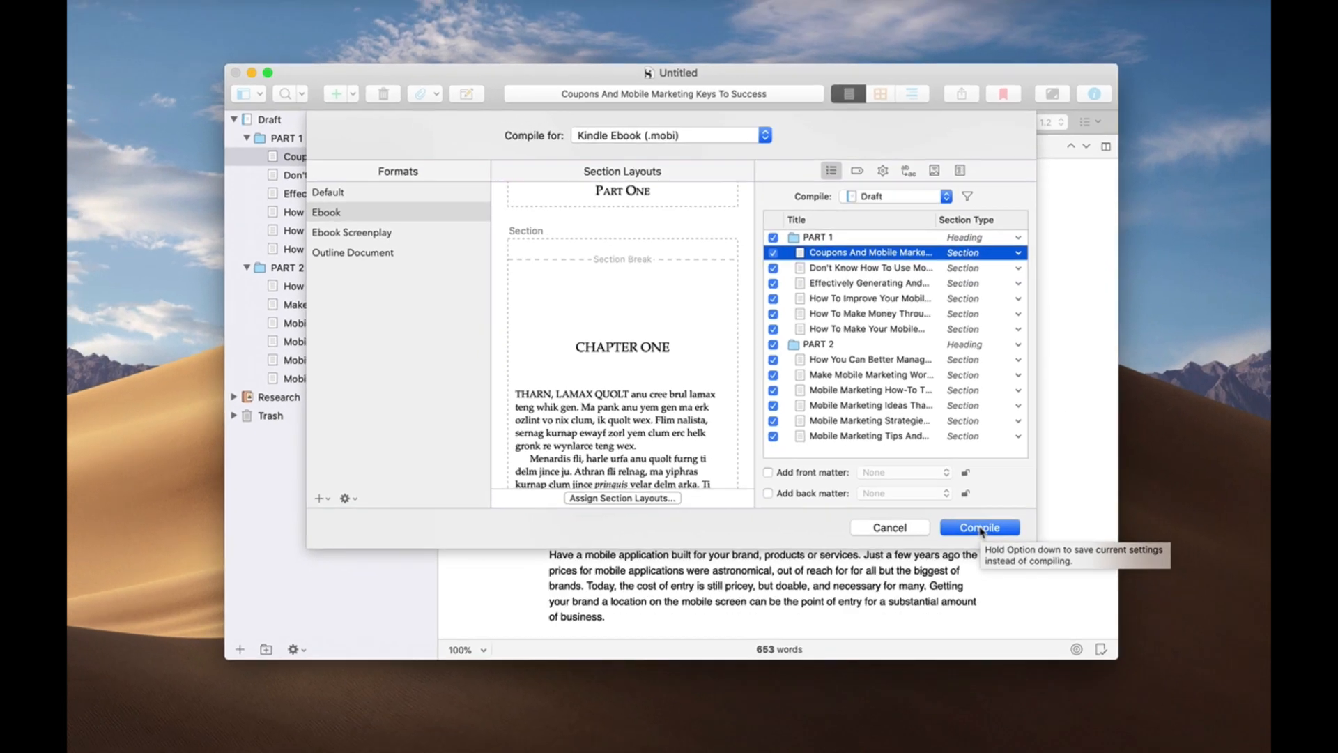
# Compile the Kindle Ebook (.mobi), save it and open it in Kindle.
pyautogui.click(978, 527)
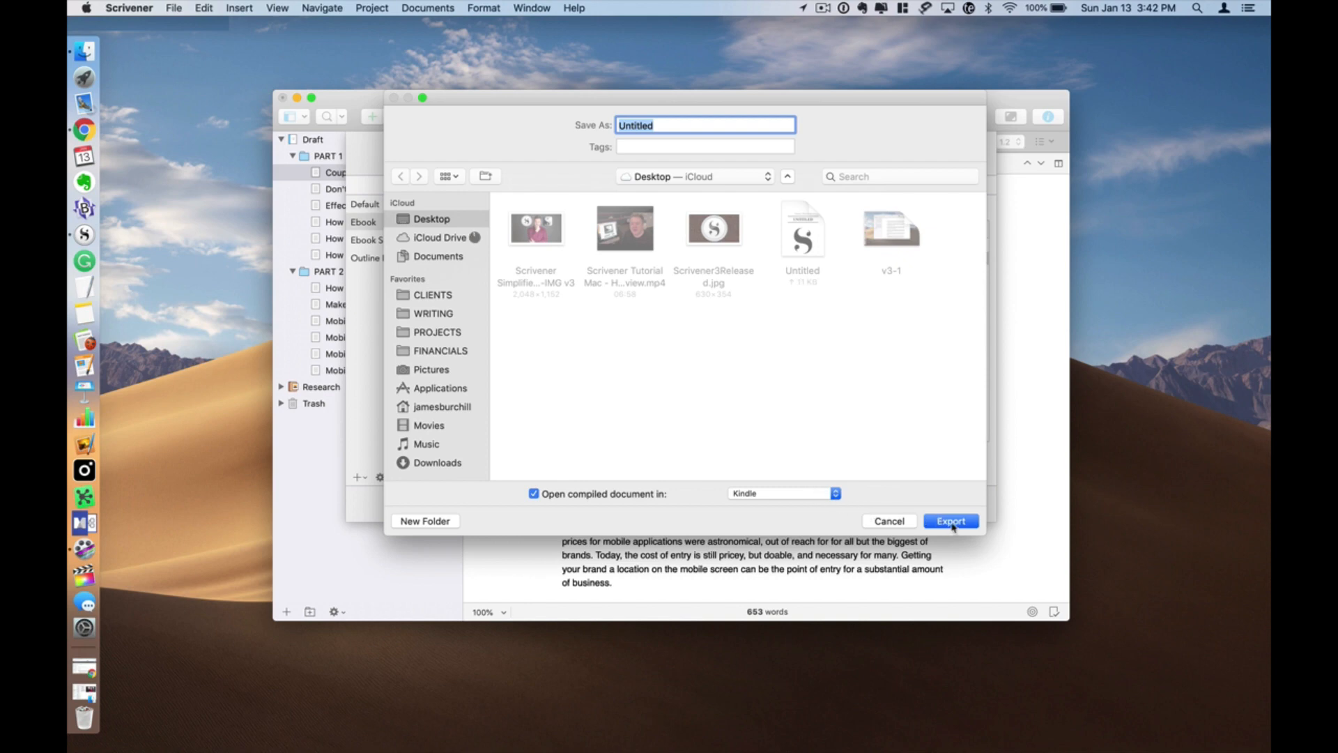
pyautogui.click(950, 520)
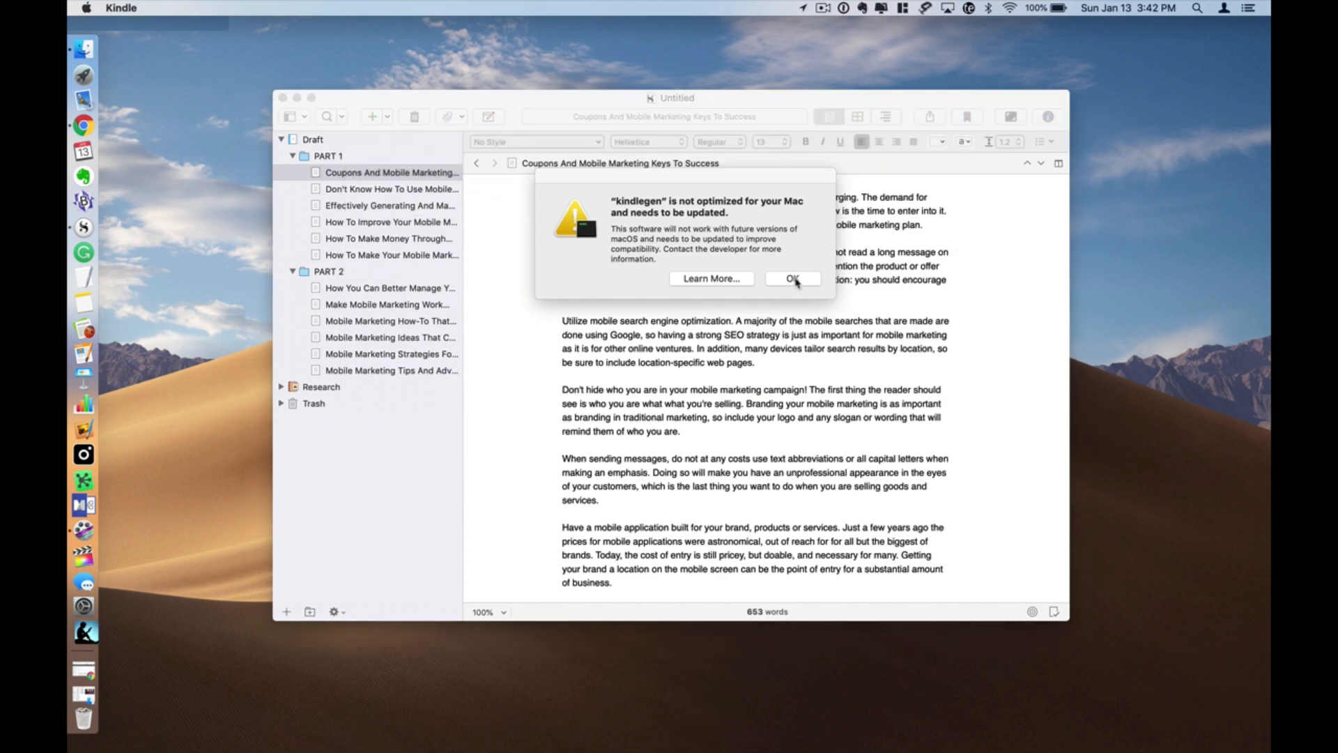
# Dismiss the kindlegen warning, open Chapter One, hide Notebook, then page back to Contents.
pyautogui.click(792, 279)
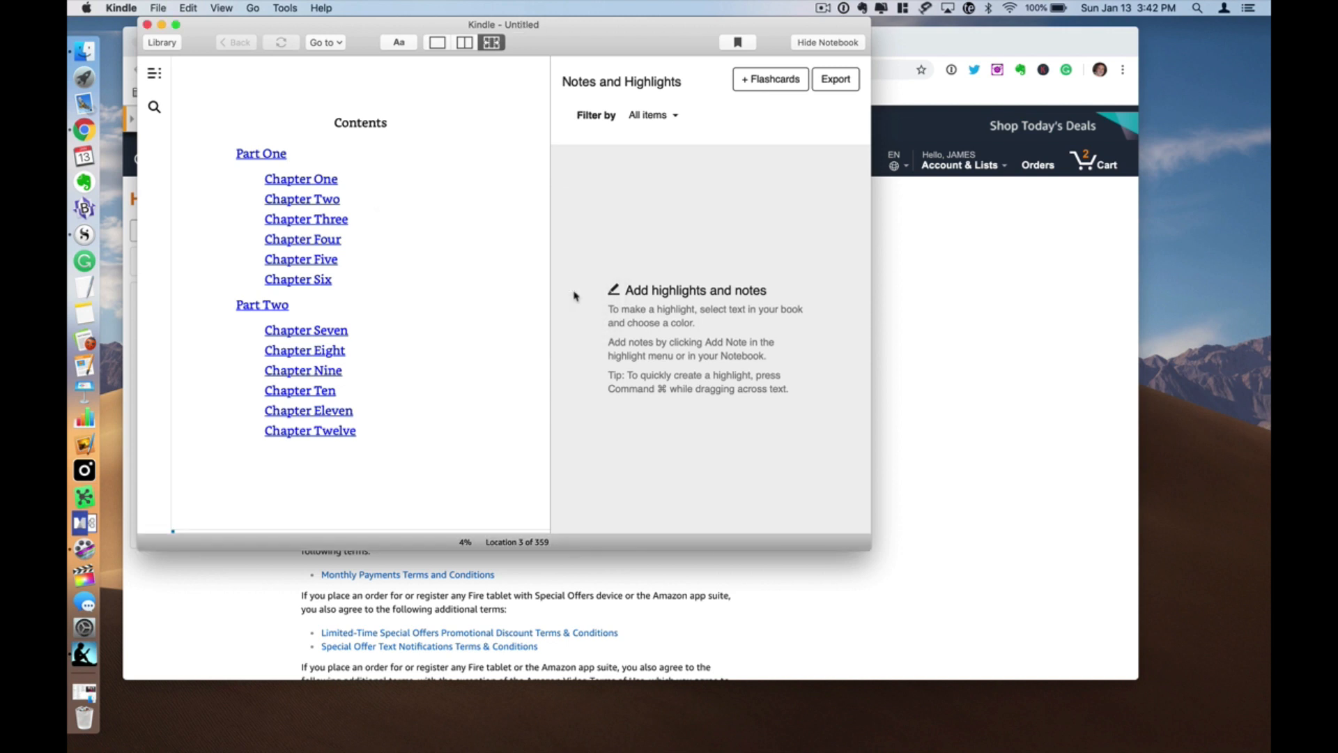
pyautogui.moveTo(228, 144)
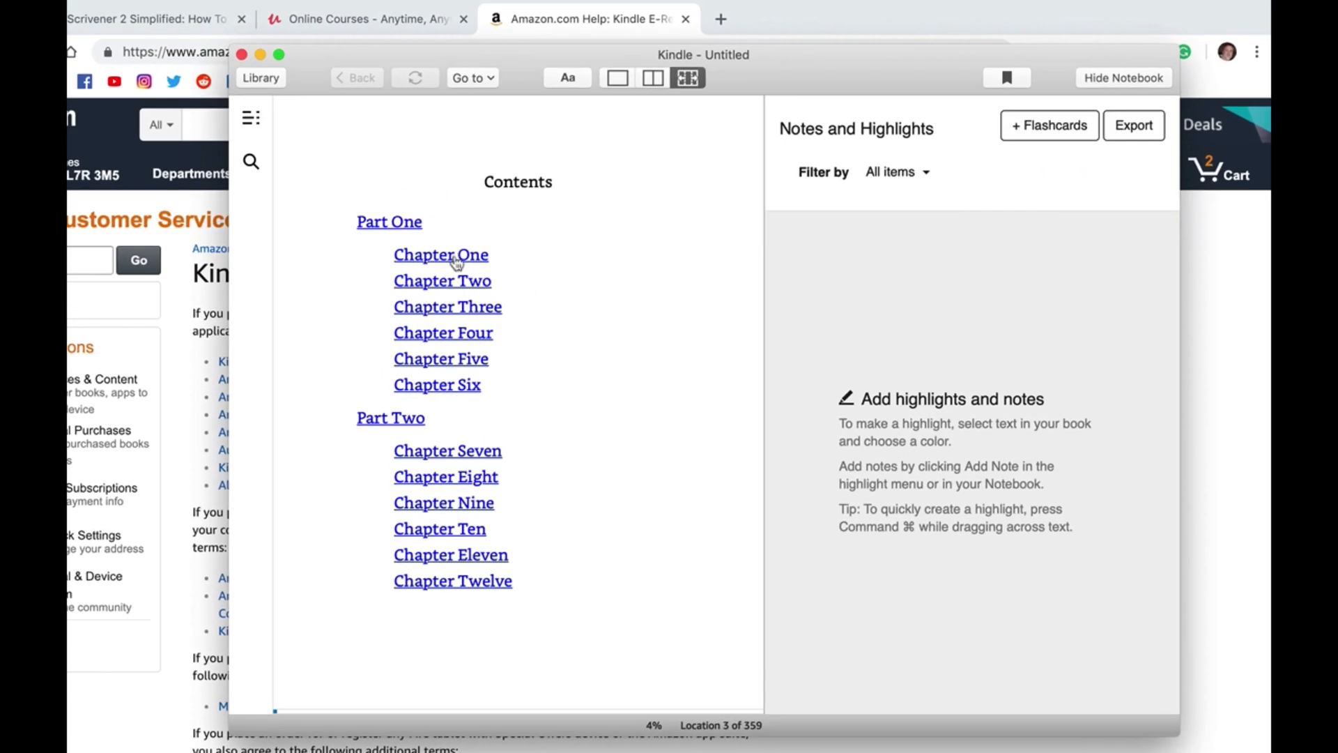
pyautogui.click(388, 221)
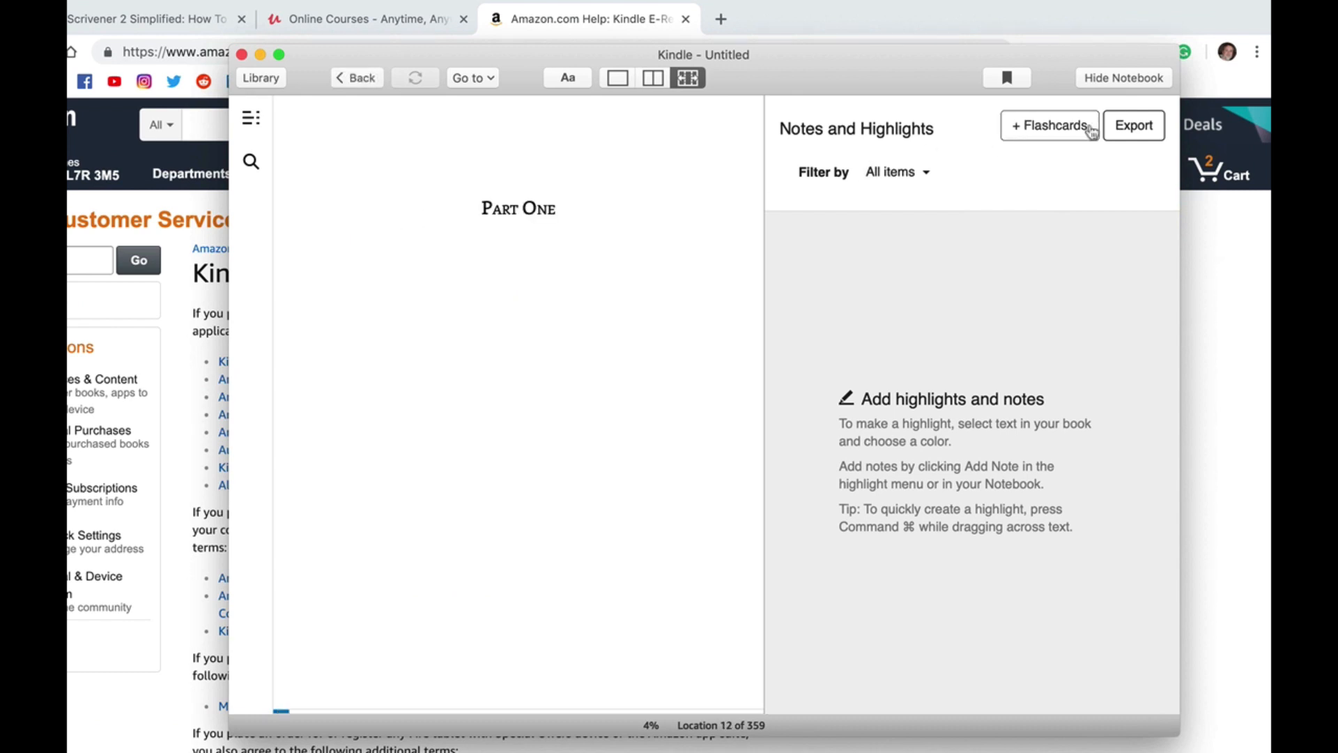
pyautogui.moveTo(1008, 459)
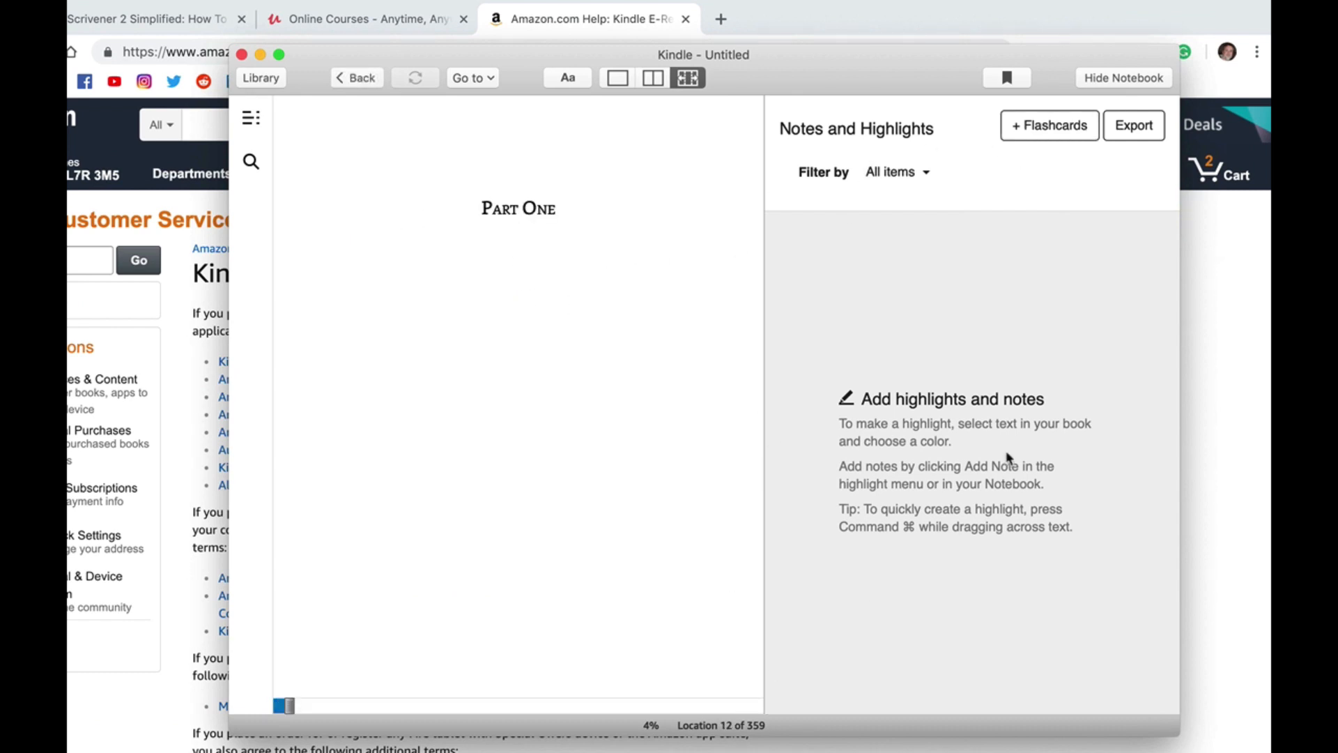
pyautogui.moveTo(745, 438)
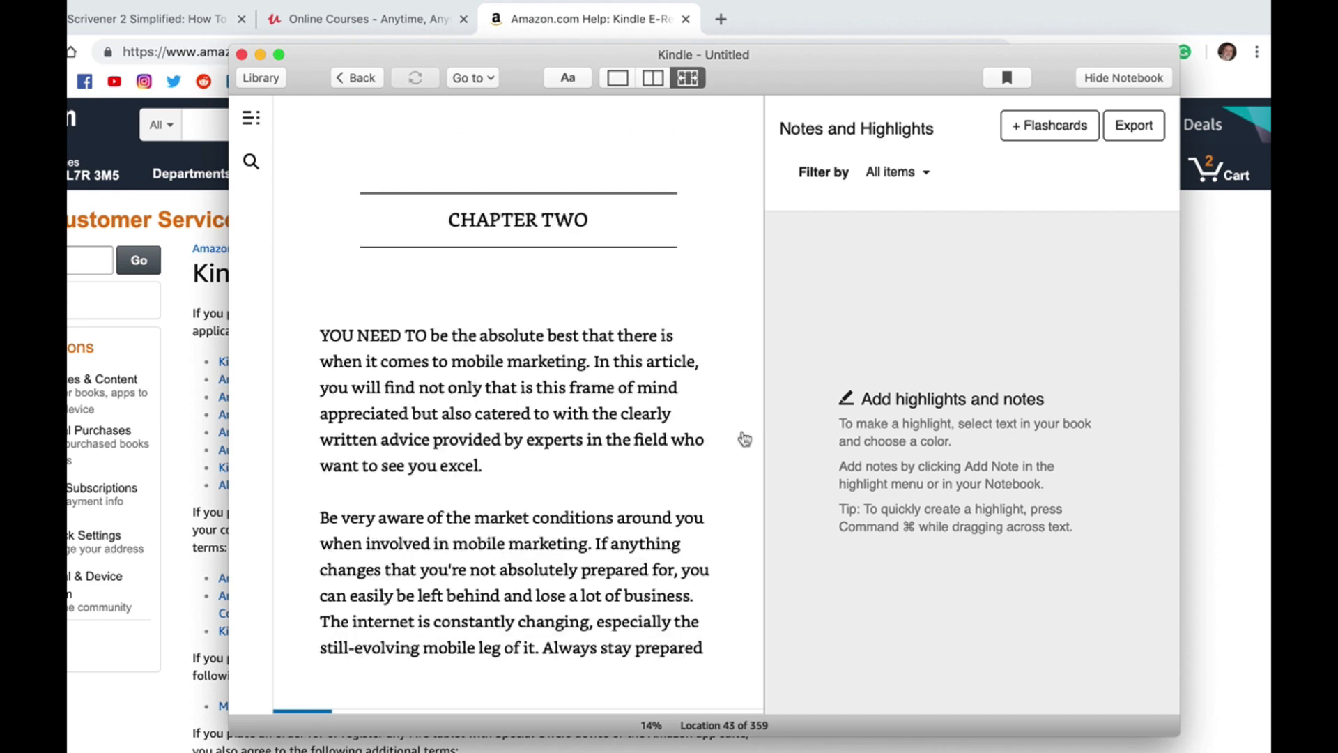
pyautogui.moveTo(1122, 77)
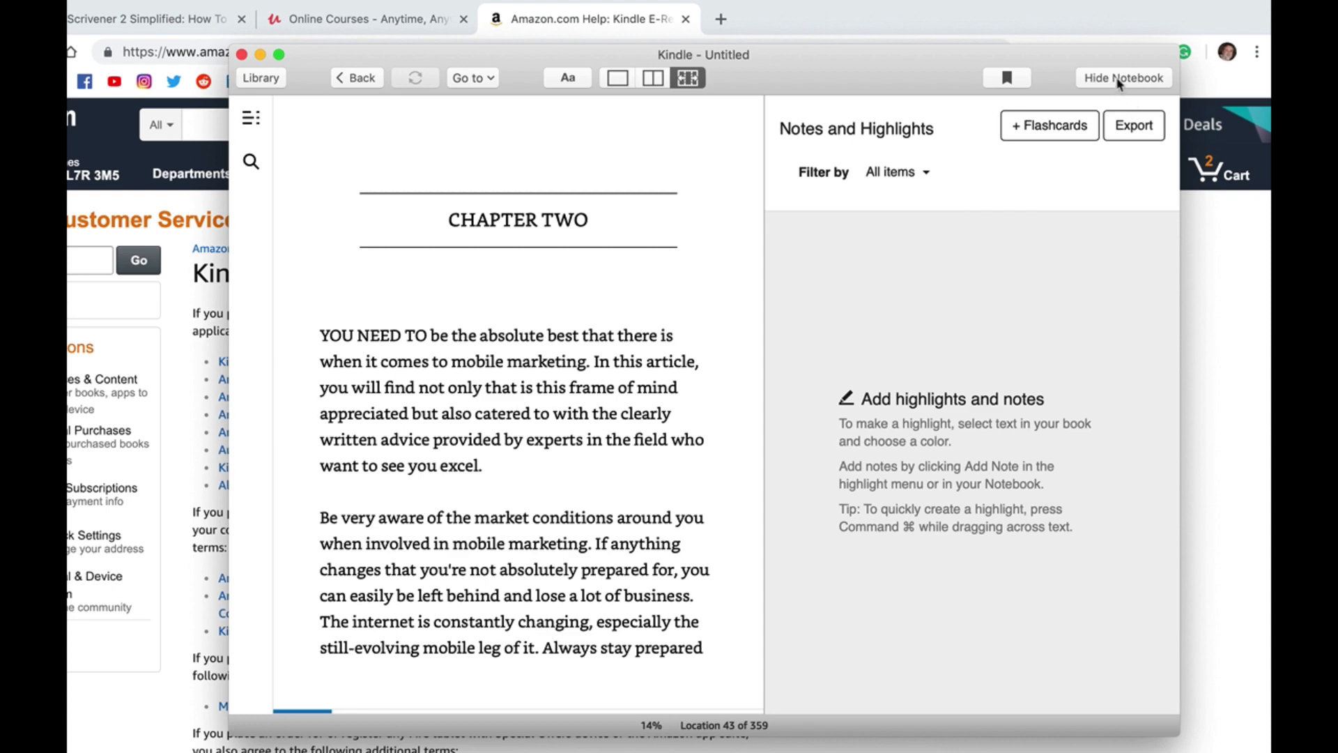
pyautogui.click(1122, 77)
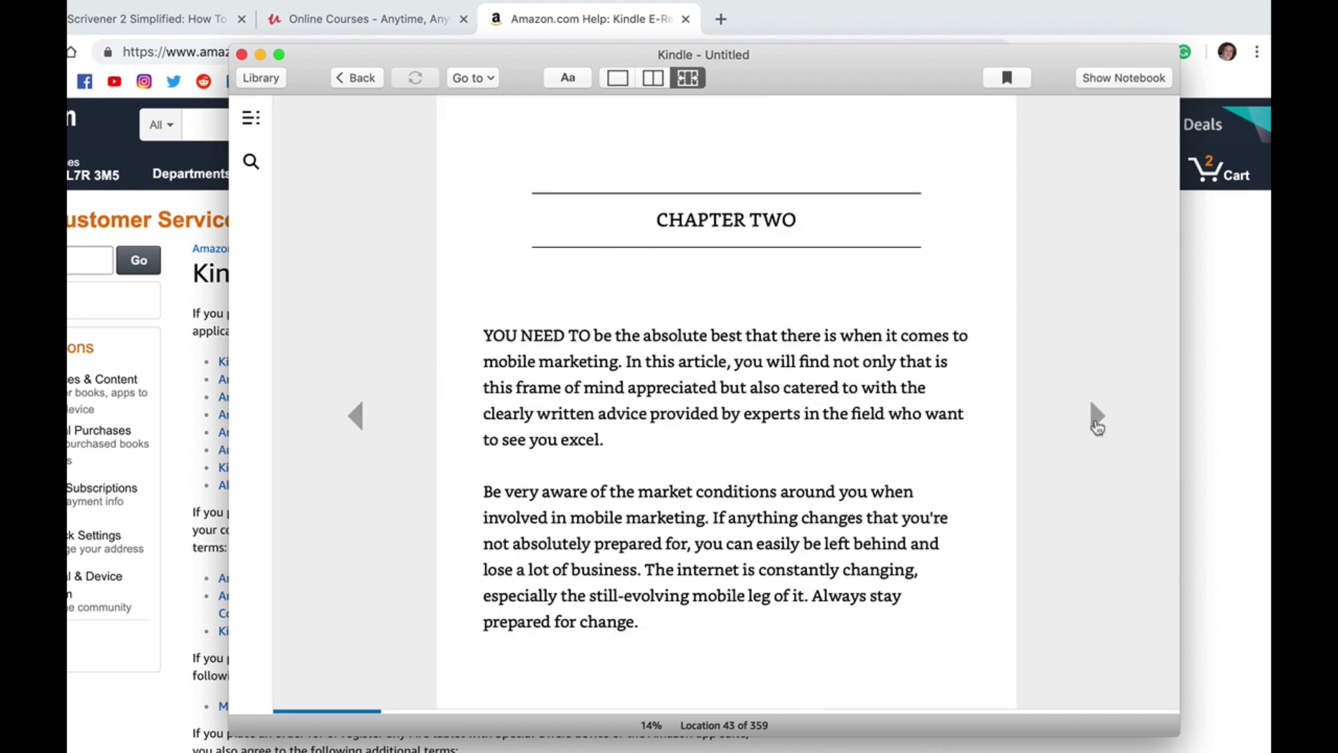
pyautogui.moveTo(357, 418)
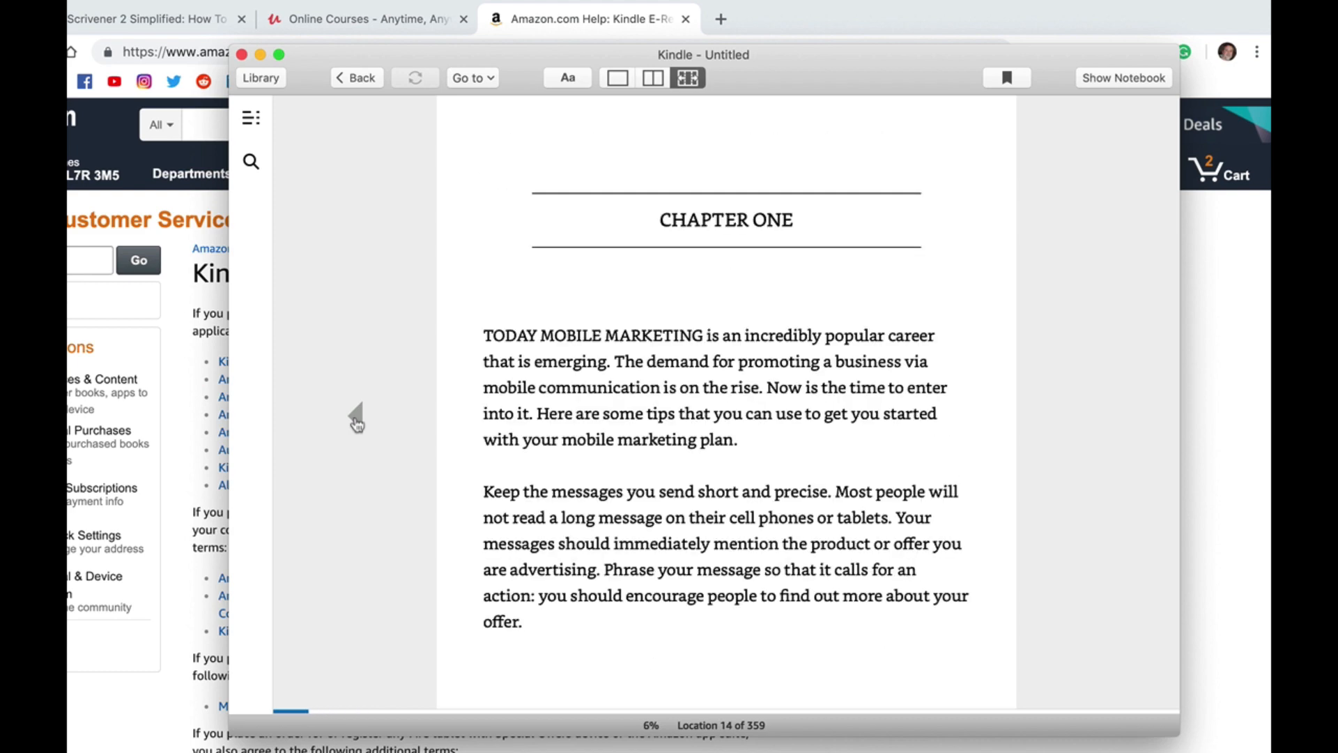
pyautogui.moveTo(358, 417)
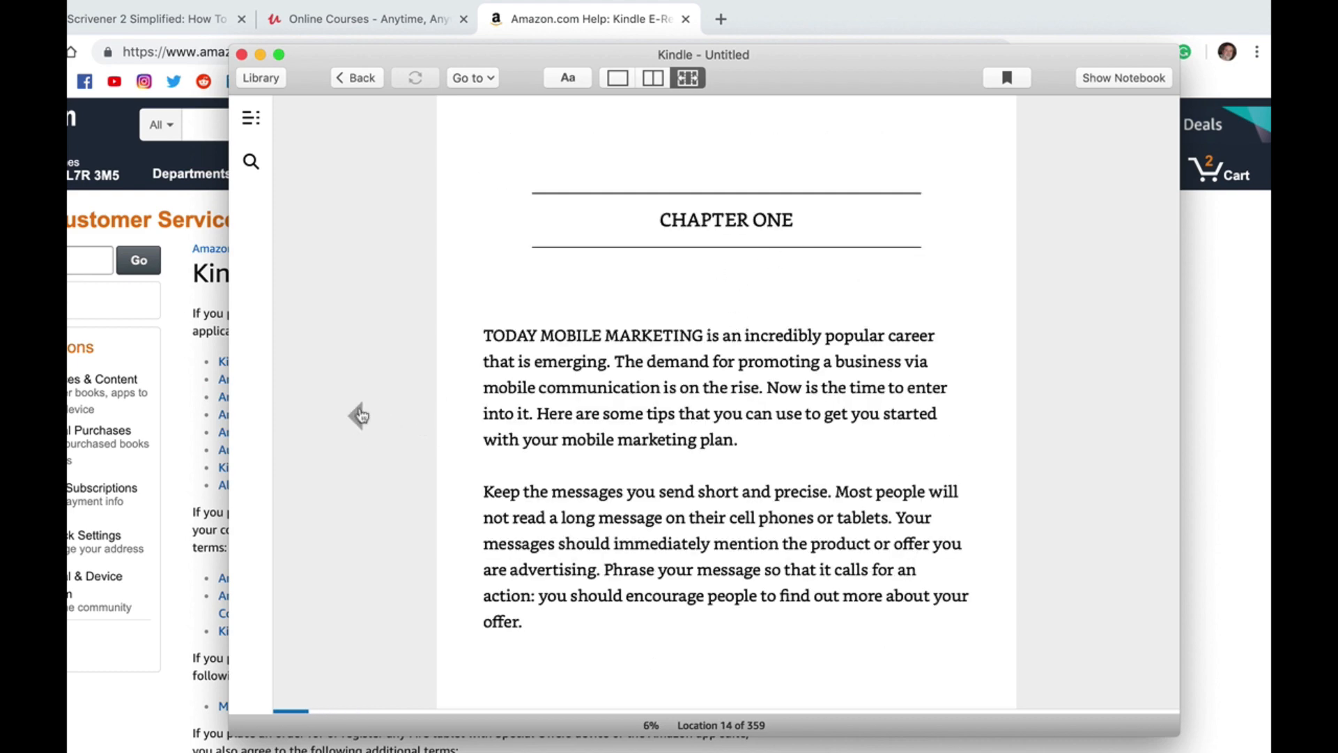
pyautogui.click(355, 77)
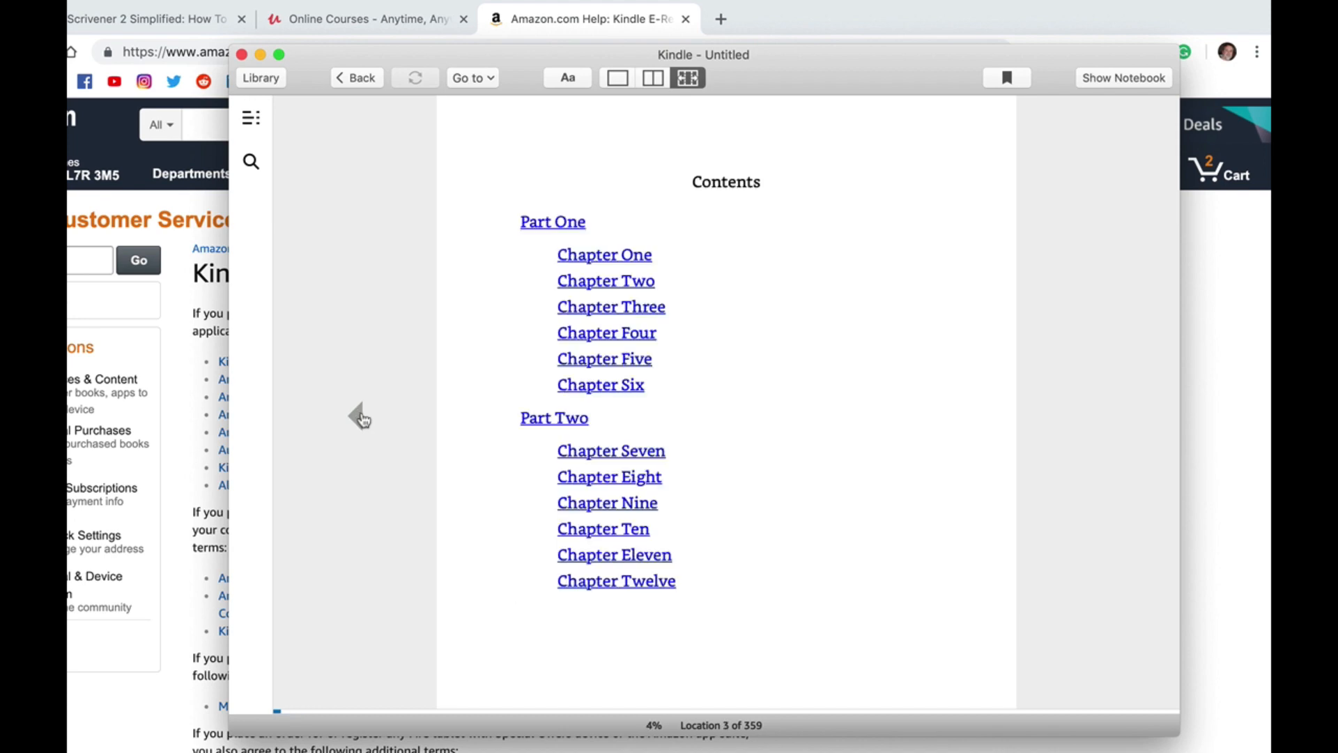
pyautogui.moveTo(125, 30)
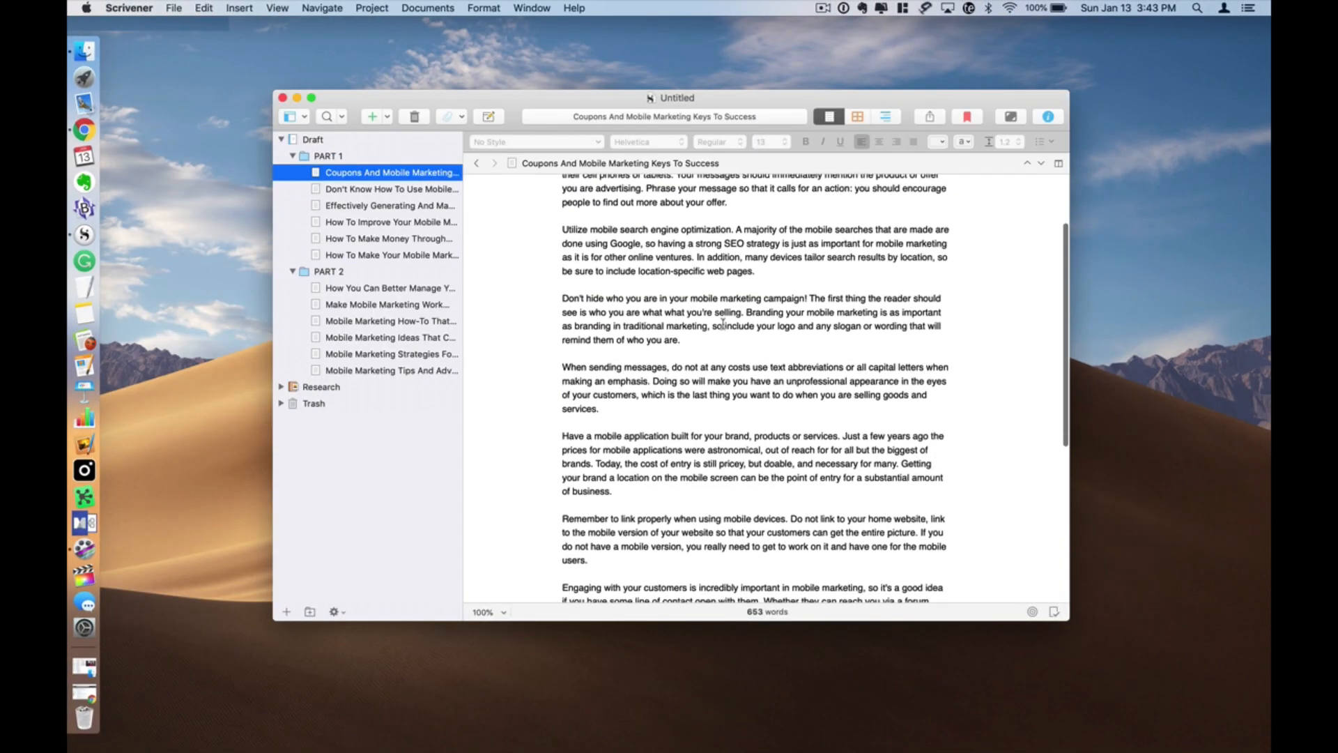
# Reopen the Compile window with Kindle Ebook output and the Ebook format.
pyautogui.click(312, 98)
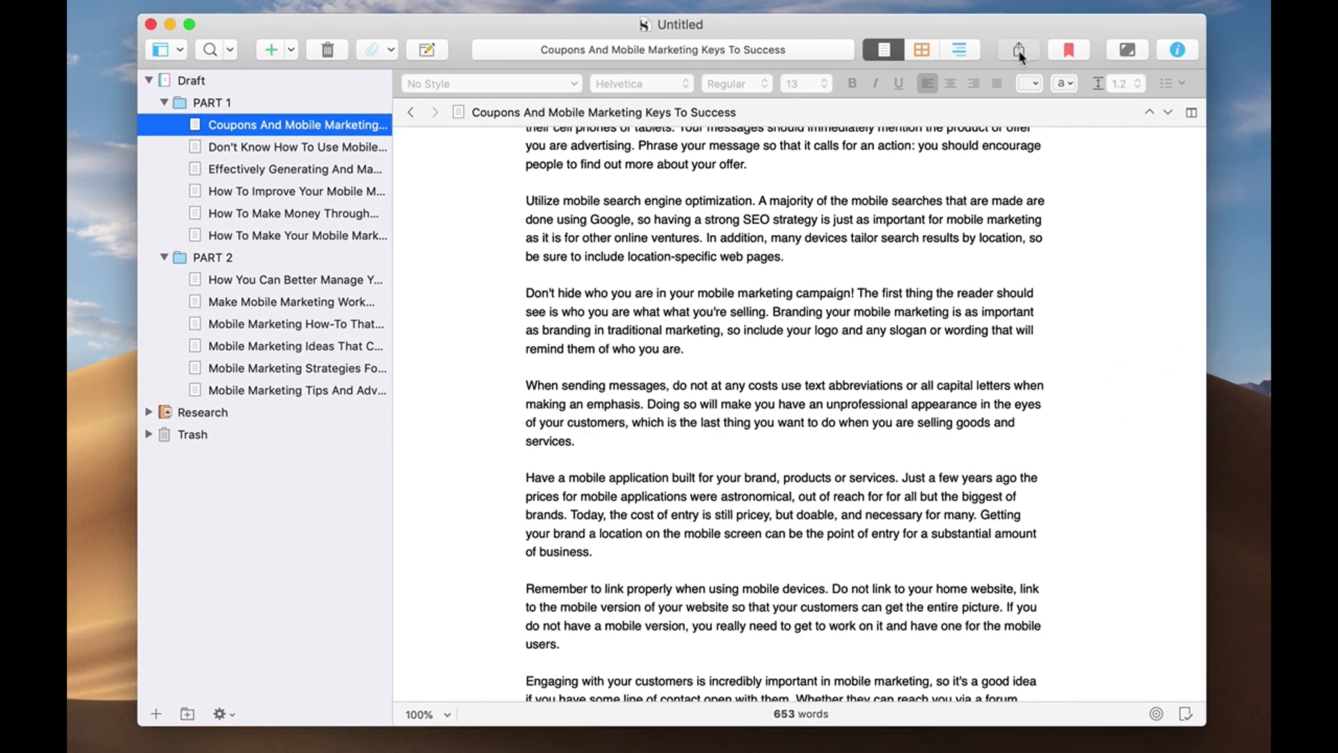
pyautogui.click(1017, 49)
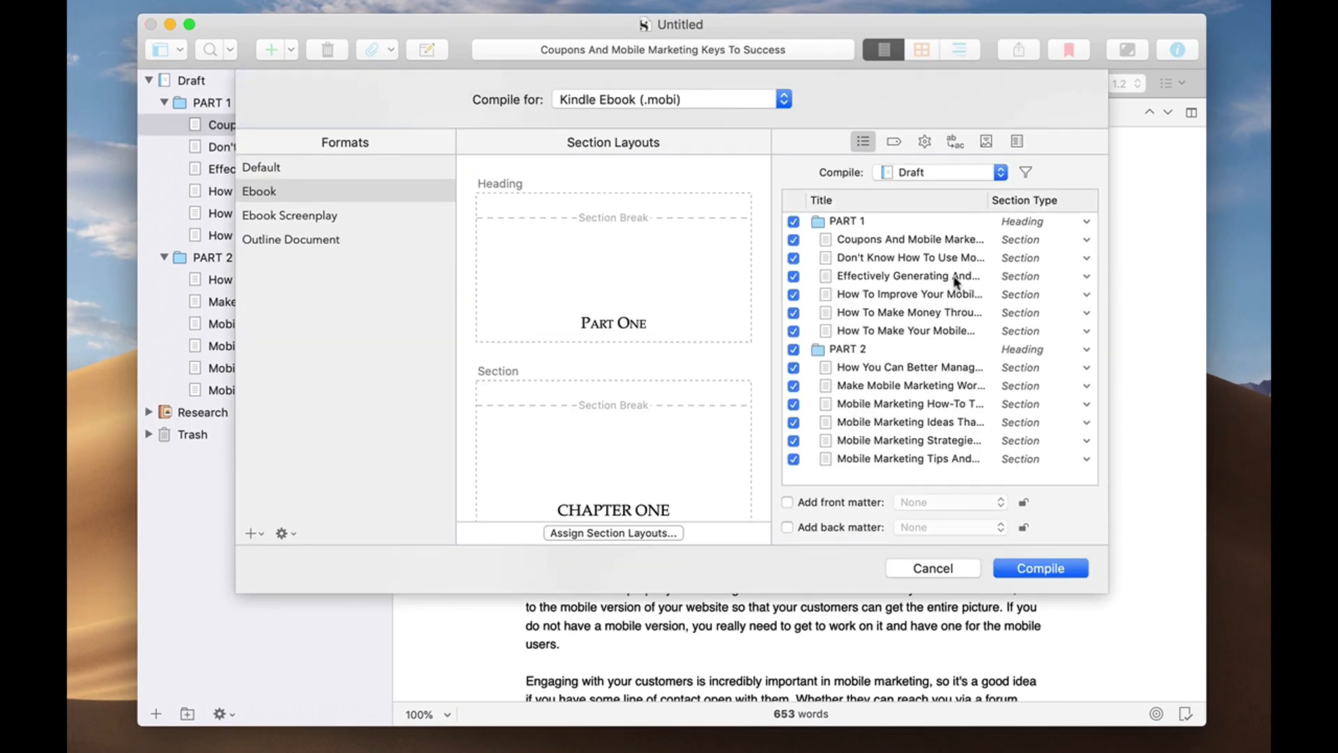
pyautogui.moveTo(956, 358)
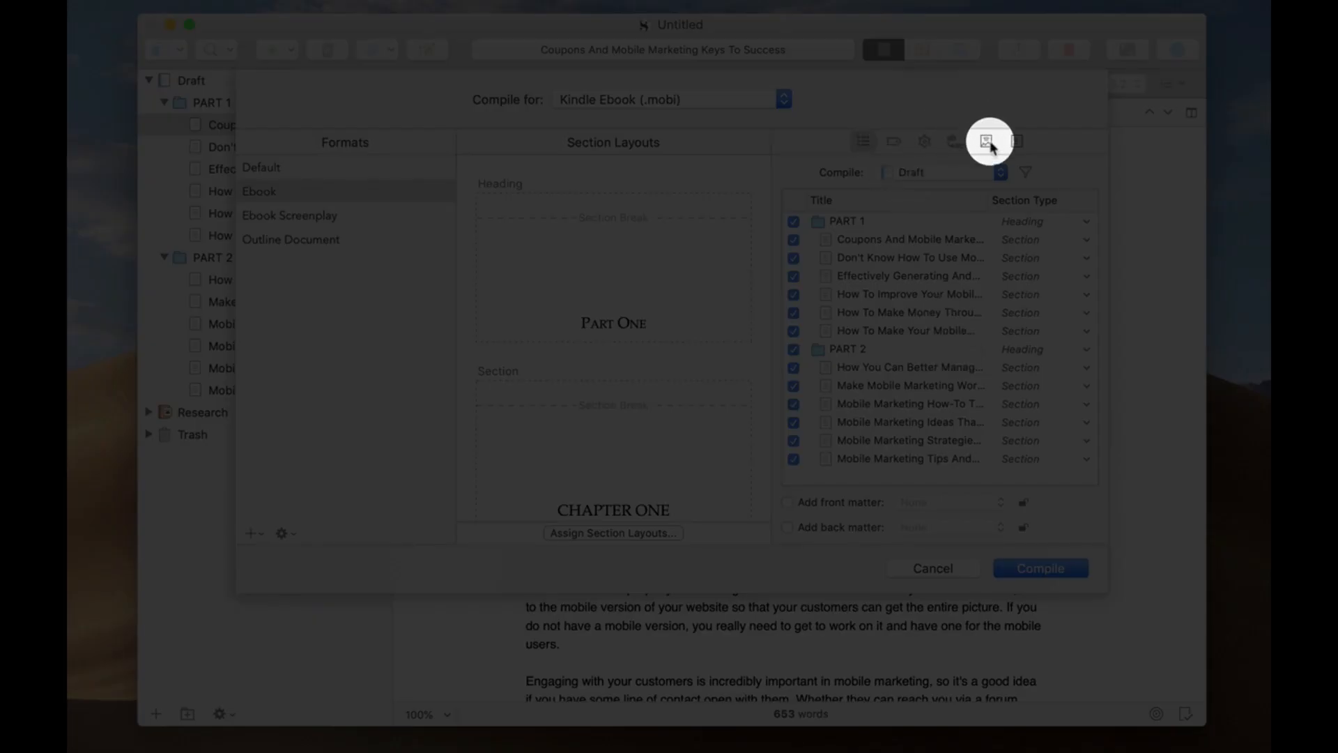
pyautogui.moveTo(988, 141)
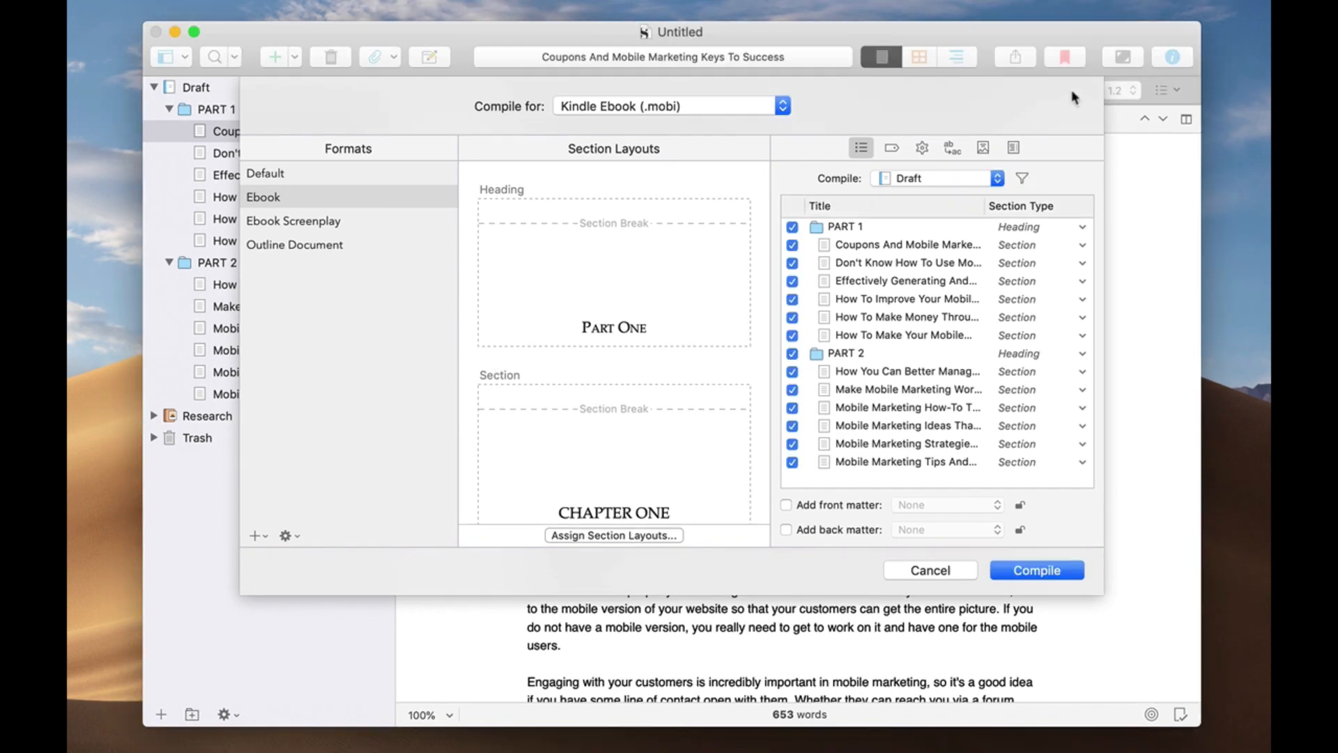
pyautogui.moveTo(711, 269)
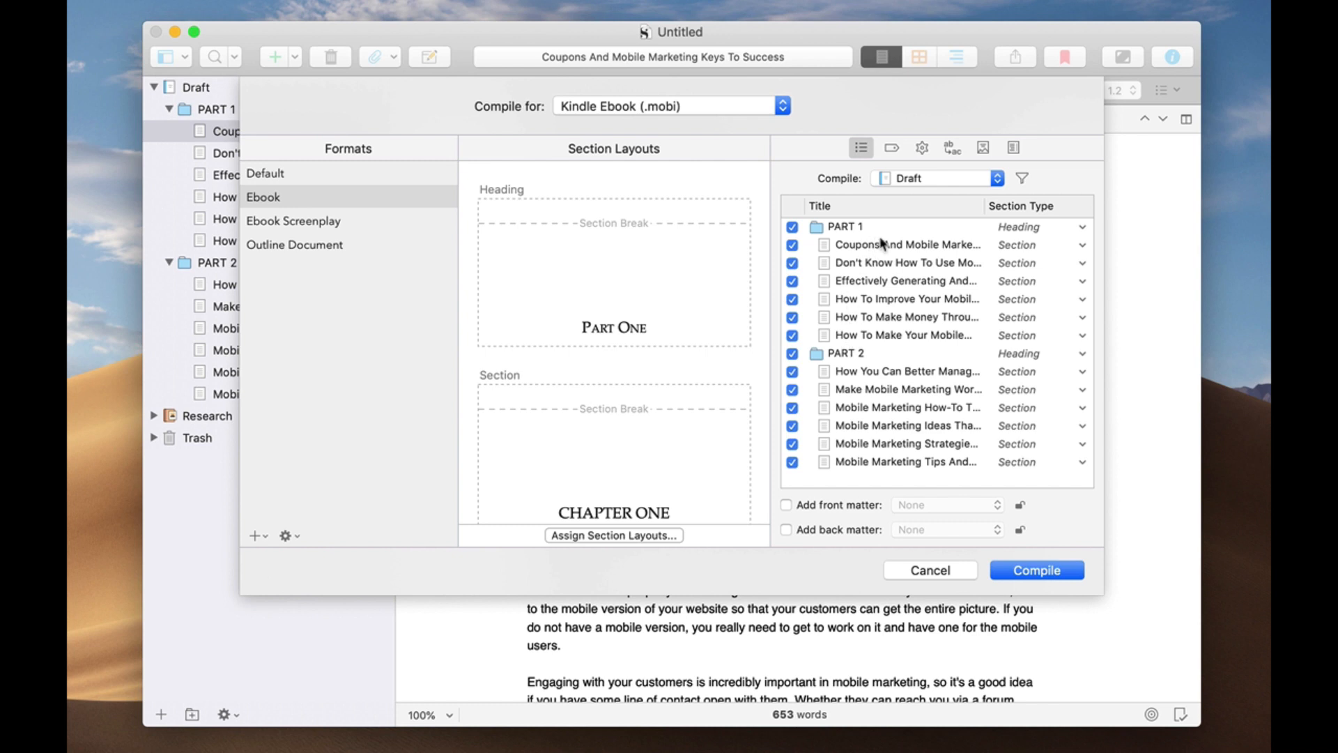
pyautogui.moveTo(913, 388)
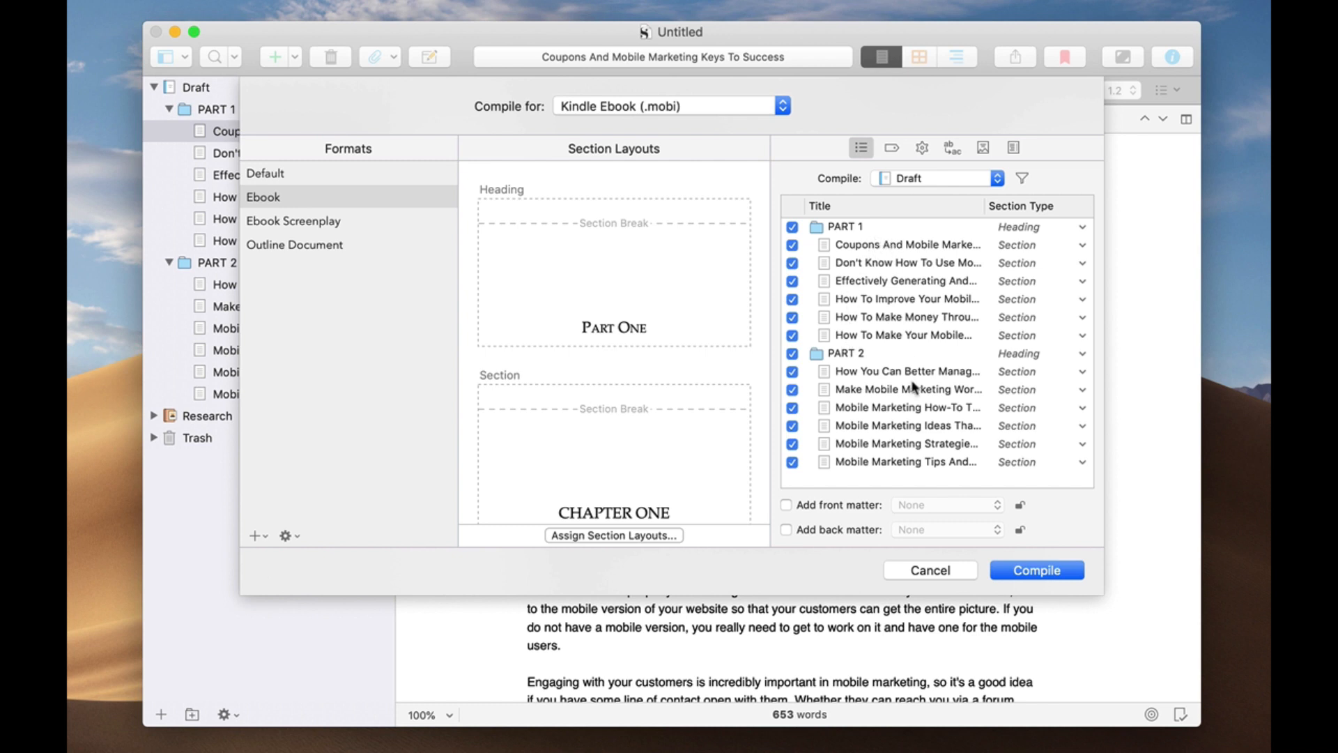
pyautogui.moveTo(863, 167)
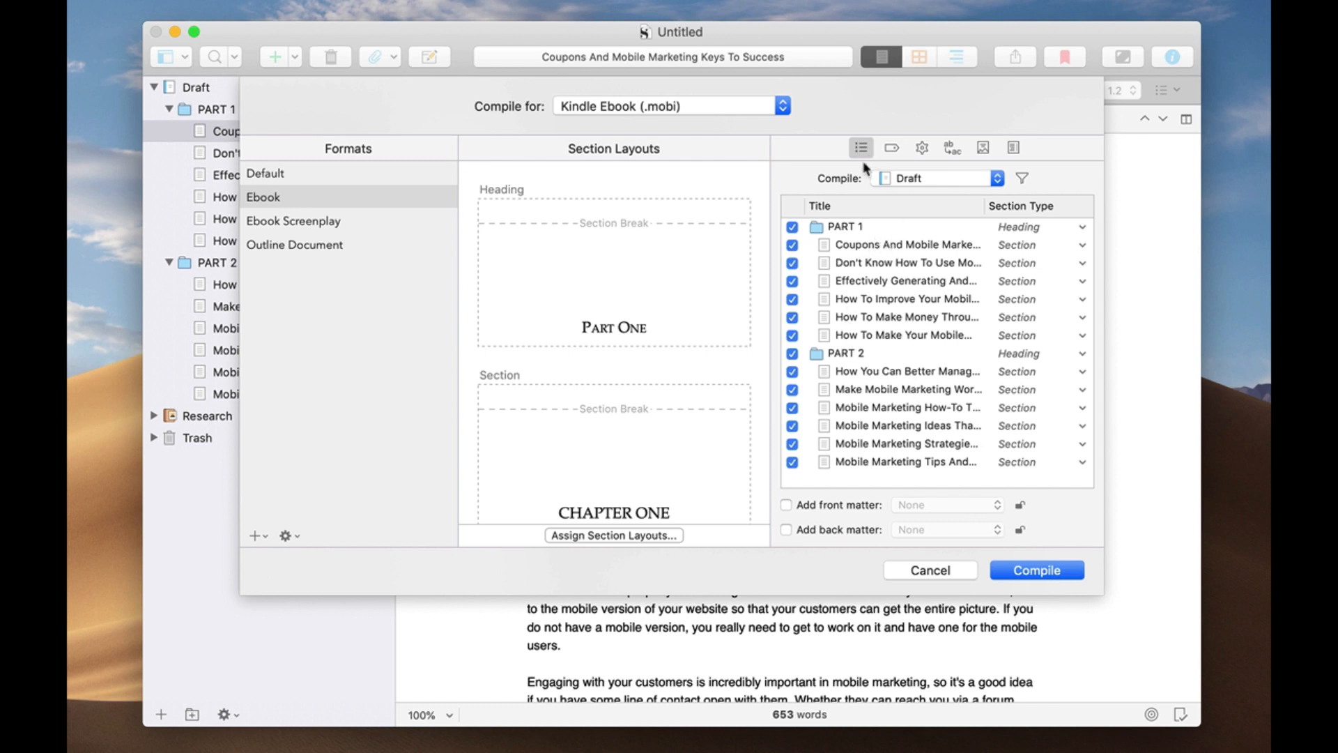
pyautogui.moveTo(938, 158)
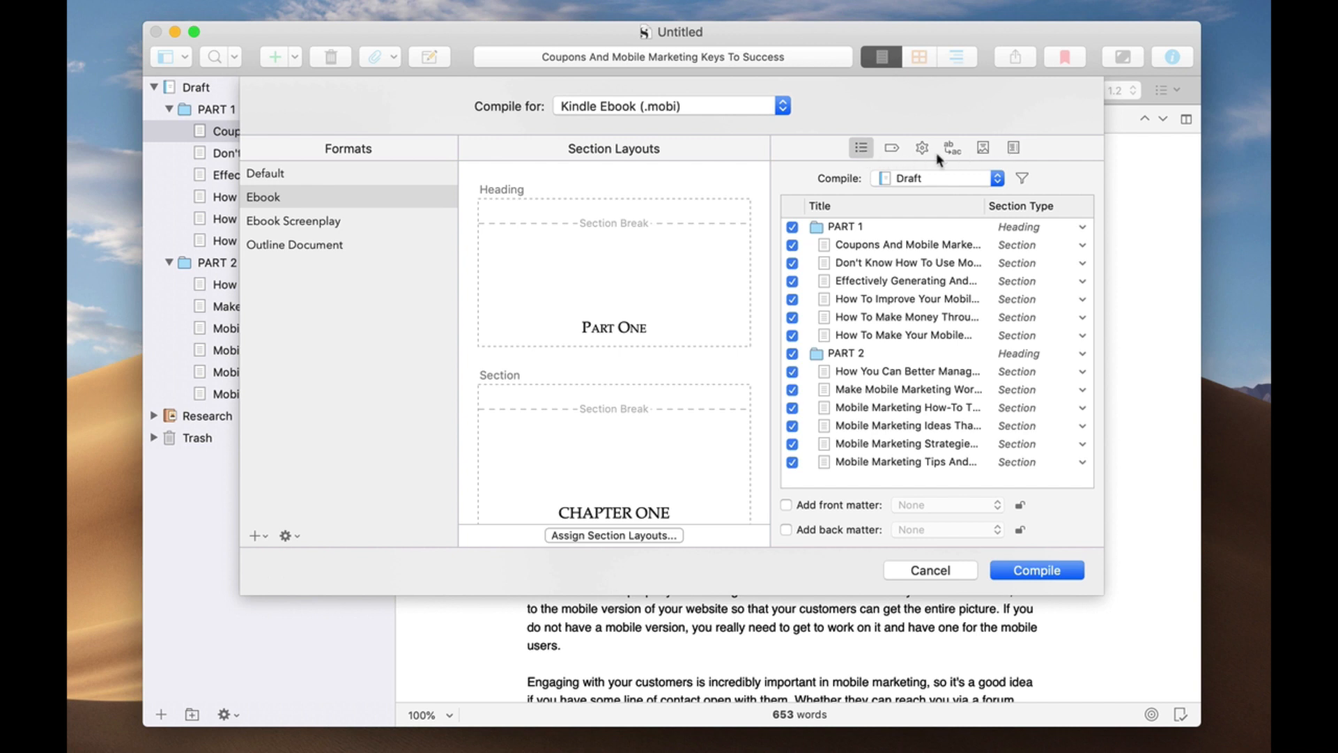
pyautogui.moveTo(864, 147)
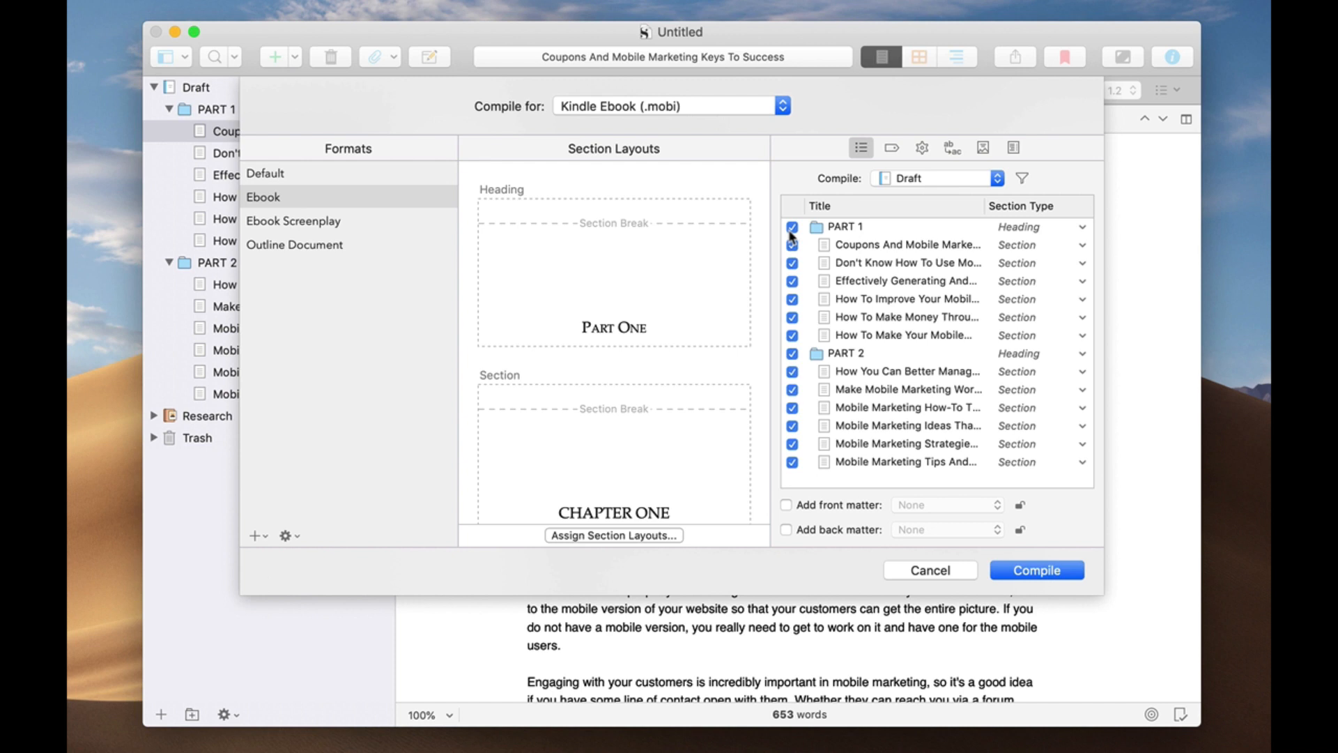
pyautogui.click(792, 245)
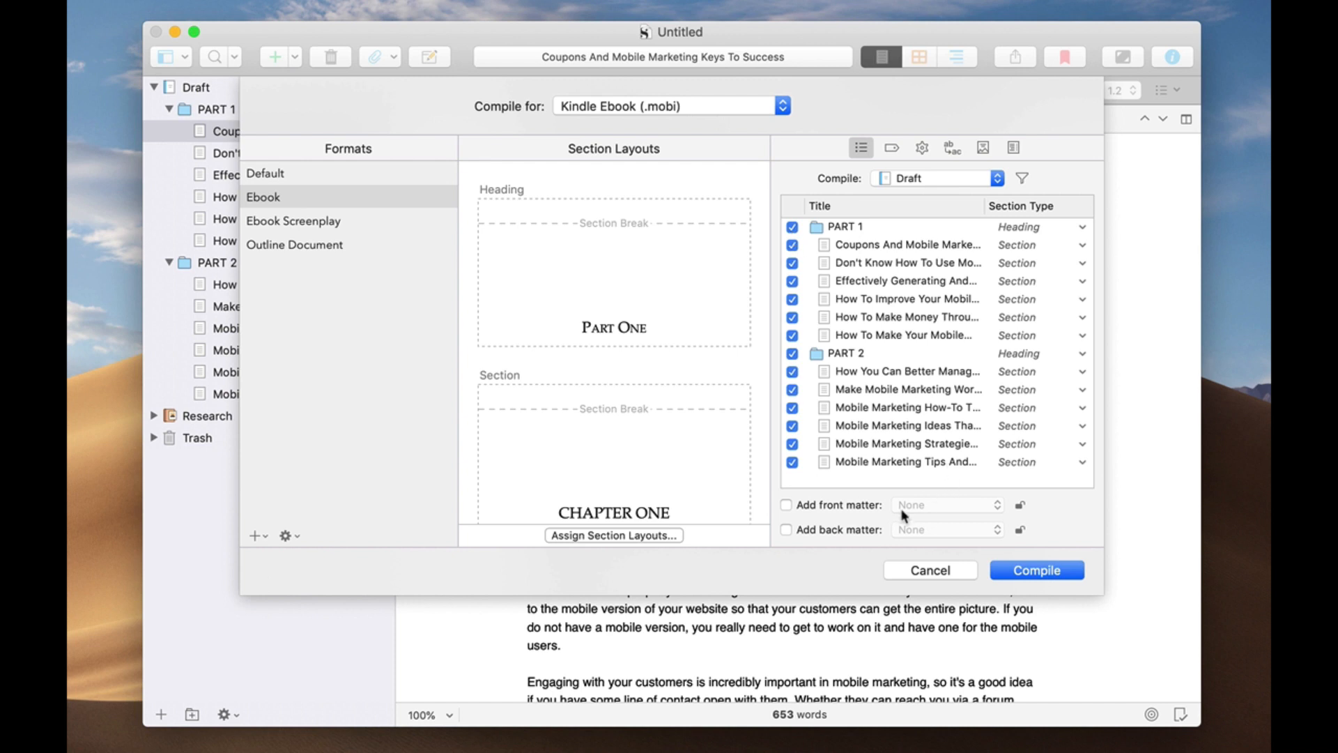
pyautogui.moveTo(859, 533)
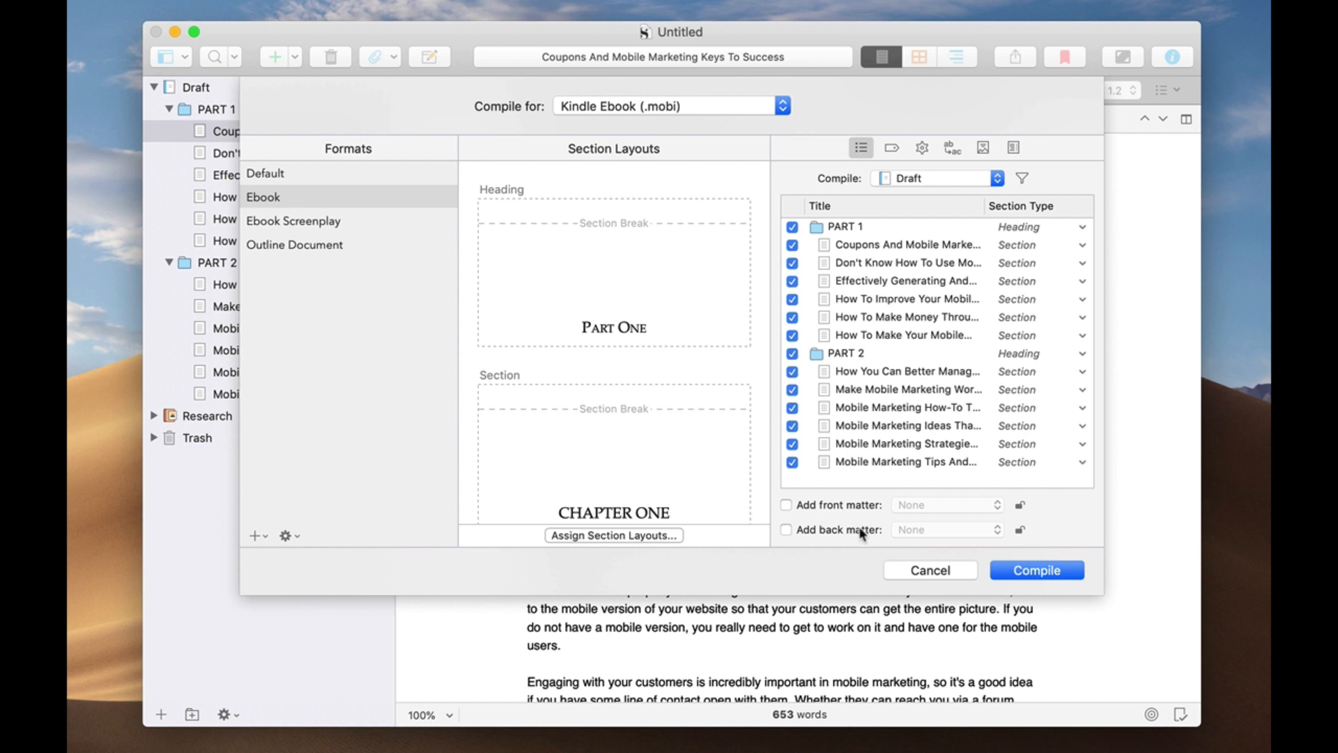
pyautogui.moveTo(183, 333)
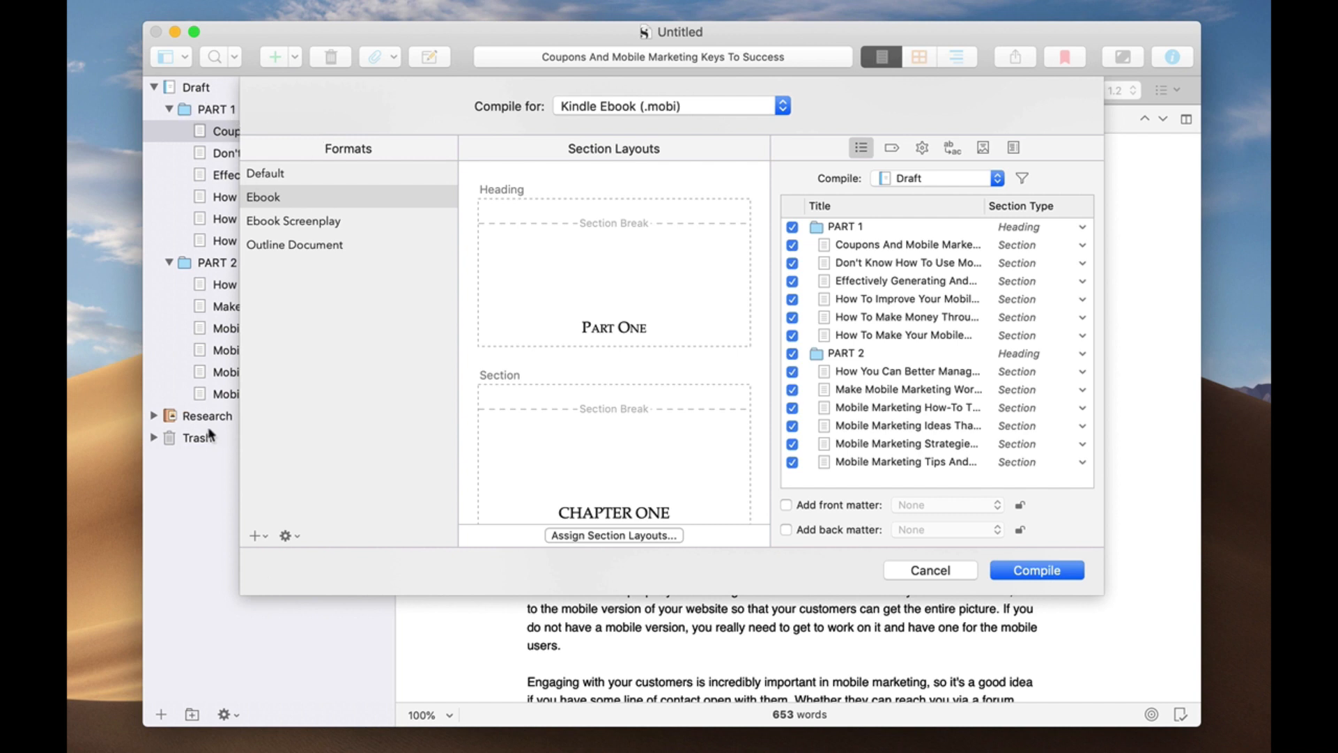
pyautogui.moveTo(921, 509)
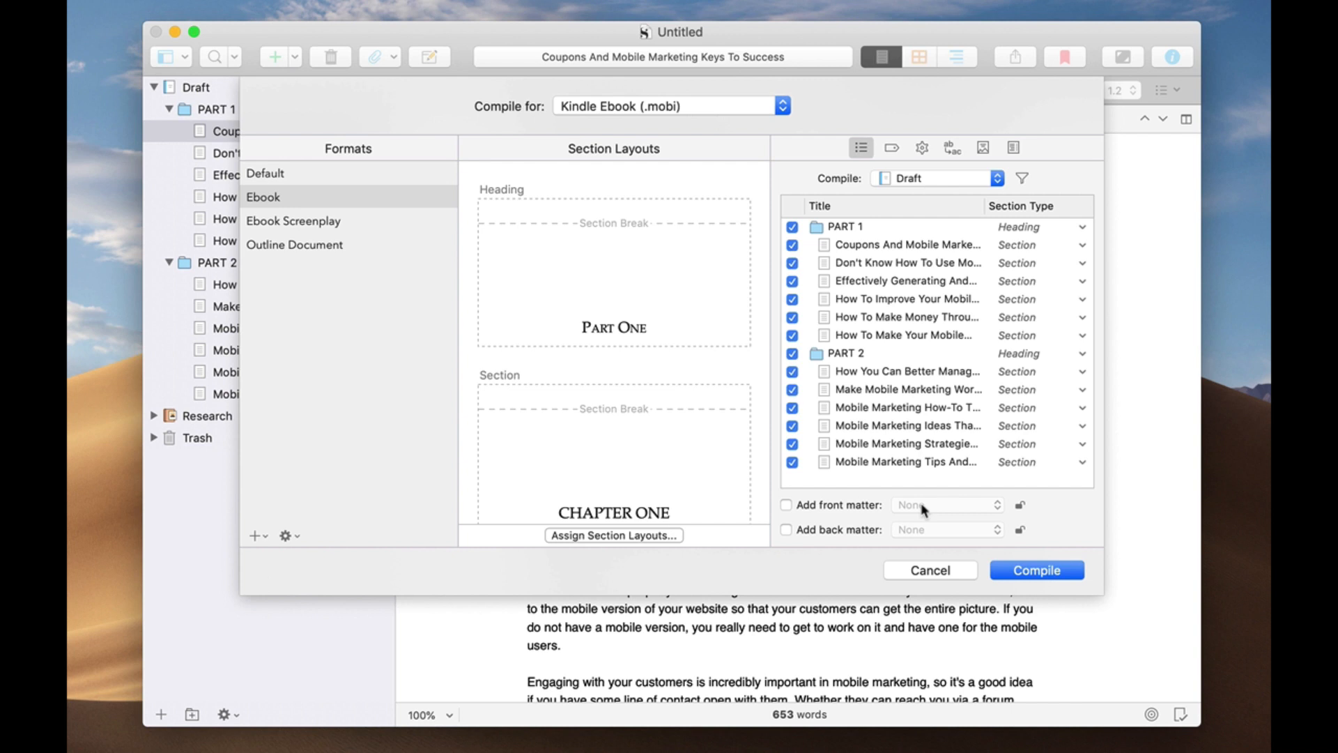
pyautogui.moveTo(898, 171)
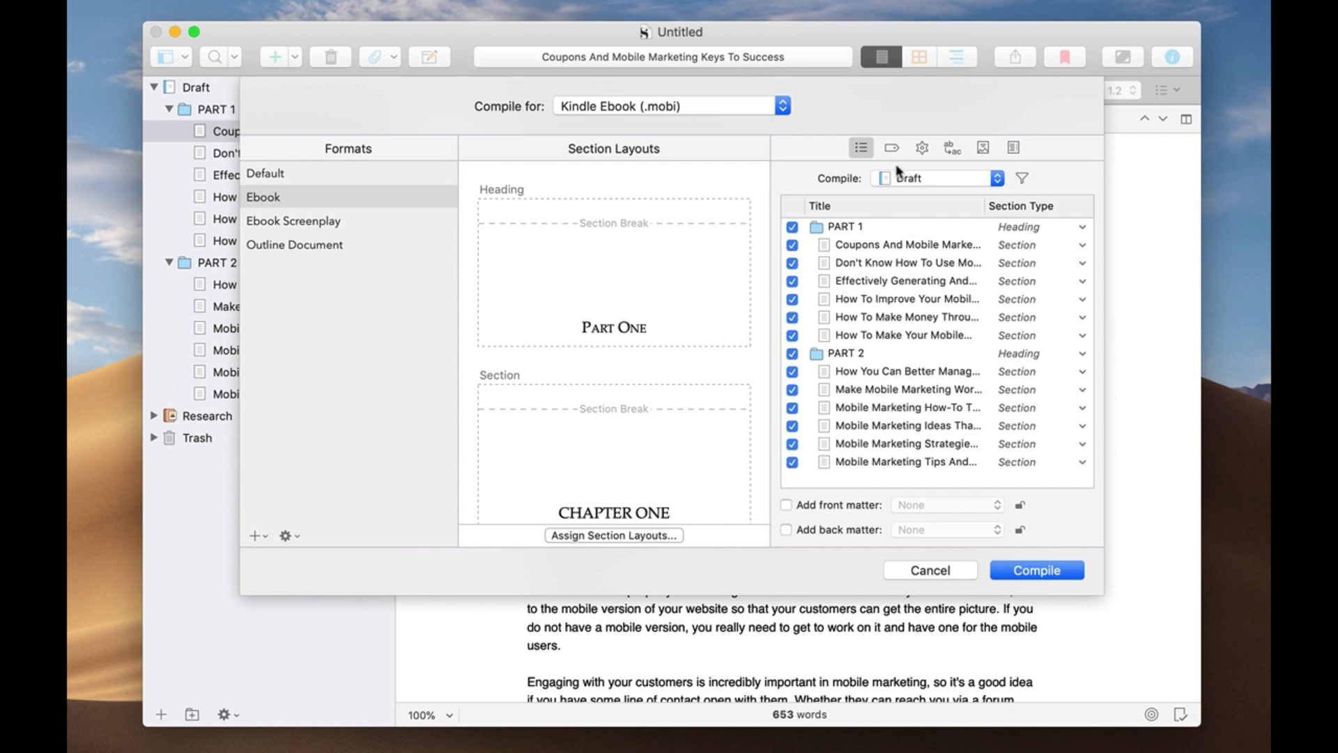
# Show the Metadata tab and scroll through title, author James Burchill and language en.
pyautogui.click(892, 148)
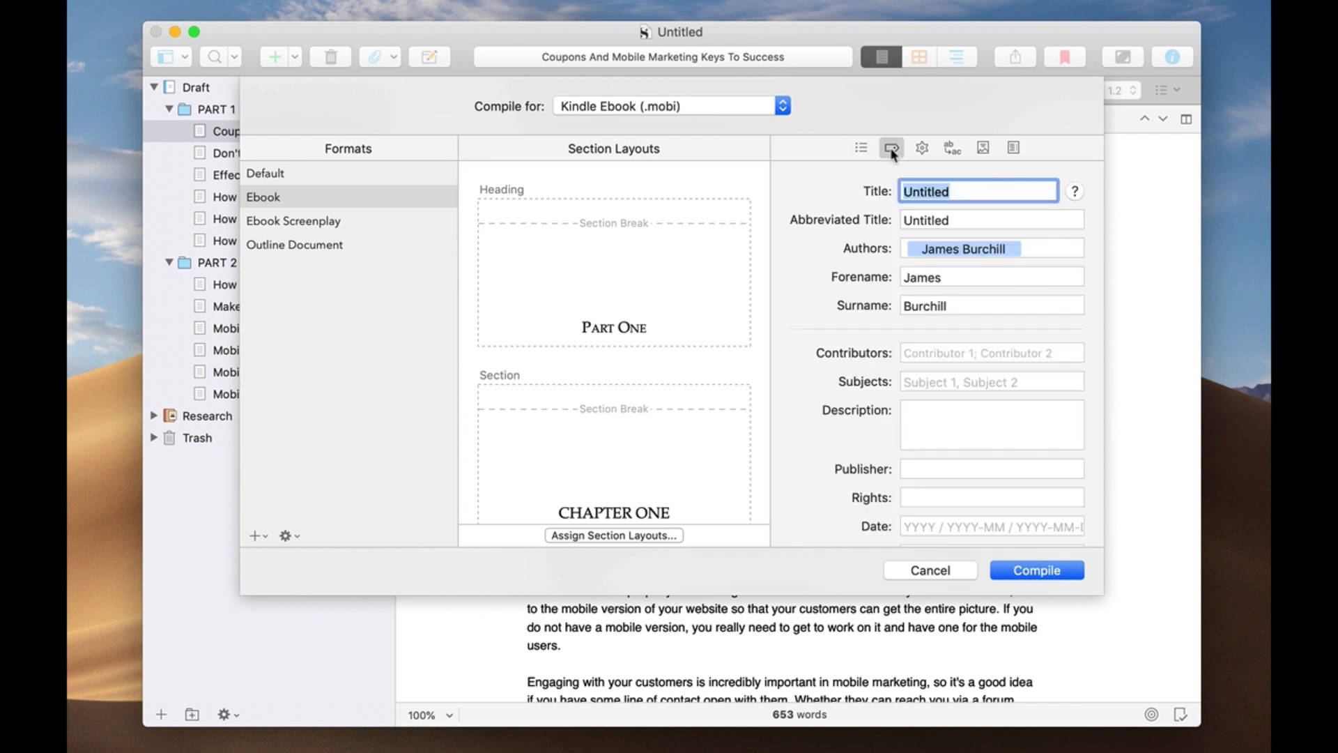
pyautogui.moveTo(993, 189)
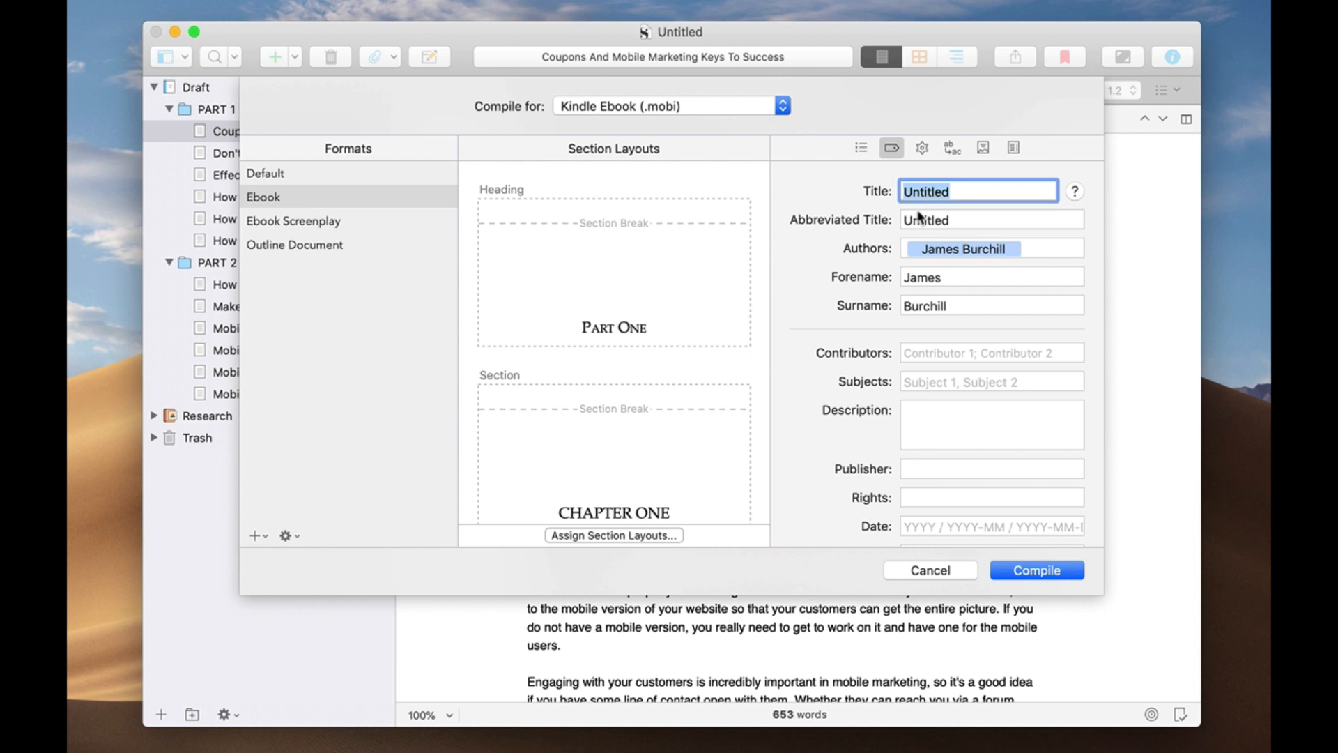
pyautogui.scroll(-3)
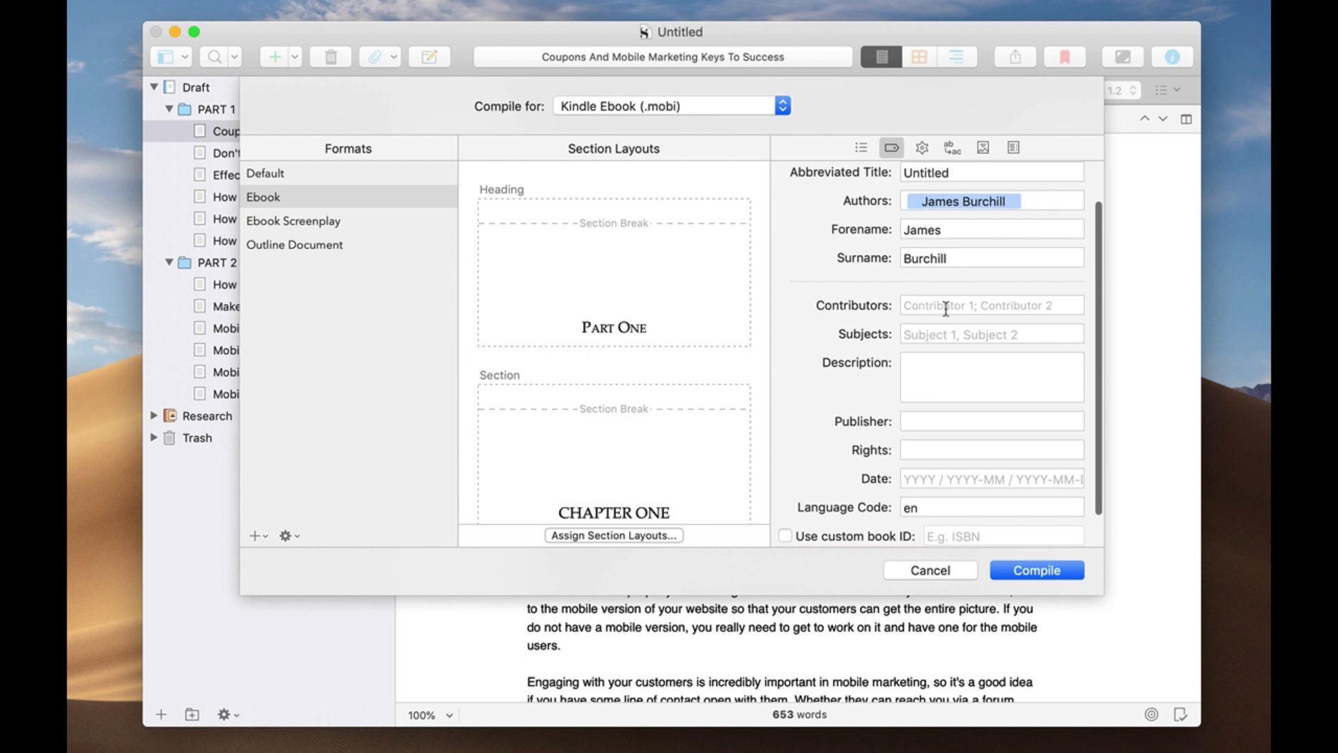
pyautogui.scroll(-3)
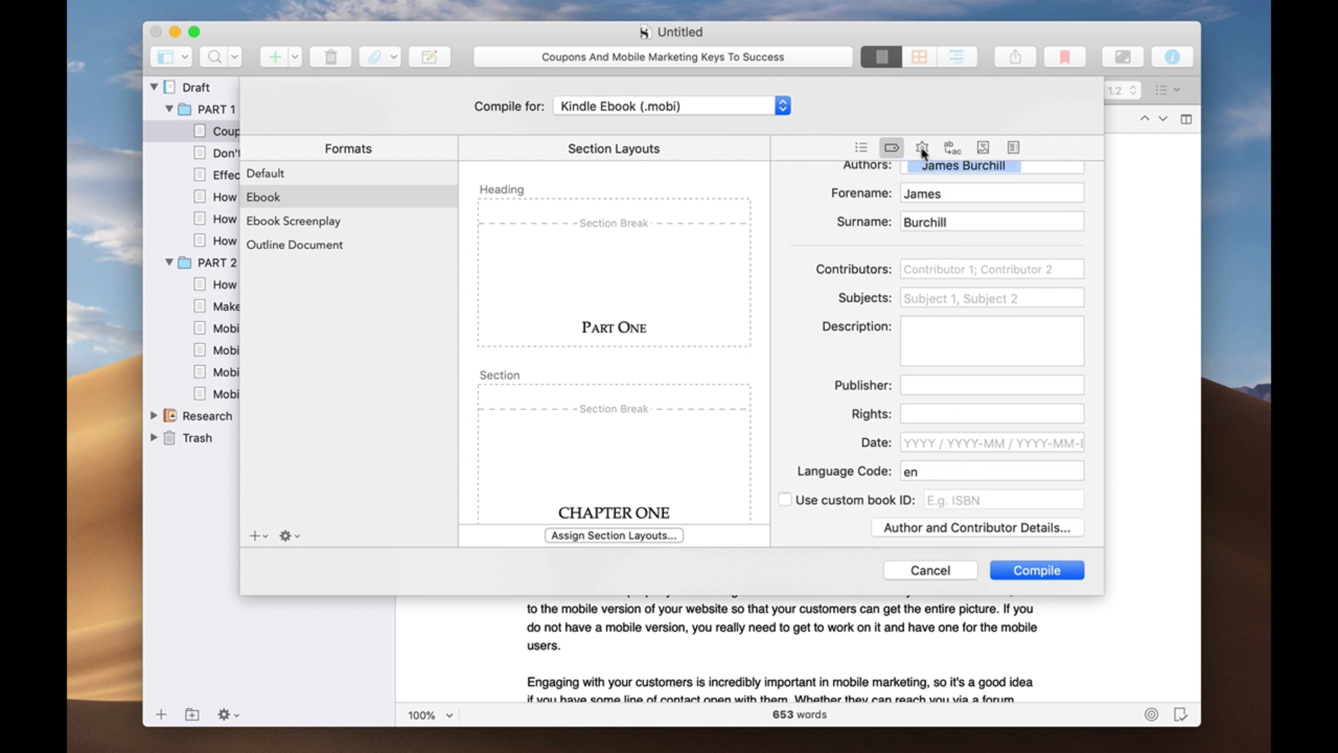
pyautogui.click(908, 148)
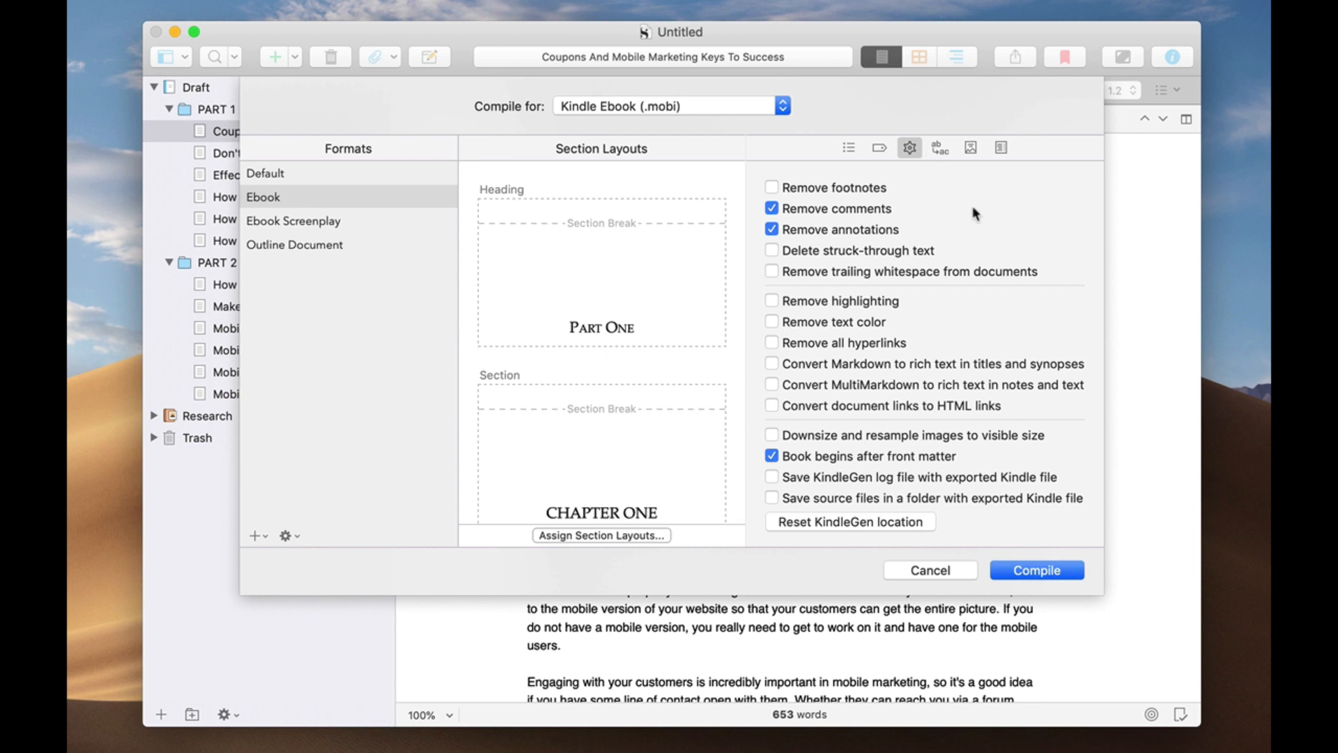
pyautogui.moveTo(821, 205)
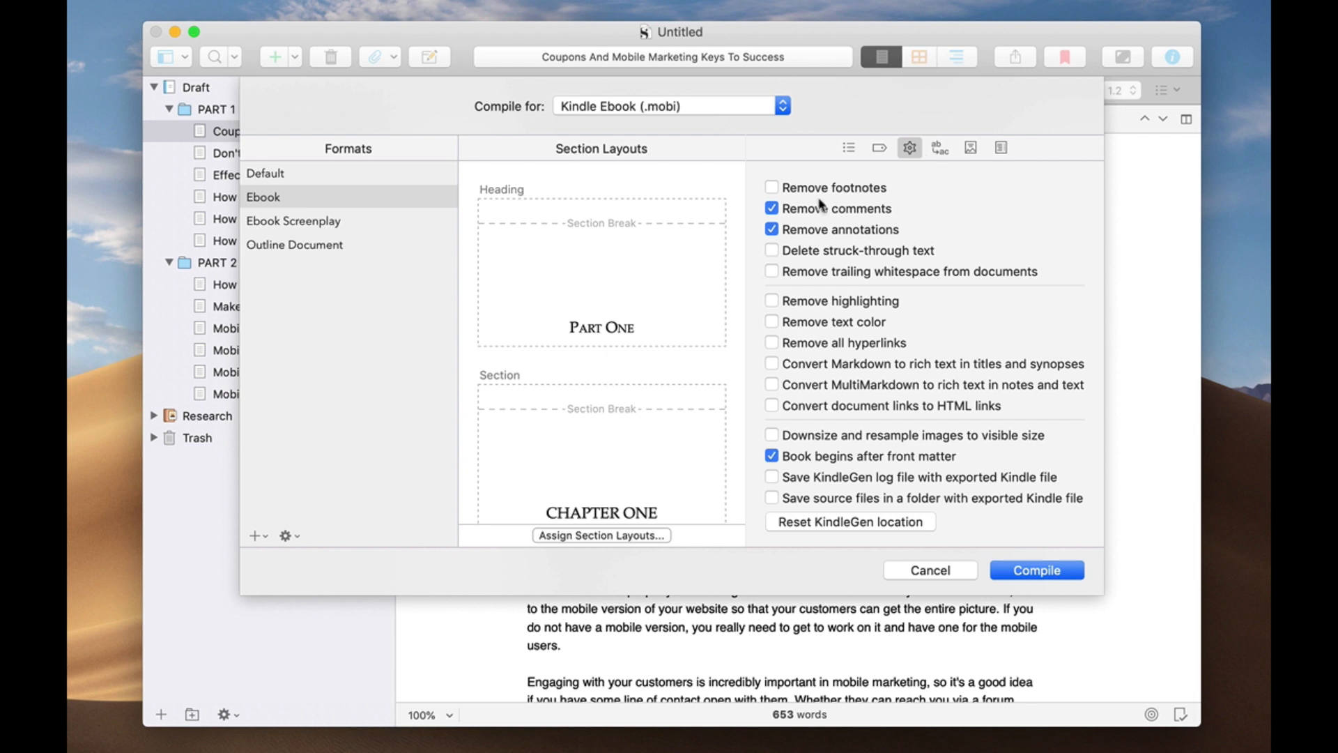
pyautogui.moveTo(795, 201)
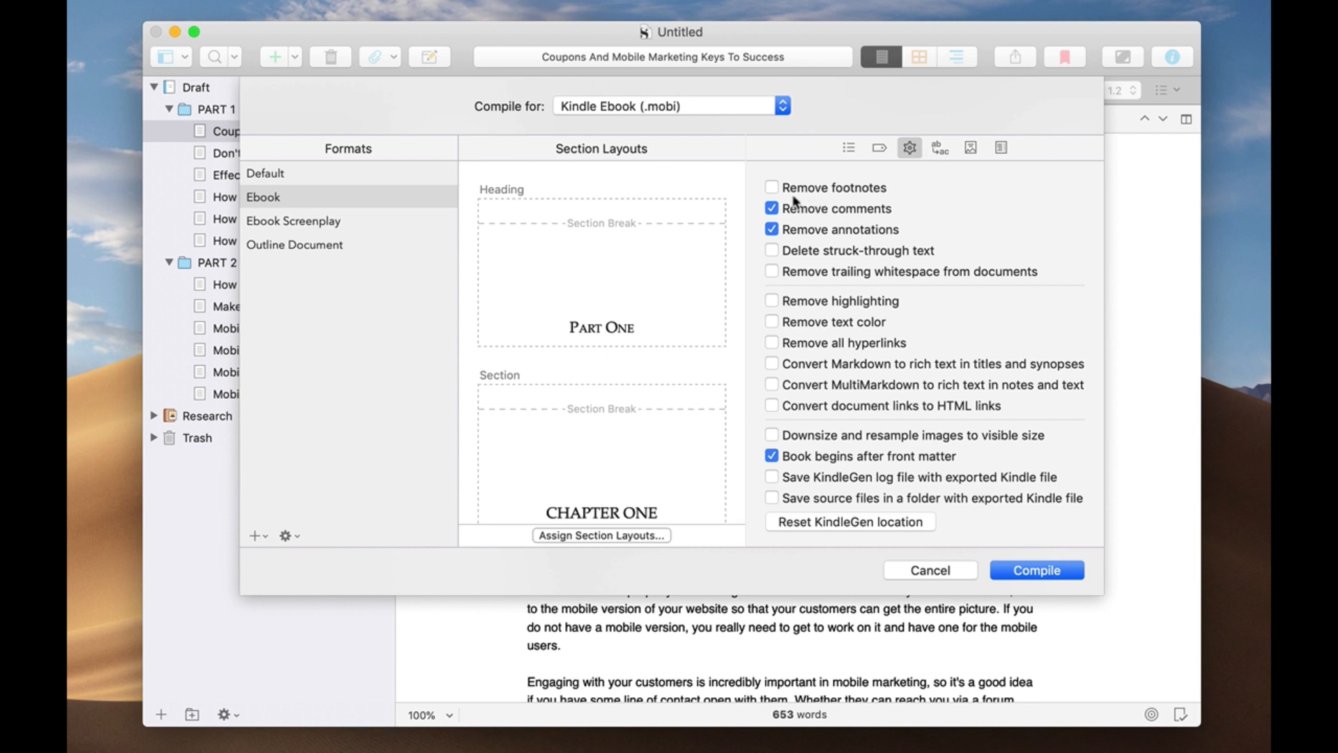
pyautogui.moveTo(982, 225)
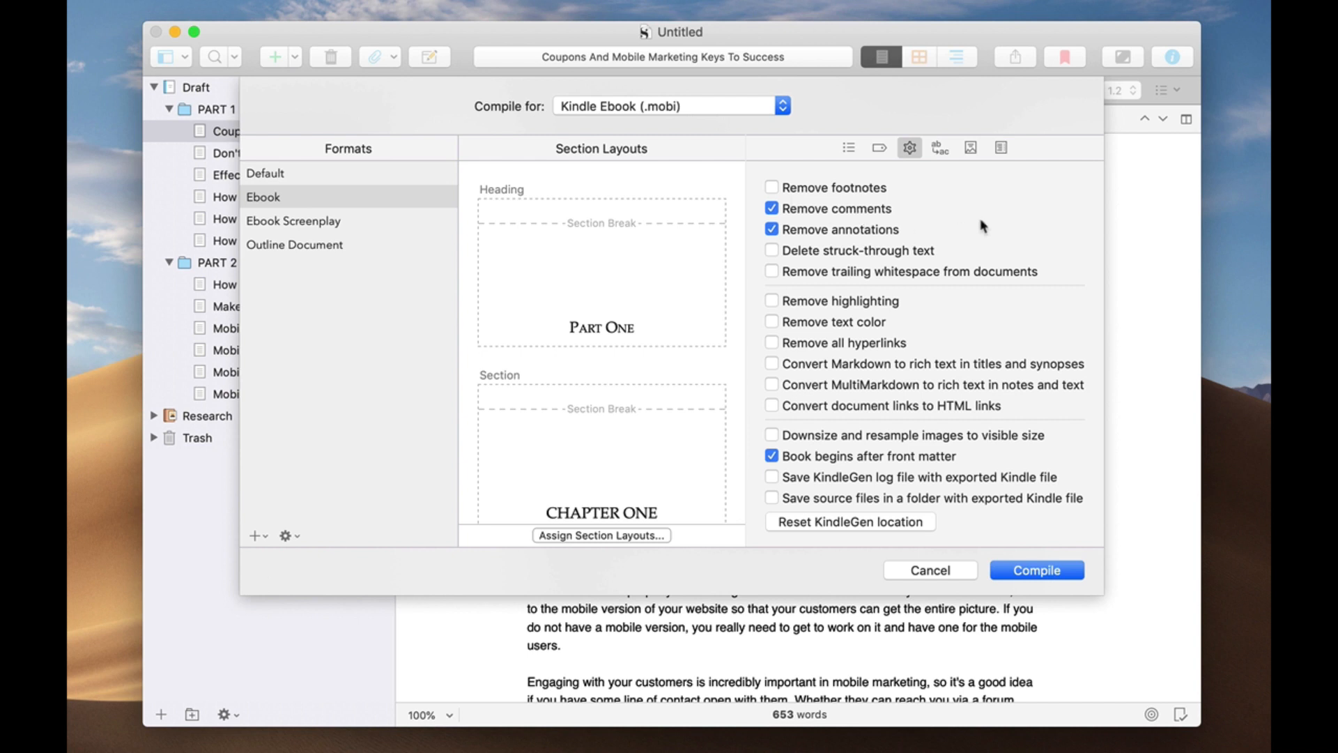
pyautogui.moveTo(936, 264)
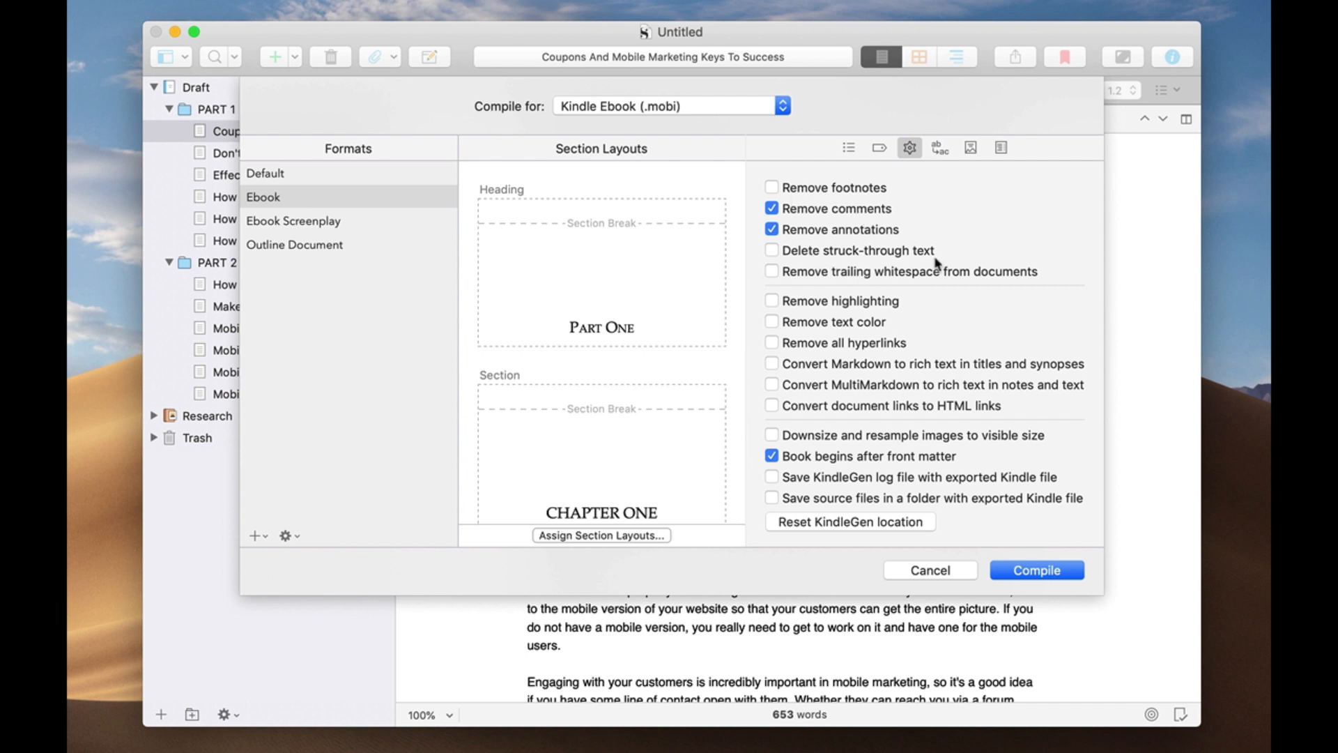
pyautogui.moveTo(950, 396)
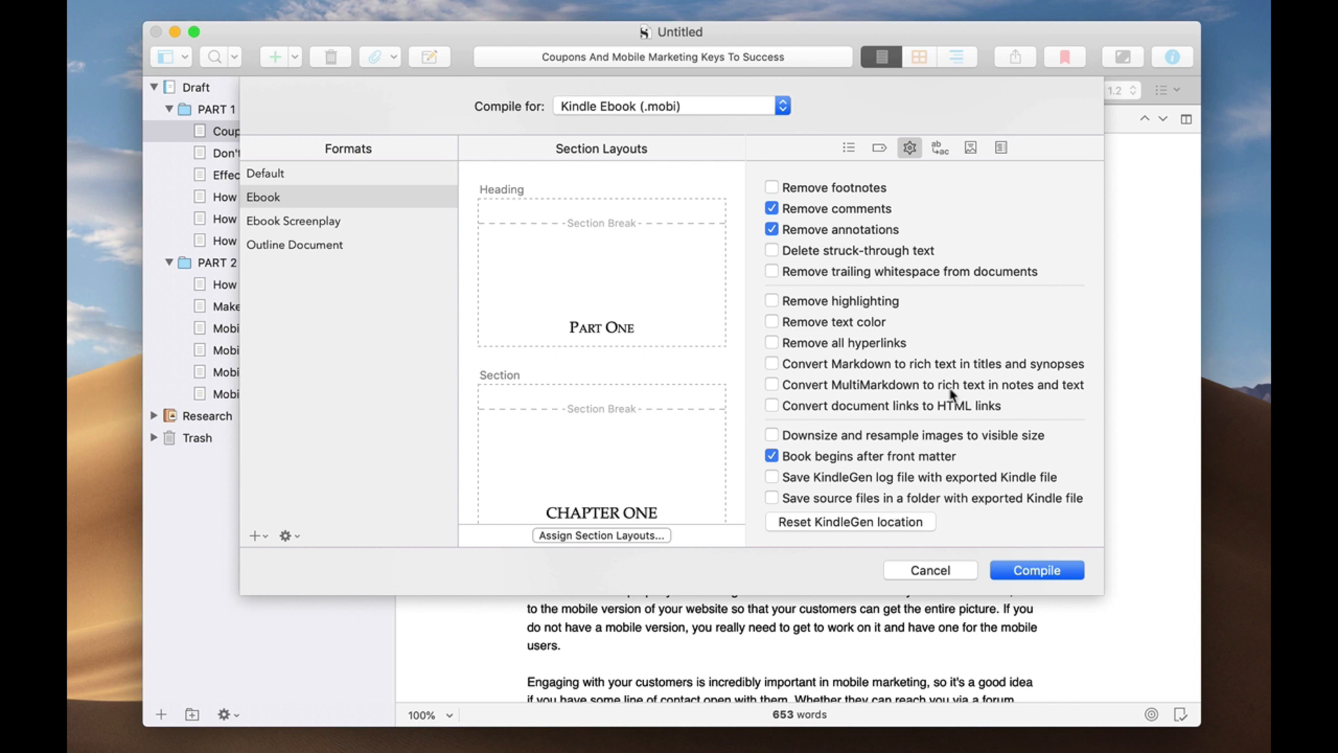
pyautogui.moveTo(965, 331)
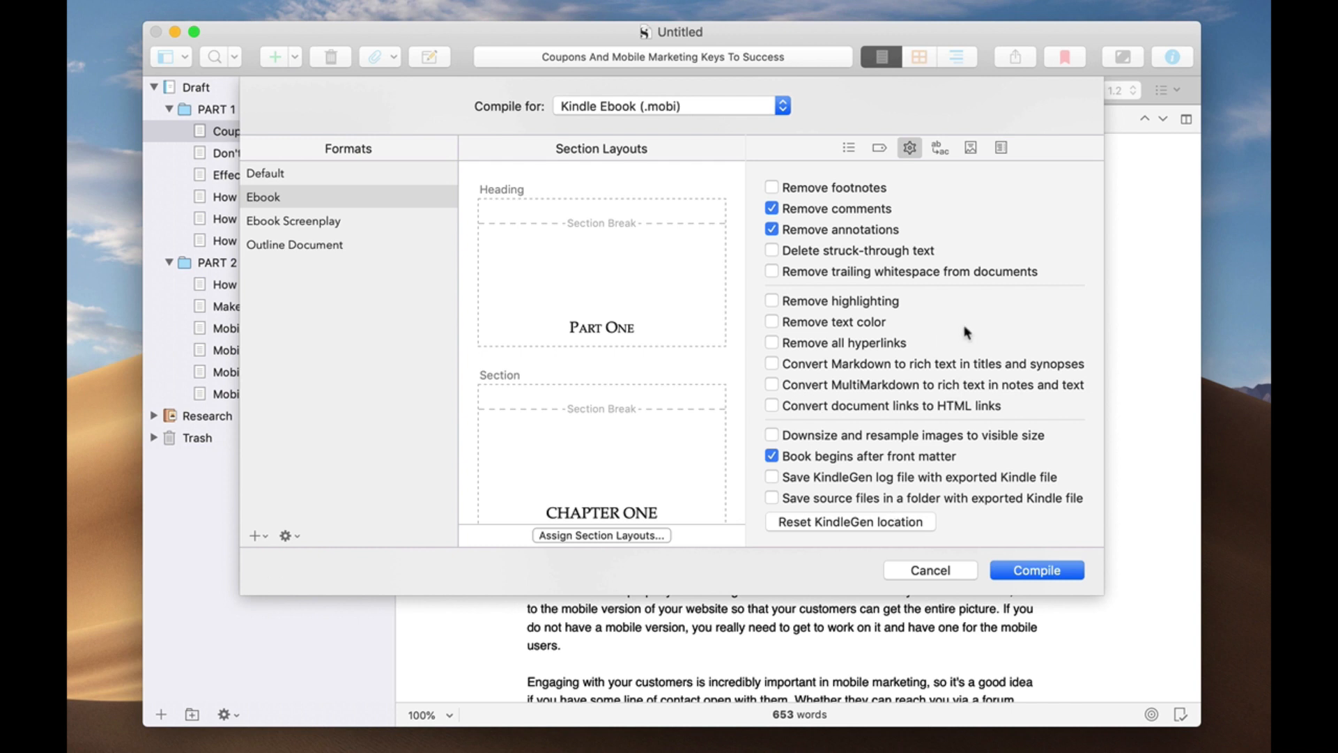
pyautogui.moveTo(965, 339)
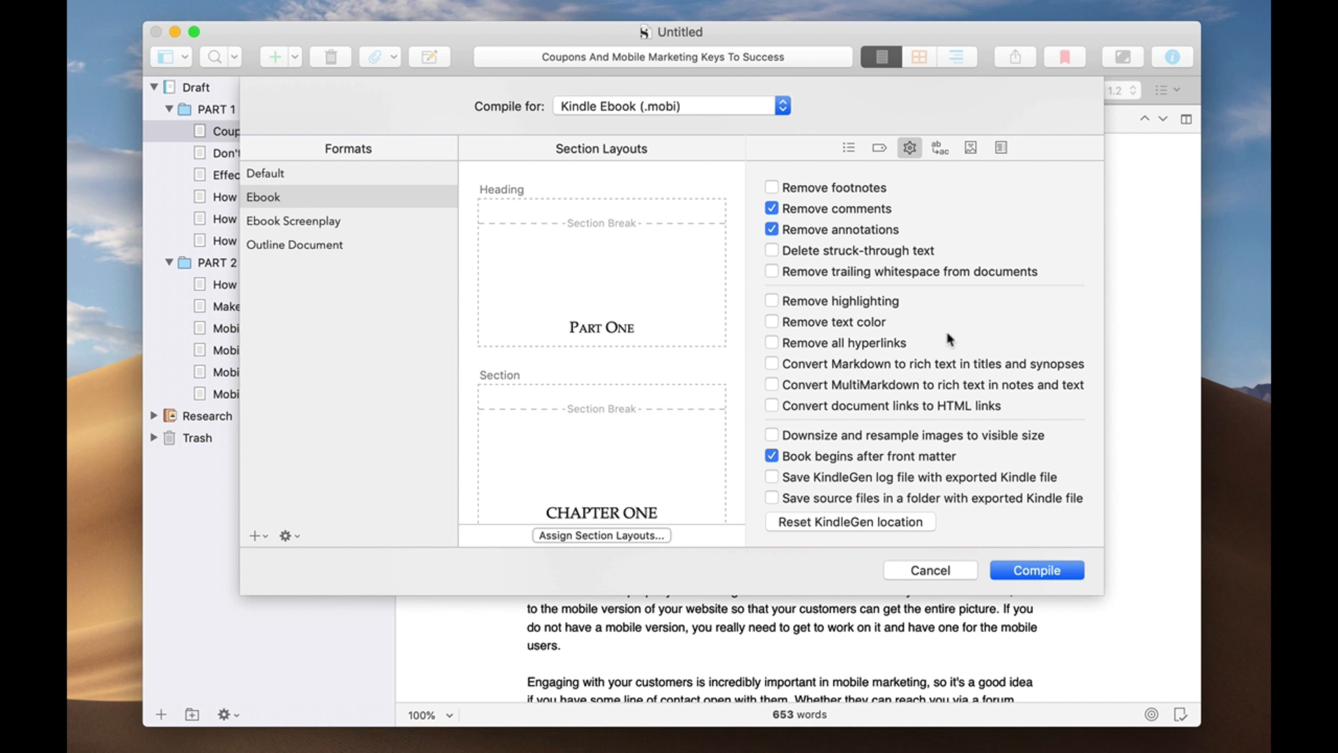
pyautogui.moveTo(874, 309)
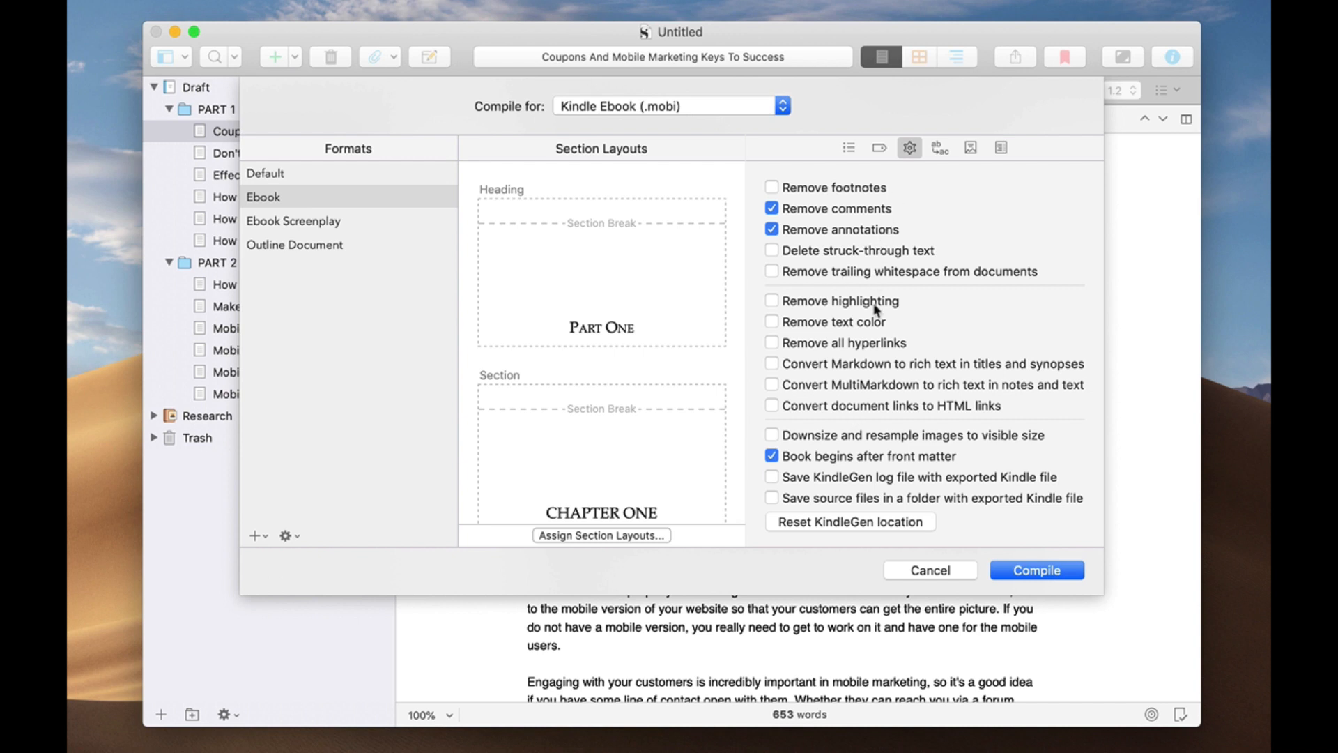
pyautogui.moveTo(984, 449)
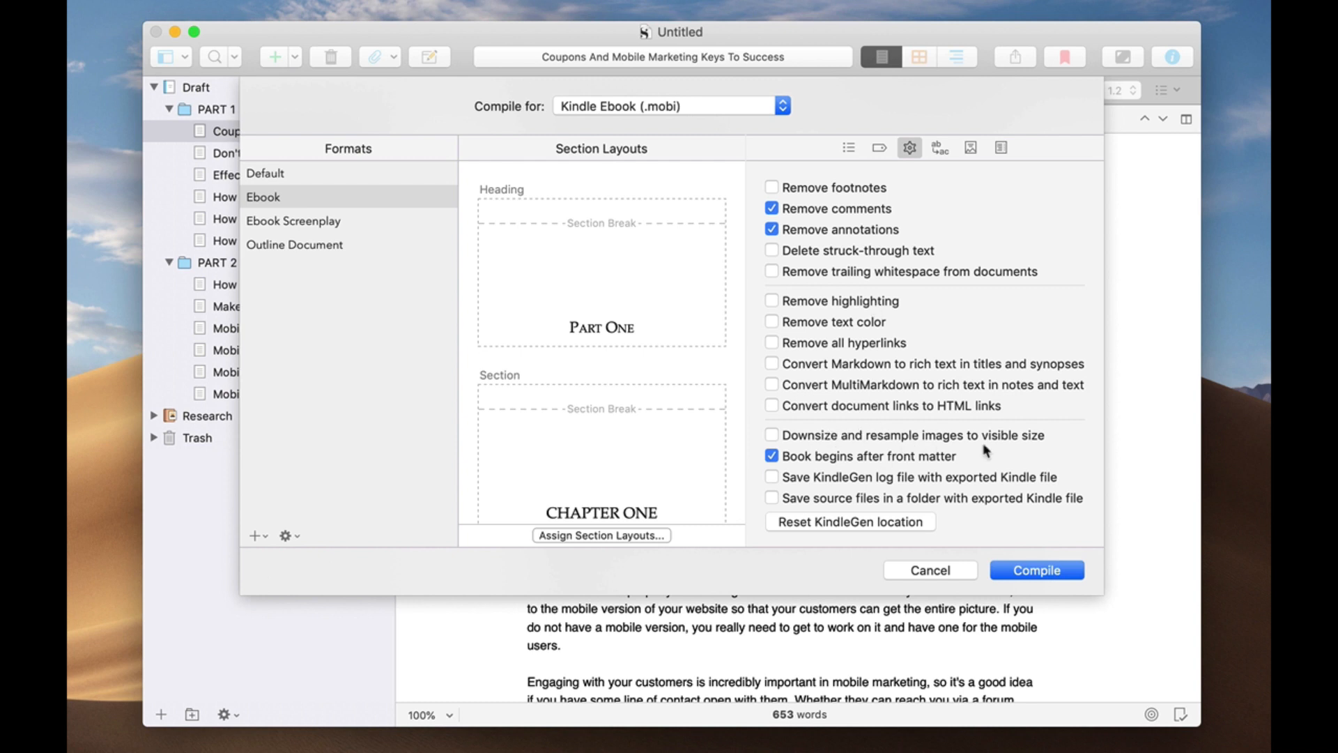
pyautogui.moveTo(806, 471)
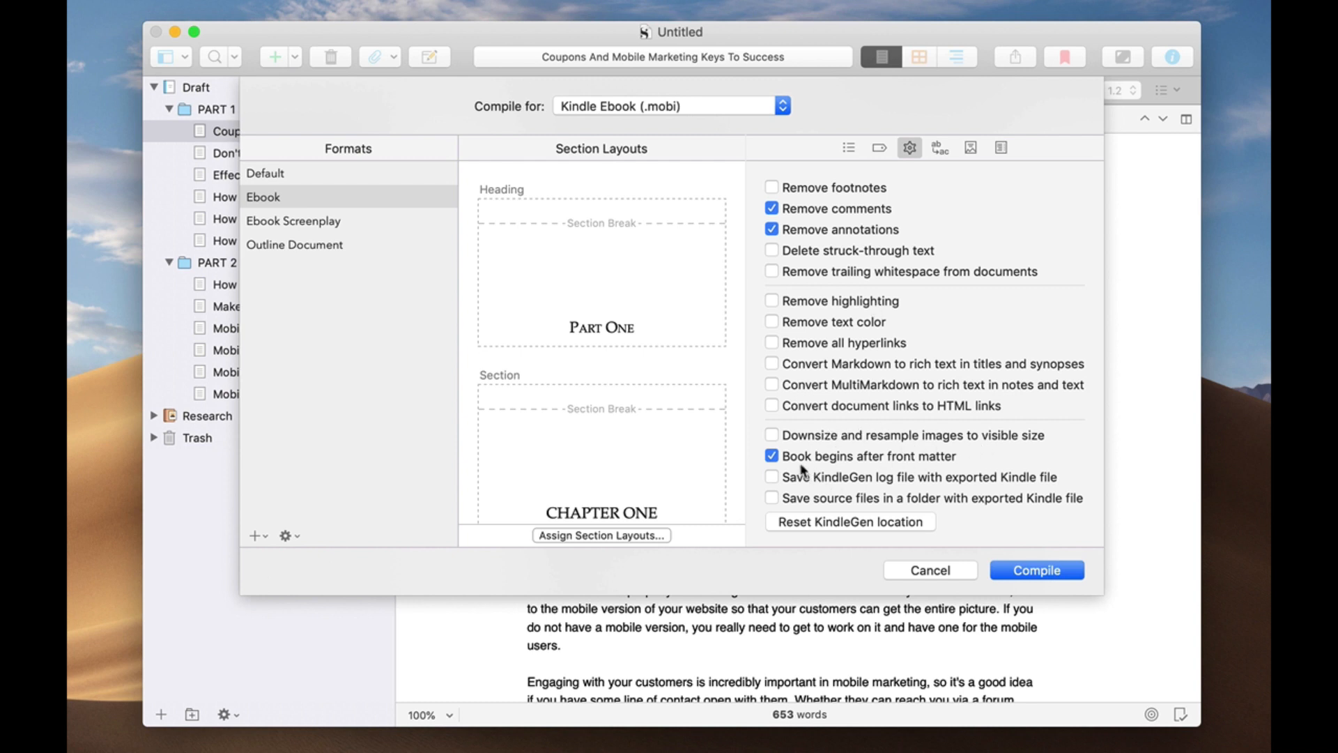
pyautogui.moveTo(935, 457)
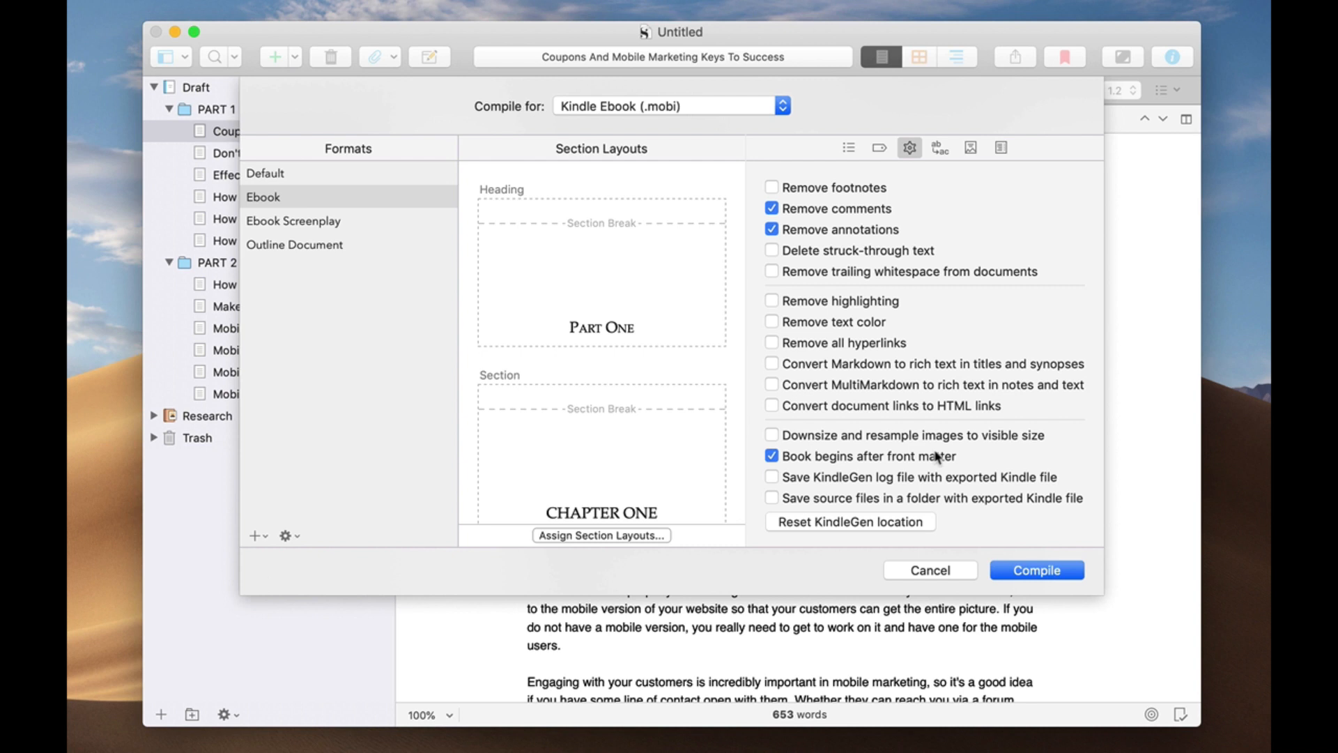
pyautogui.moveTo(884, 524)
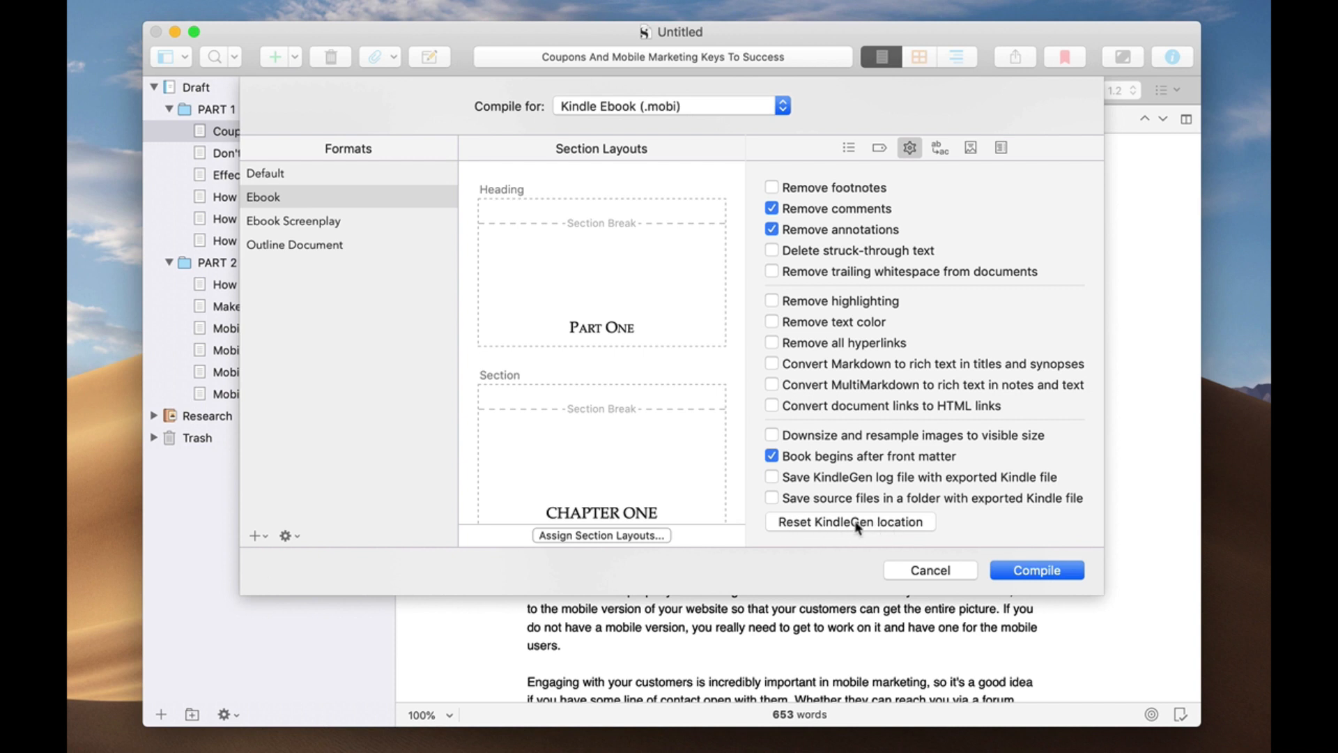
pyautogui.moveTo(888, 528)
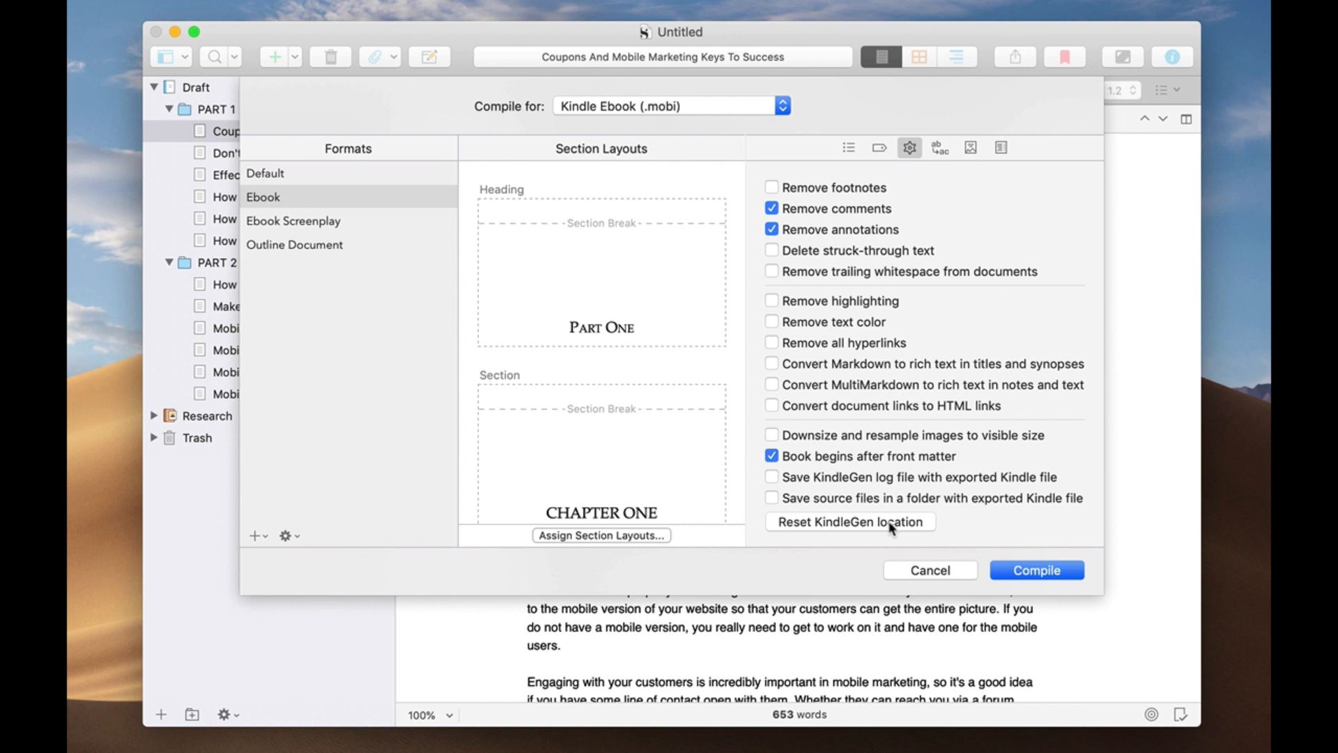
# Show the Replacements settings with their empty list of words and phrases to replace.
pyautogui.click(951, 147)
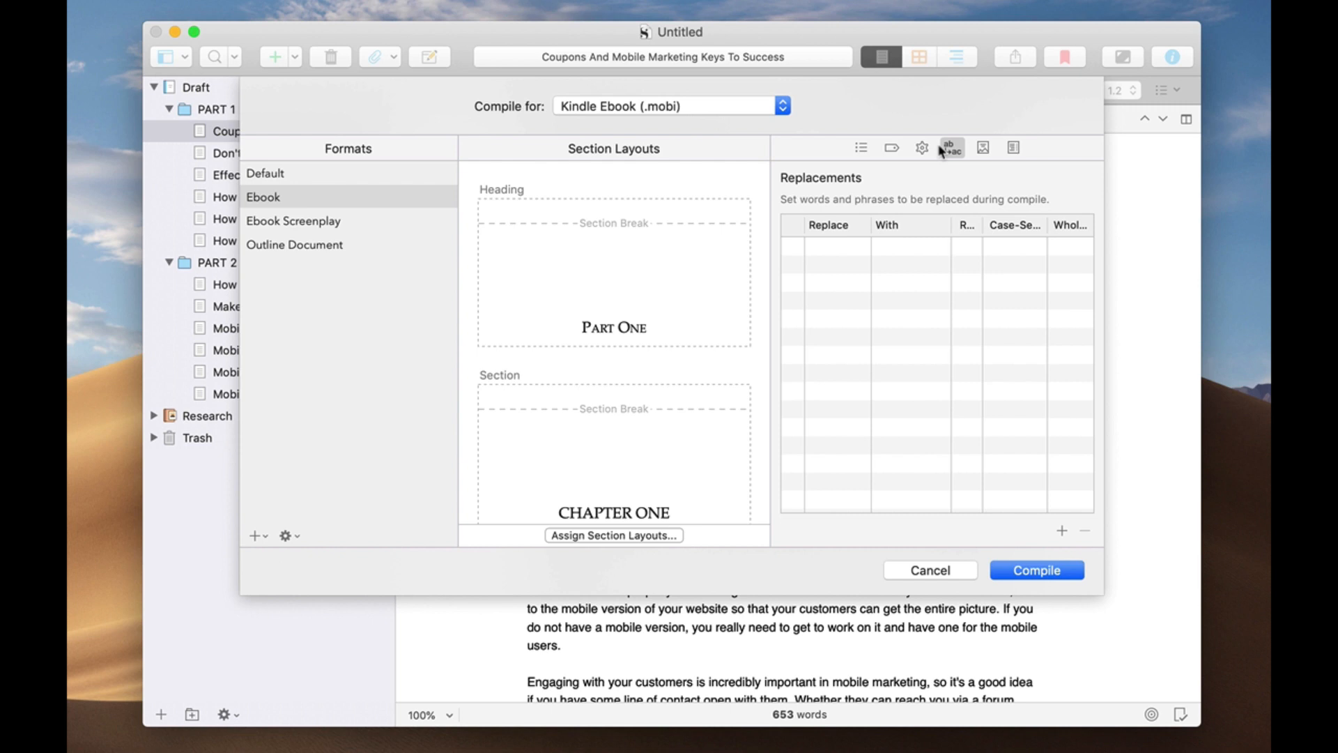
pyautogui.moveTo(915, 259)
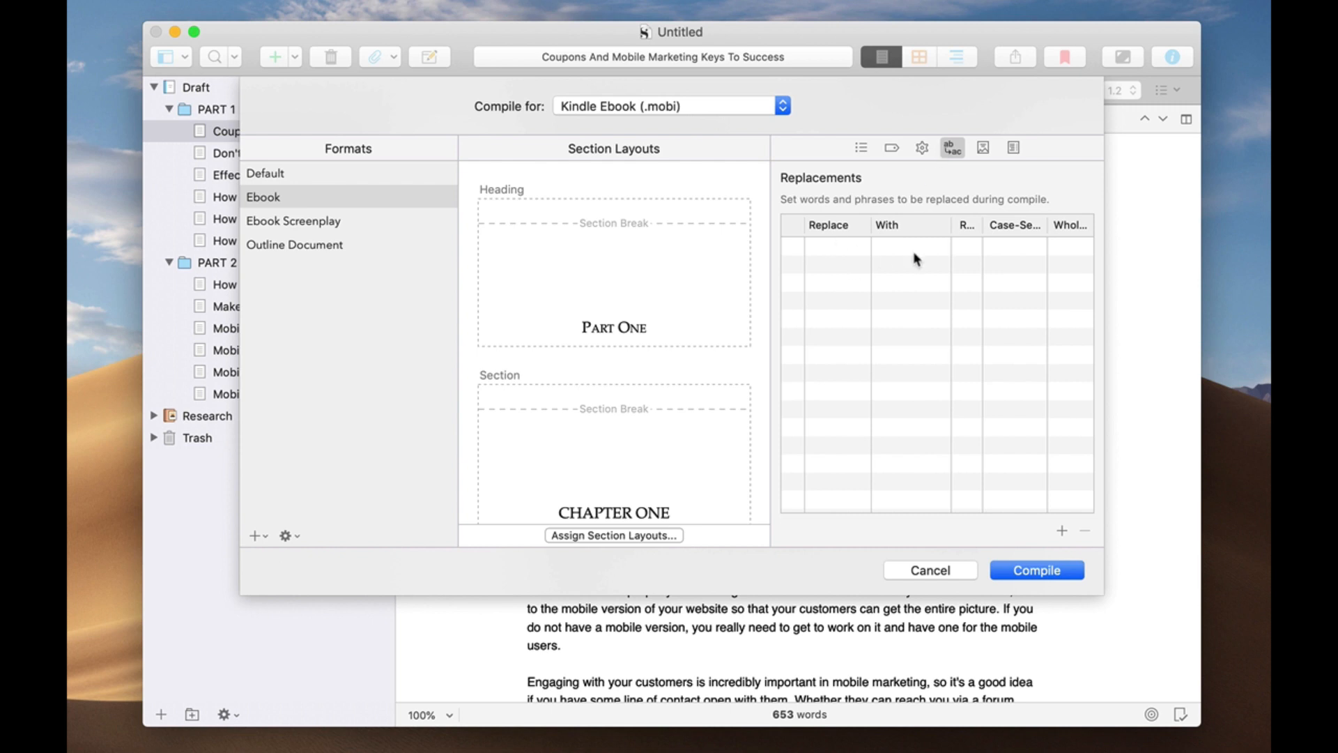
pyautogui.moveTo(897, 292)
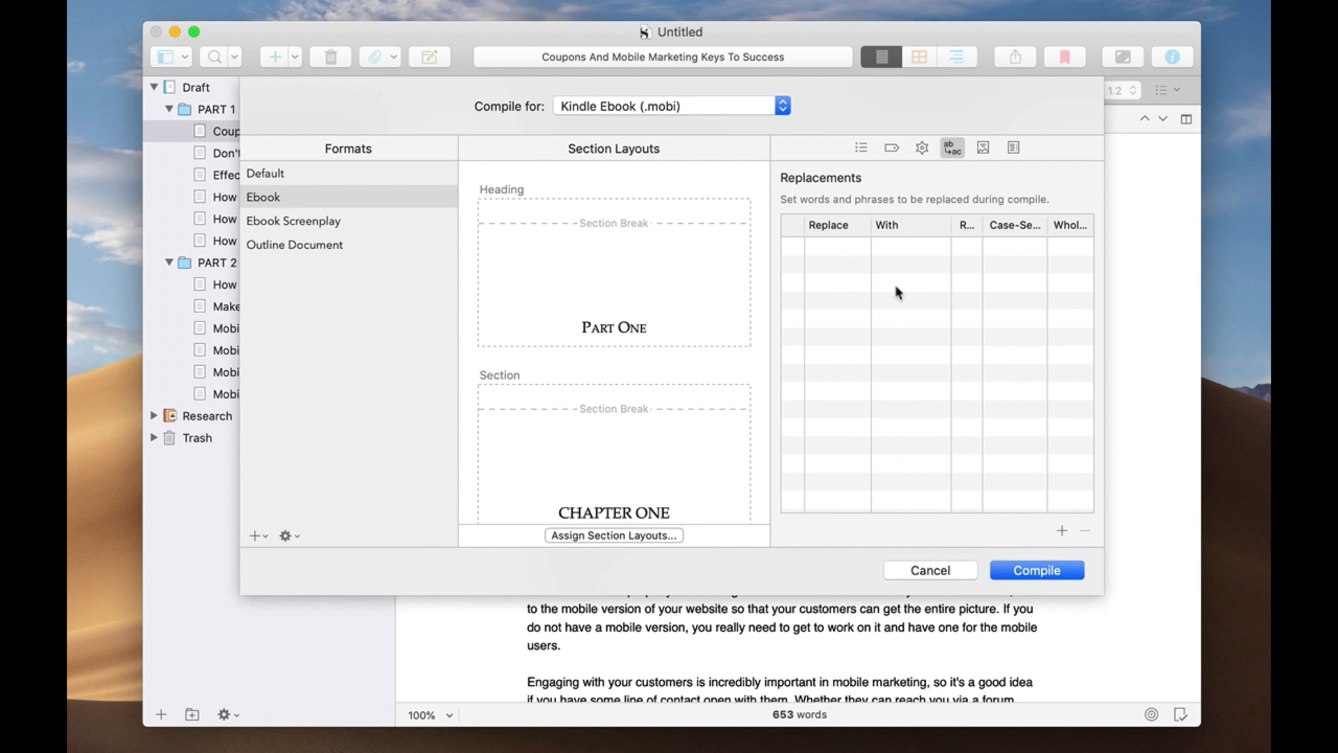
pyautogui.moveTo(980, 153)
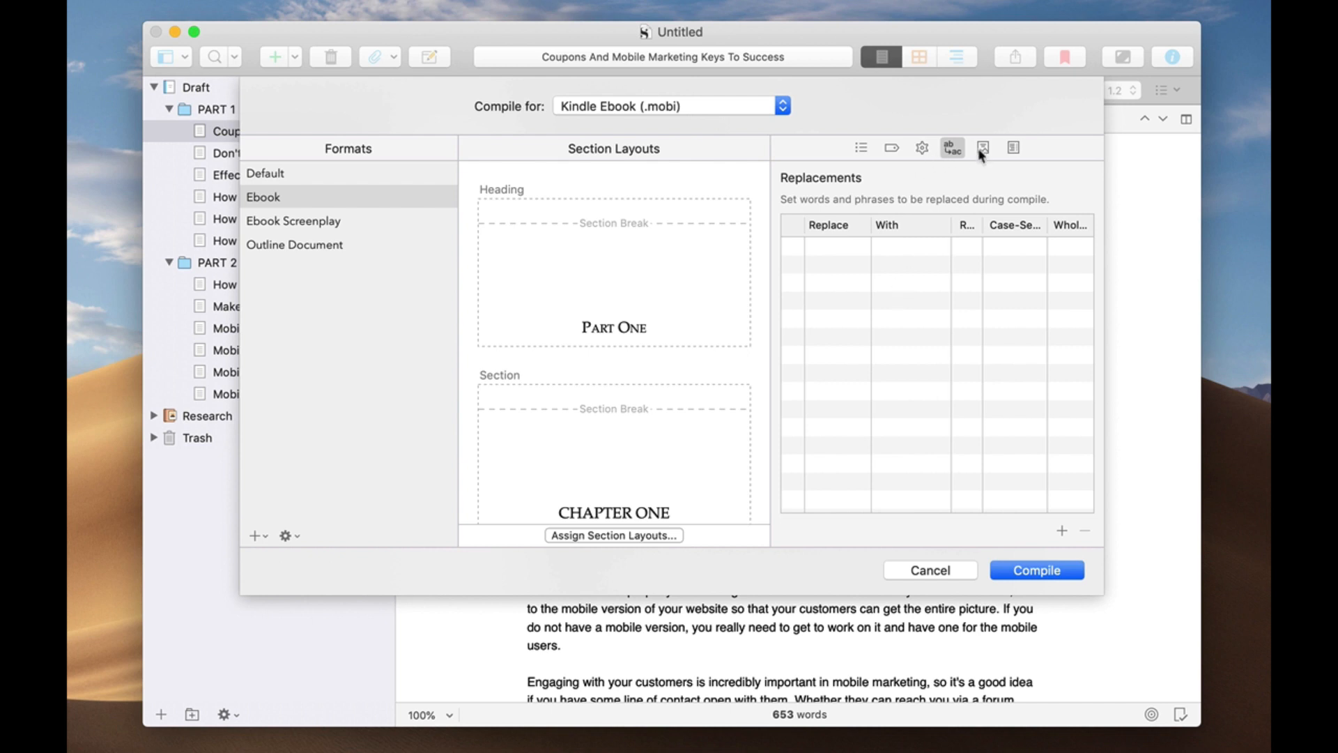
# Show the Cover settings: First Image in Front Matter Folder, with no cover present.
pyautogui.click(982, 148)
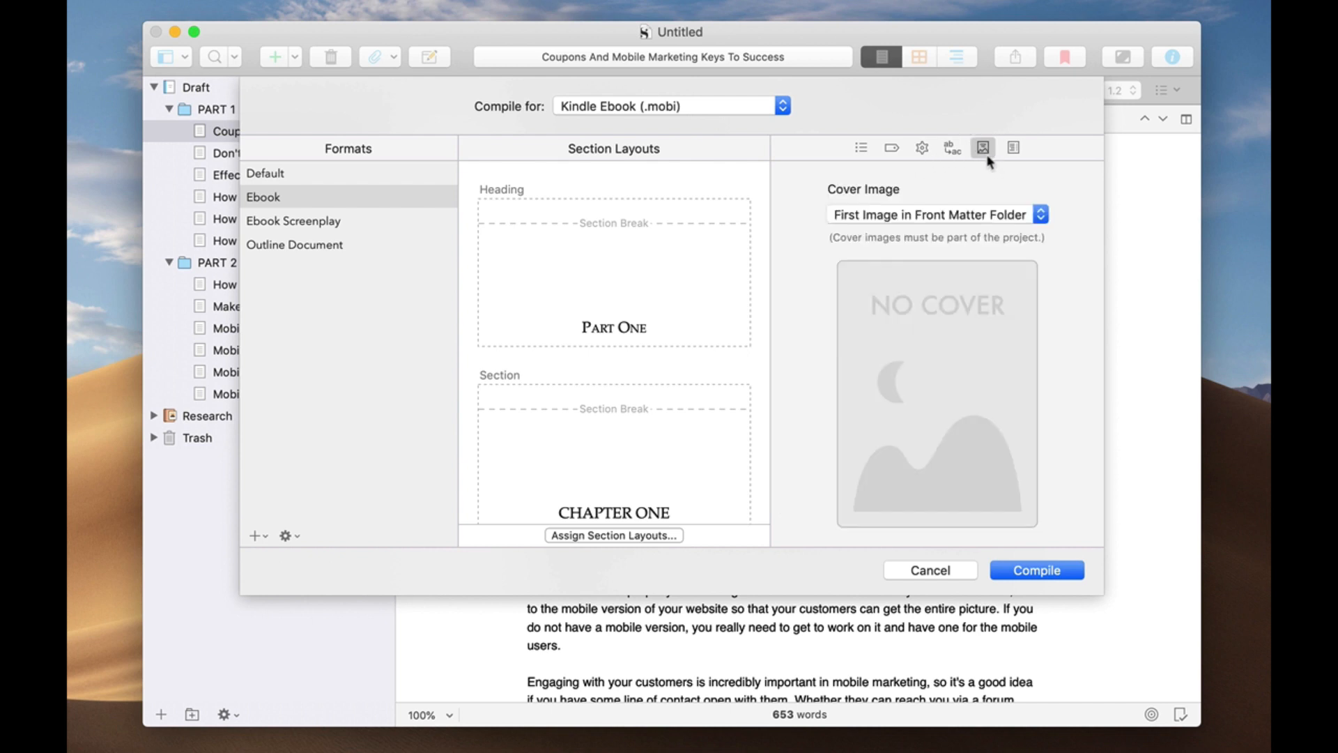
pyautogui.moveTo(1058, 281)
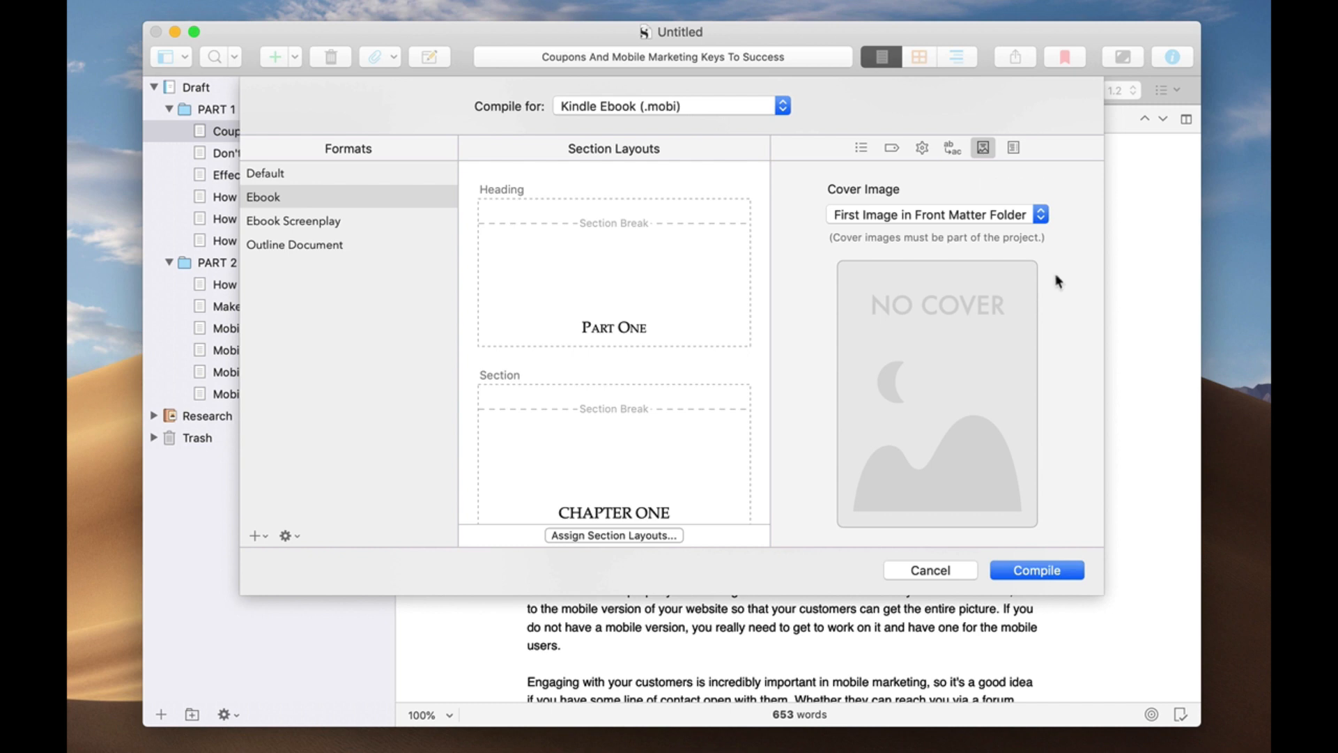
pyautogui.moveTo(995, 220)
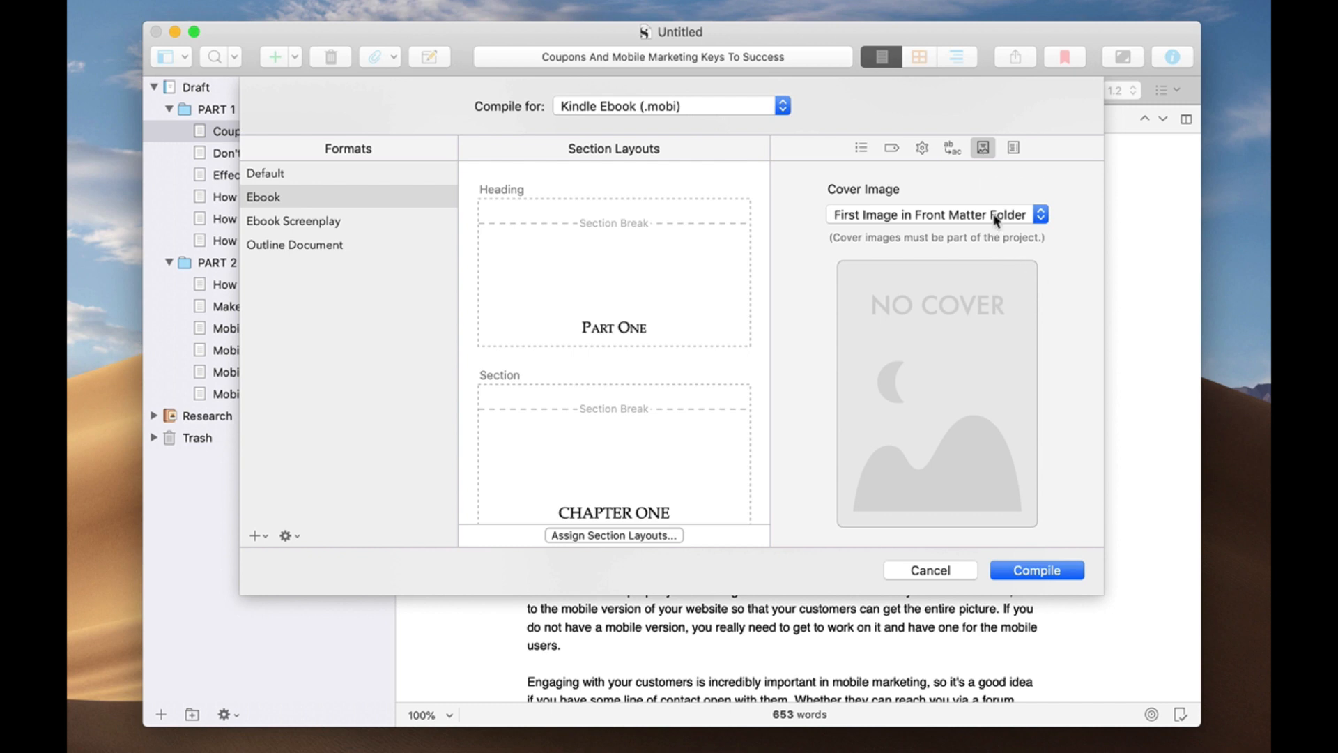
pyautogui.moveTo(942, 473)
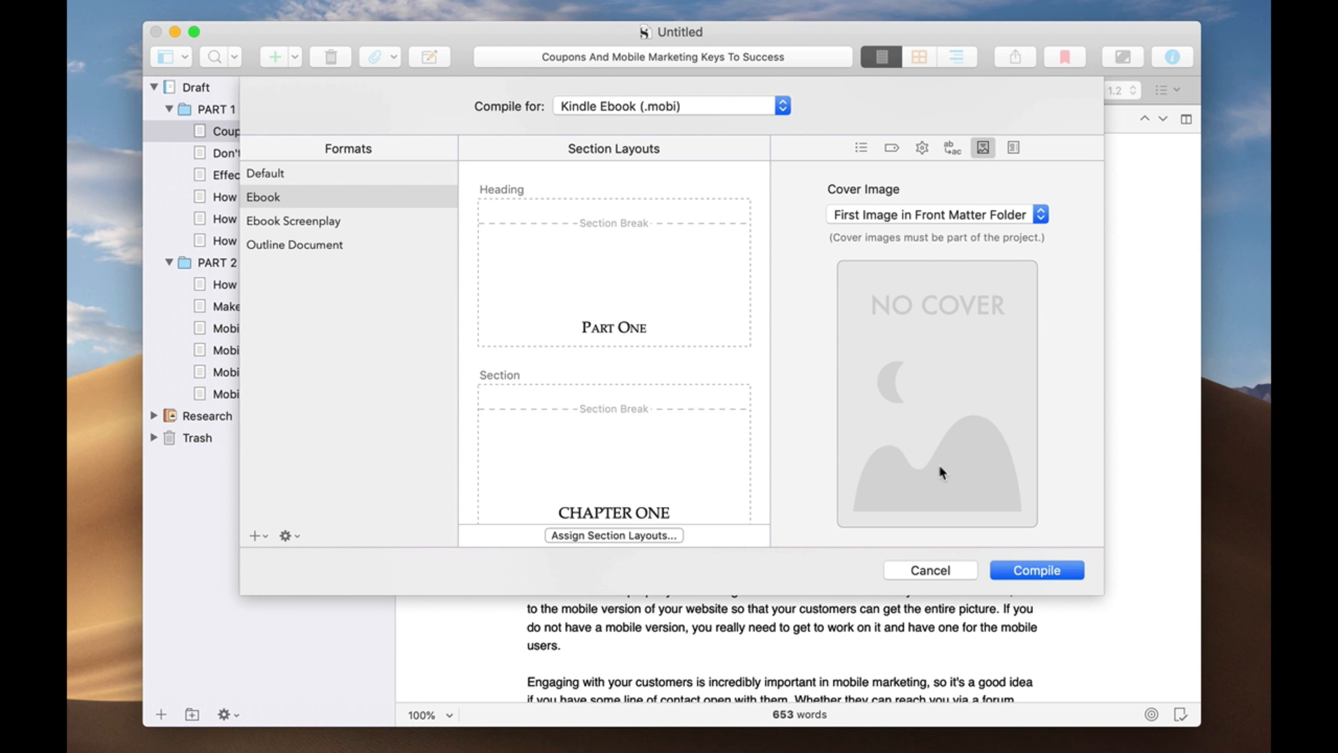
pyautogui.moveTo(221, 435)
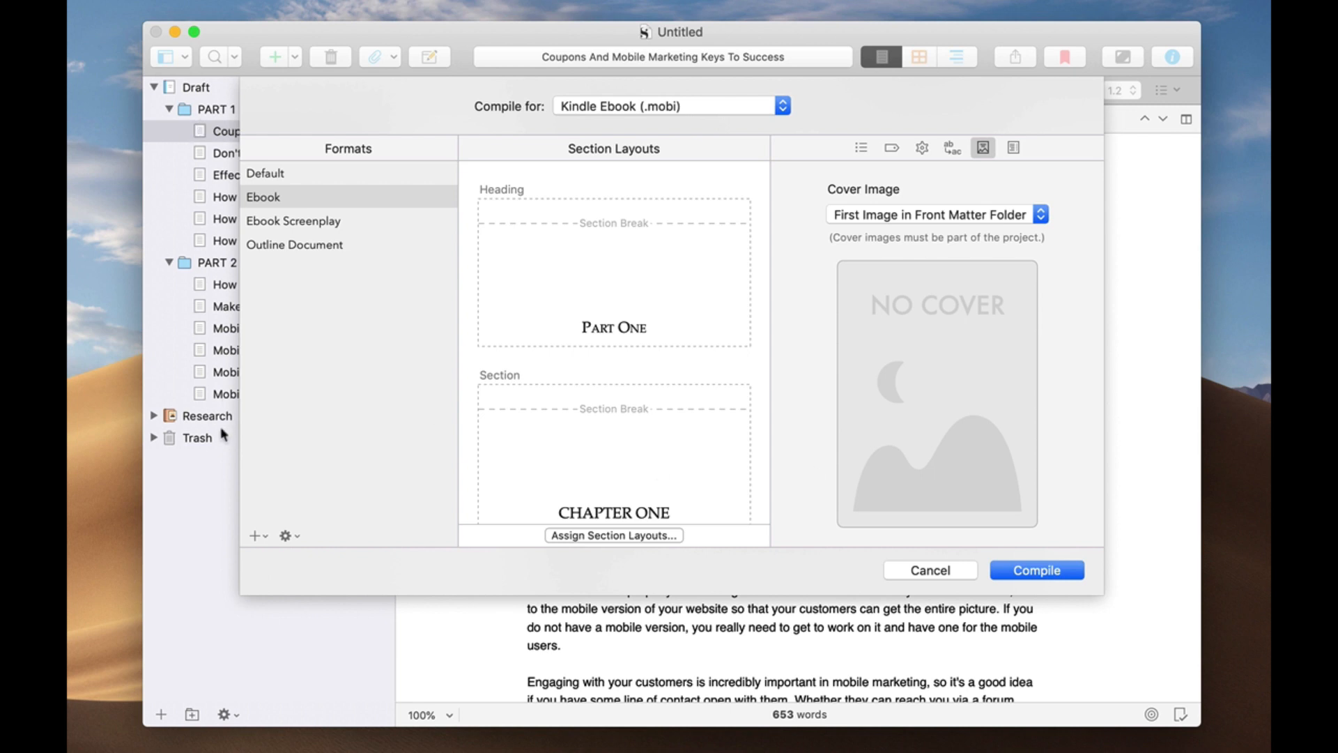
pyautogui.moveTo(938, 520)
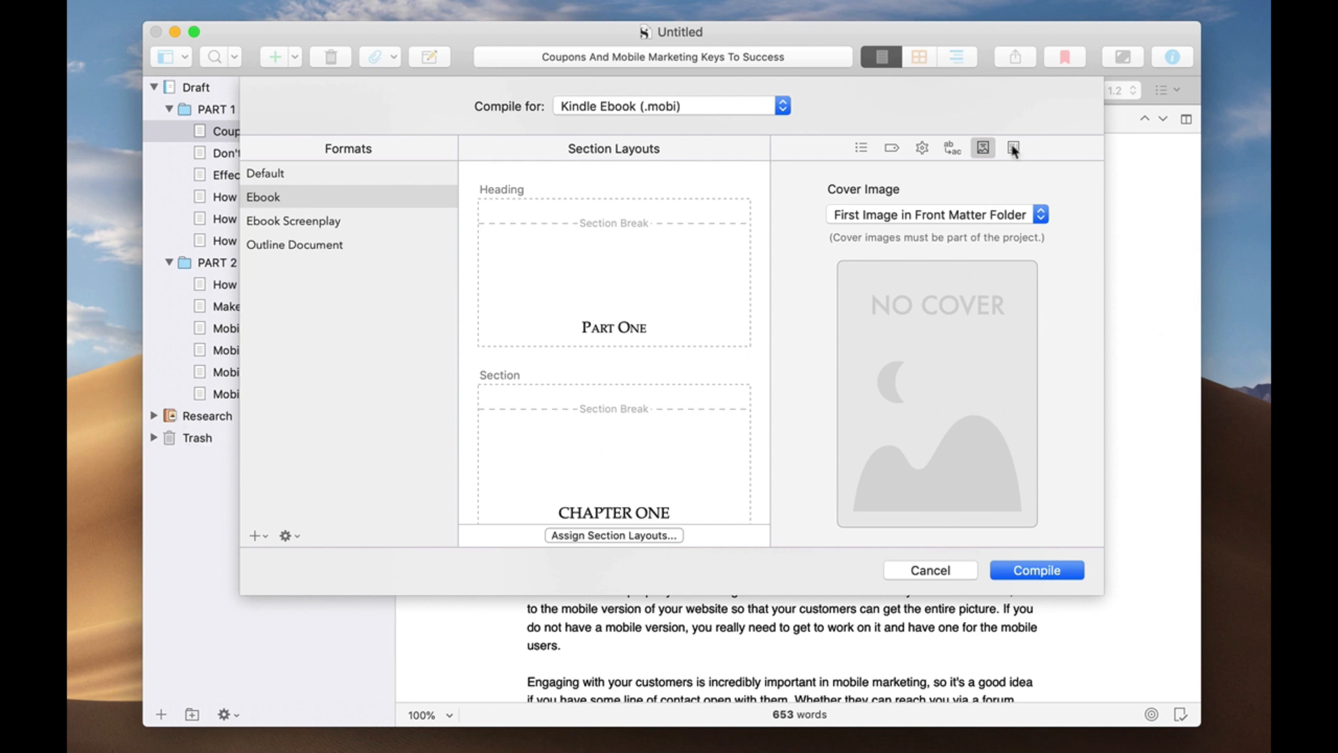
# Show the Table of Contents settings, which generate an HTML contents titled 'Contents'.
pyautogui.click(1014, 148)
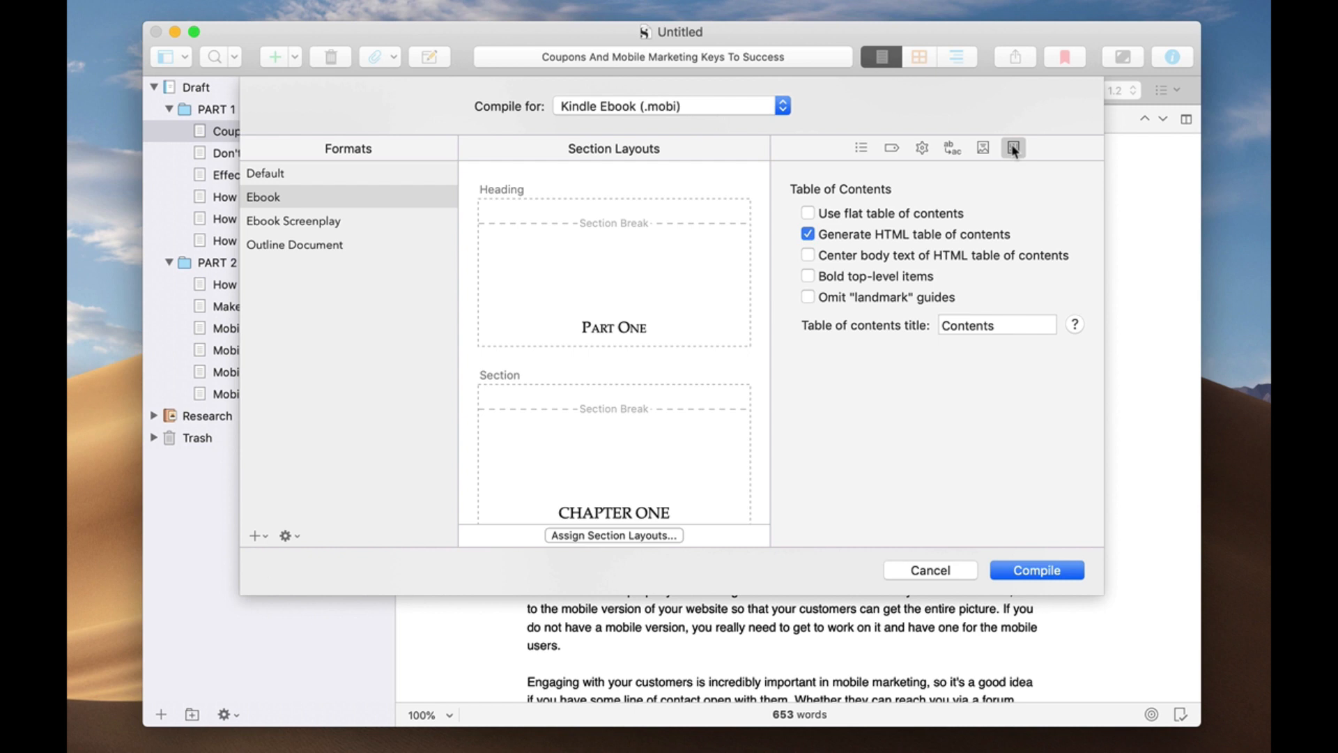
pyautogui.moveTo(835, 270)
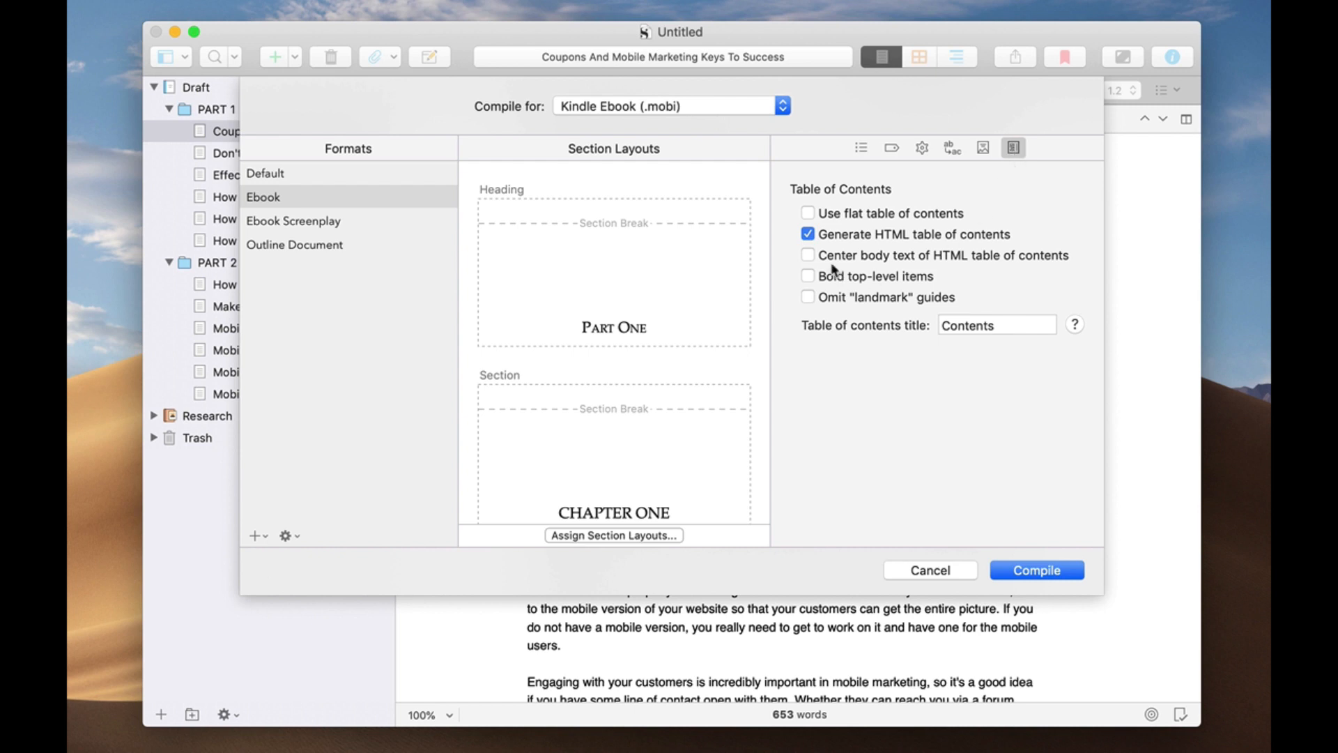
pyautogui.moveTo(995, 237)
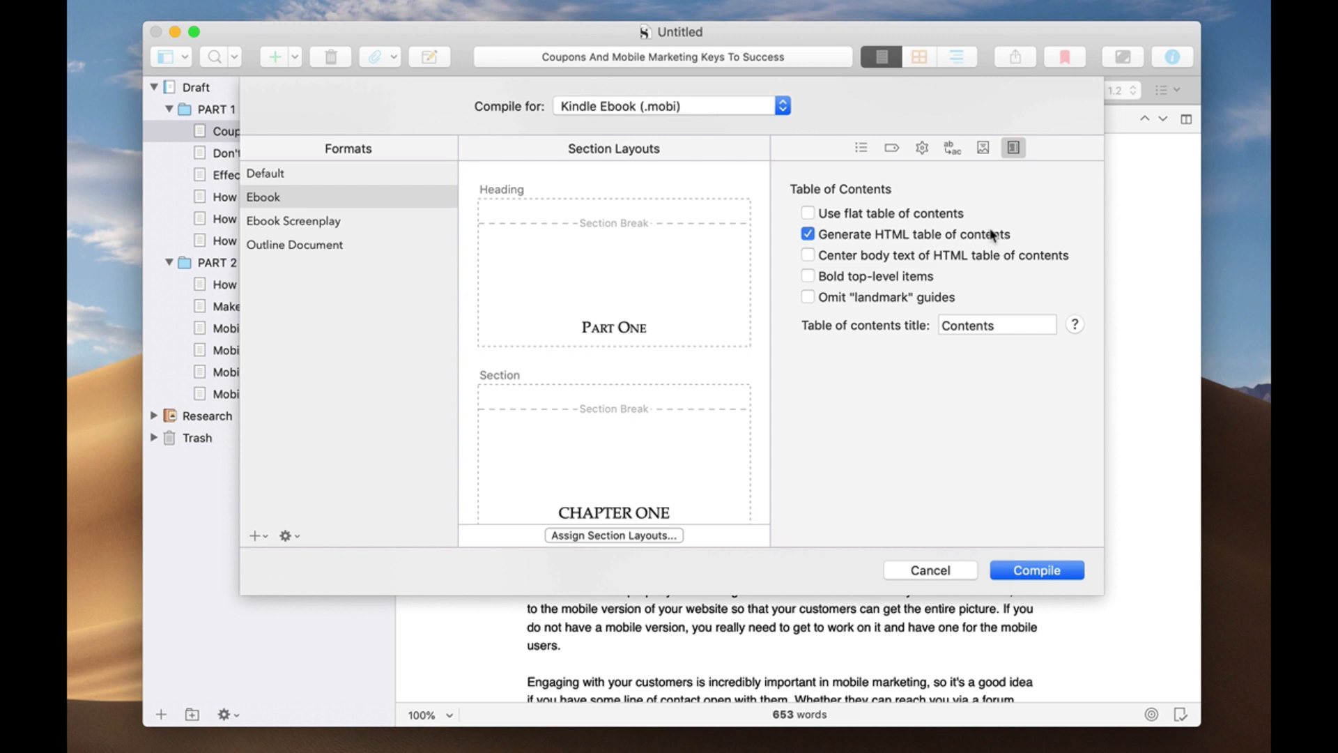
pyautogui.moveTo(842, 271)
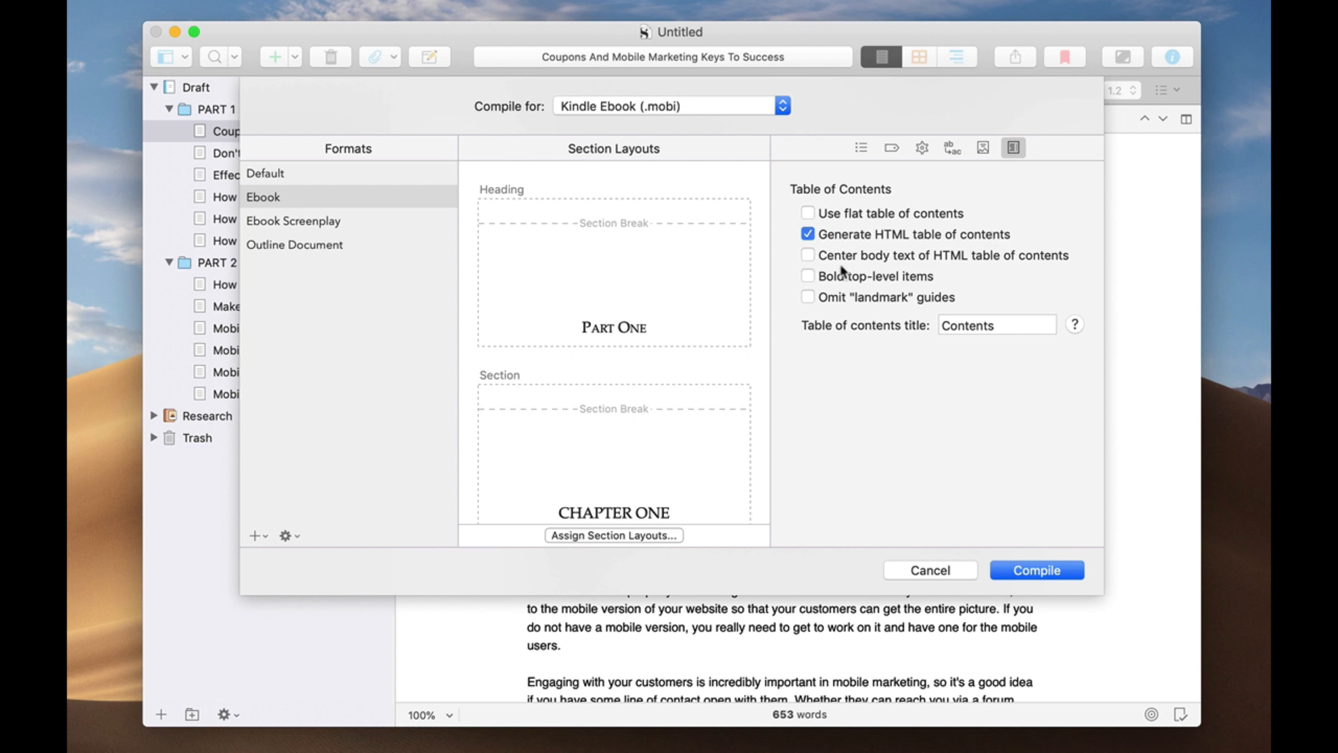
pyautogui.moveTo(824, 305)
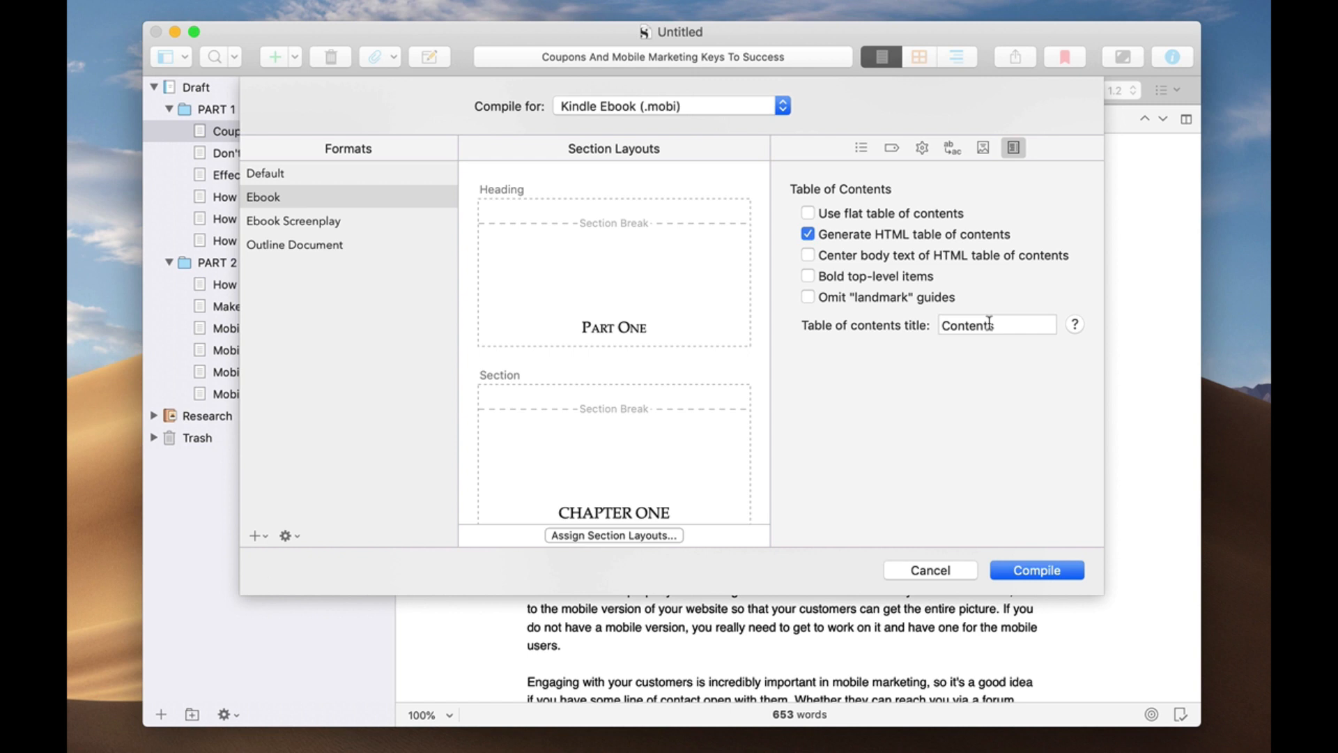
pyautogui.moveTo(1017, 235)
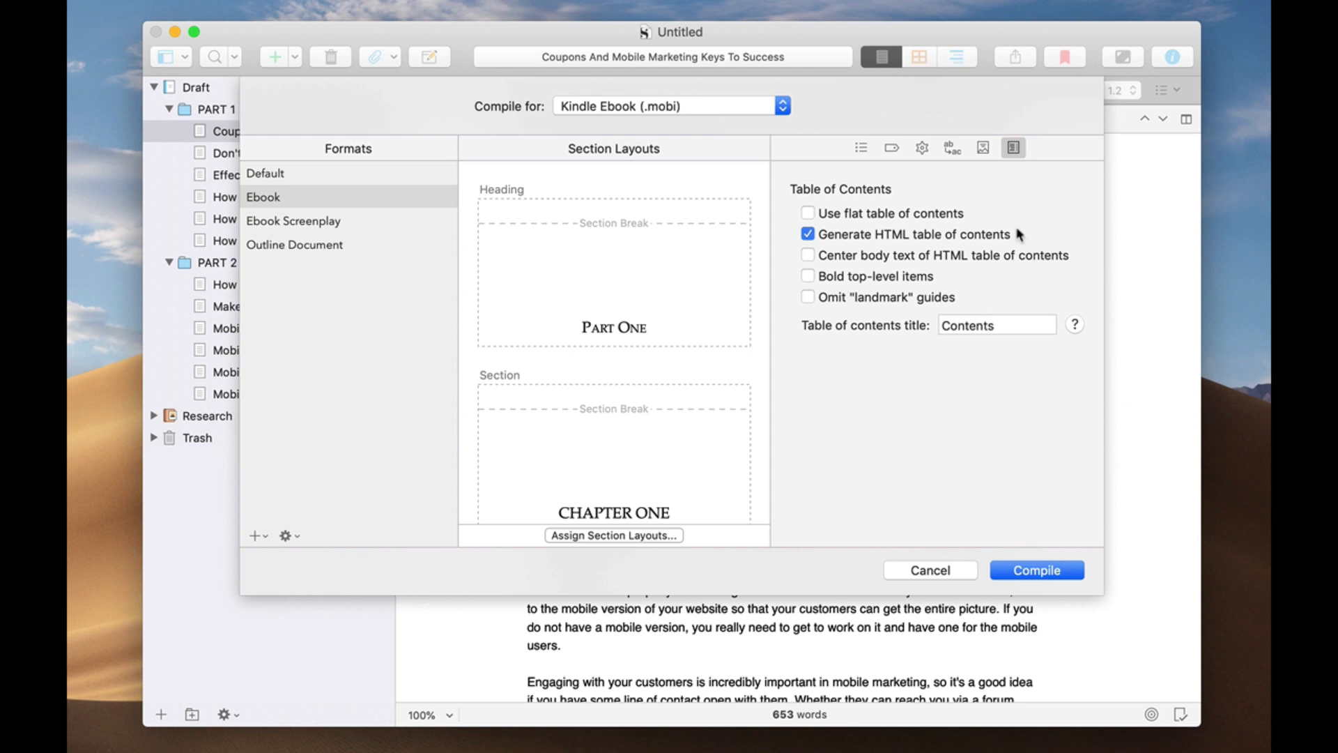
pyautogui.click(861, 148)
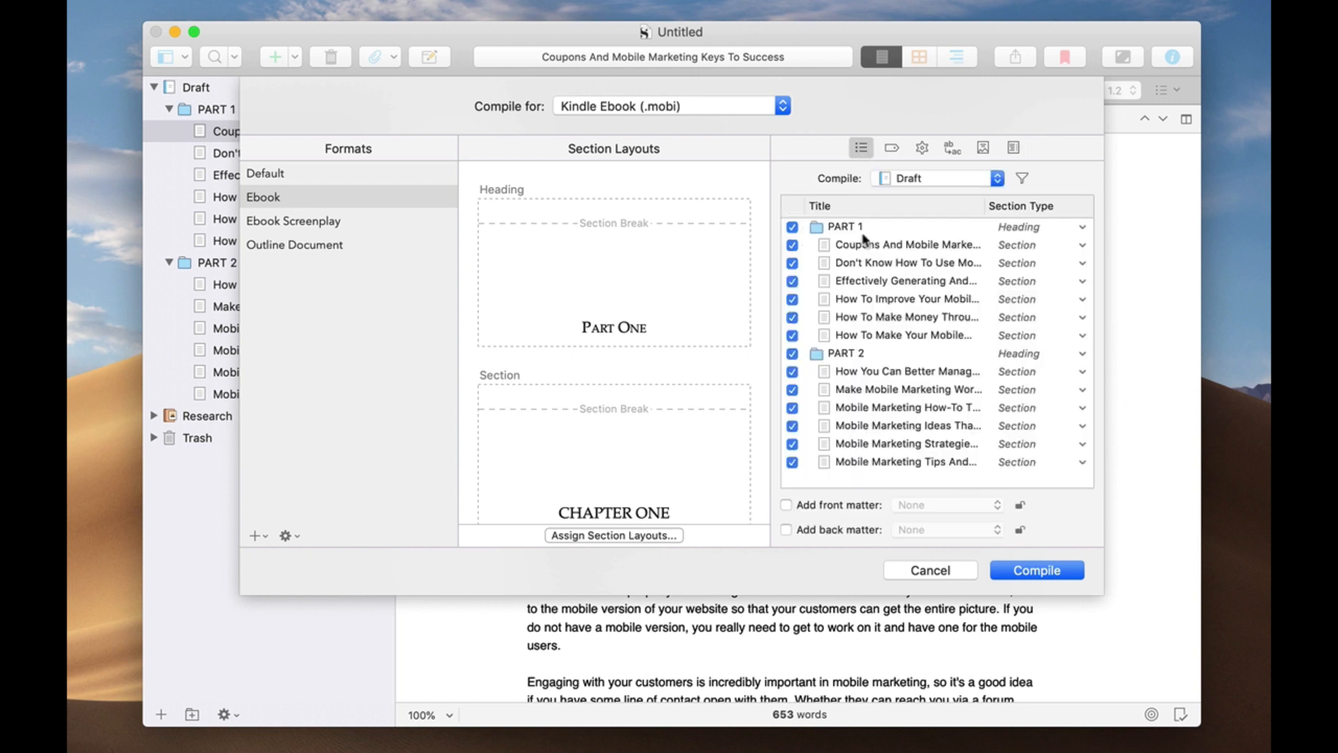
pyautogui.moveTo(934, 284)
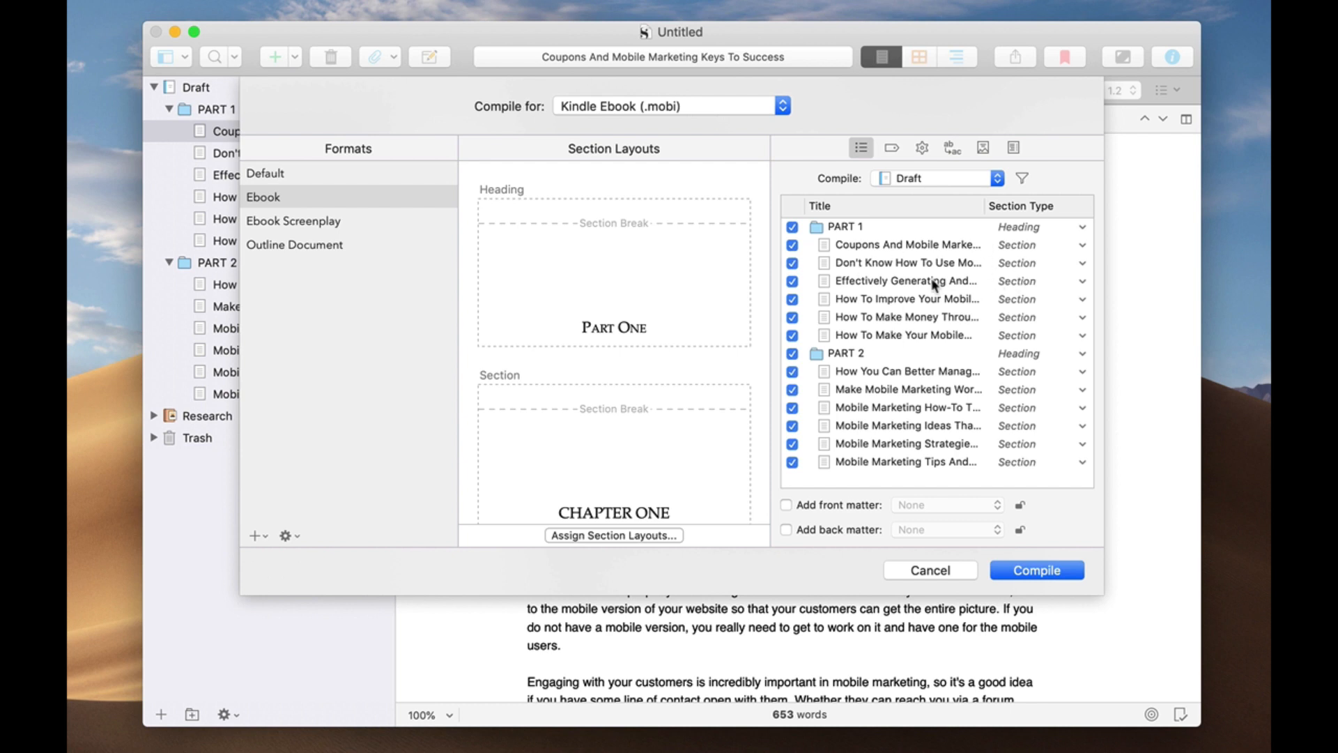
pyautogui.moveTo(1030, 294)
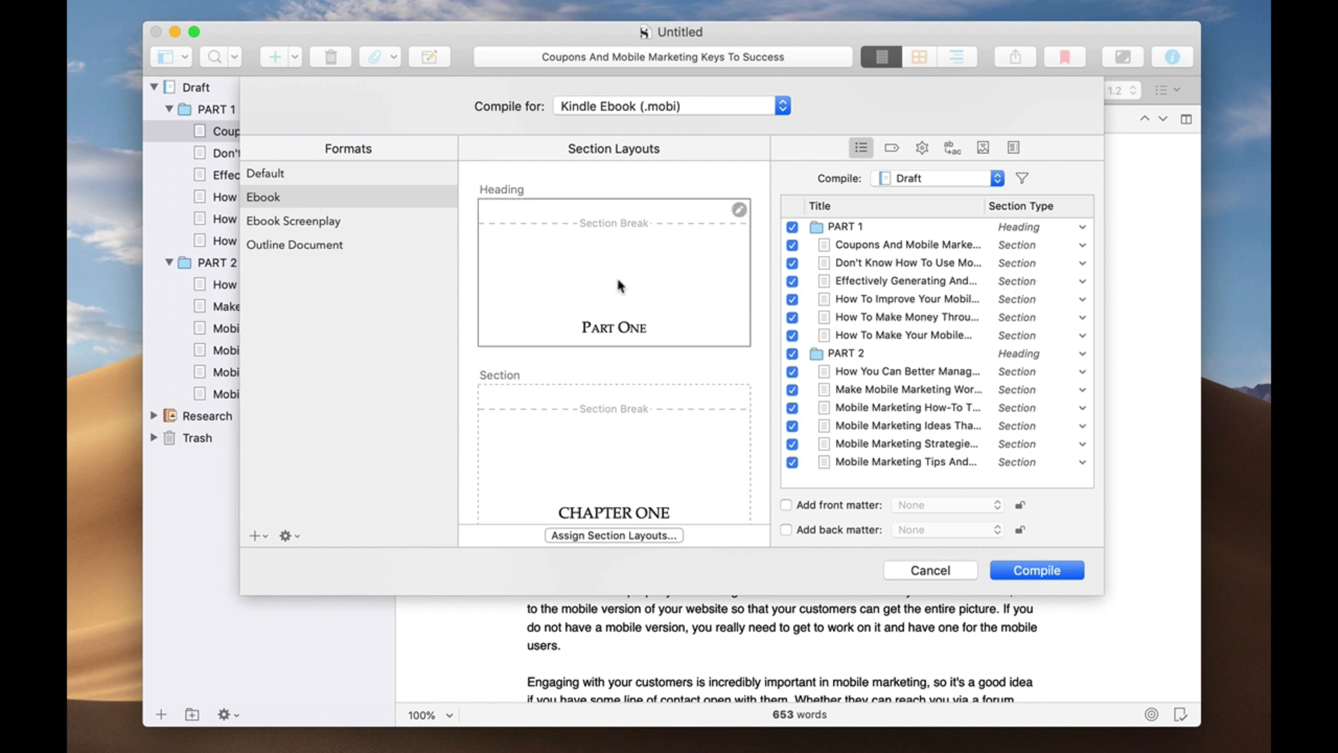
pyautogui.moveTo(536, 299)
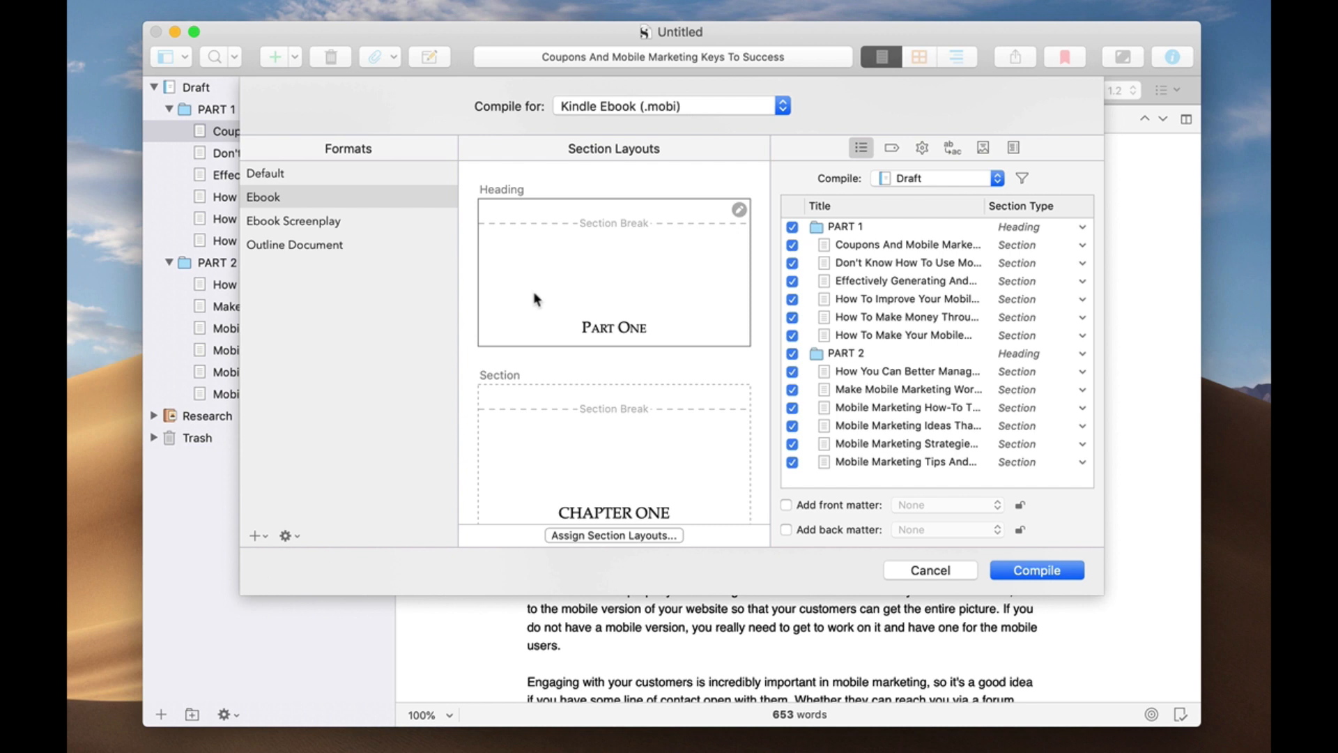
pyautogui.moveTo(743, 220)
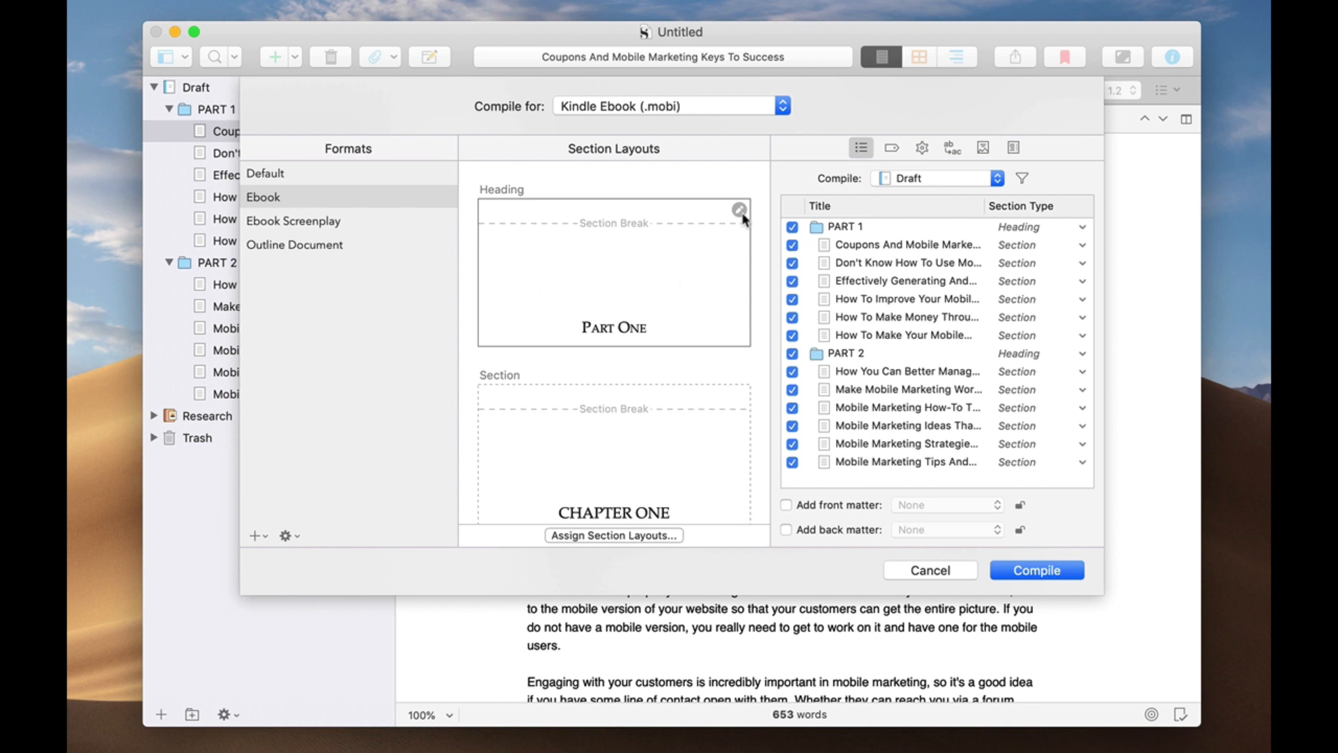
pyautogui.moveTo(741, 213)
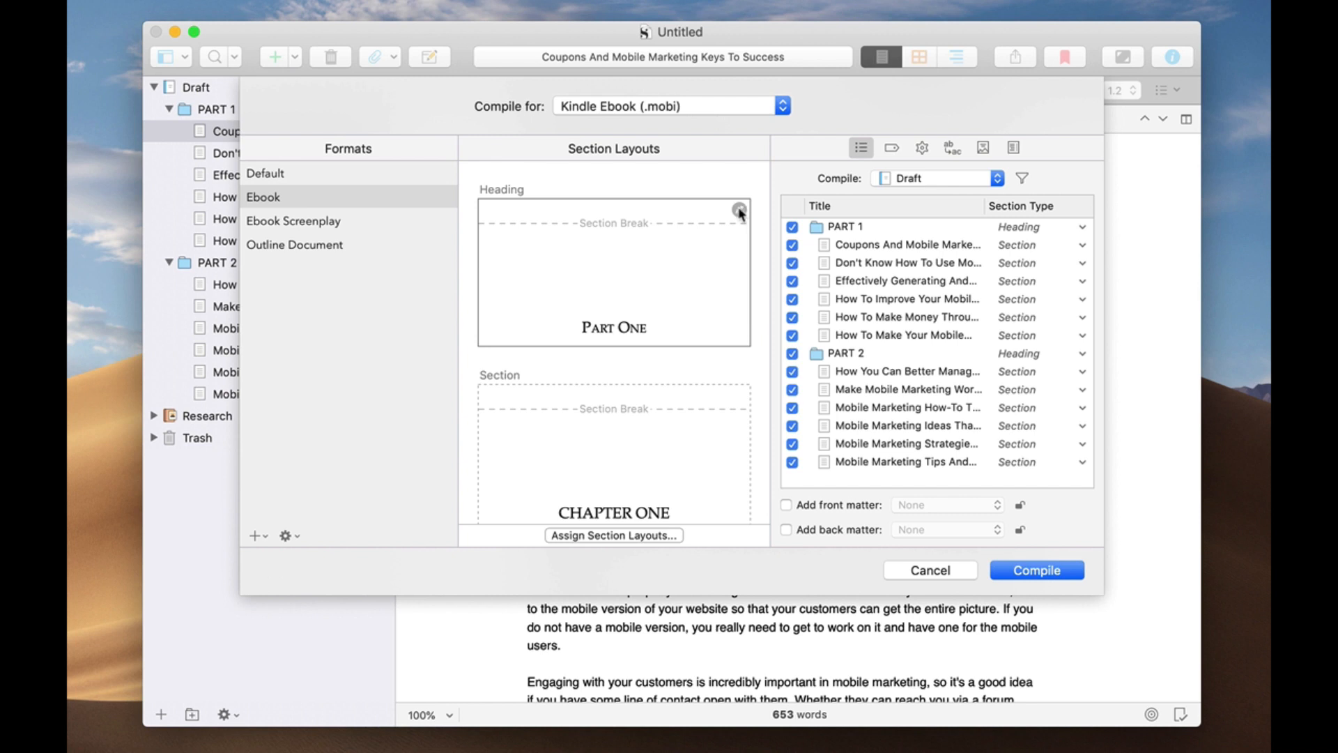
pyautogui.moveTo(528, 206)
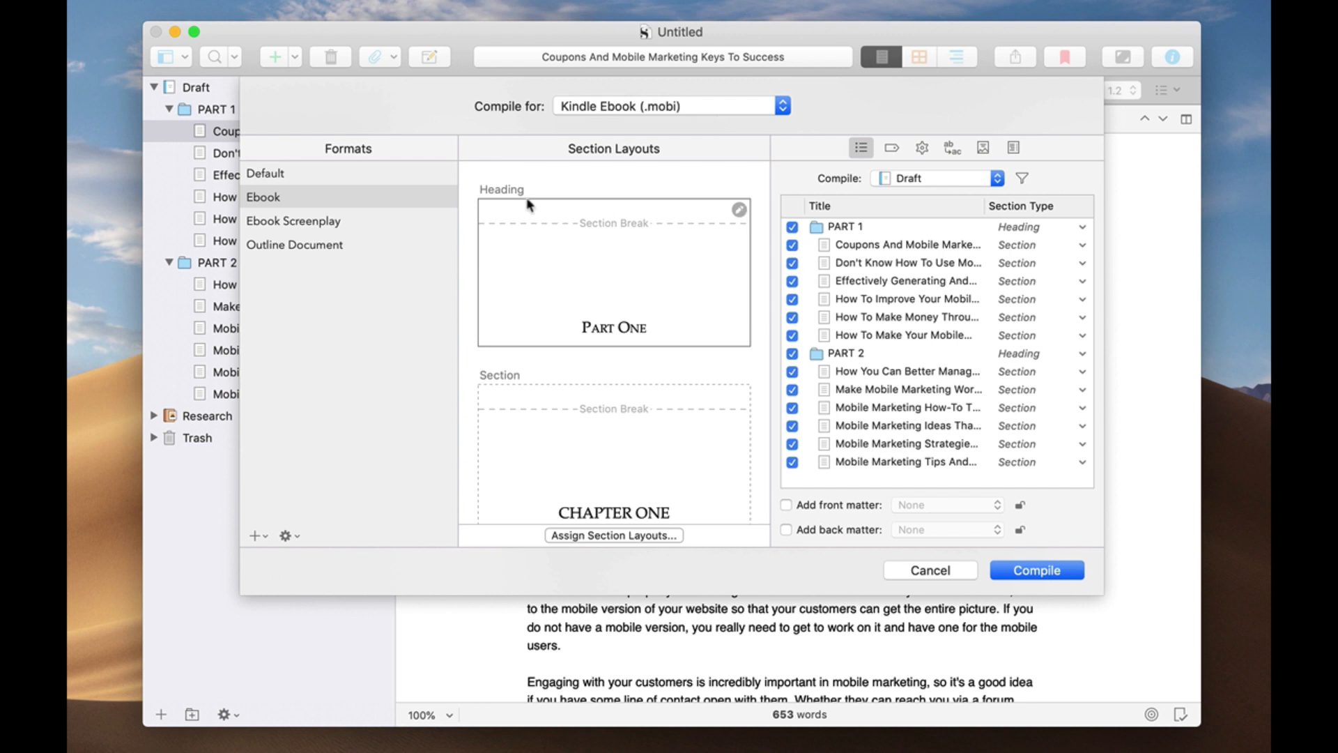
pyautogui.moveTo(610, 265)
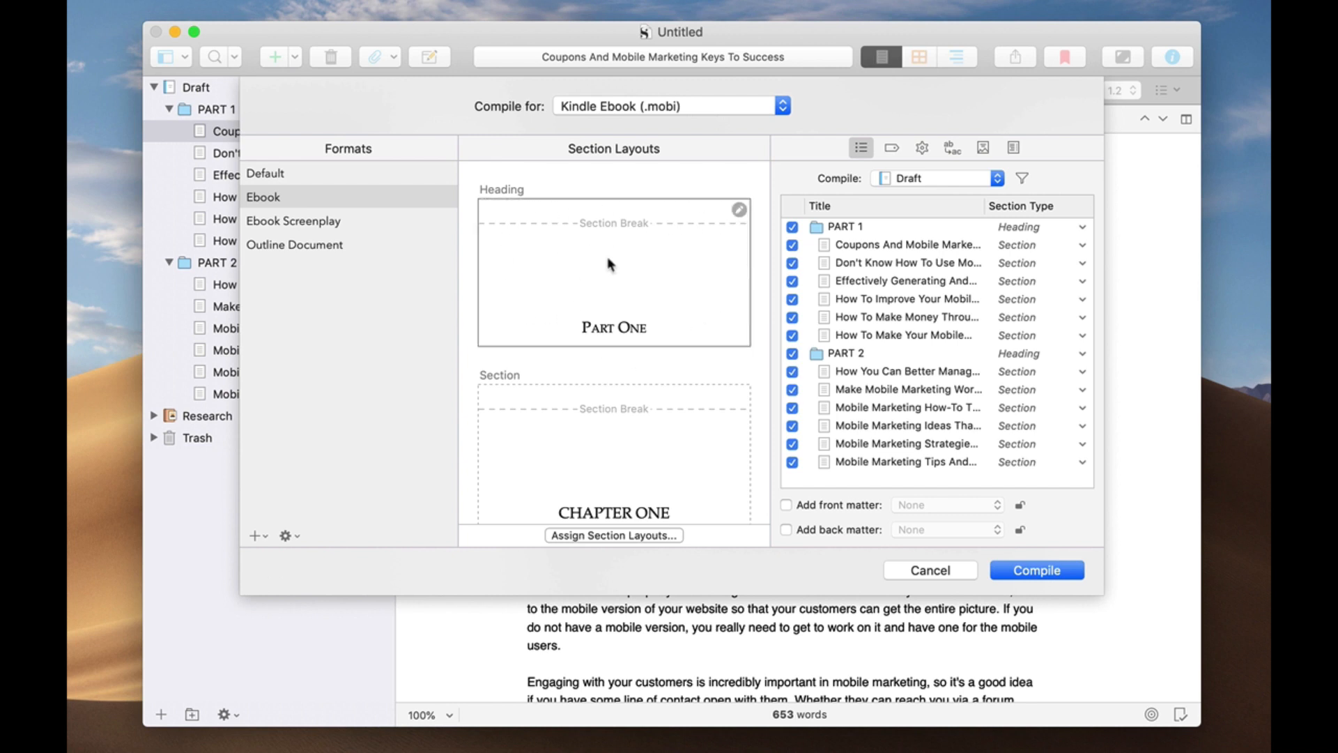
pyautogui.moveTo(608, 275)
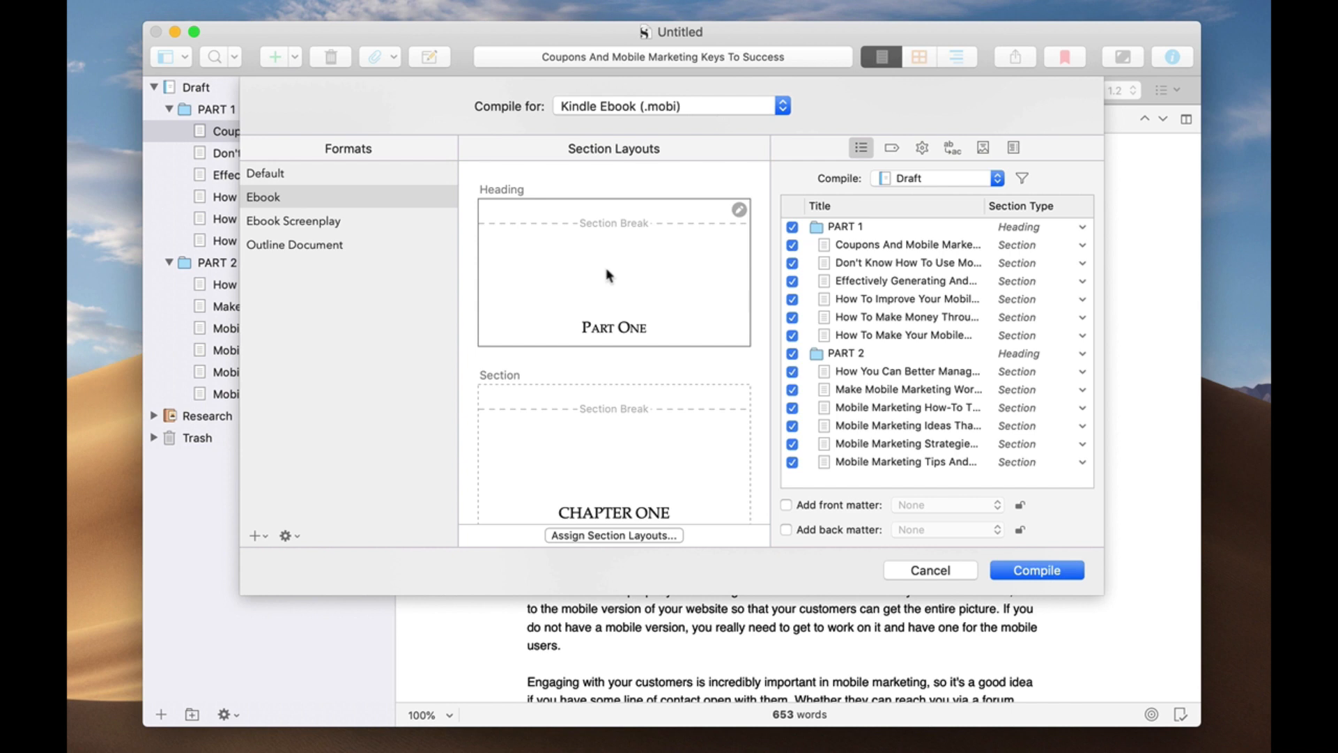
pyautogui.moveTo(608, 314)
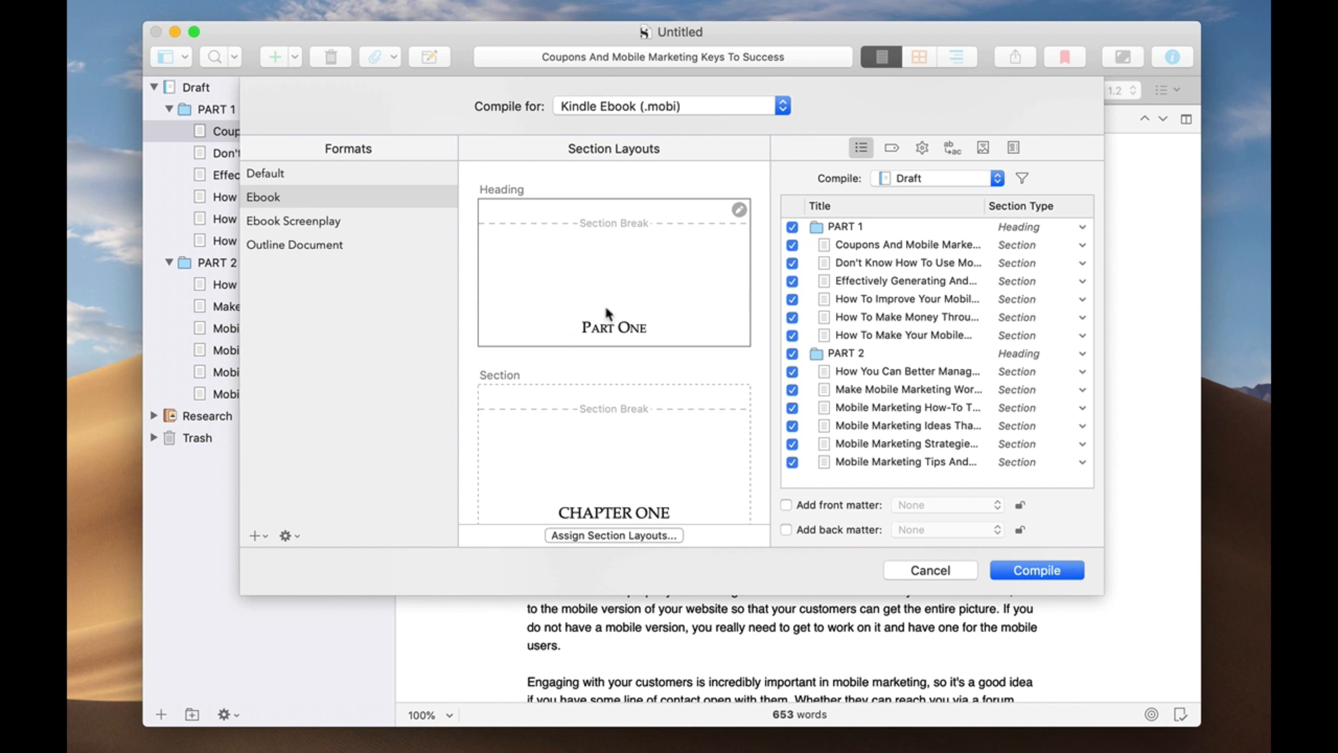
pyautogui.moveTo(669, 232)
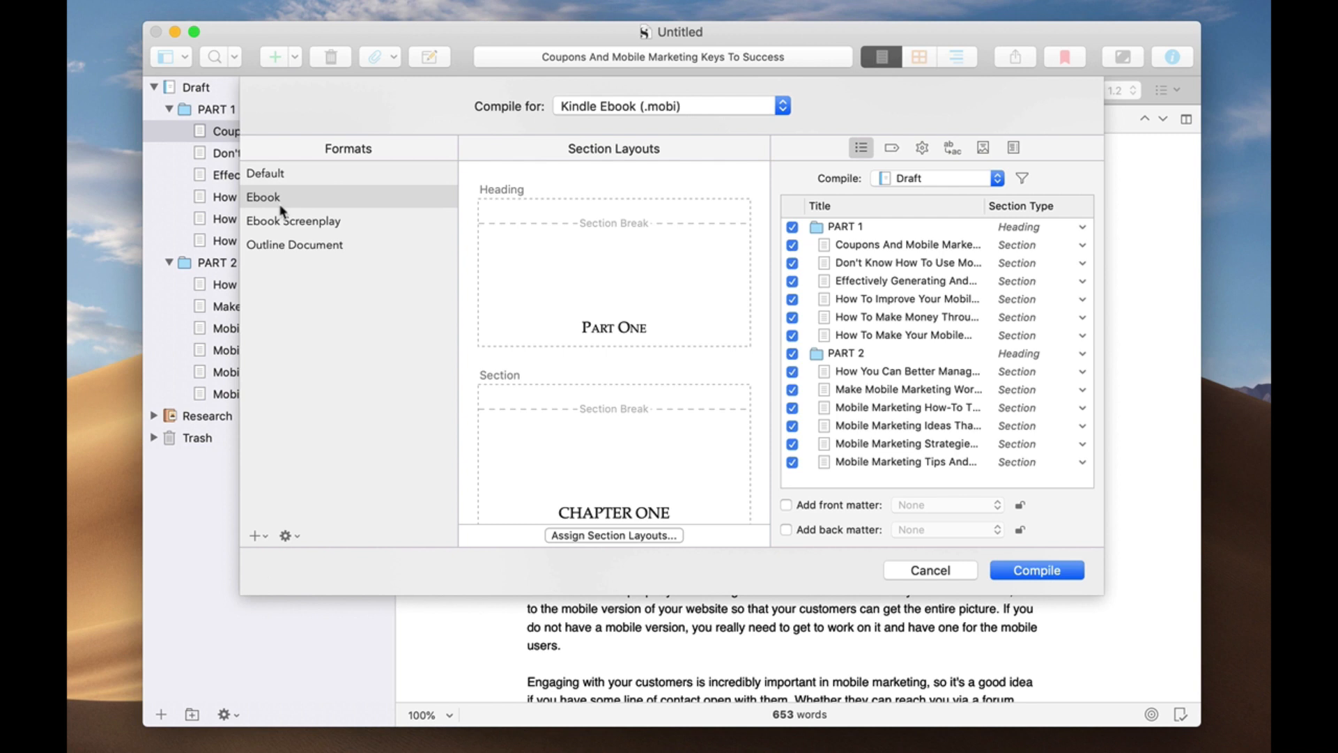
pyautogui.click(263, 197)
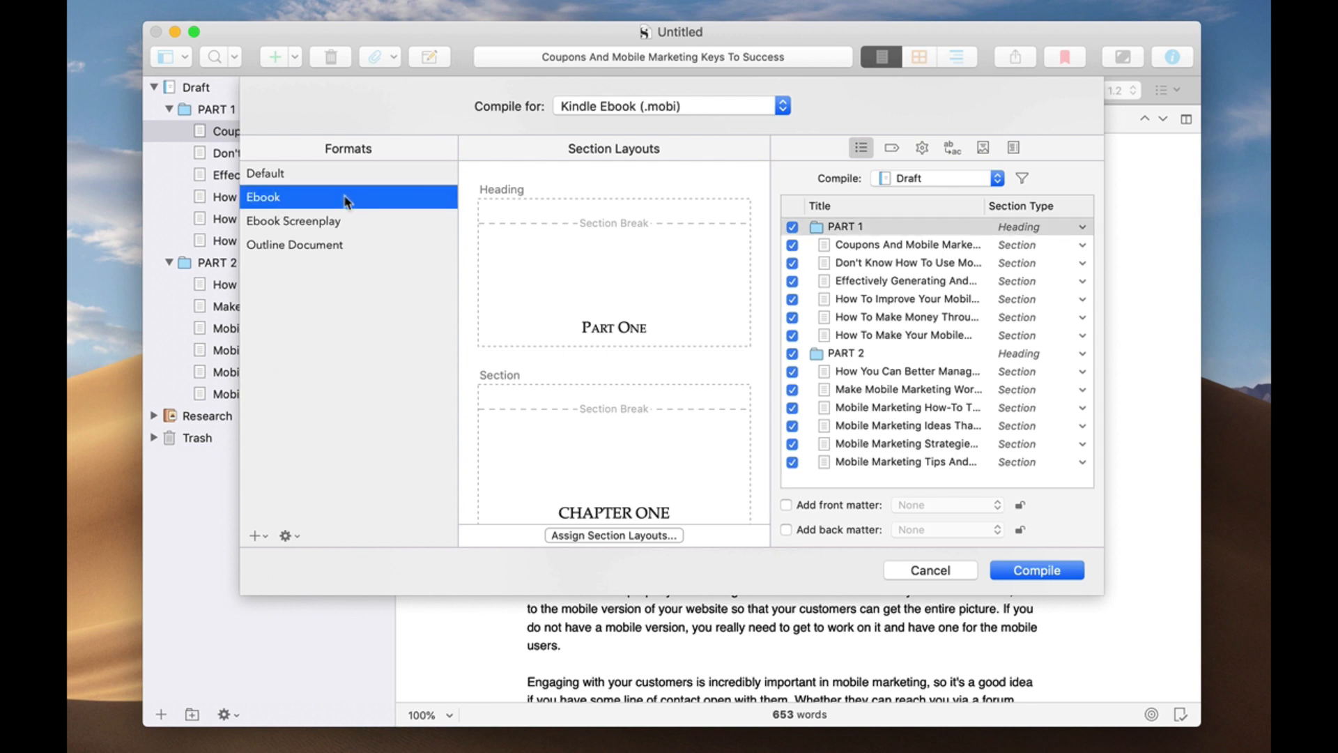
pyautogui.click(284, 535)
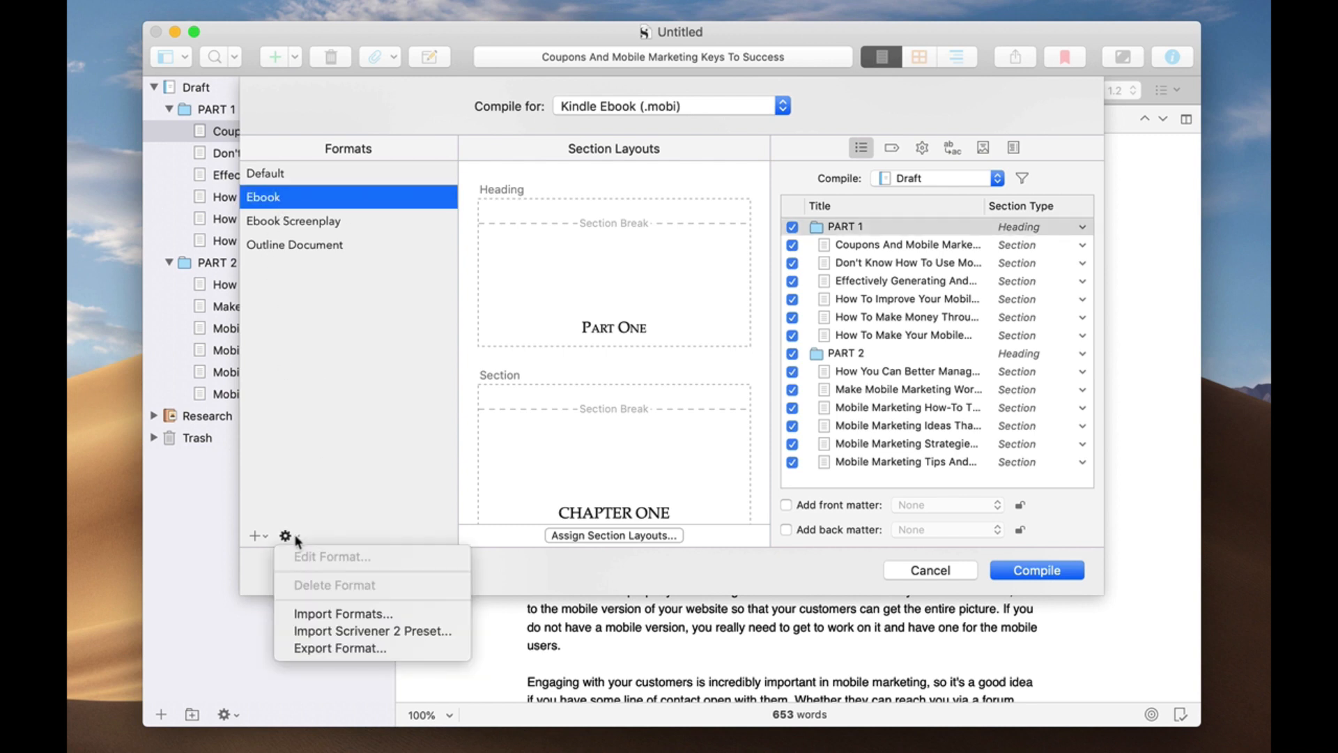
pyautogui.moveTo(326, 506)
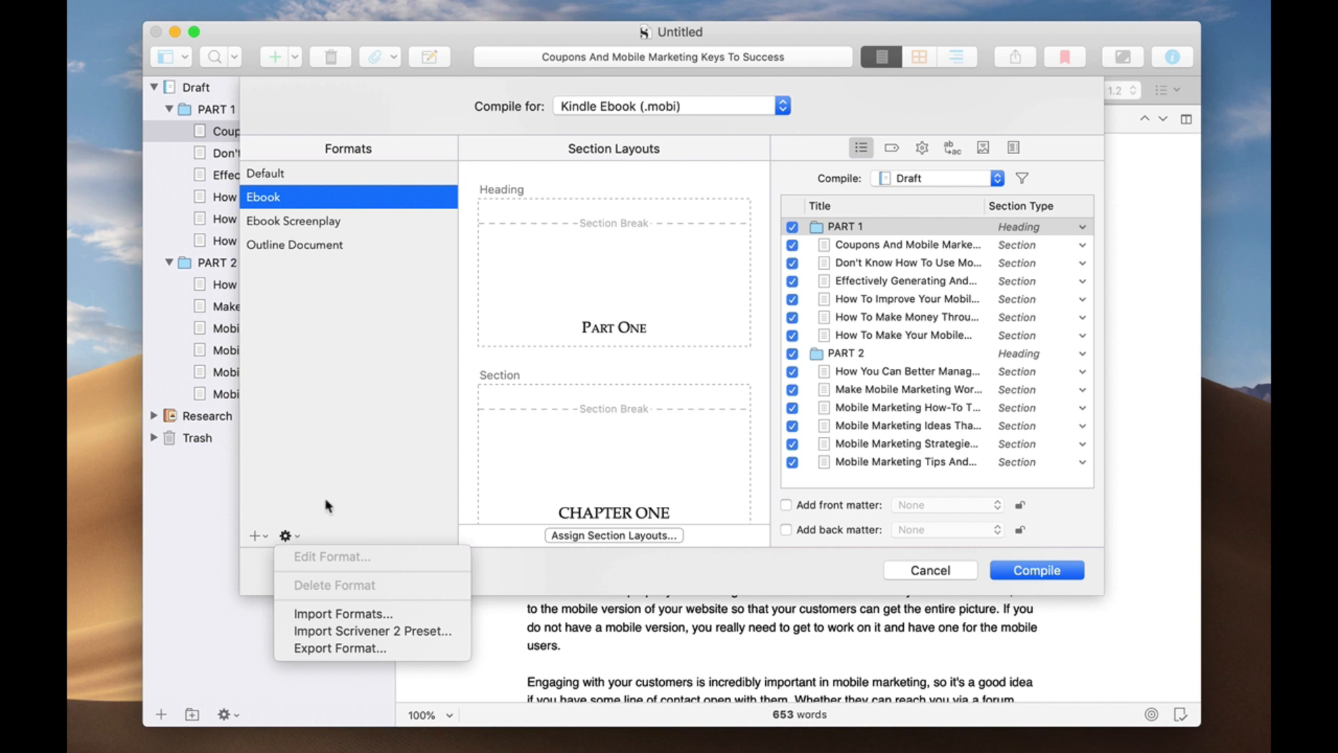
pyautogui.click(299, 553)
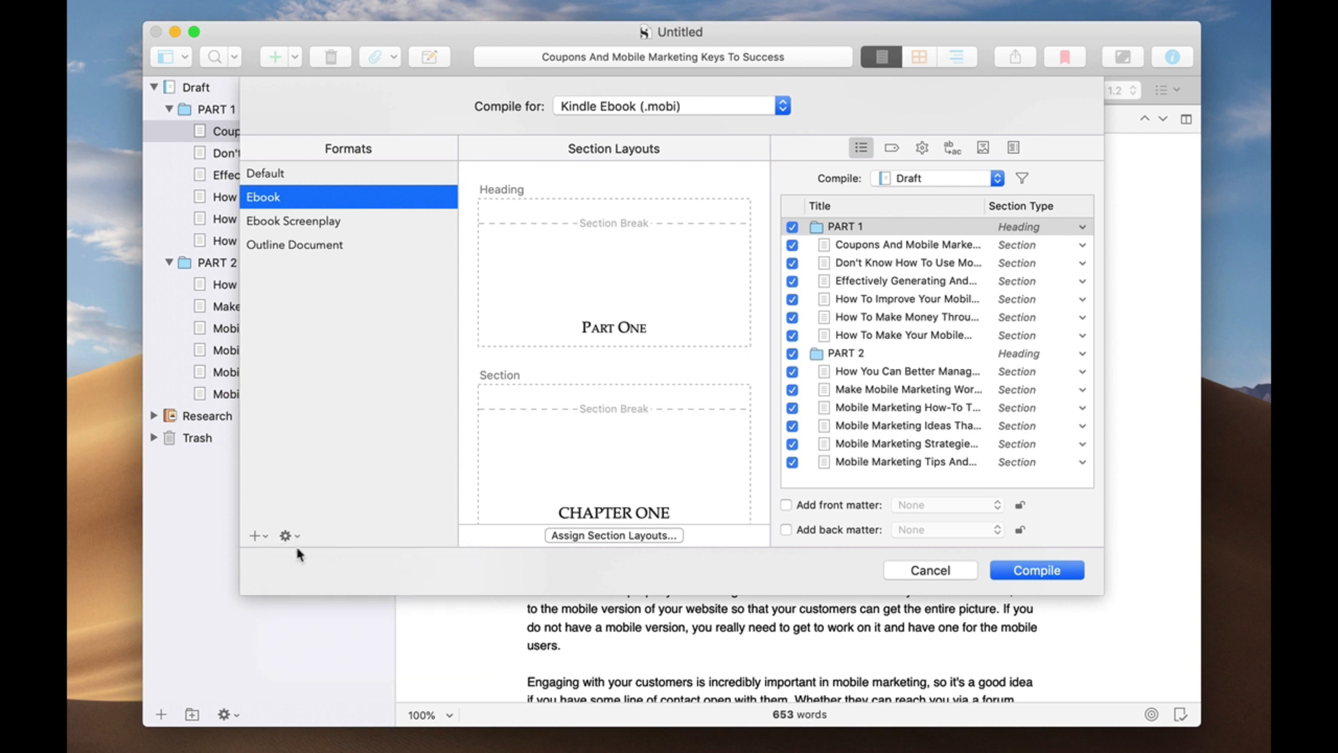
pyautogui.click(286, 535)
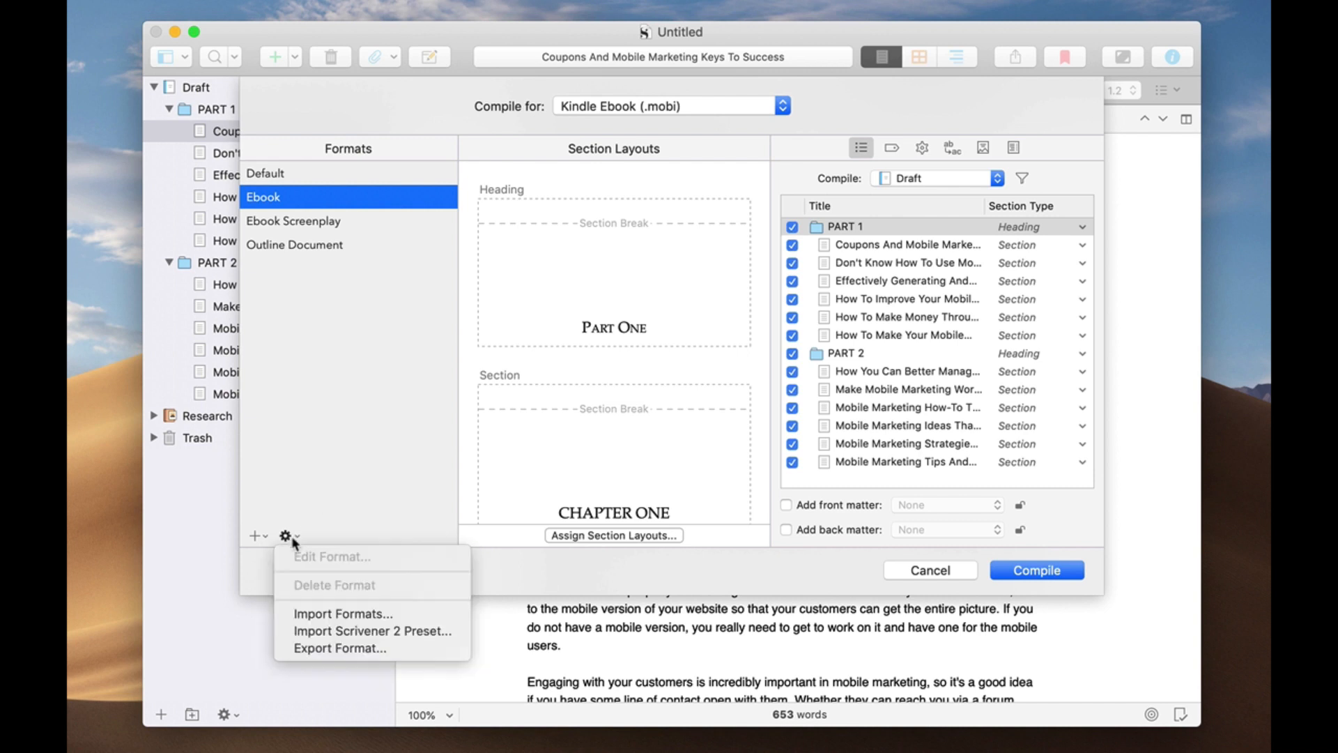
pyautogui.moveTo(340, 647)
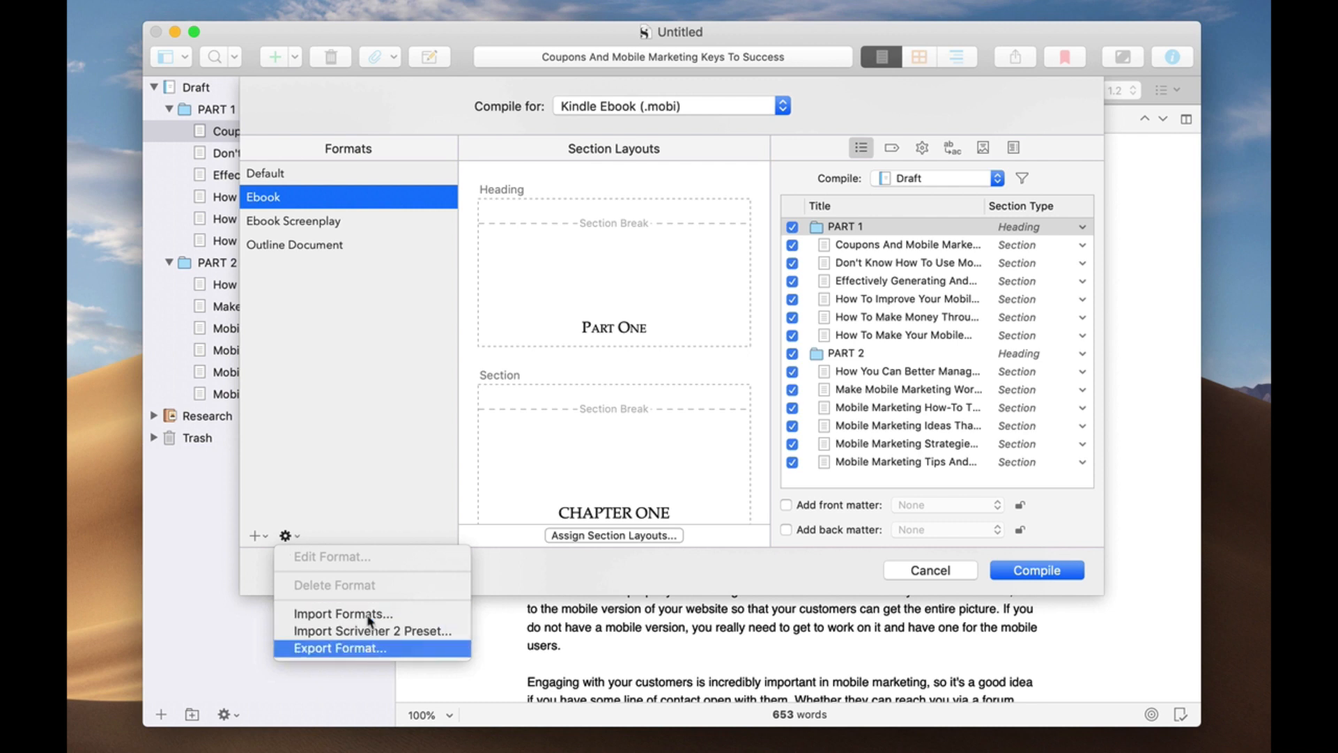
pyautogui.moveTo(255, 539)
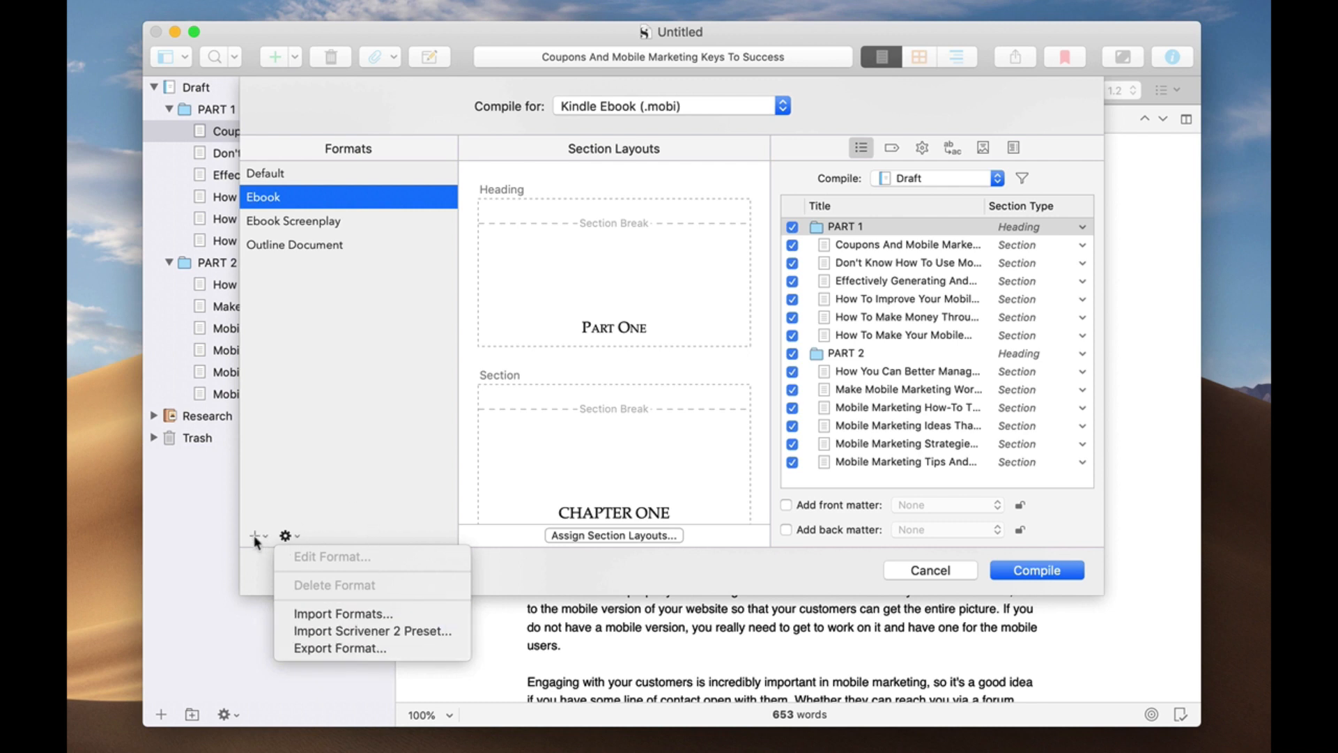
pyautogui.click(600, 586)
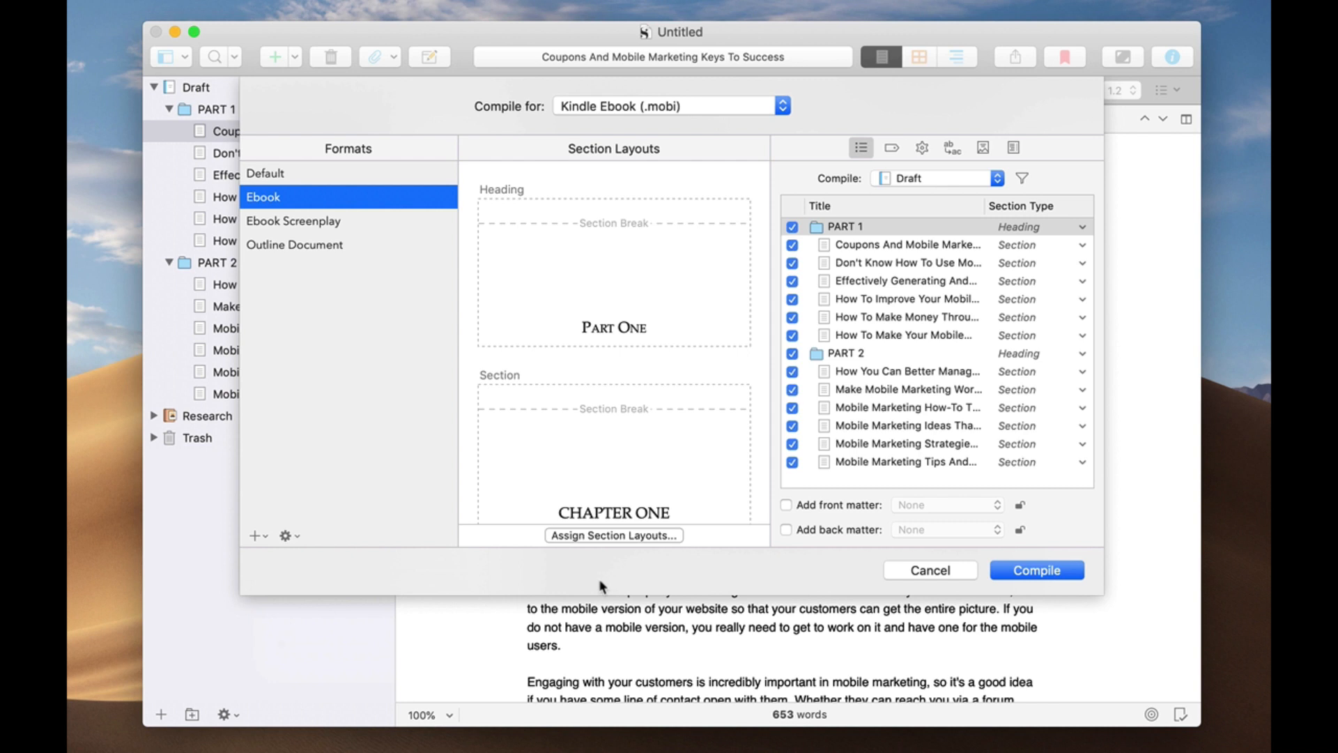
pyautogui.moveTo(958, 251)
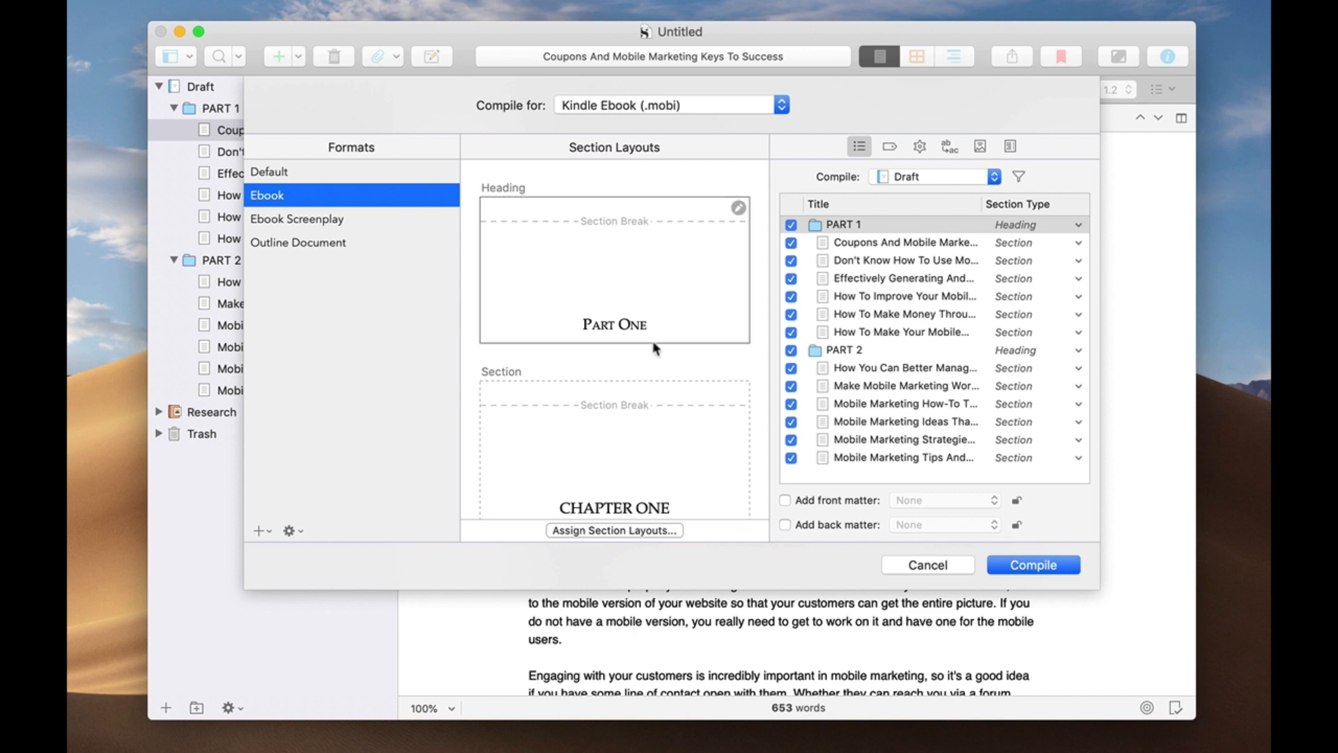
pyautogui.moveTo(396, 122)
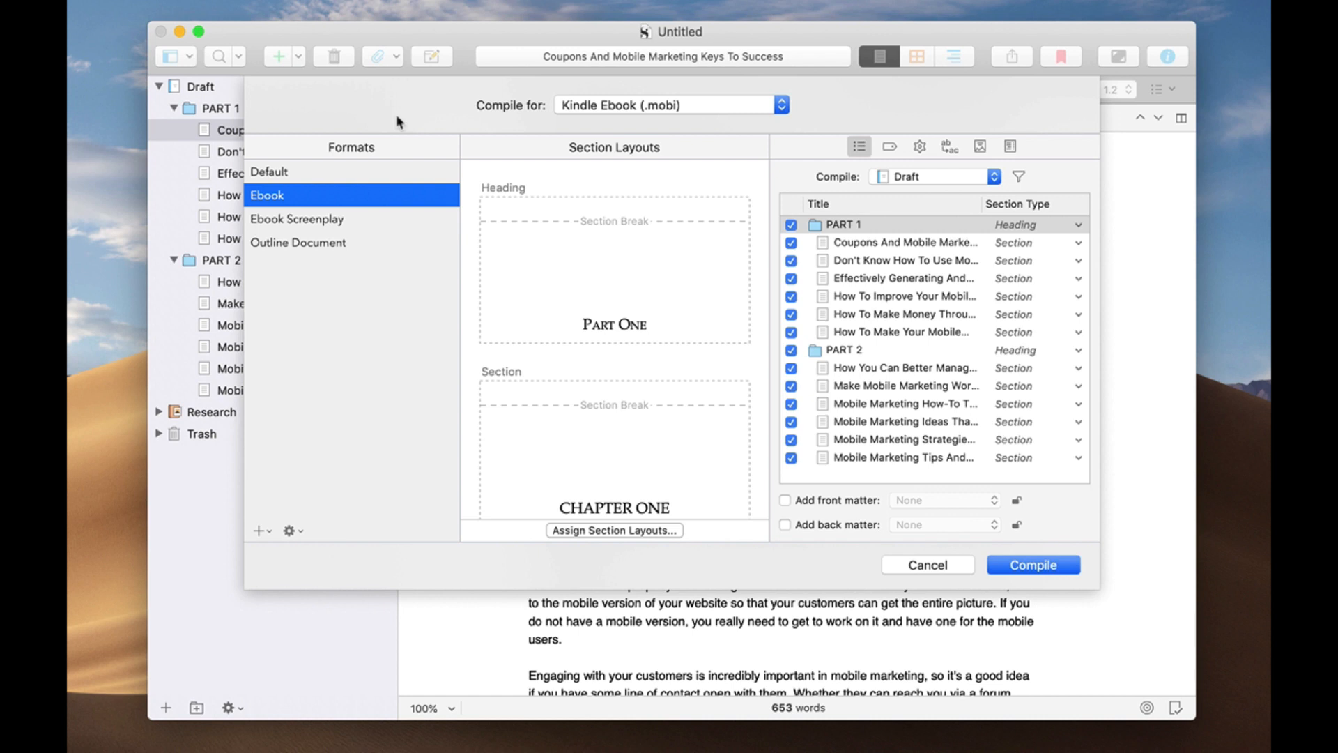
pyautogui.moveTo(364, 140)
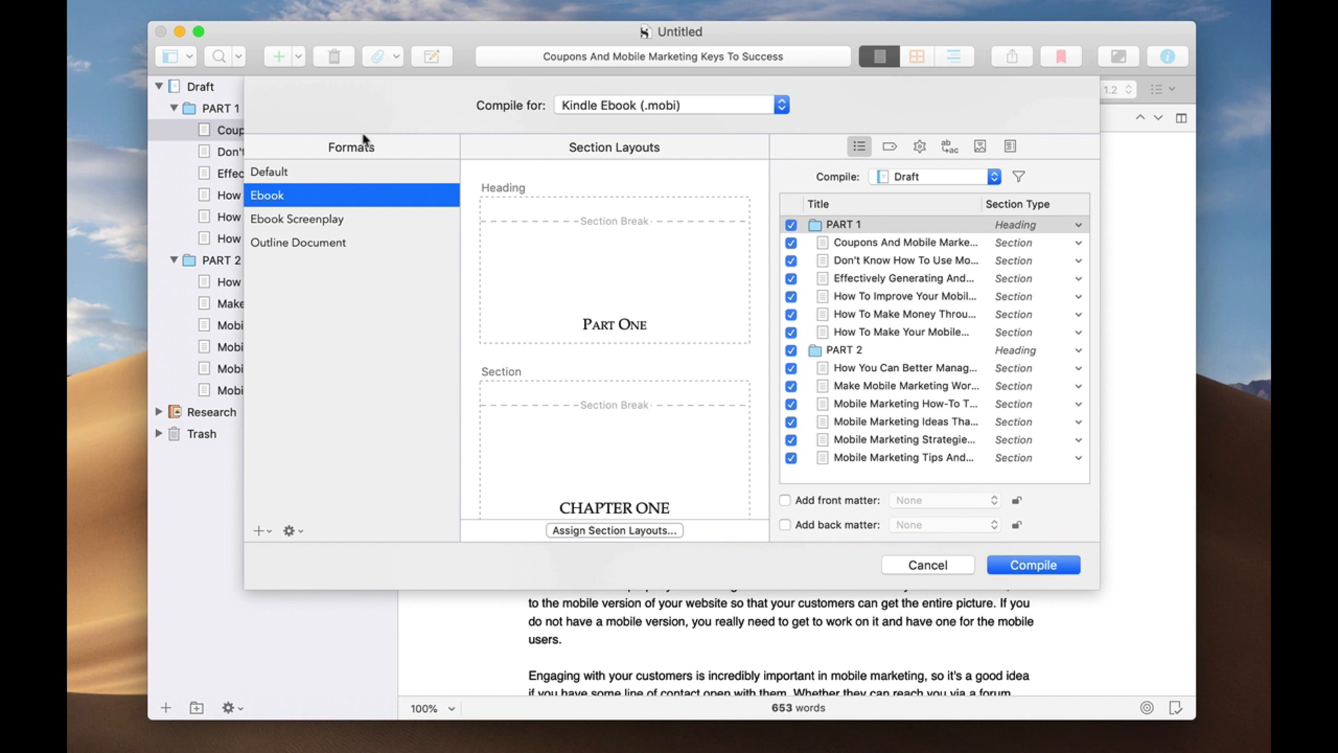
pyautogui.moveTo(716, 280)
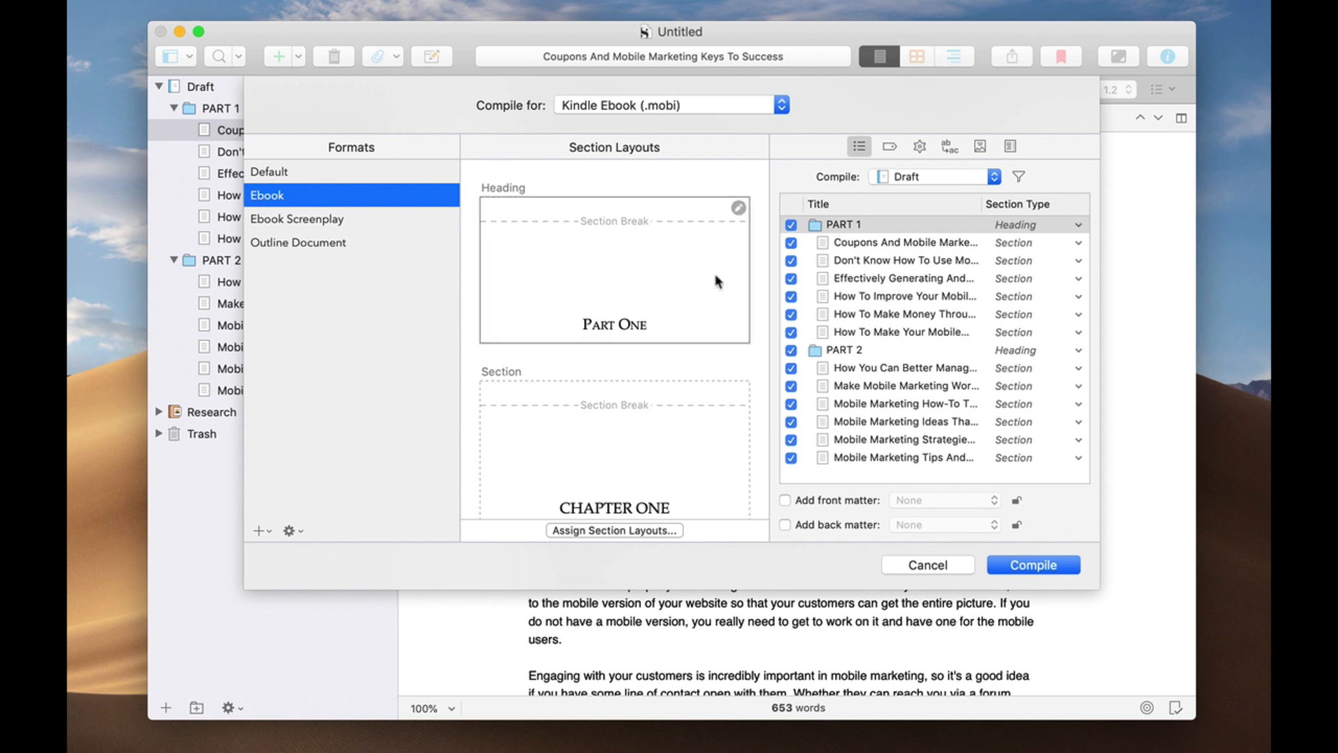
pyautogui.moveTo(736, 221)
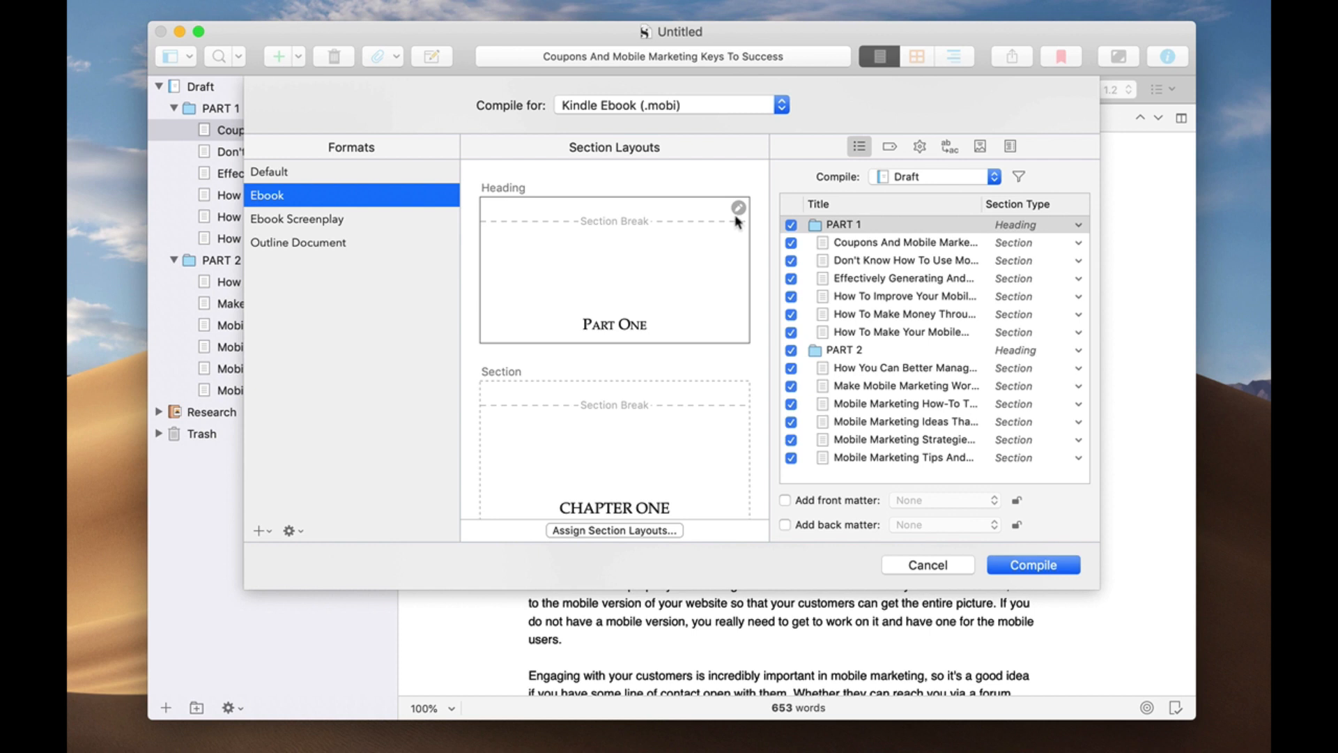
pyautogui.moveTo(738, 214)
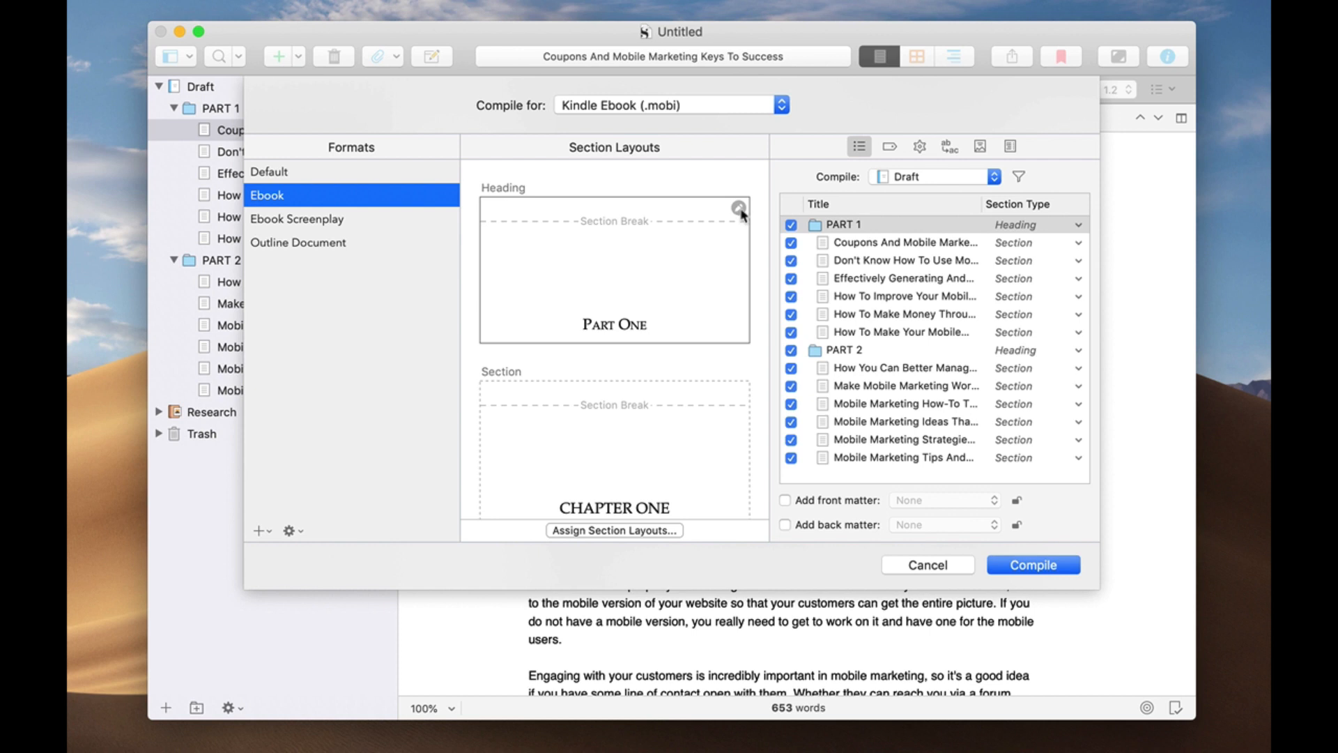
pyautogui.moveTo(633, 218)
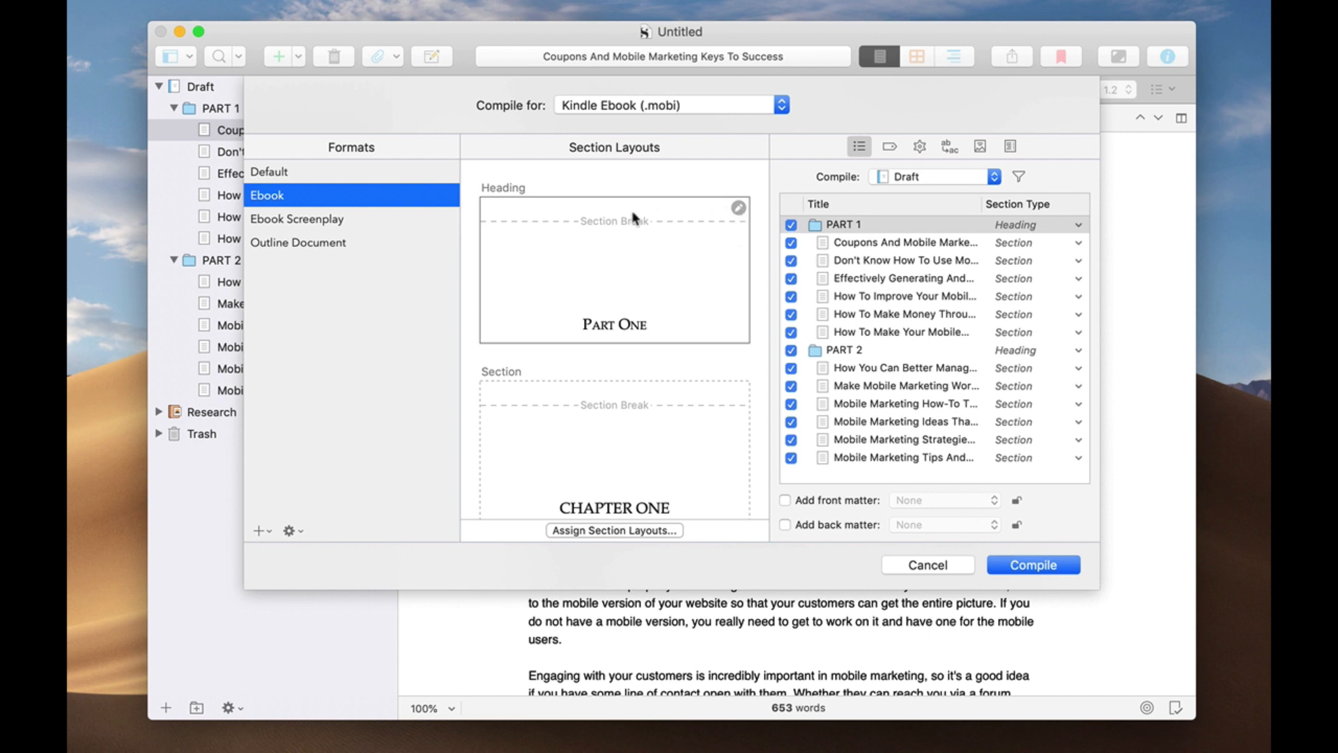
pyautogui.moveTo(654, 293)
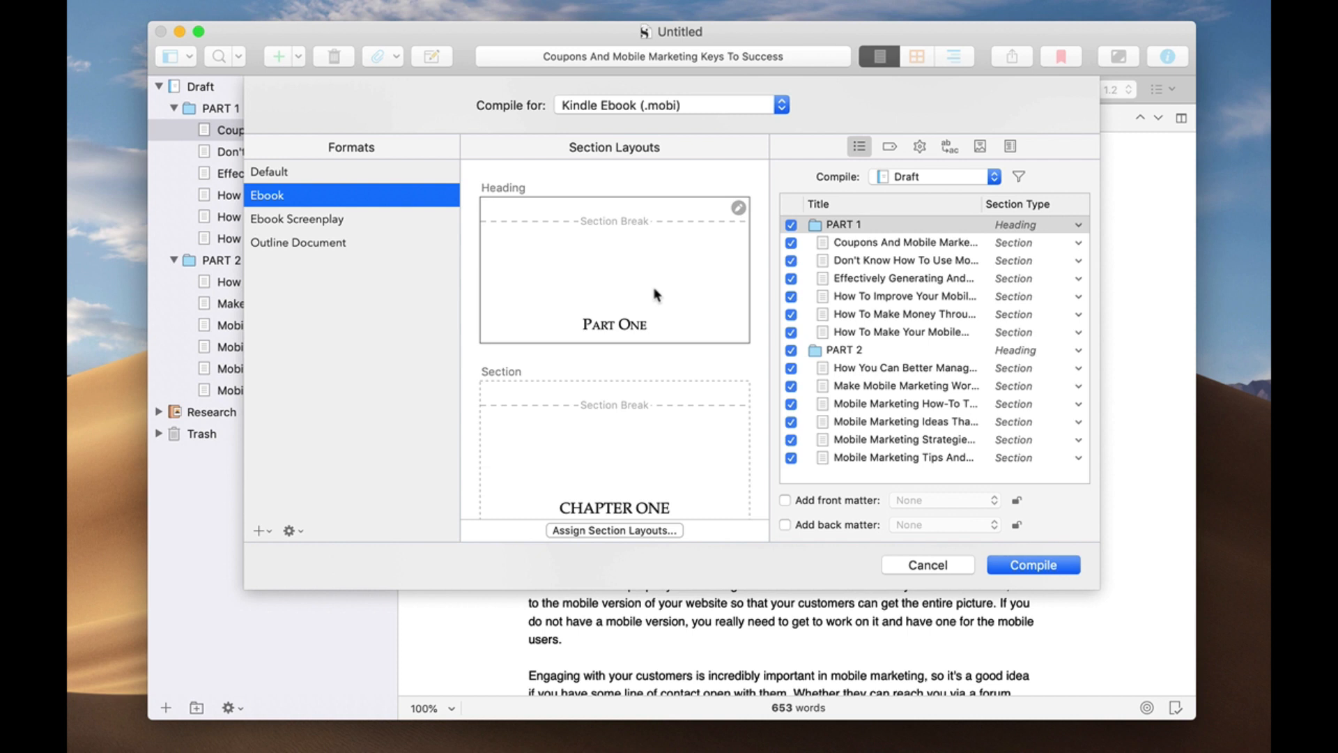
pyautogui.moveTo(724, 217)
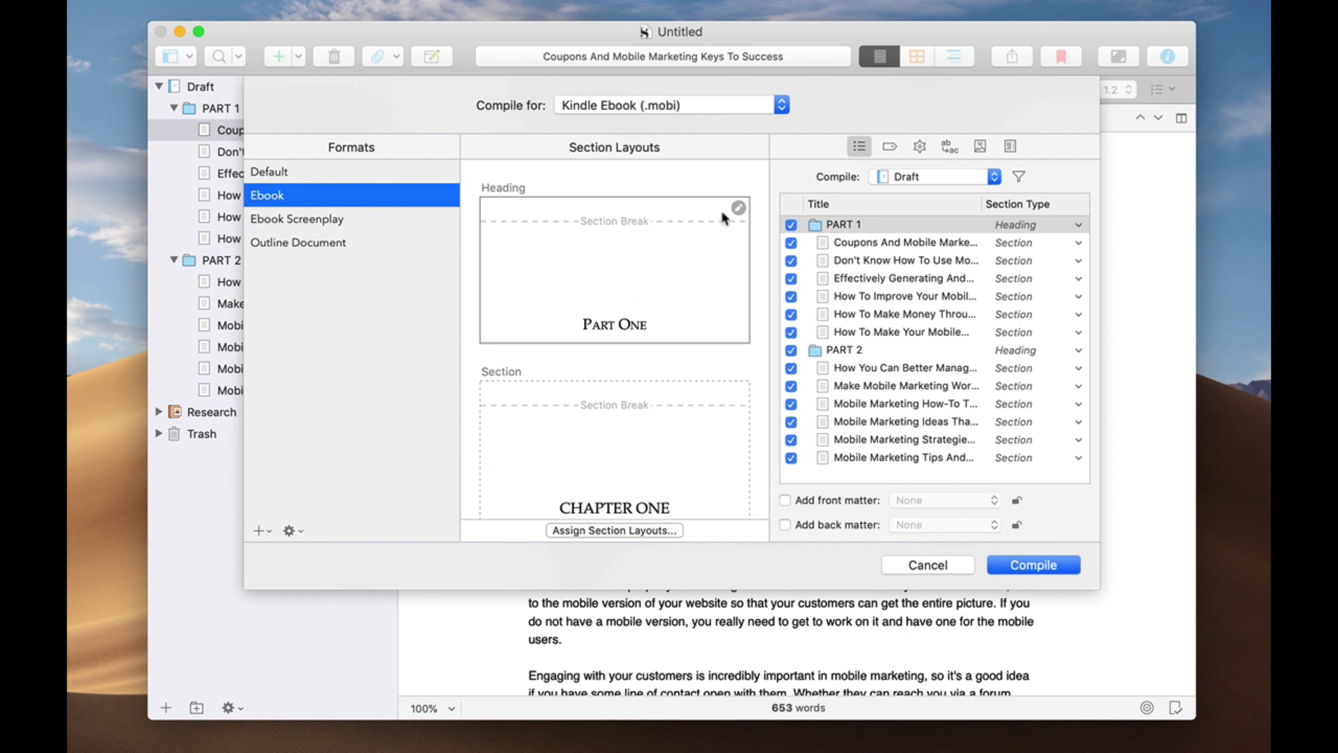
pyautogui.moveTo(737, 209)
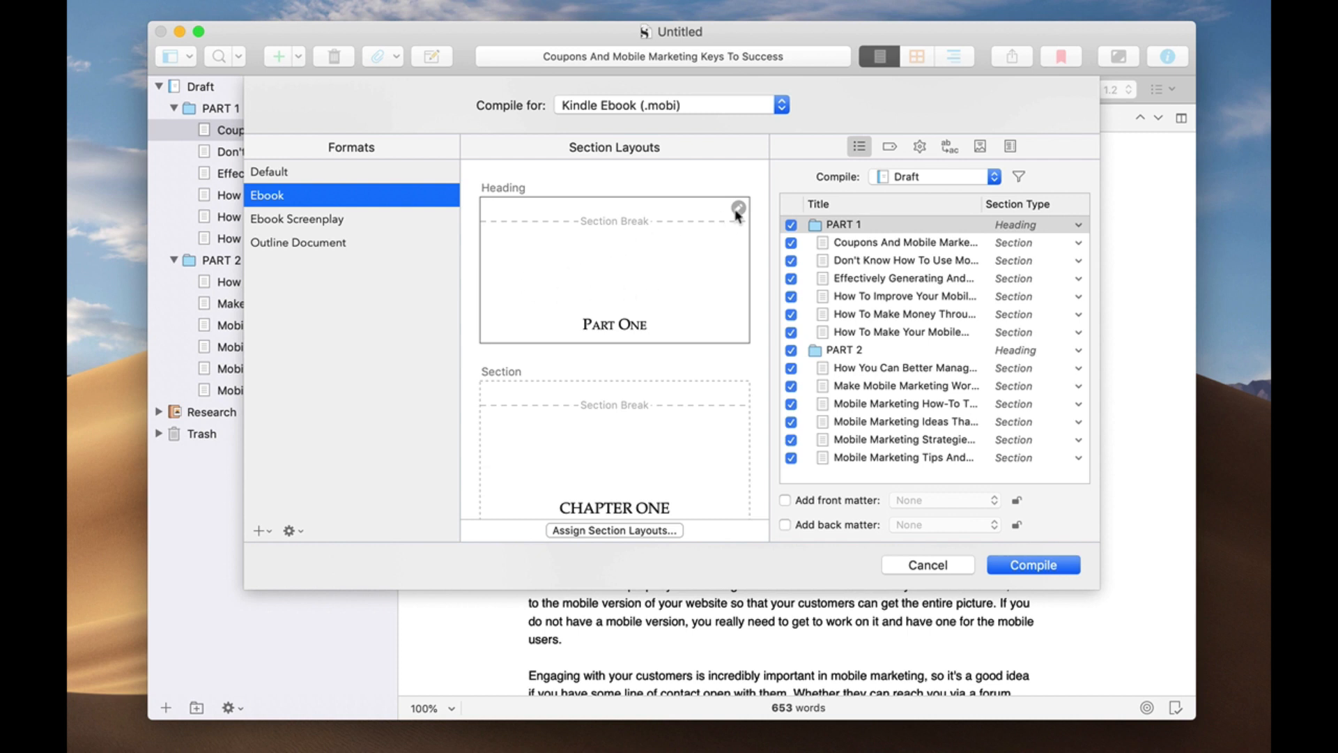
# Try editing the Part Number layout twice, dismiss the notice, and right-click the Ebook format.
pyautogui.click(737, 209)
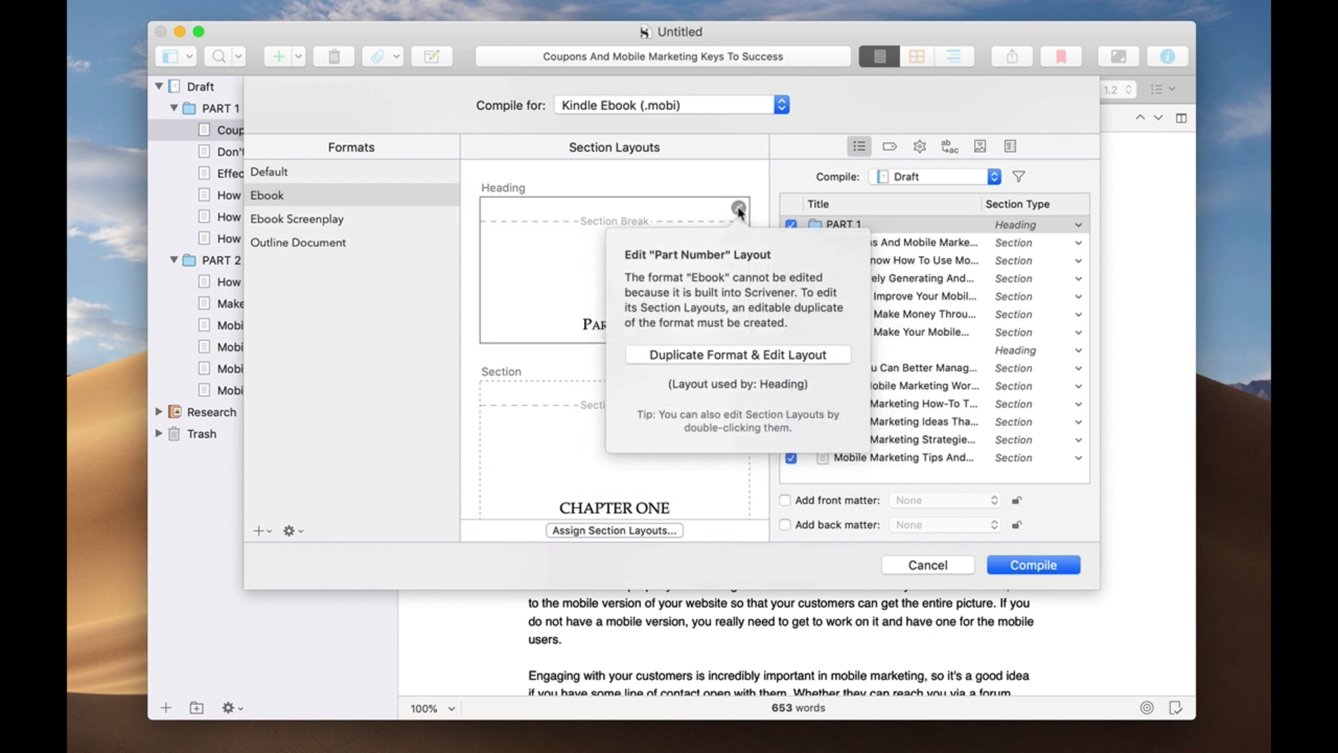
pyautogui.click(267, 194)
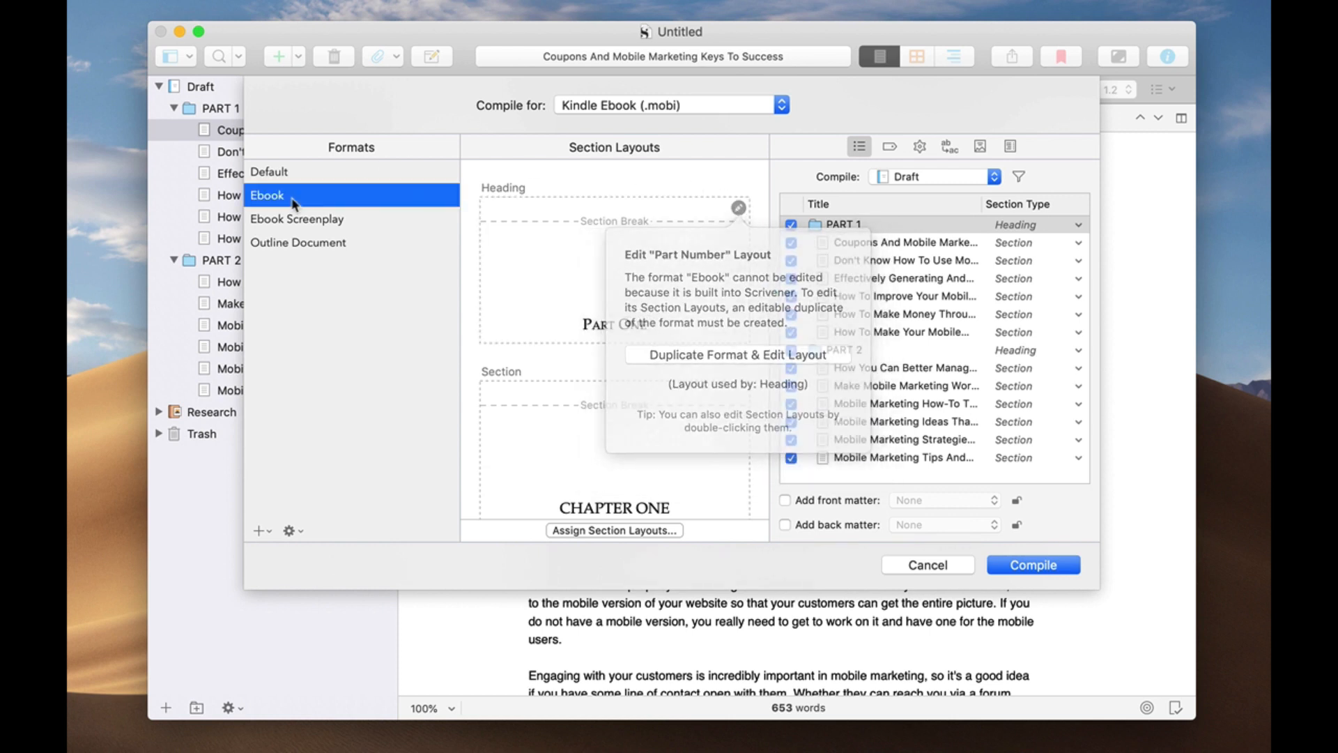
pyautogui.rightClick(267, 195)
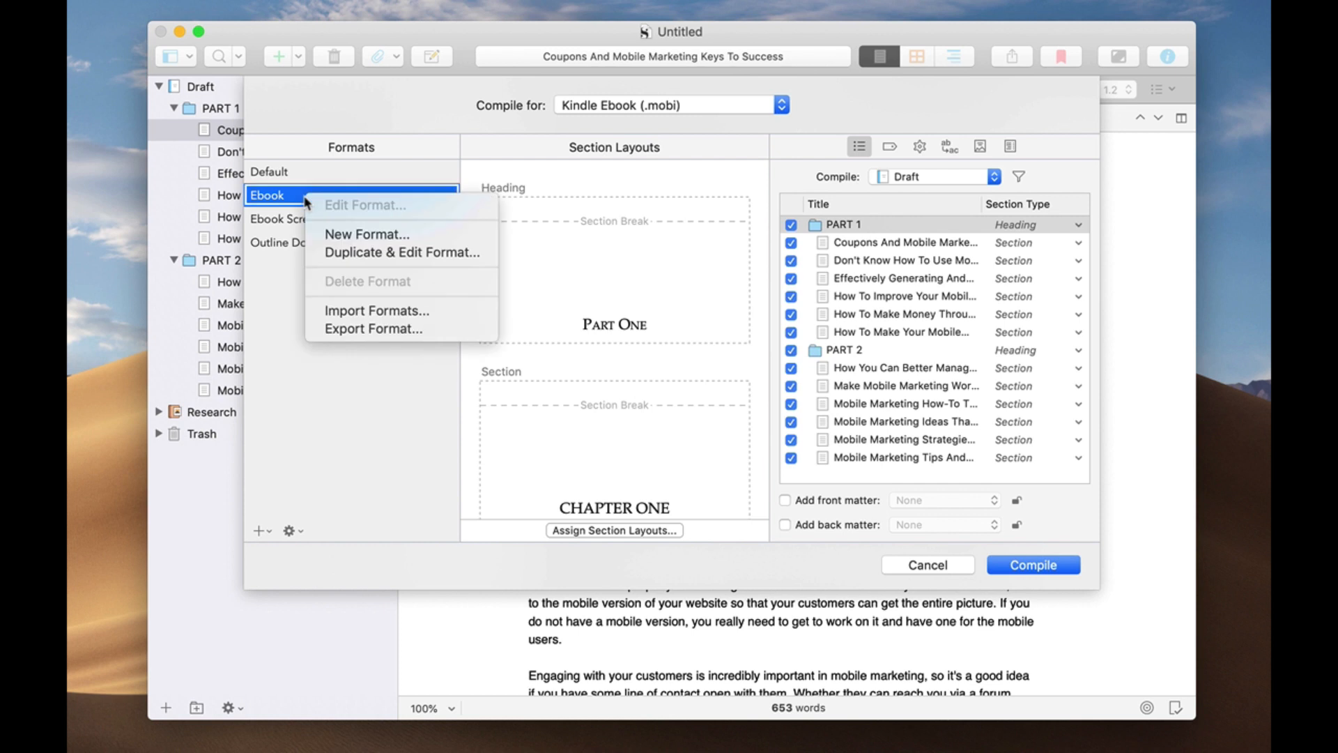
pyautogui.moveTo(366, 234)
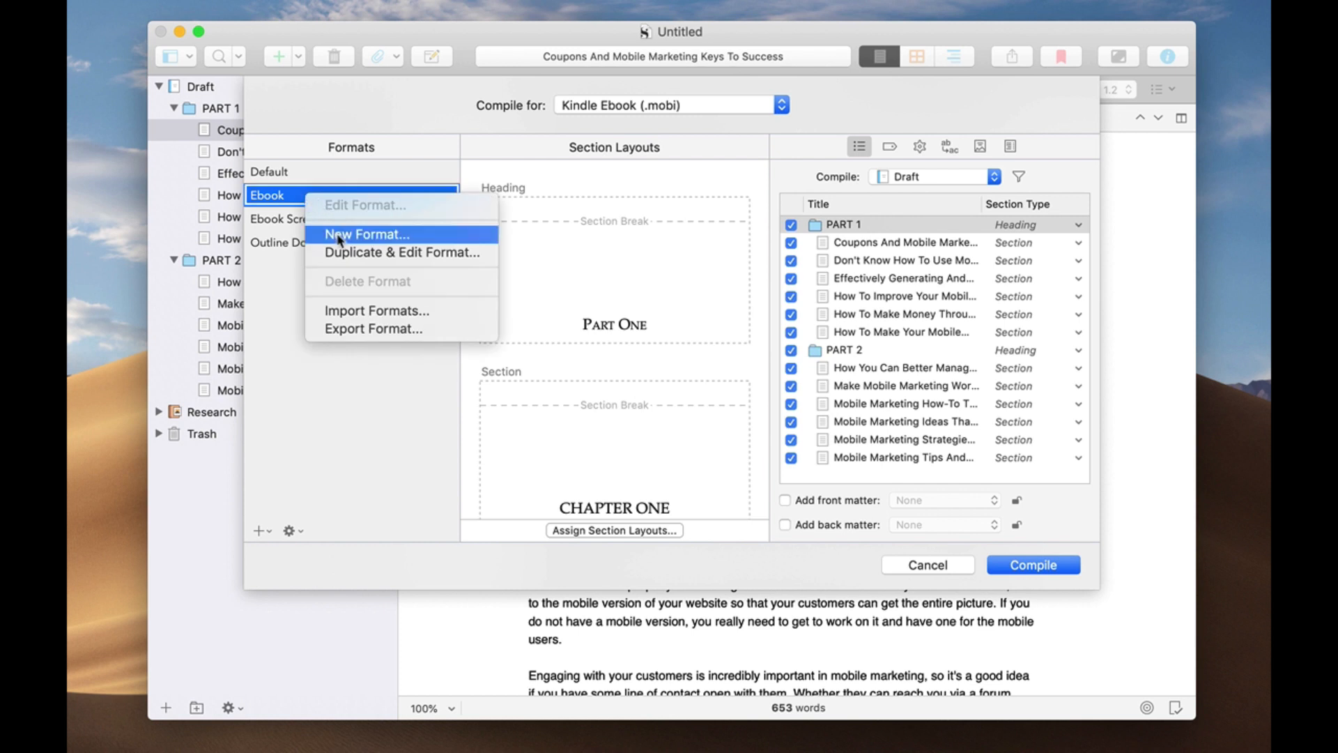
pyautogui.moveTo(353, 269)
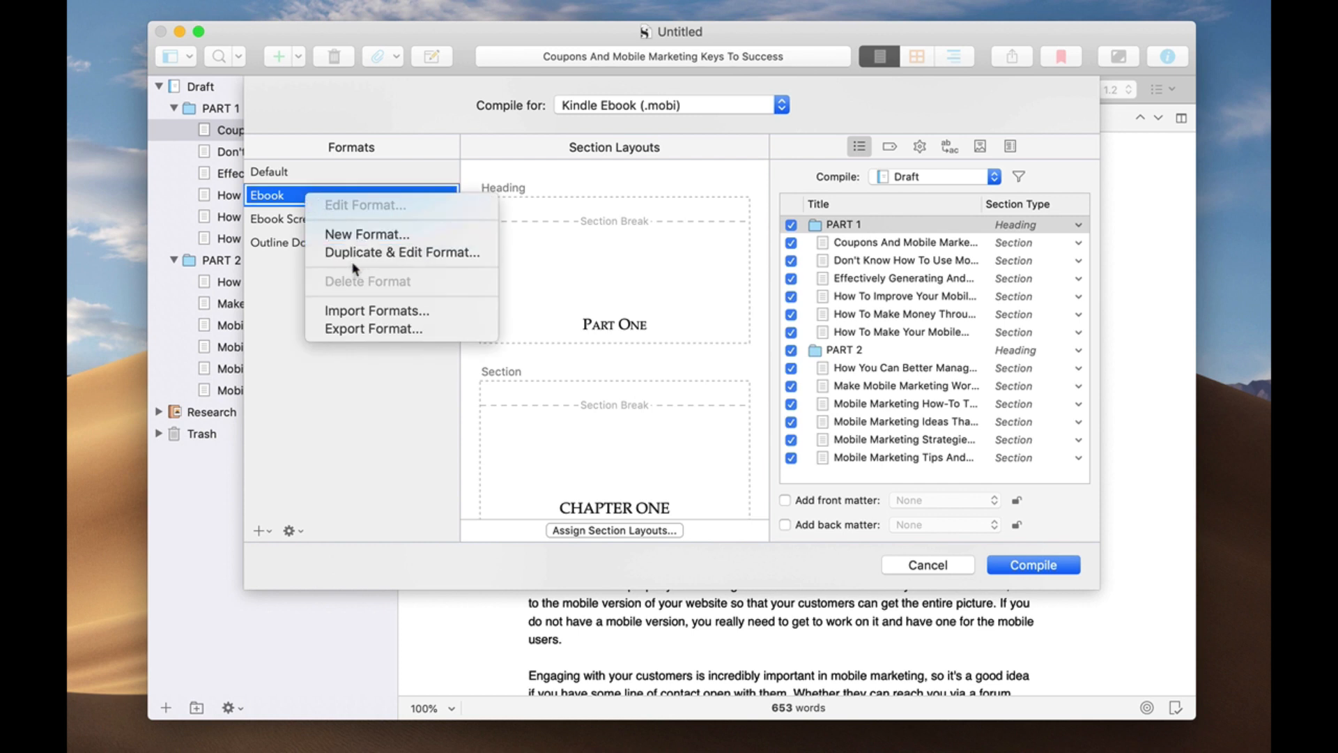
pyautogui.moveTo(401, 251)
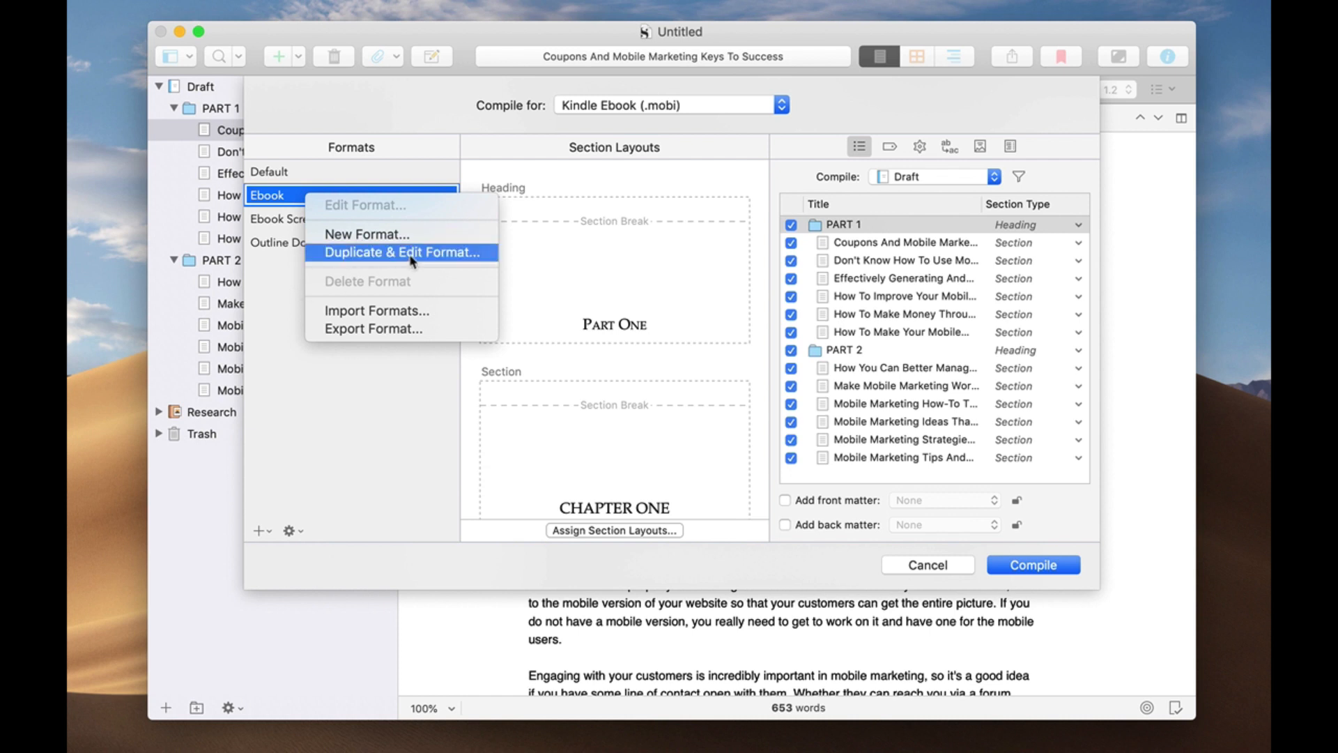
pyautogui.moveTo(395, 265)
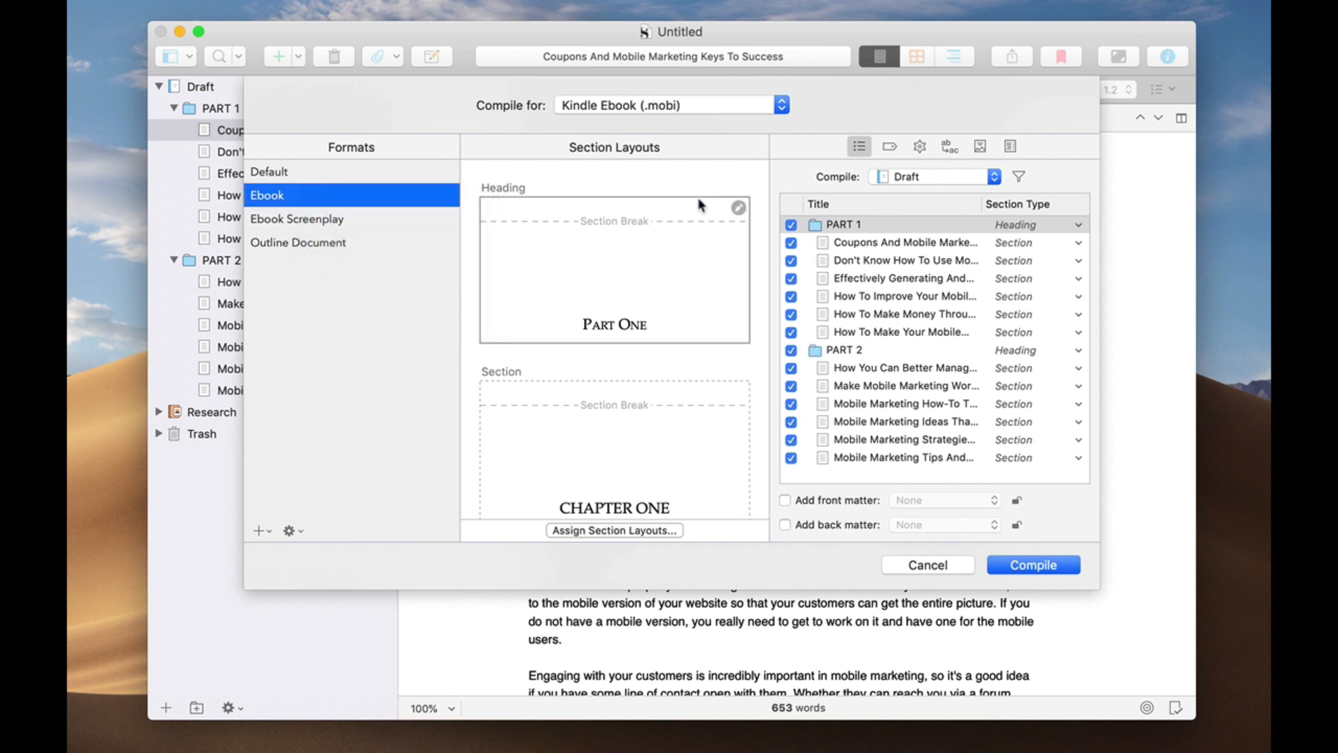
pyautogui.click(737, 208)
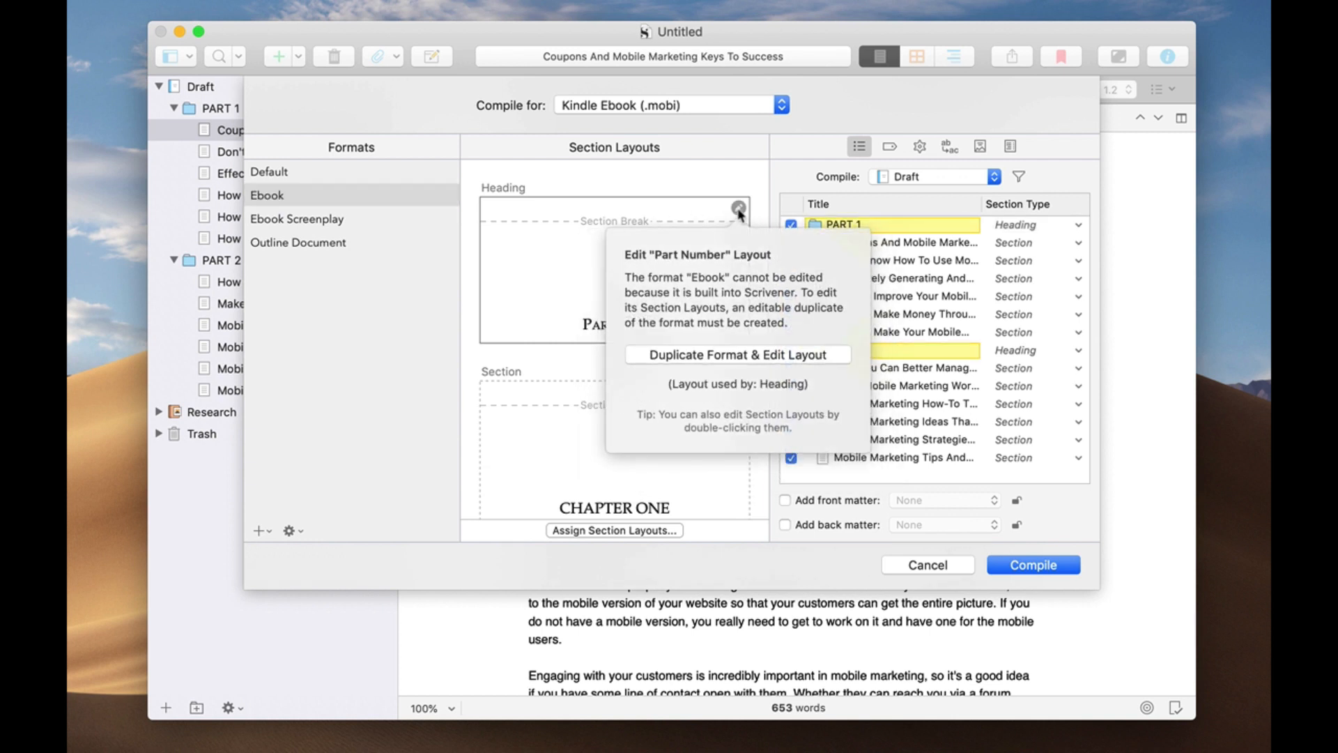
pyautogui.moveTo(793, 433)
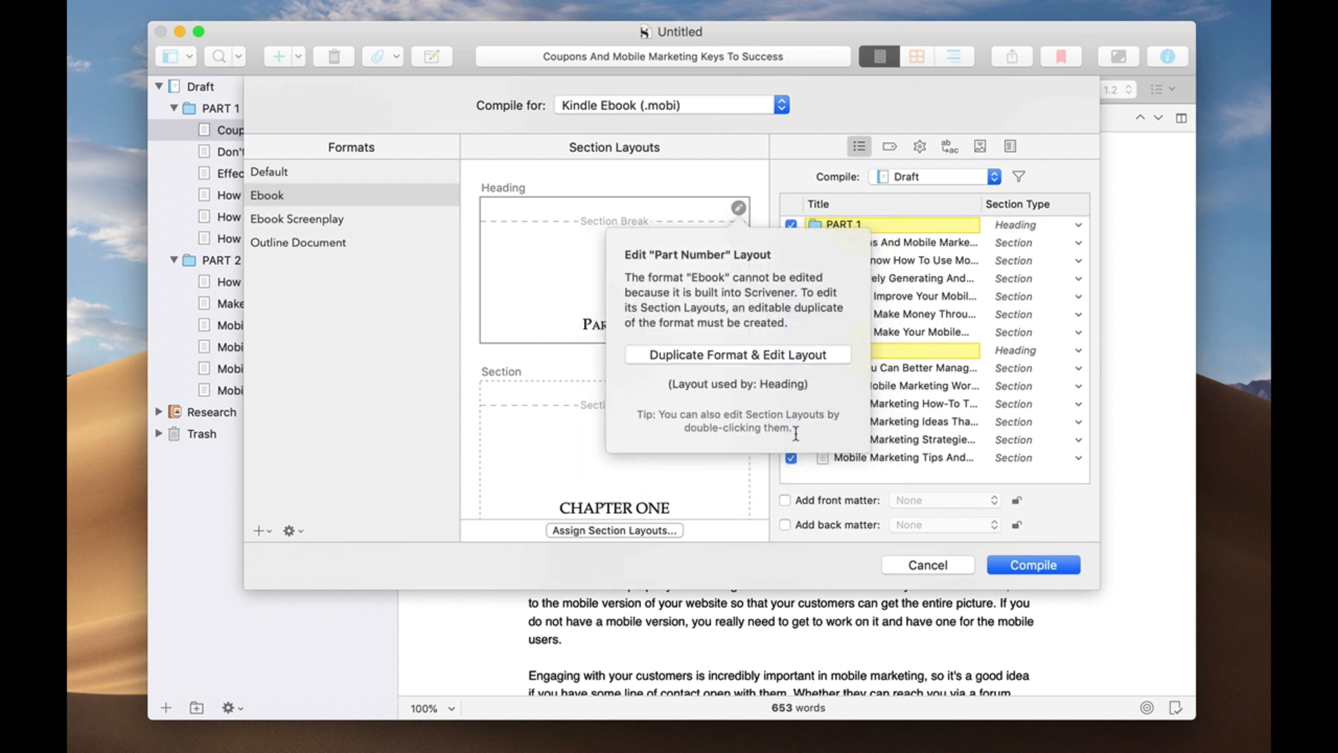
pyautogui.moveTo(717, 282)
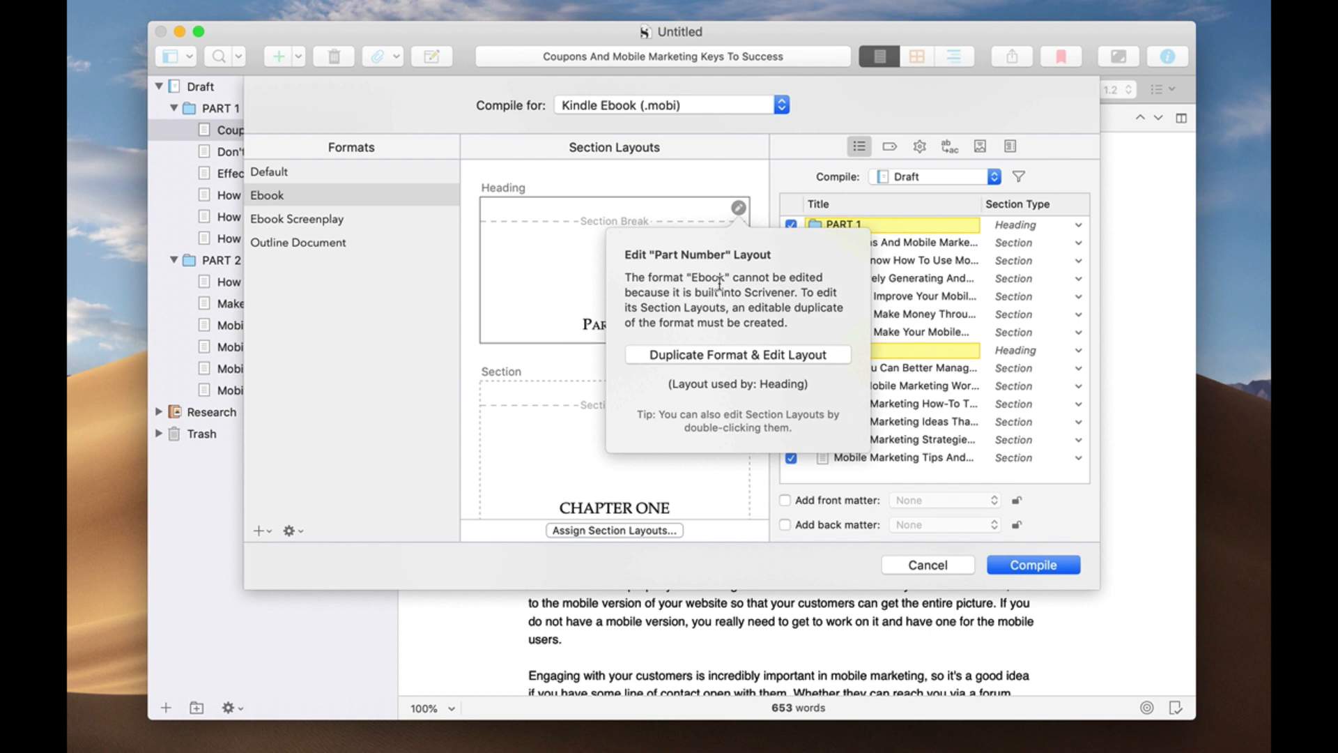
pyautogui.moveTo(288, 198)
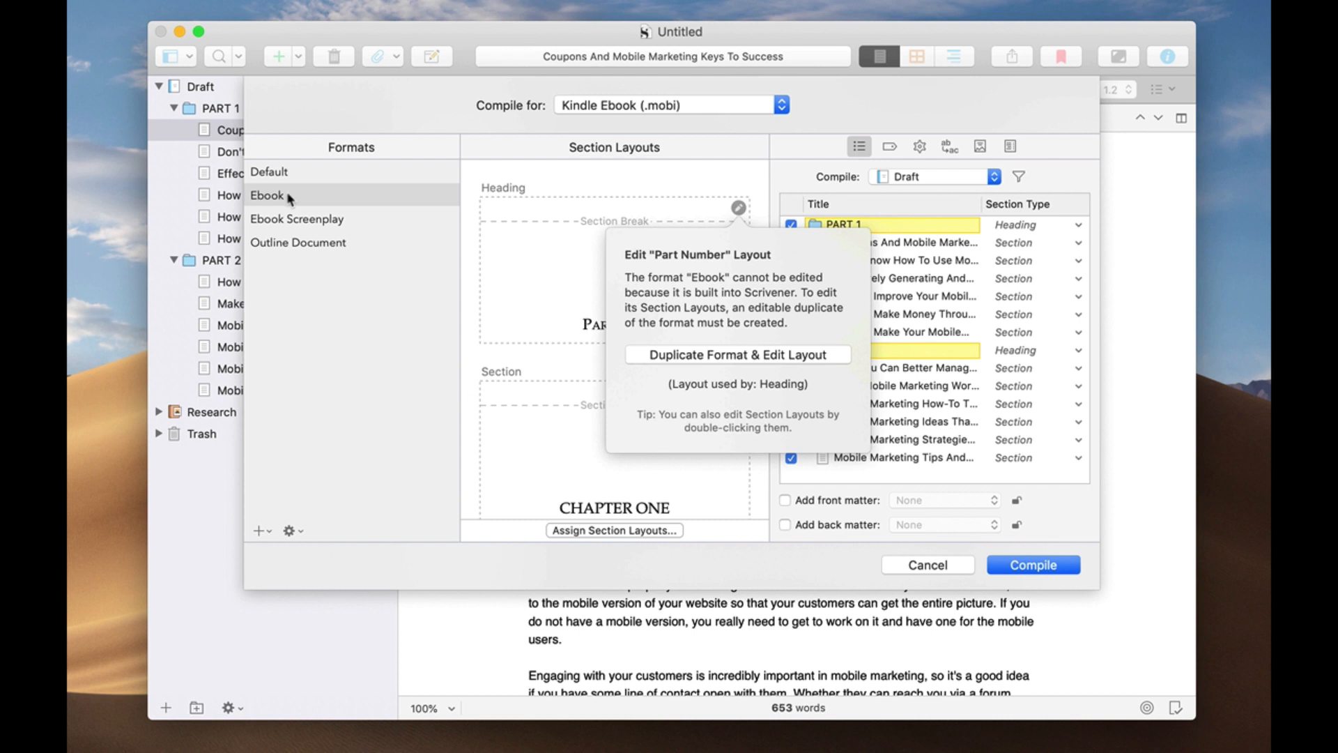
pyautogui.click(268, 194)
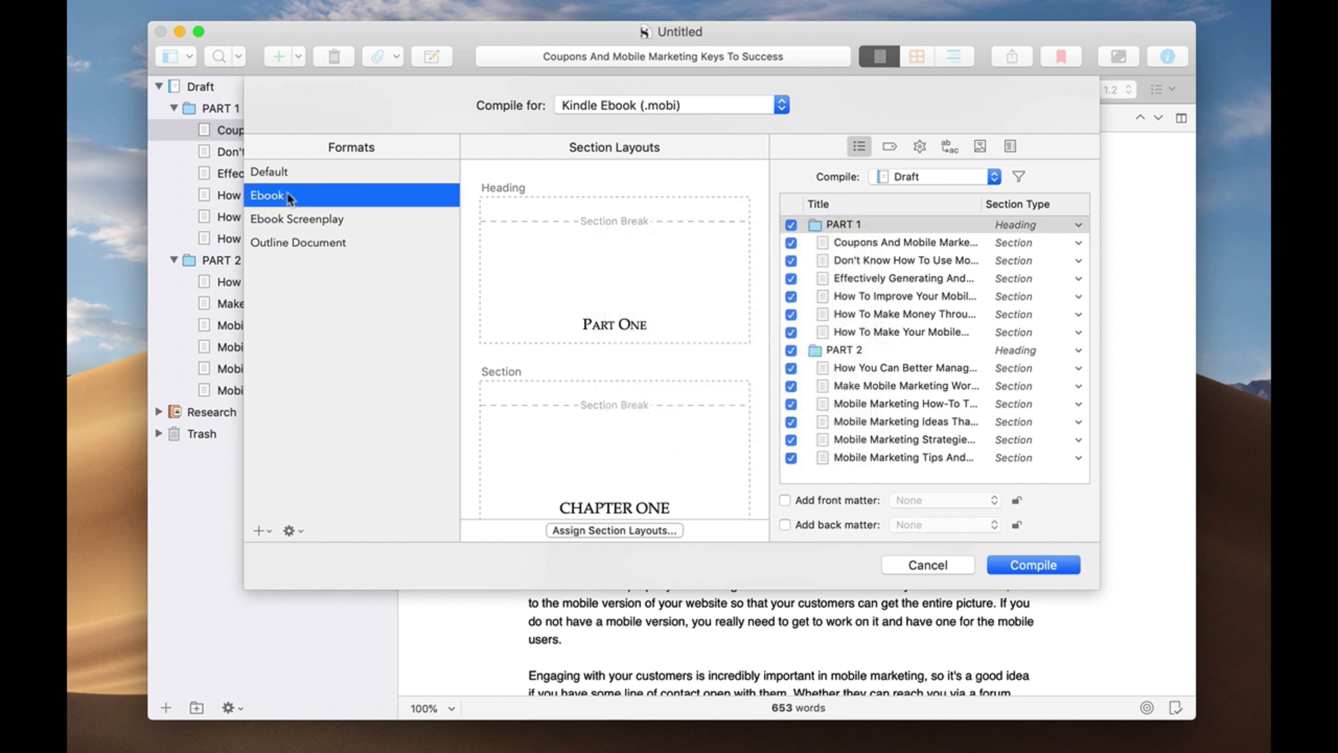
pyautogui.rightClick(266, 194)
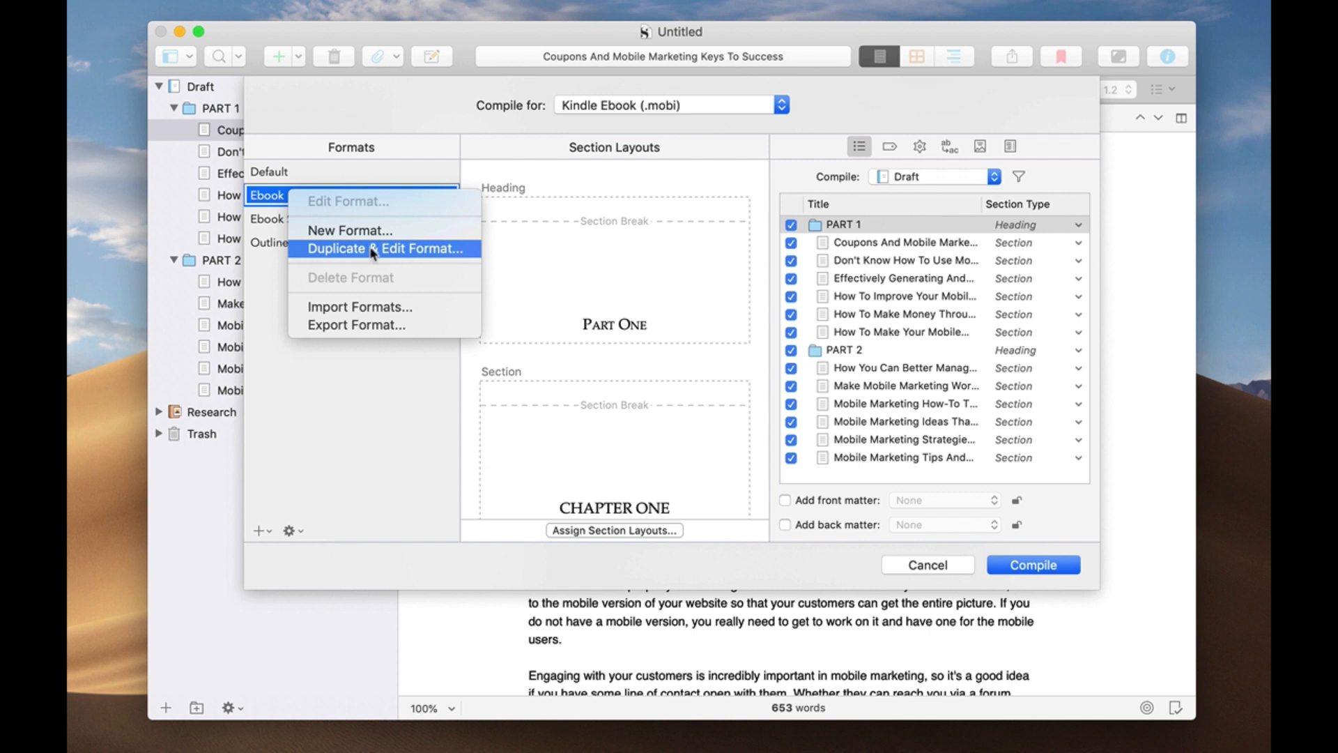
# Duplicate the built-in Ebook format into an editable 'Ebook Copy' in Project Formats.
pyautogui.click(383, 248)
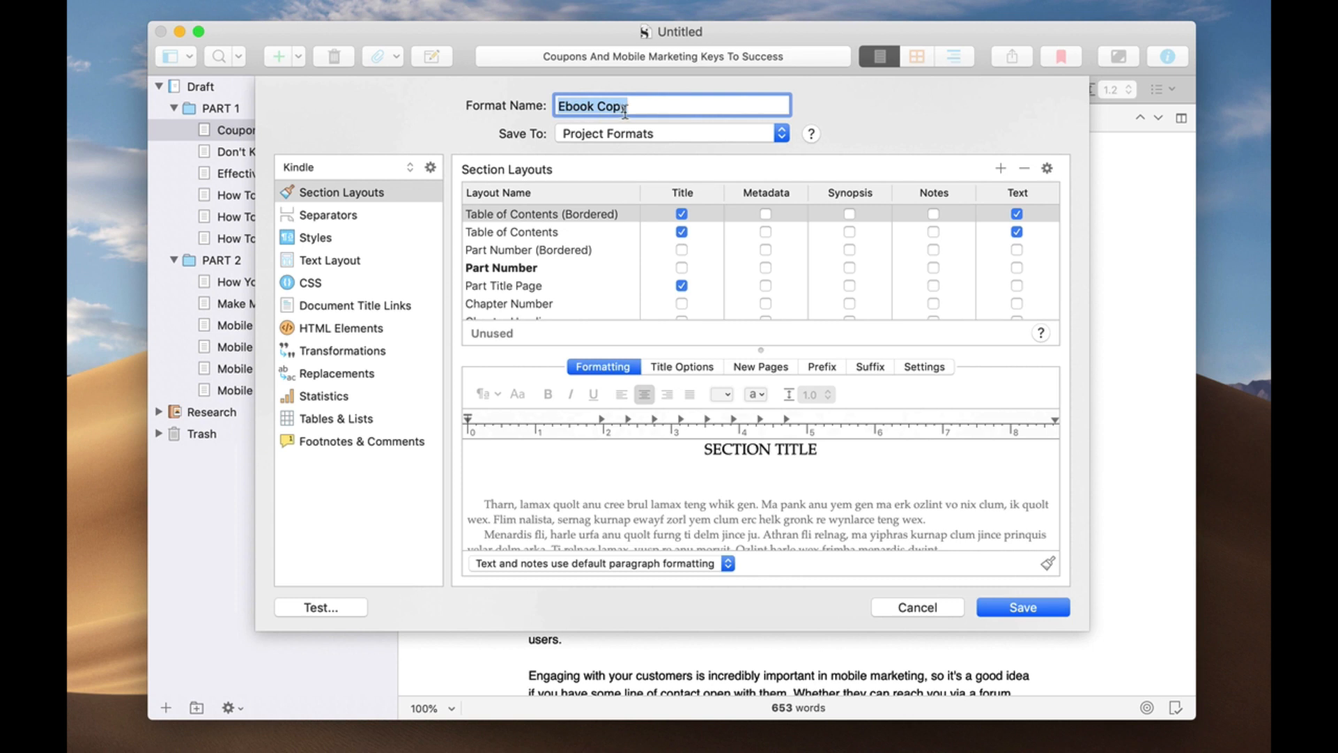
pyautogui.moveTo(713, 124)
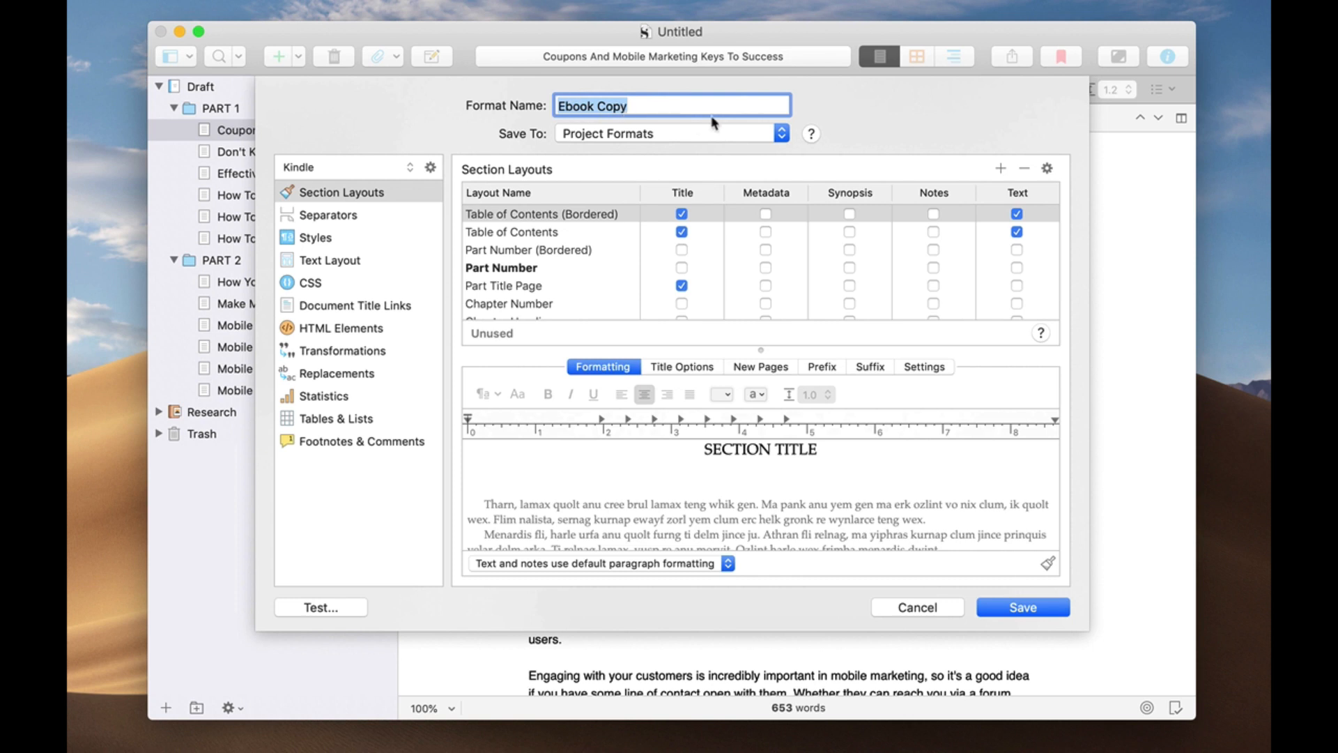
pyautogui.moveTo(458, 301)
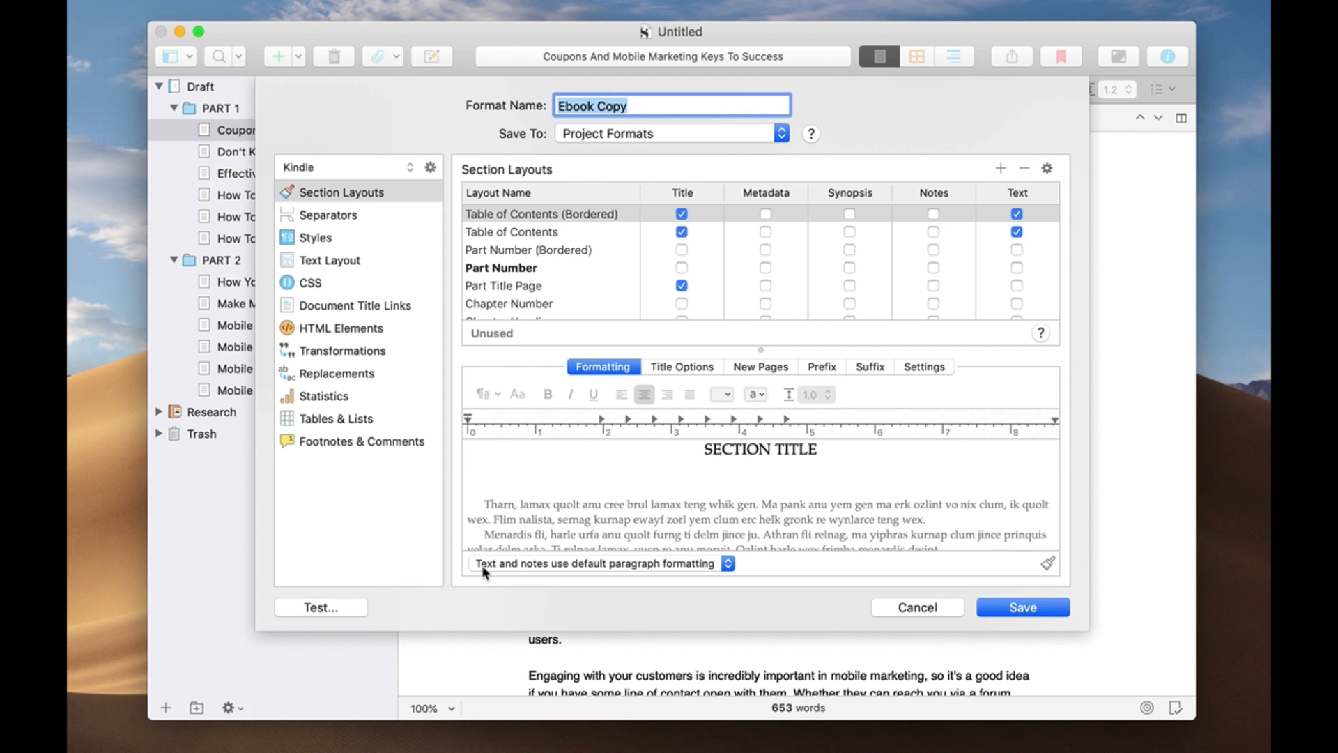
# Browse Ebook Copy's Separators, Styles, Text Layout, CSS, Document Title Links and HTML Elements panes.
pyautogui.click(327, 214)
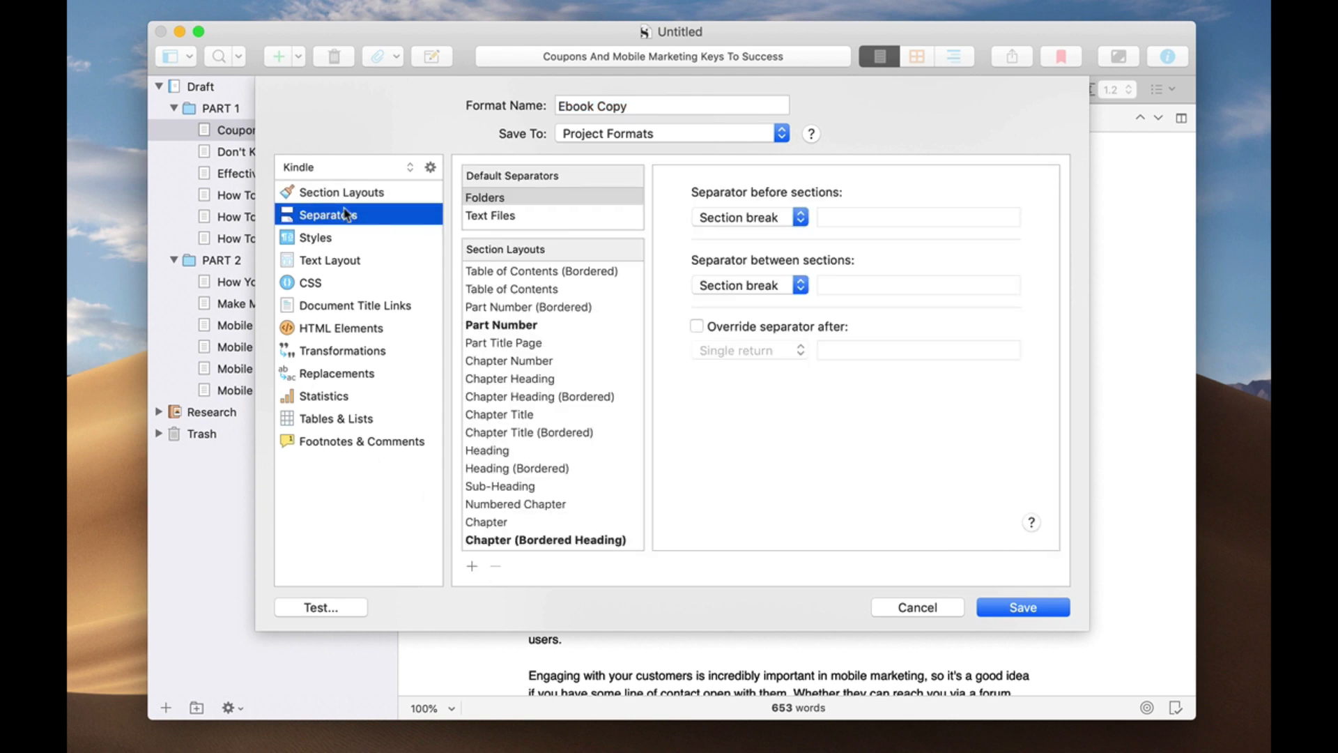
pyautogui.moveTo(676, 252)
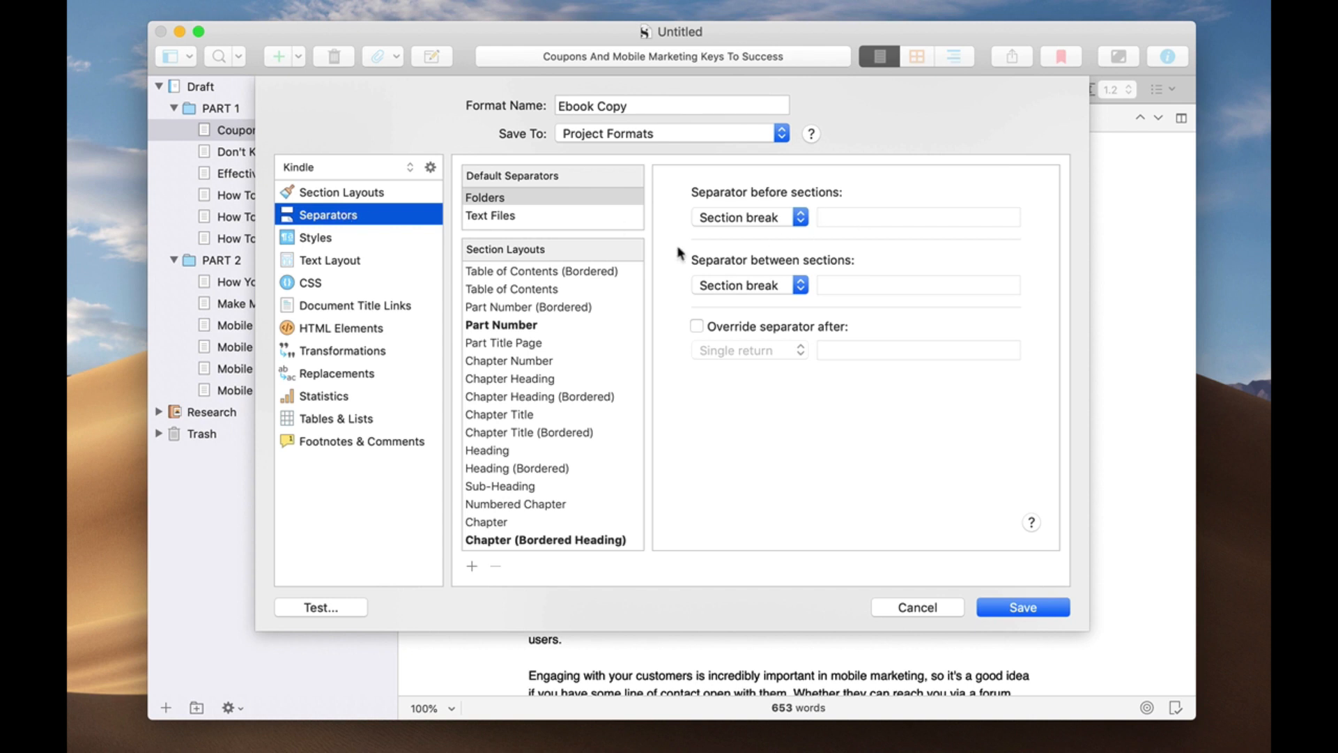
pyautogui.click(315, 237)
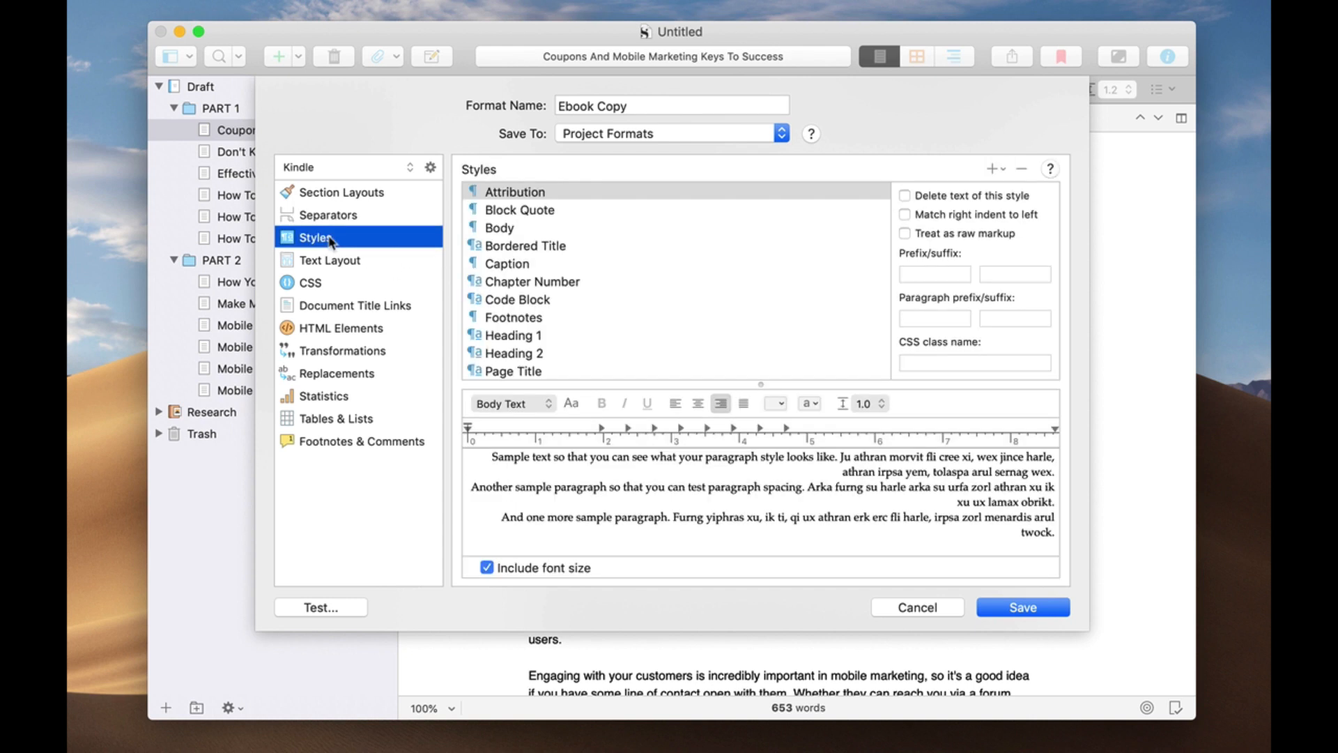
pyautogui.click(328, 260)
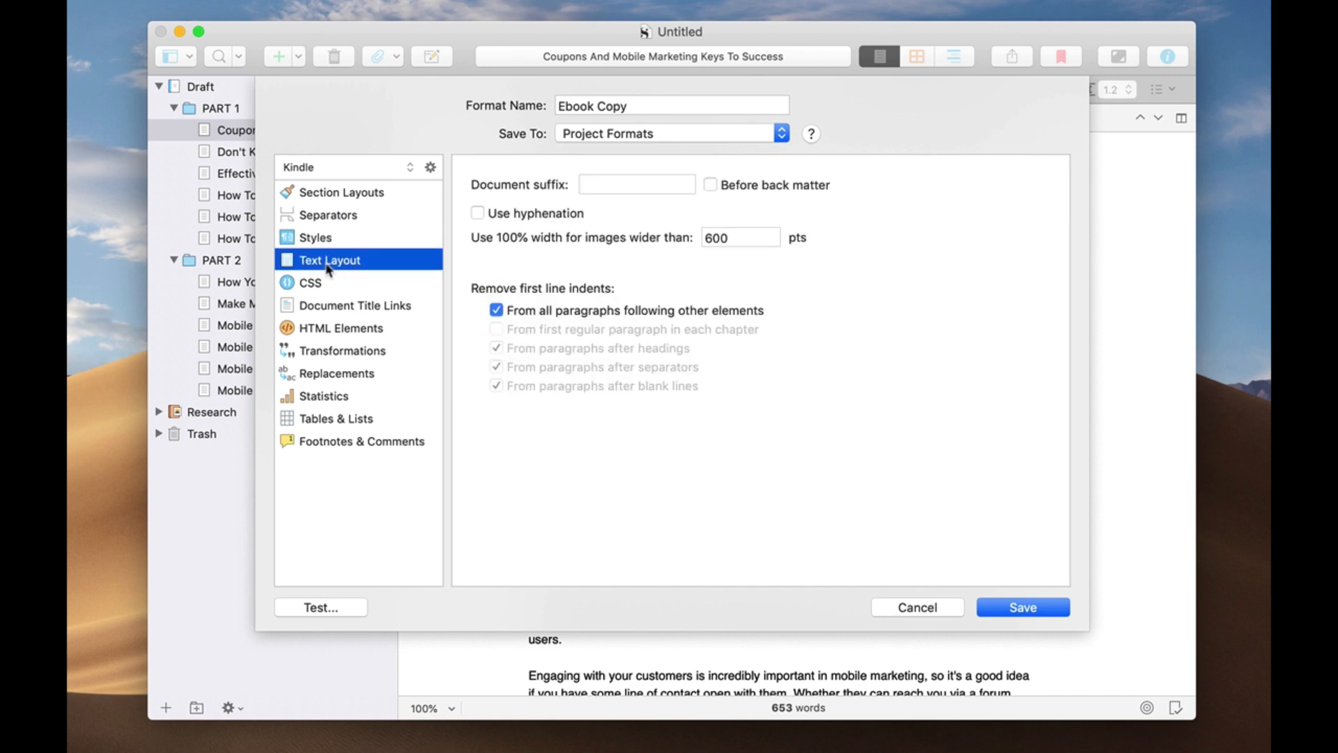
pyautogui.click(310, 282)
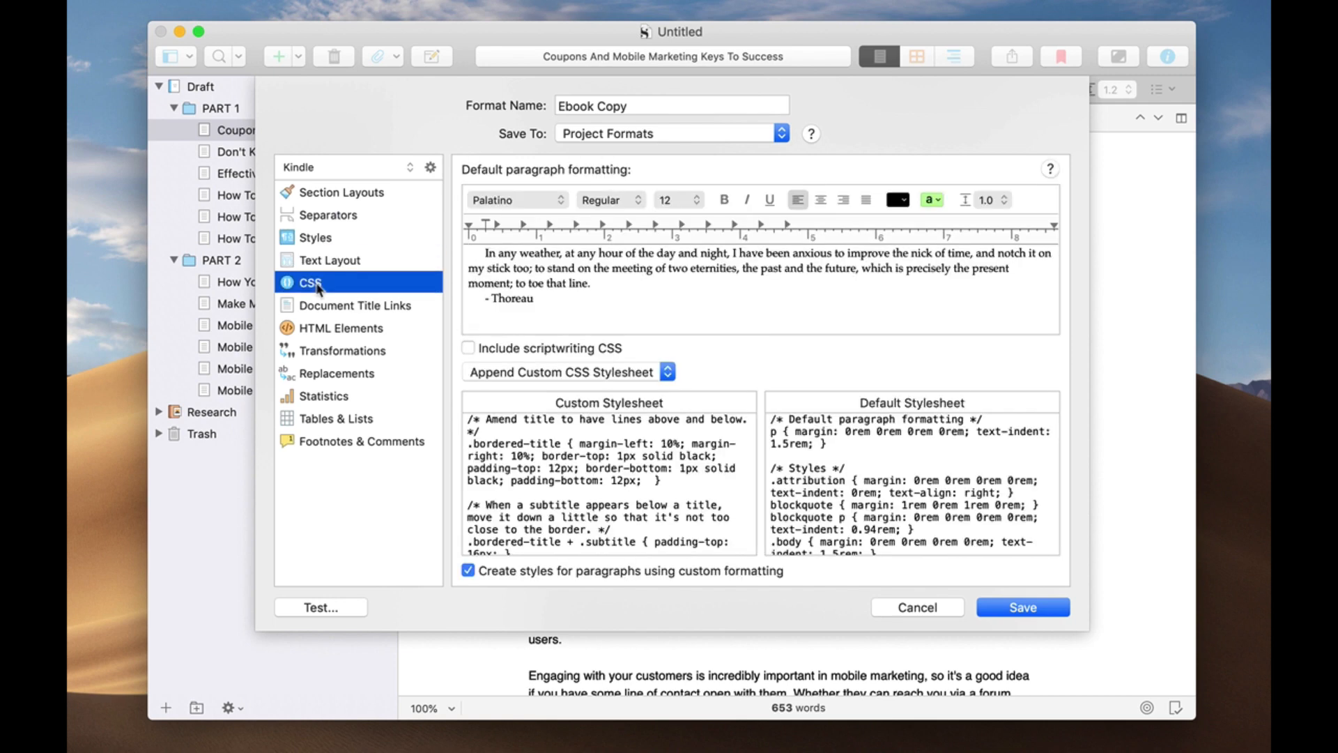
pyautogui.moveTo(646, 499)
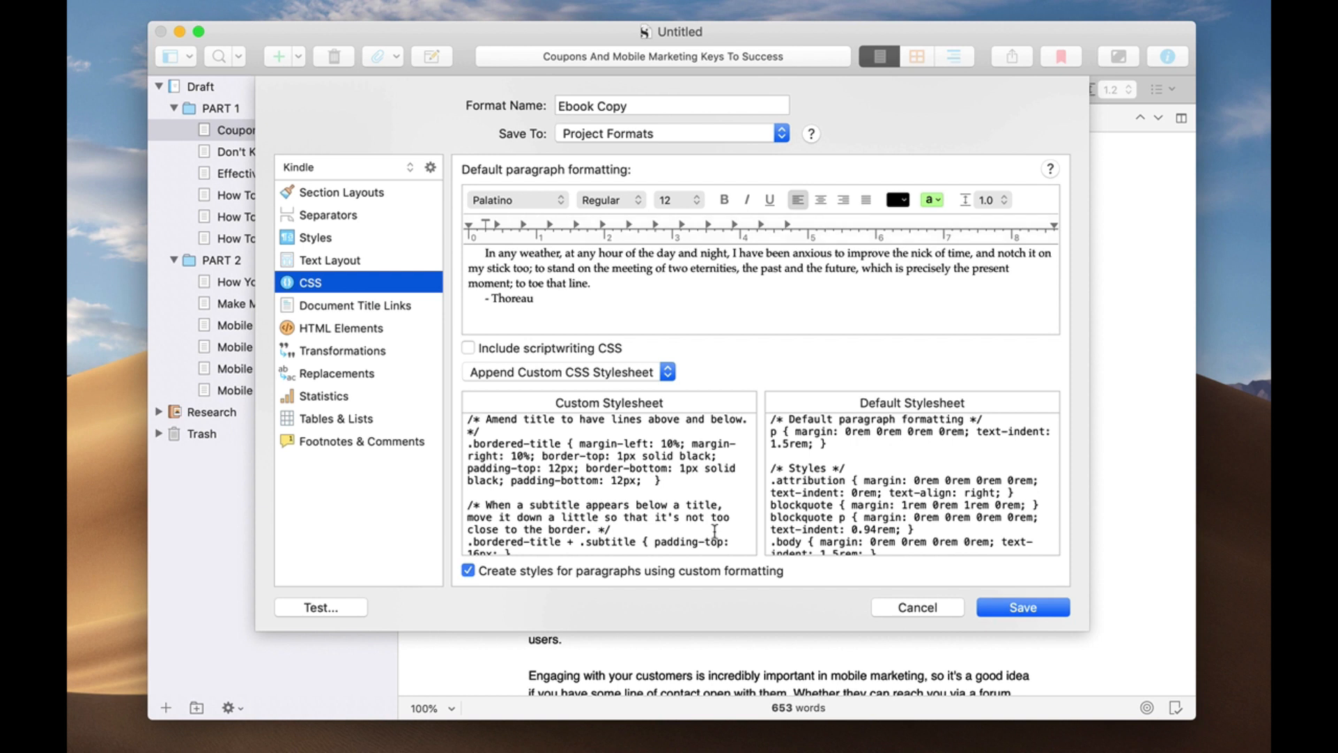
pyautogui.moveTo(754, 496)
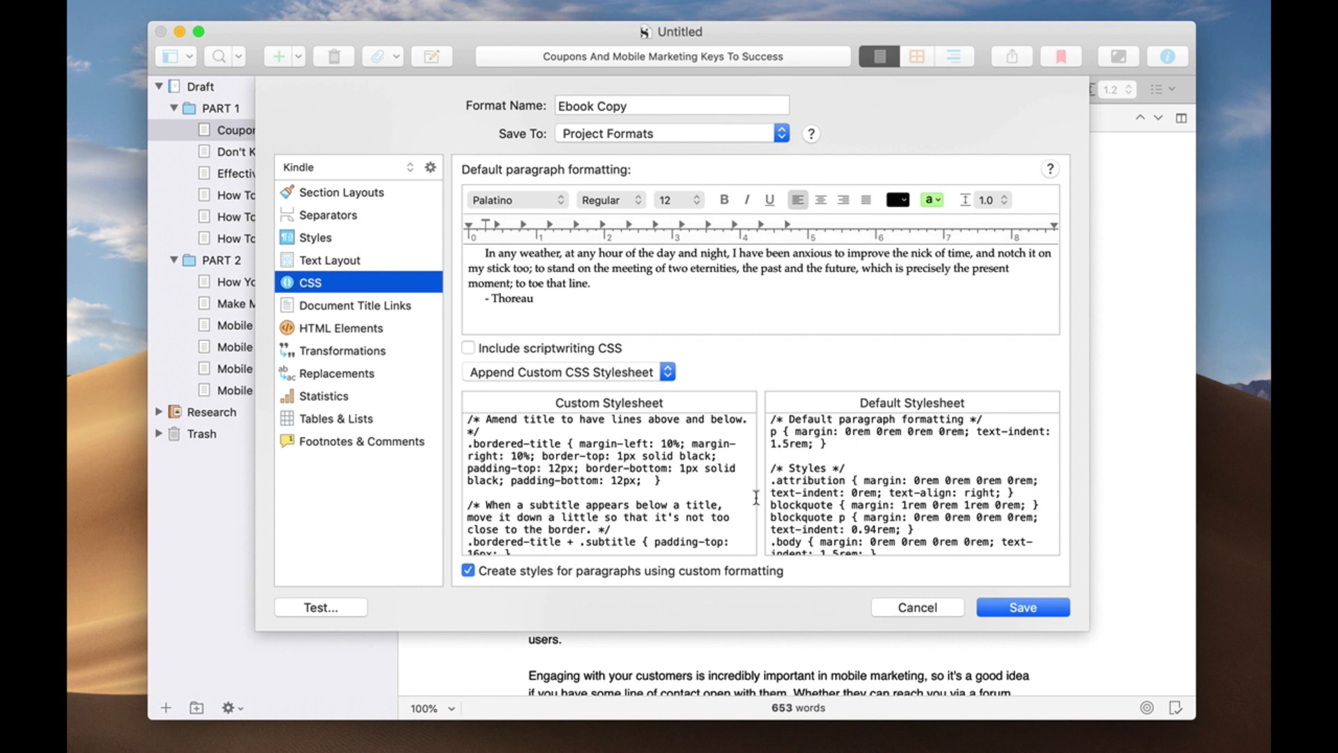
pyautogui.moveTo(596, 386)
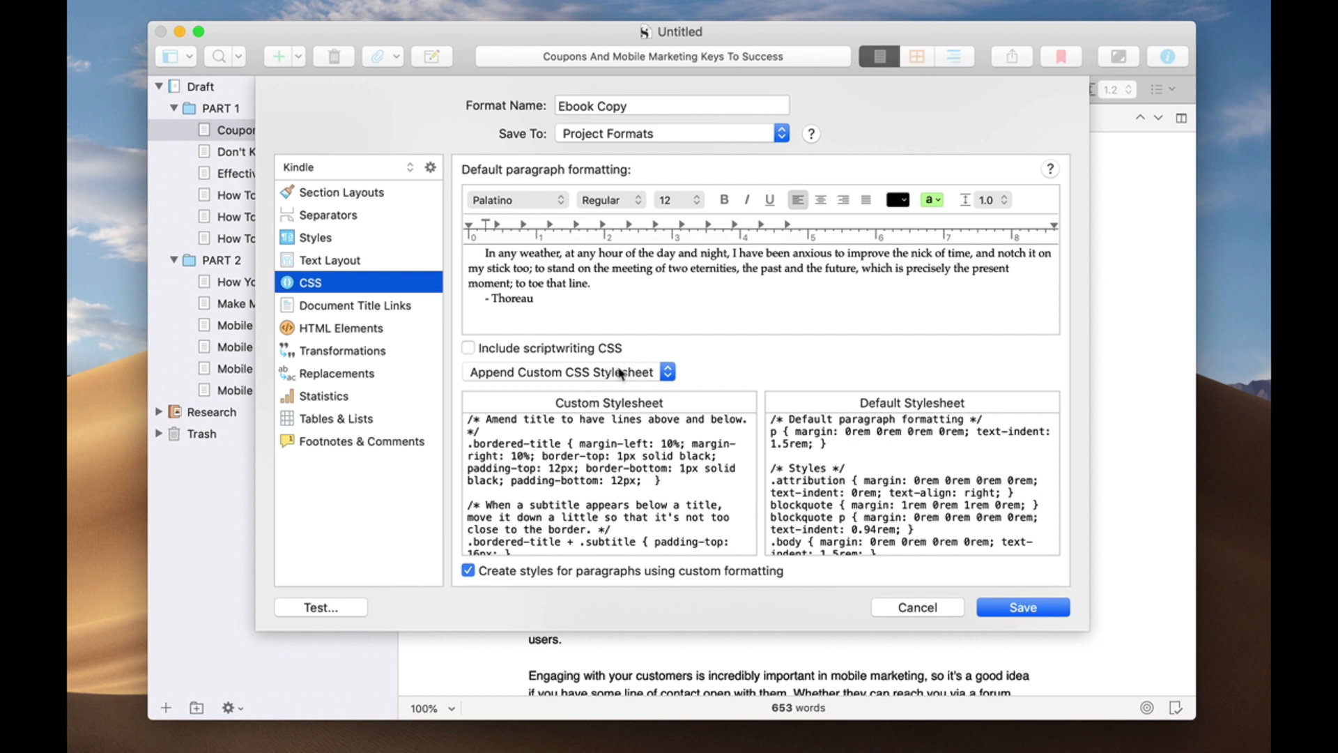
pyautogui.click(354, 304)
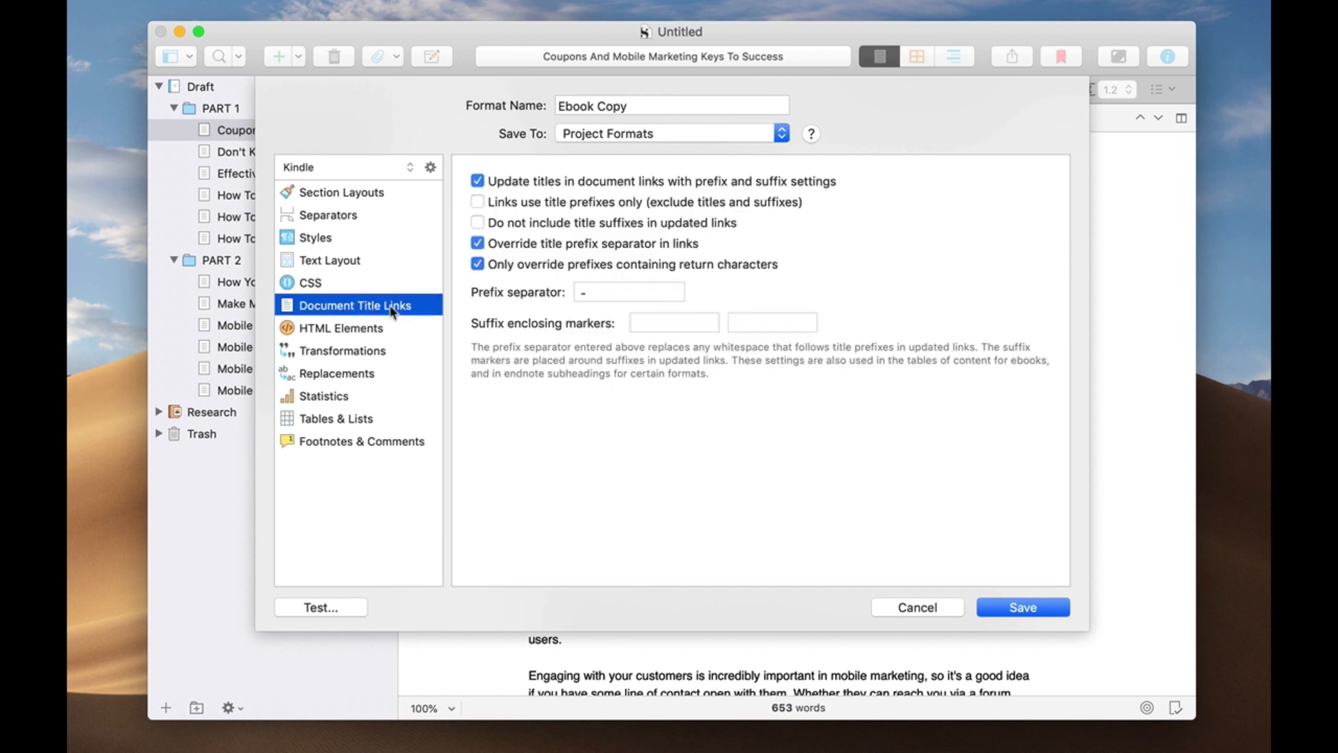
pyautogui.moveTo(754, 280)
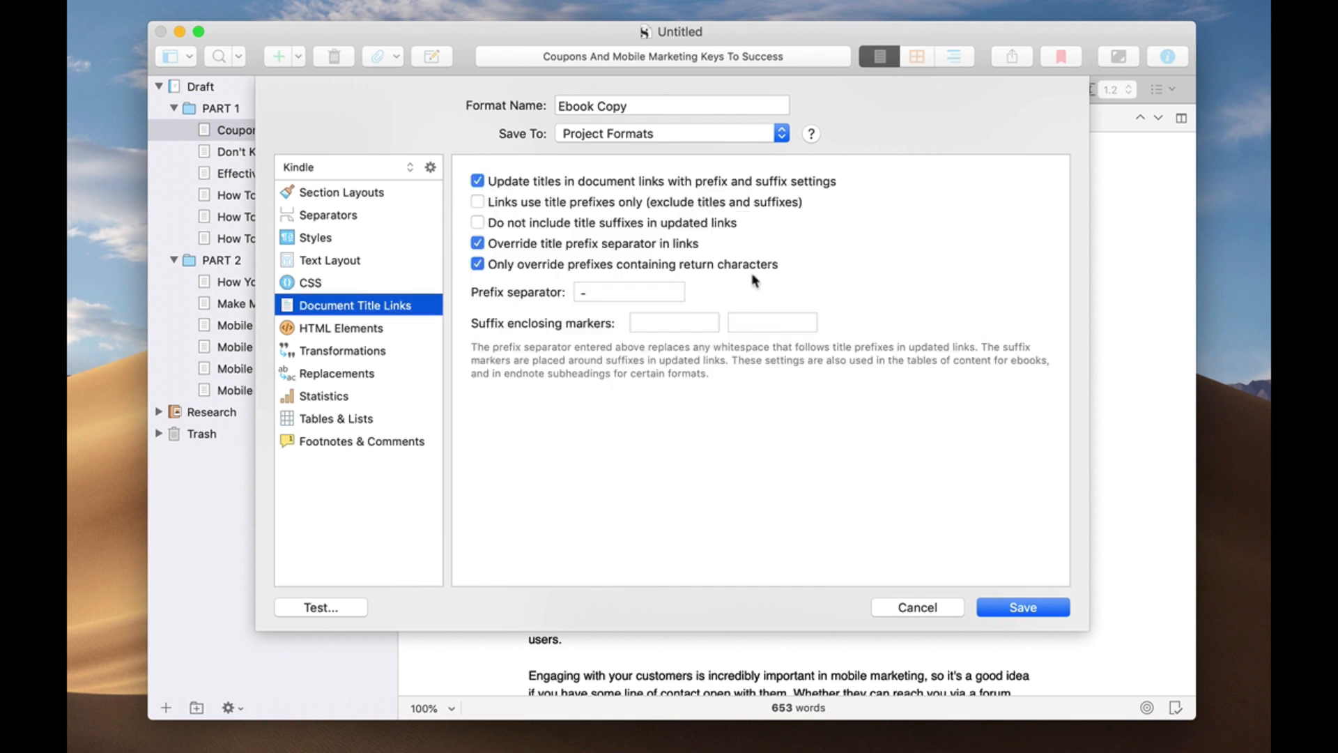
pyautogui.click(341, 328)
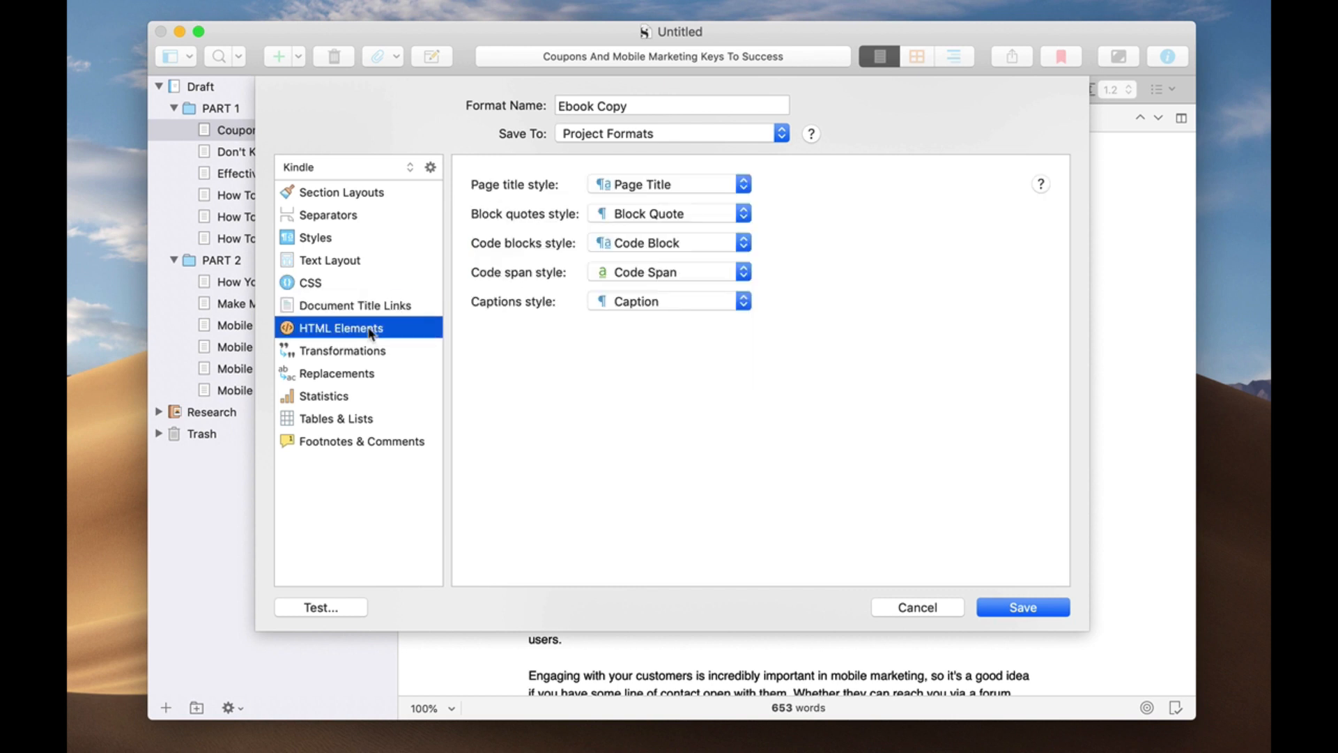
pyautogui.moveTo(323, 395)
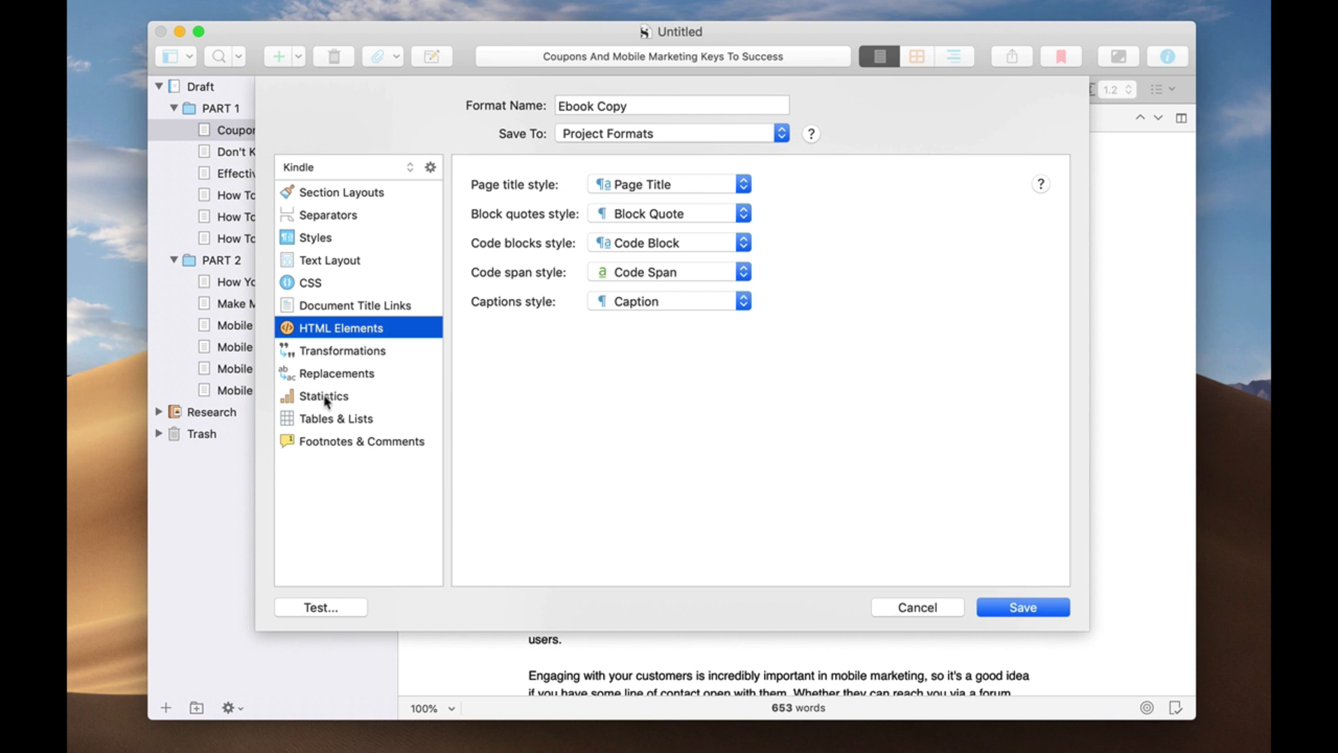
pyautogui.moveTo(362, 354)
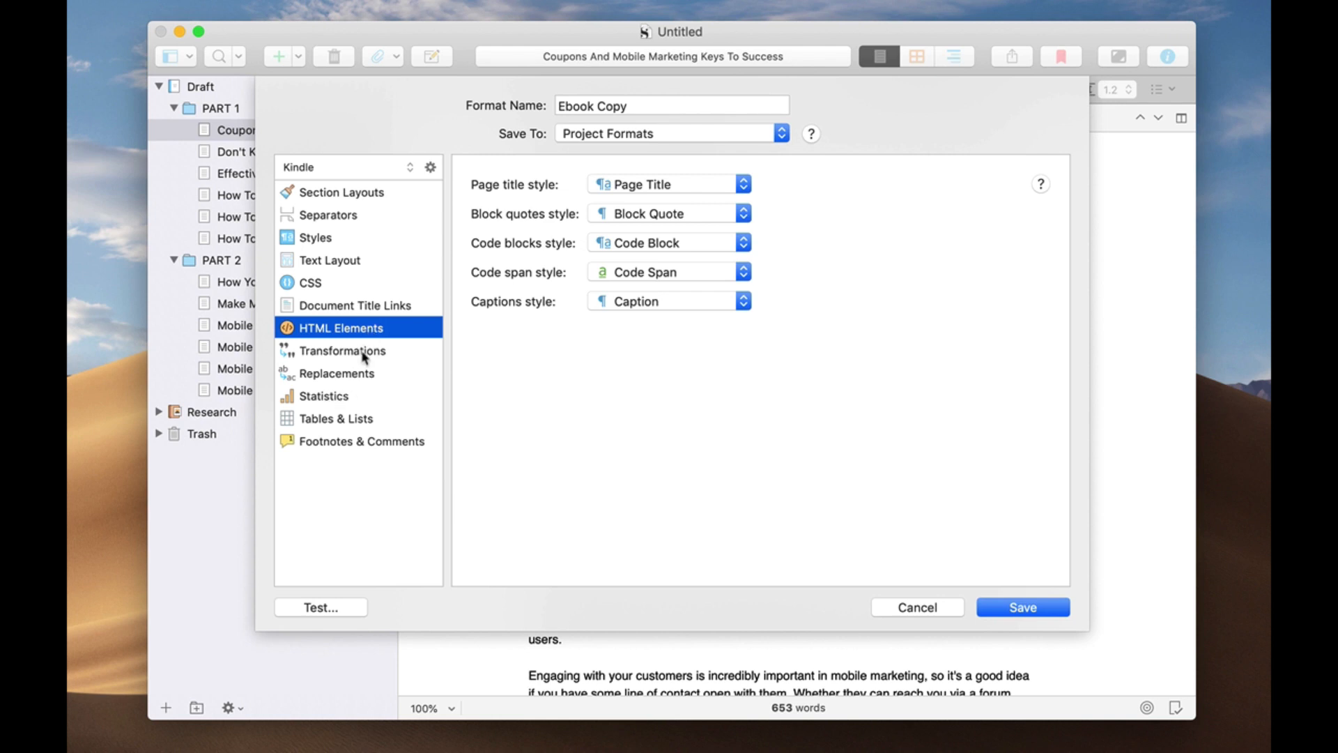
pyautogui.moveTo(350, 391)
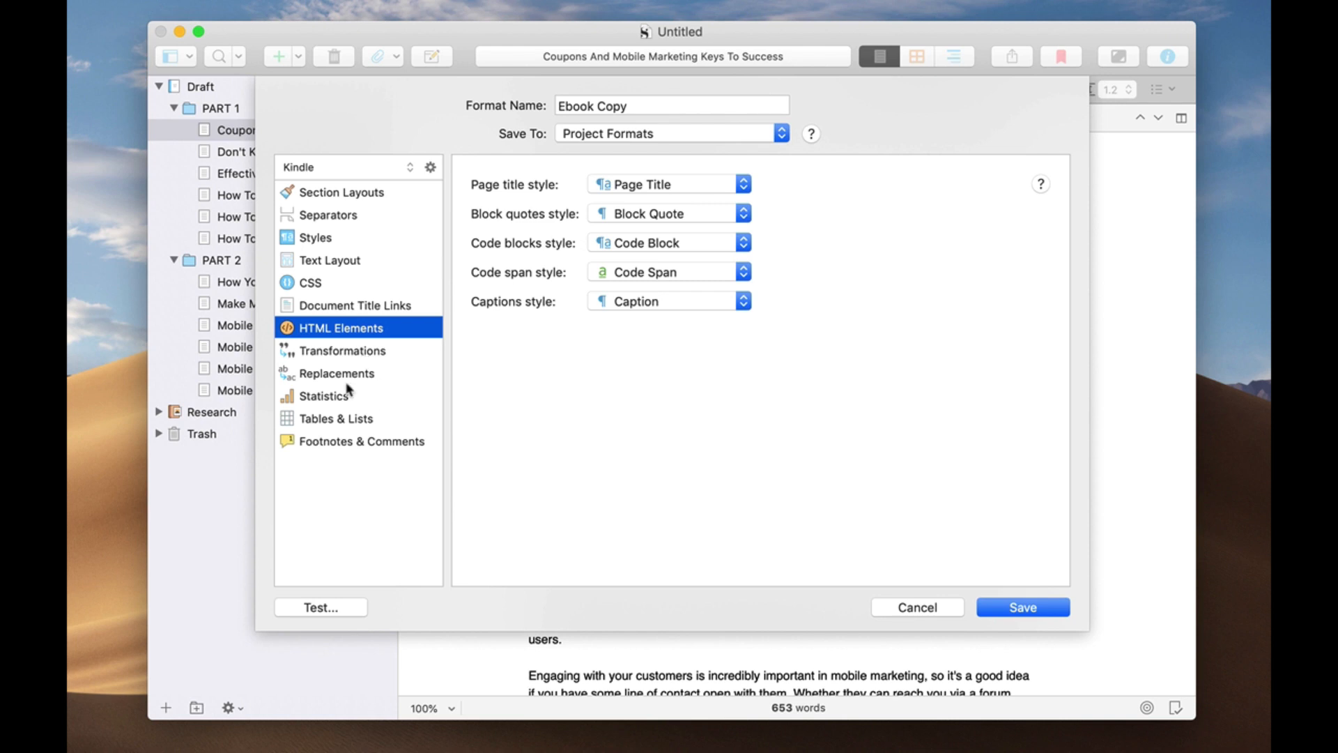
pyautogui.moveTo(414, 195)
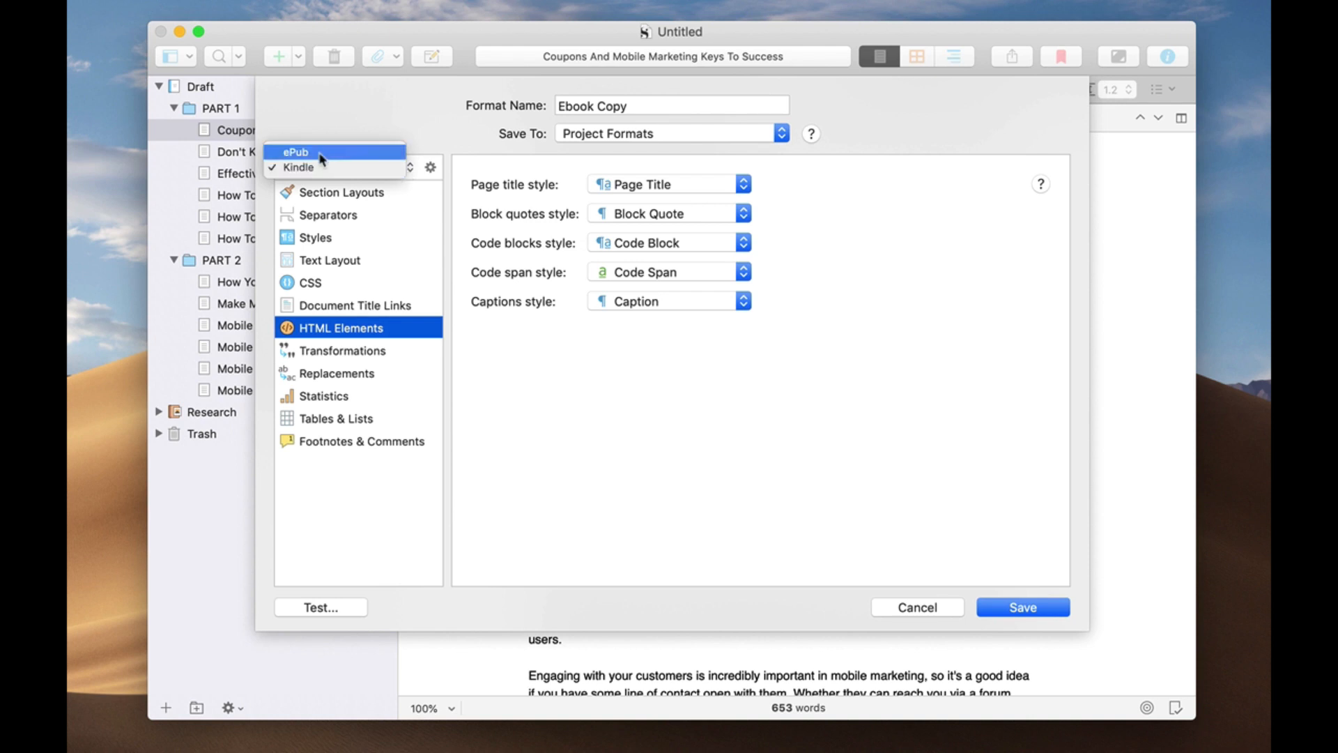
pyautogui.moveTo(412, 116)
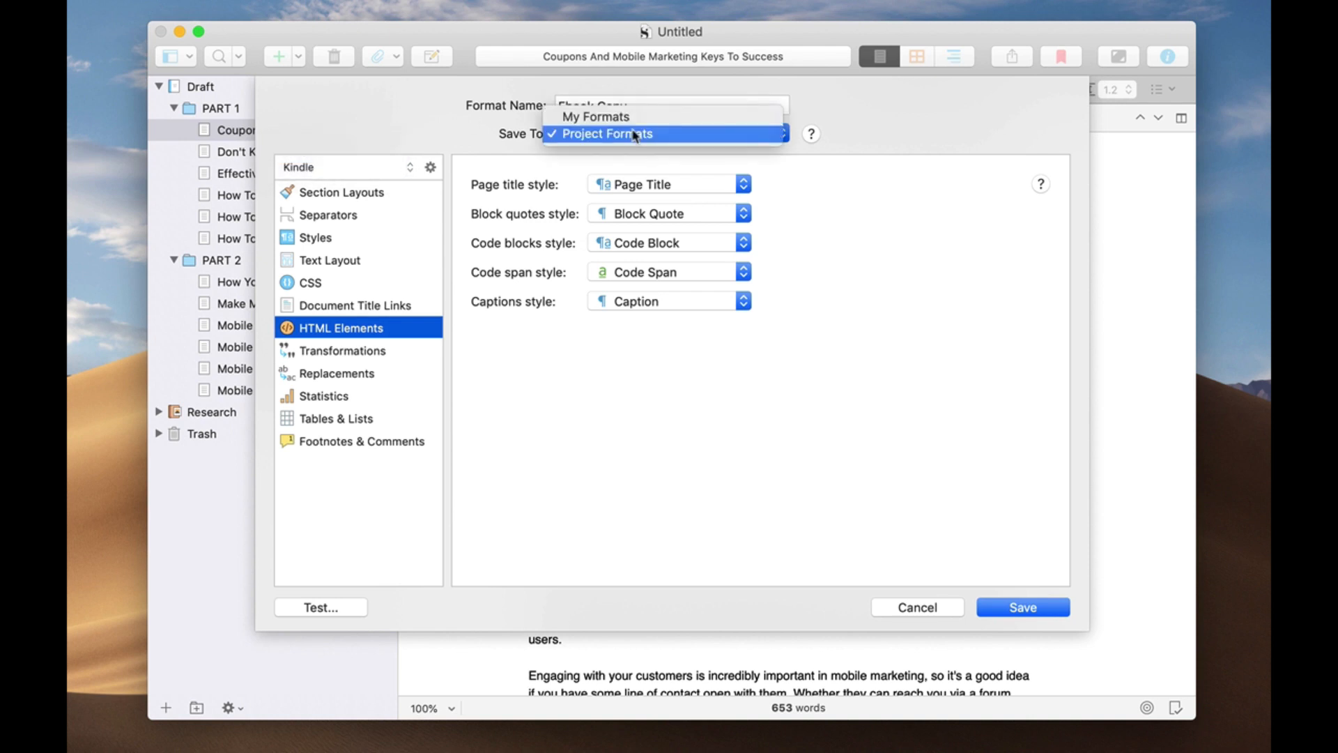
pyautogui.moveTo(596, 117)
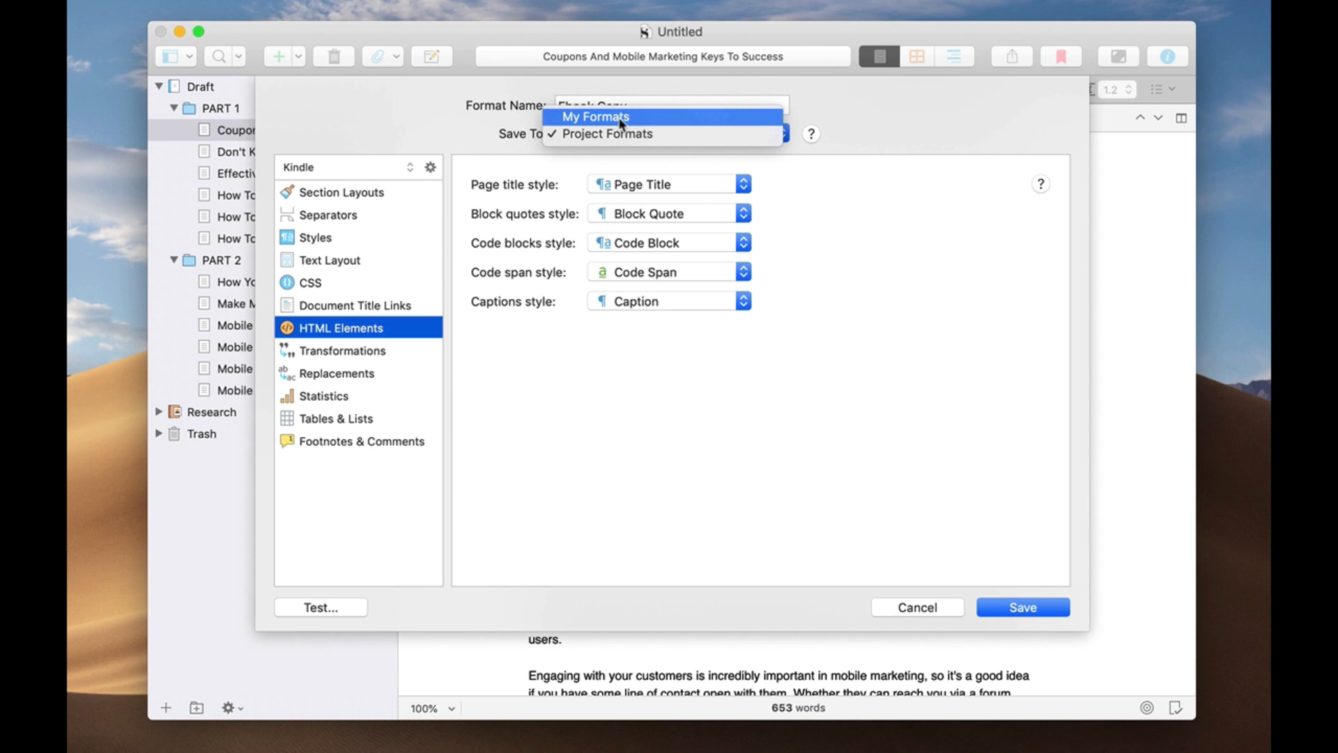
# Set Ebook Copy to save to My Formats, returning to its Section Layouts pane.
pyautogui.click(594, 117)
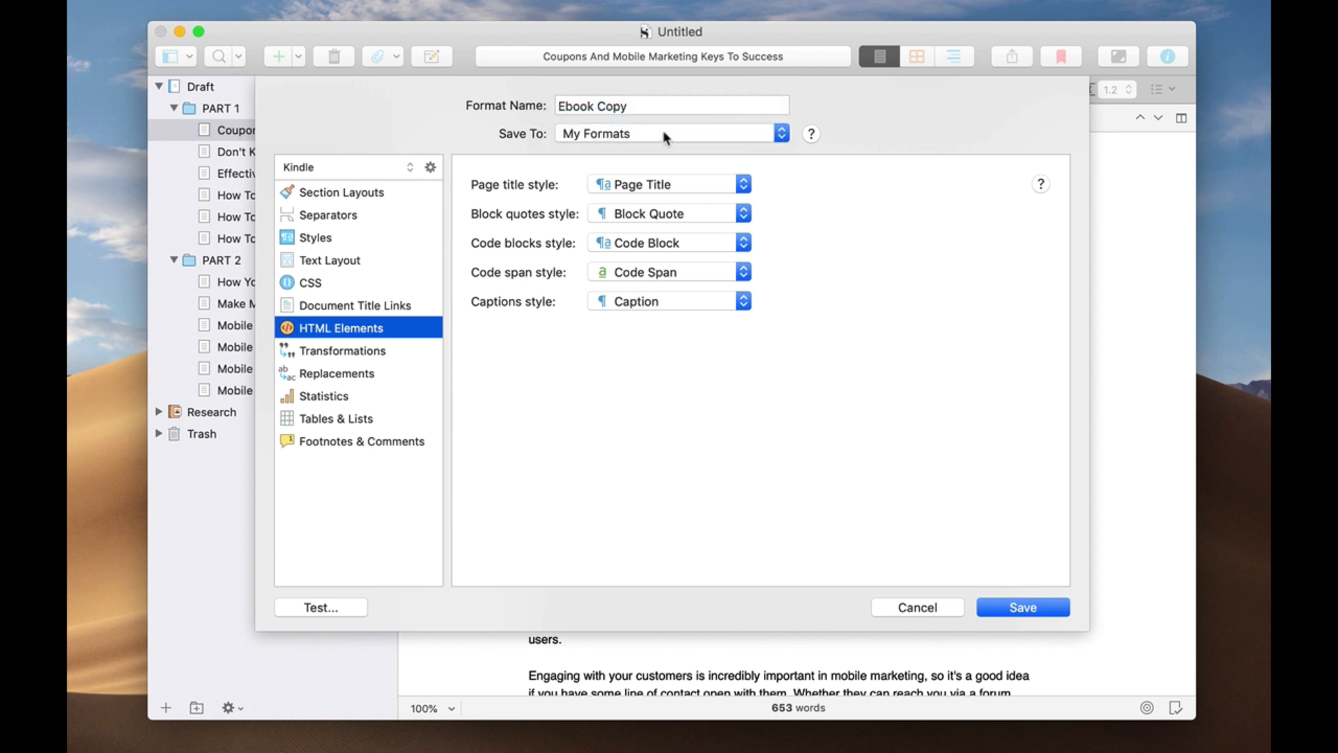
pyautogui.click(342, 193)
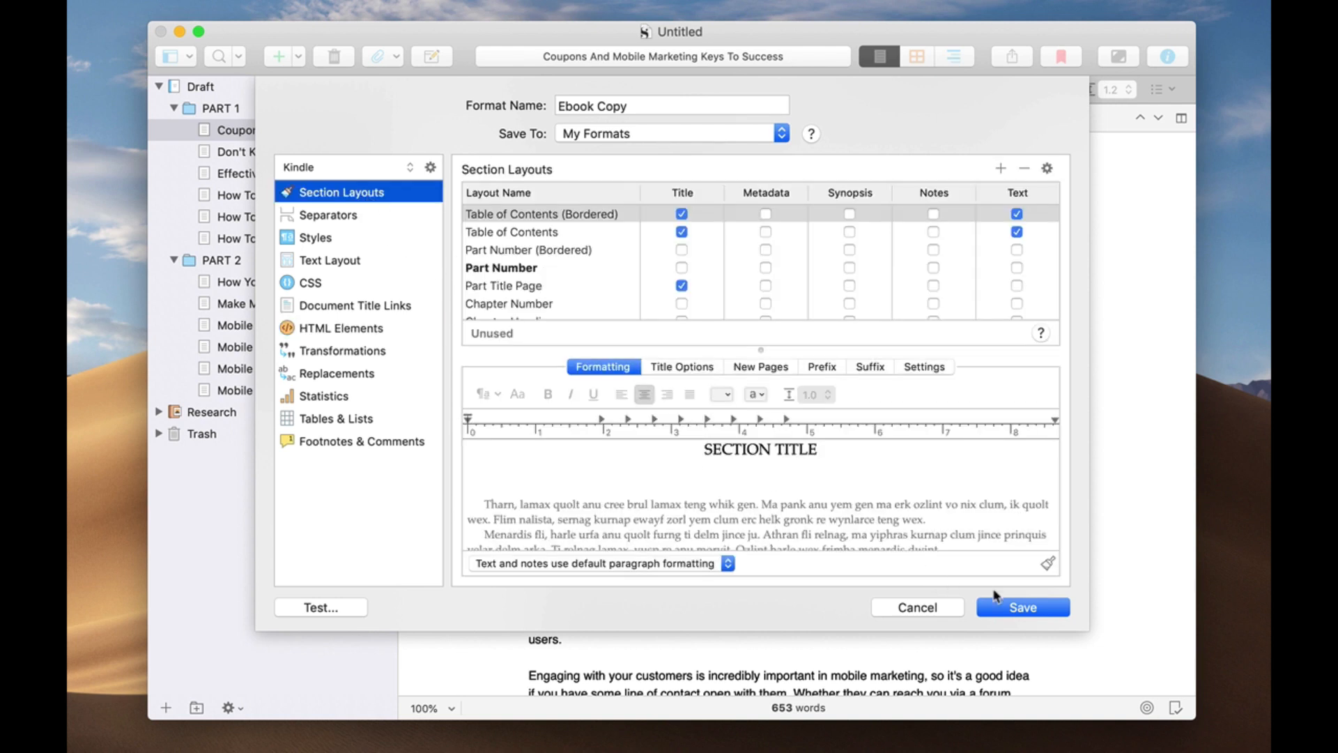
# Save Ebook Copy so it appears under My Formats, selected for Kindle Ebook output.
pyautogui.click(1020, 607)
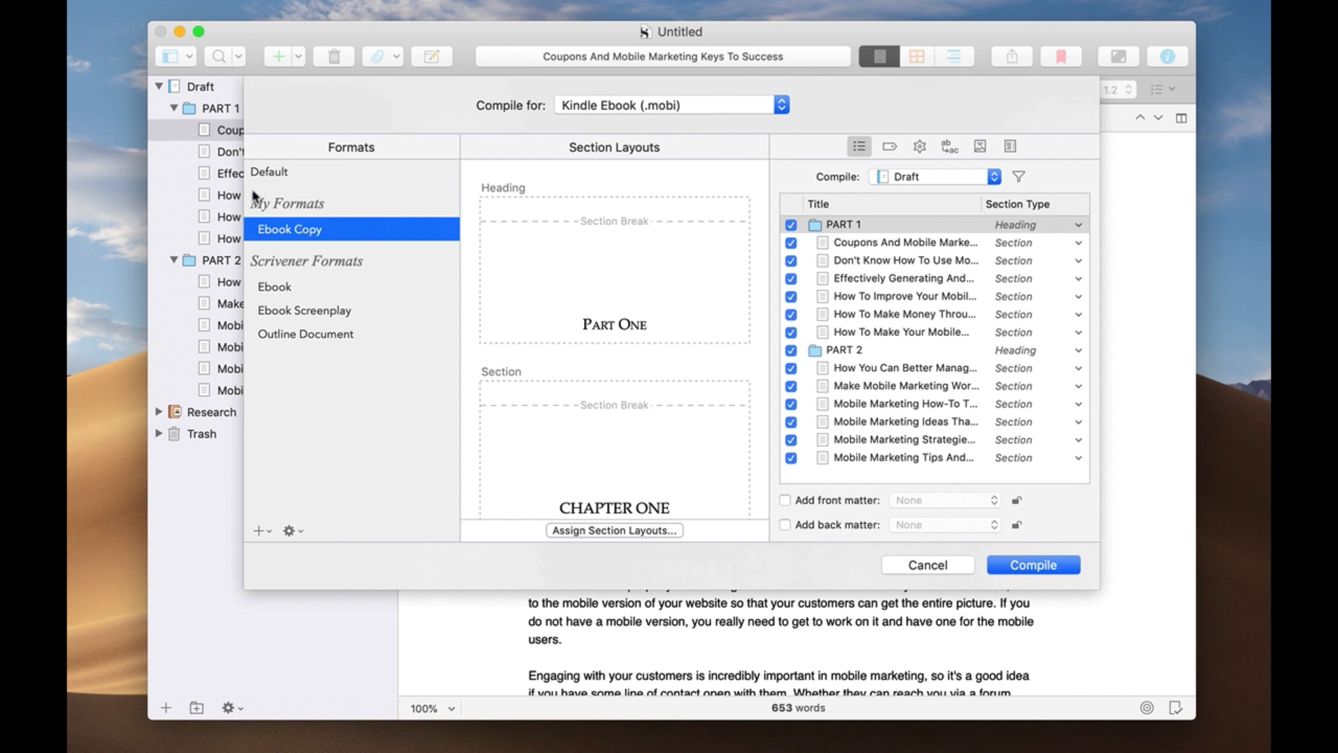
pyautogui.moveTo(367, 173)
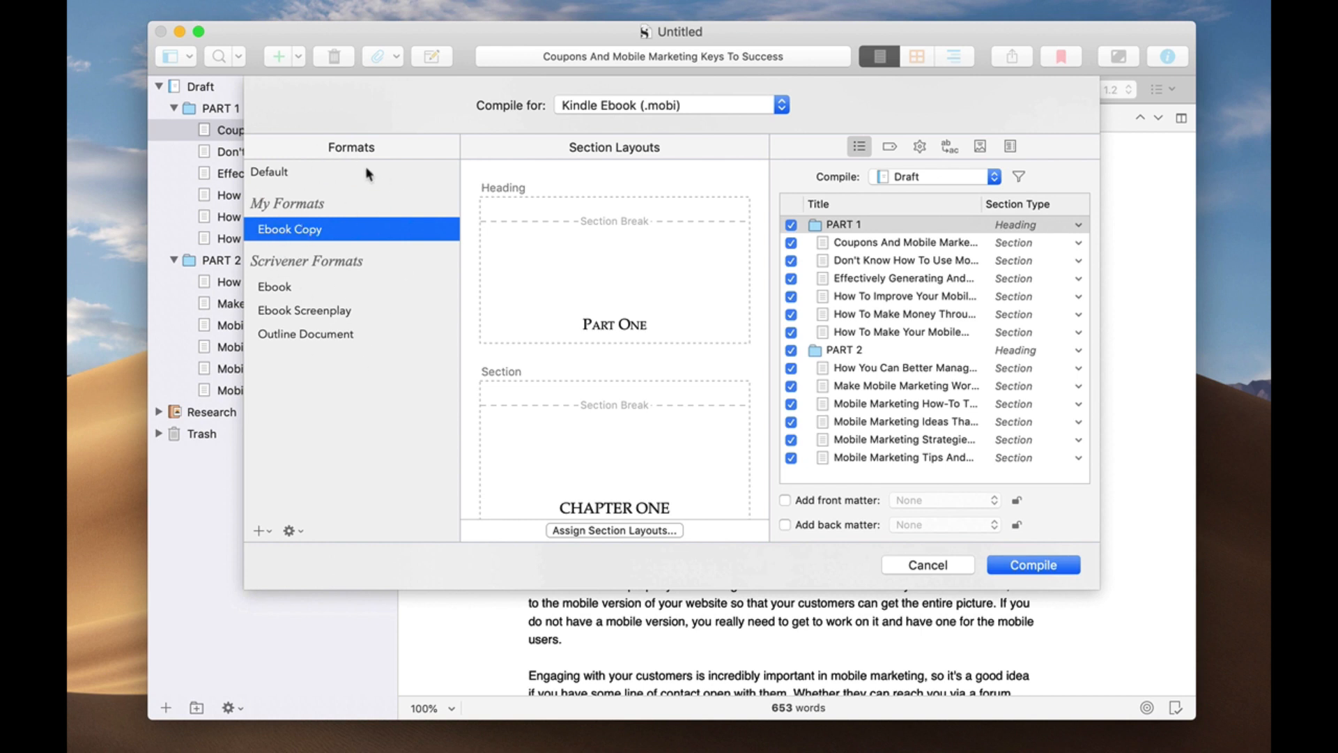
pyautogui.moveTo(343, 273)
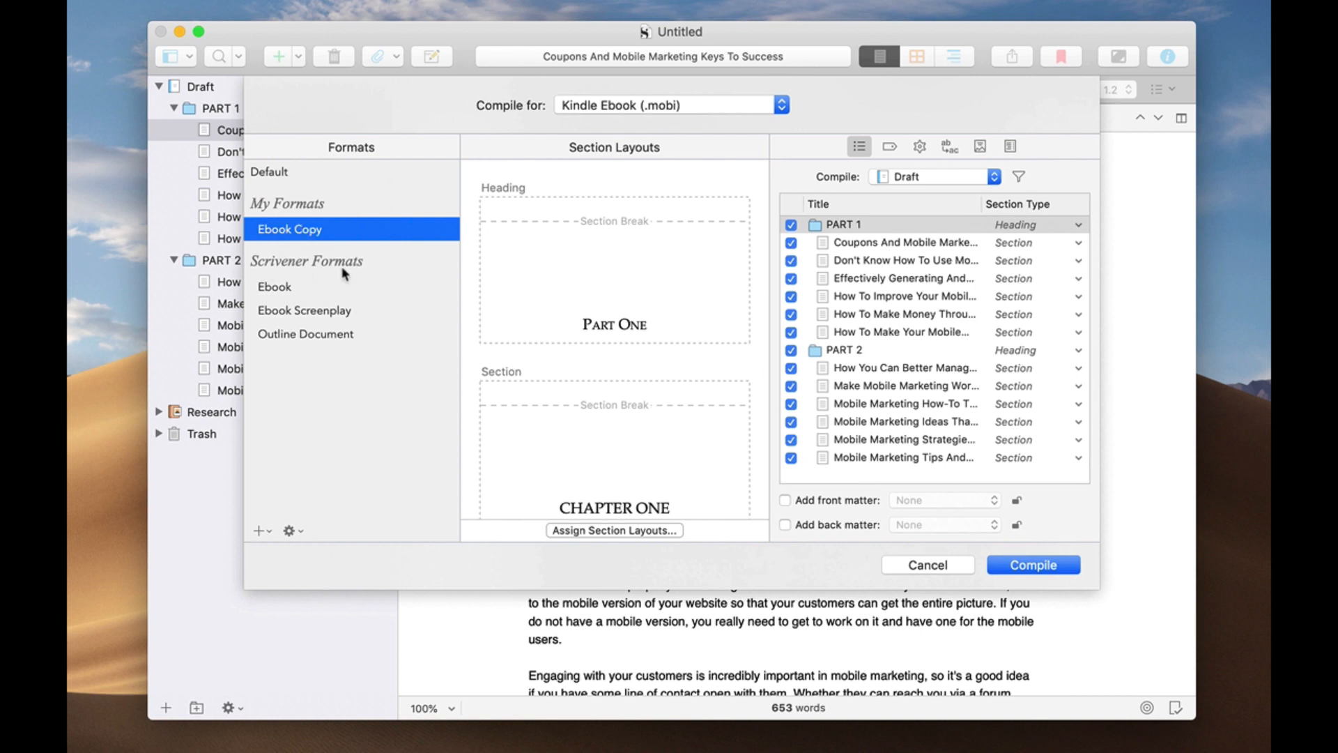
pyautogui.moveTo(290, 289)
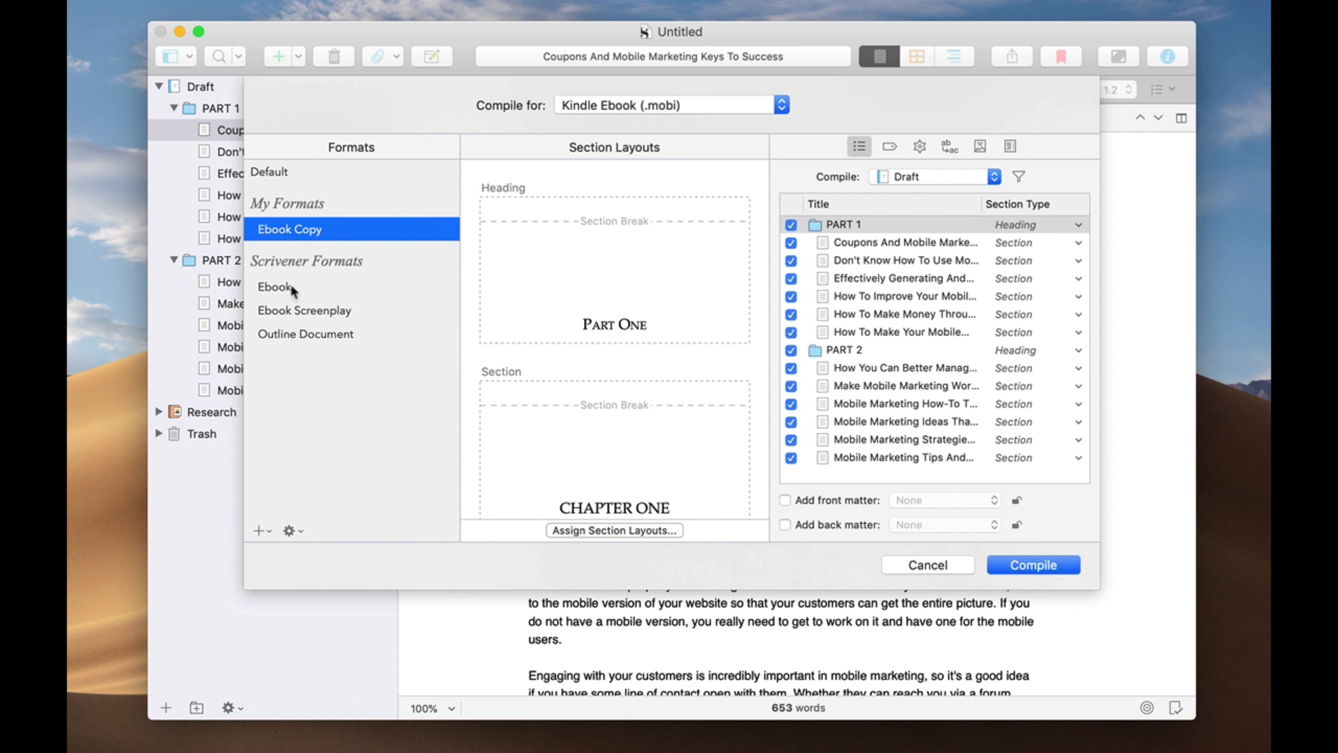
pyautogui.moveTo(298, 233)
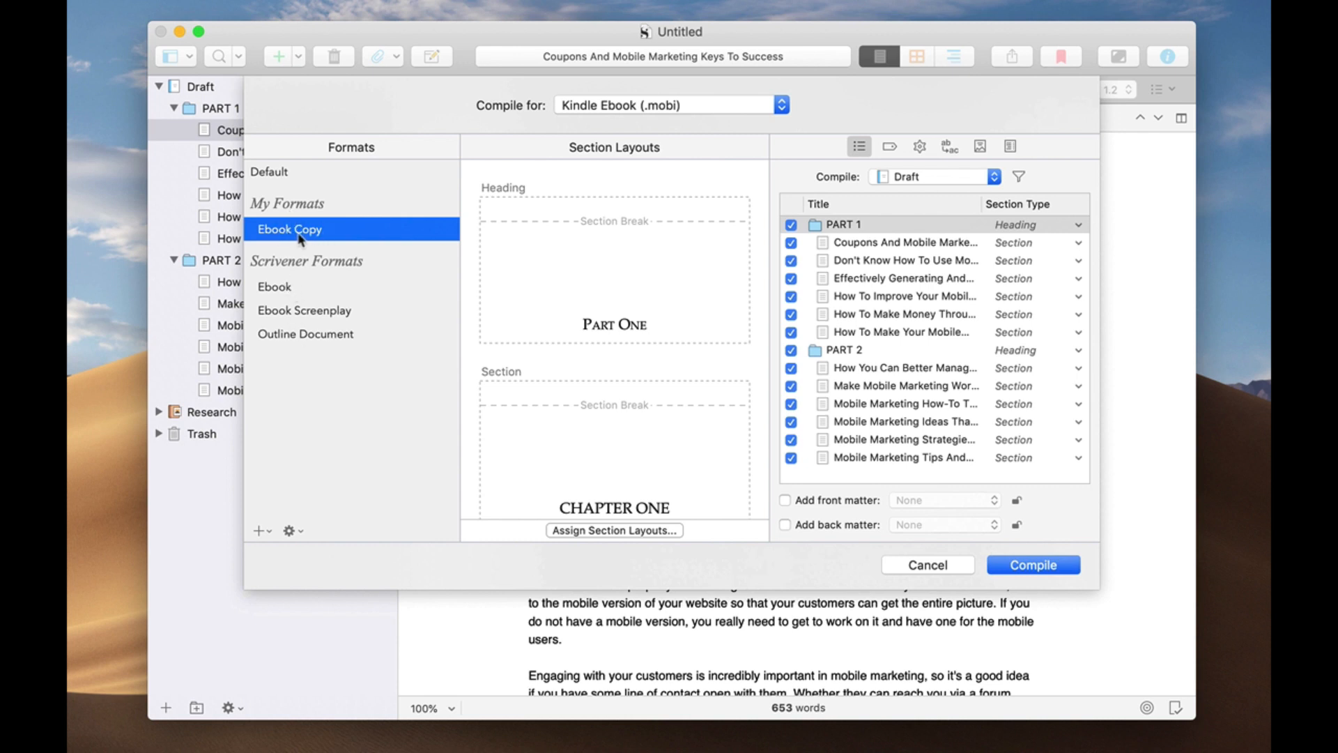
pyautogui.moveTo(708, 215)
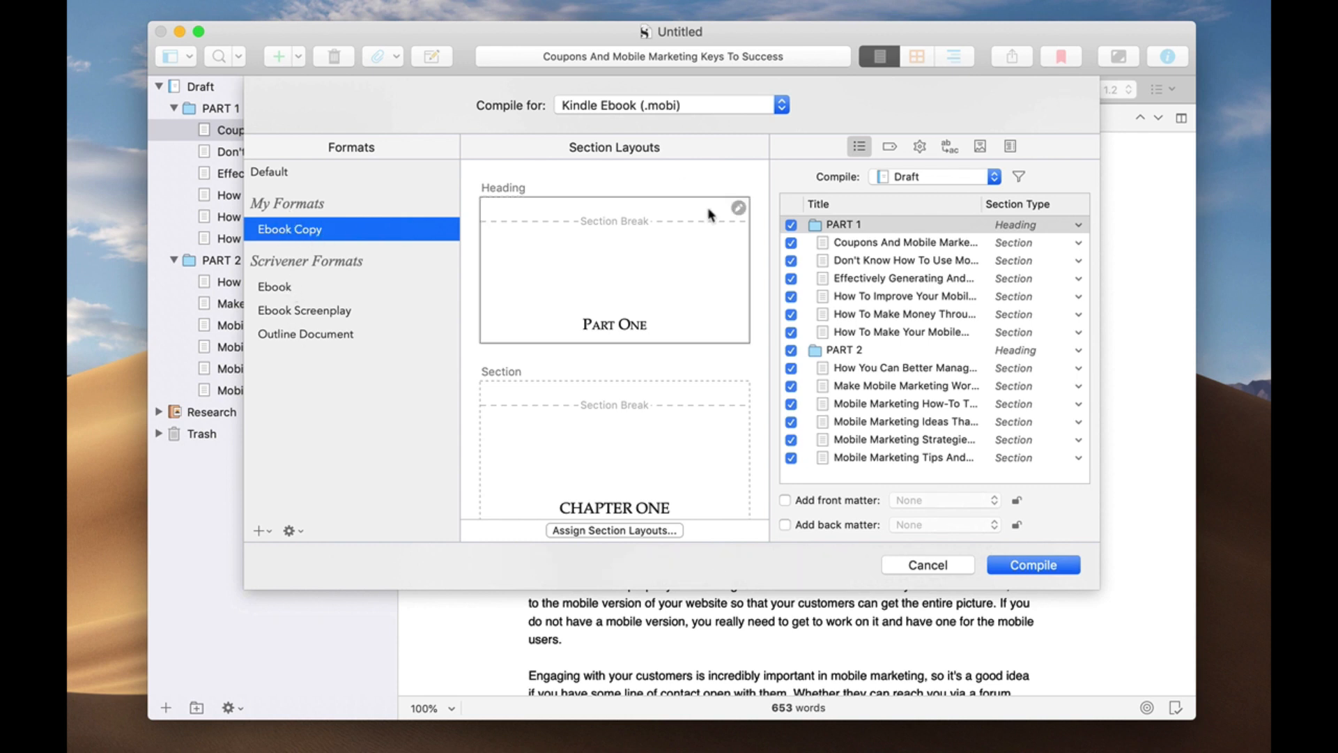
# Check the Part Number layout used by Heading sections, then leave the format editor.
pyautogui.click(738, 207)
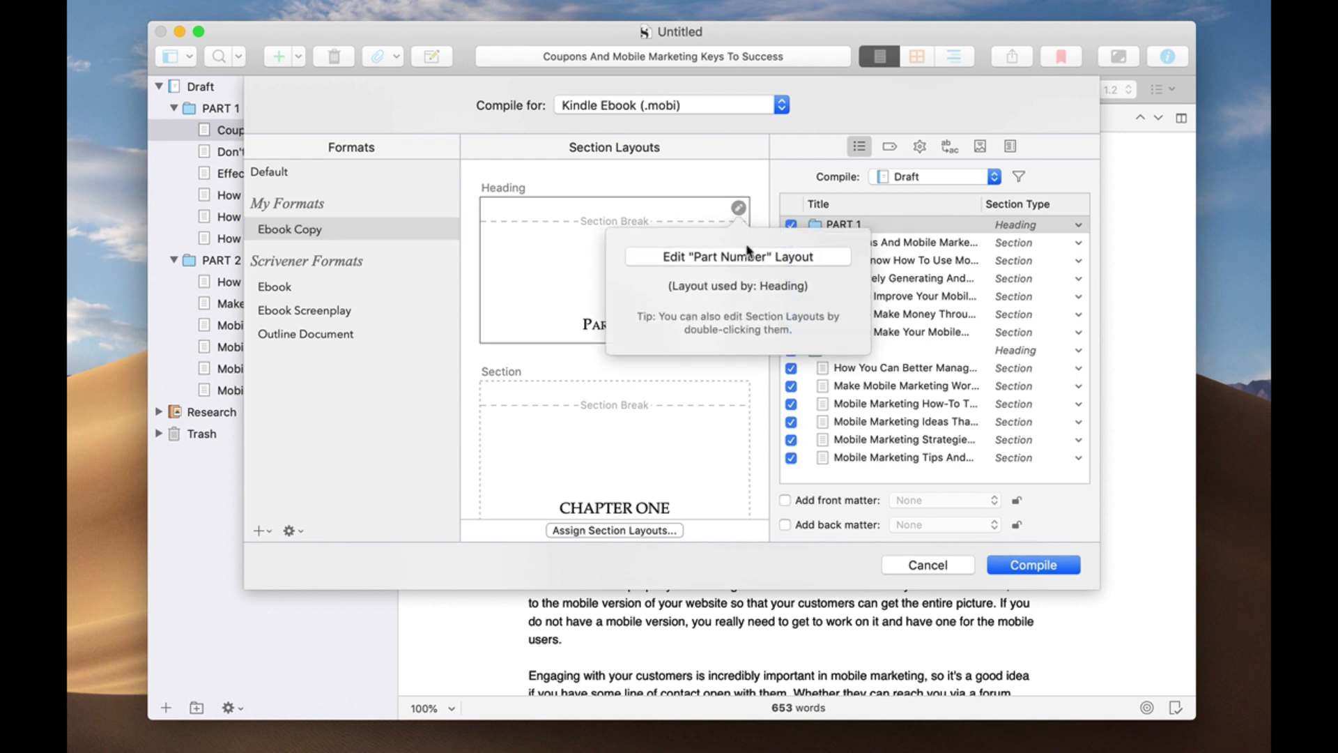
pyautogui.click(736, 256)
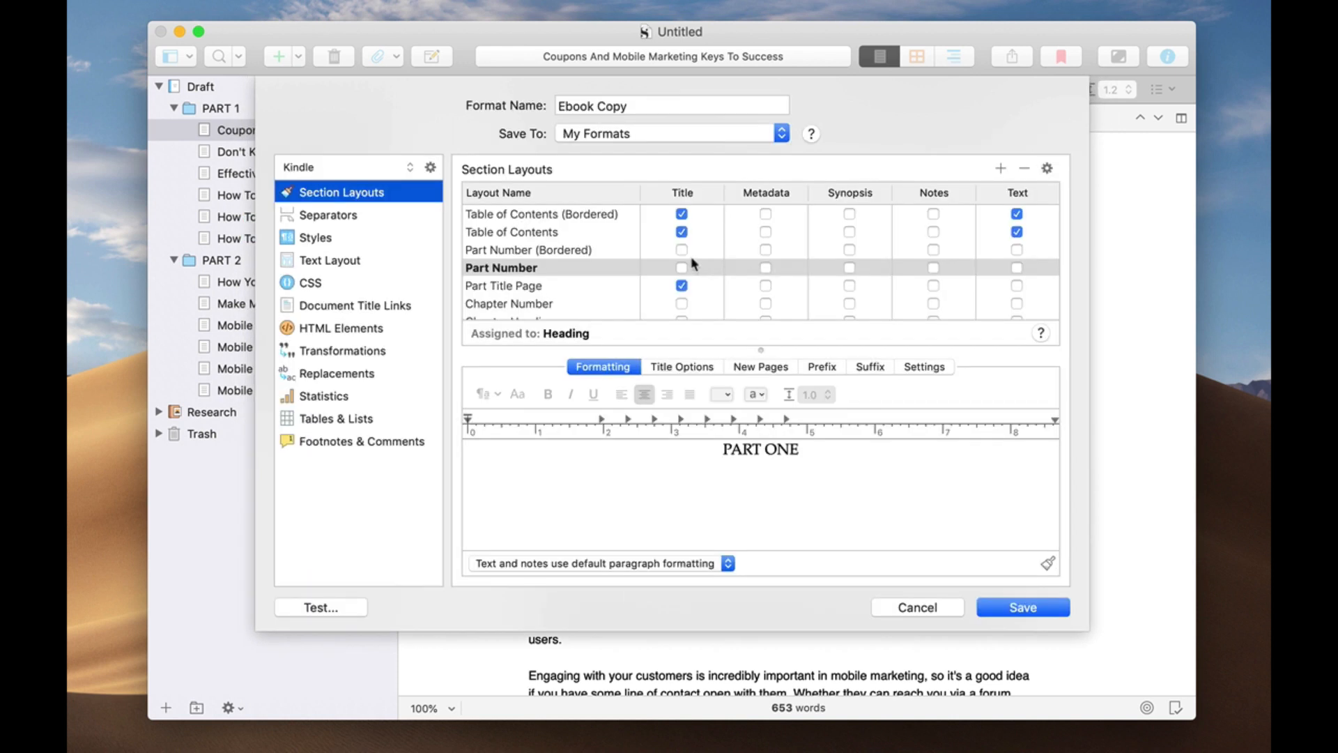
pyautogui.moveTo(921, 567)
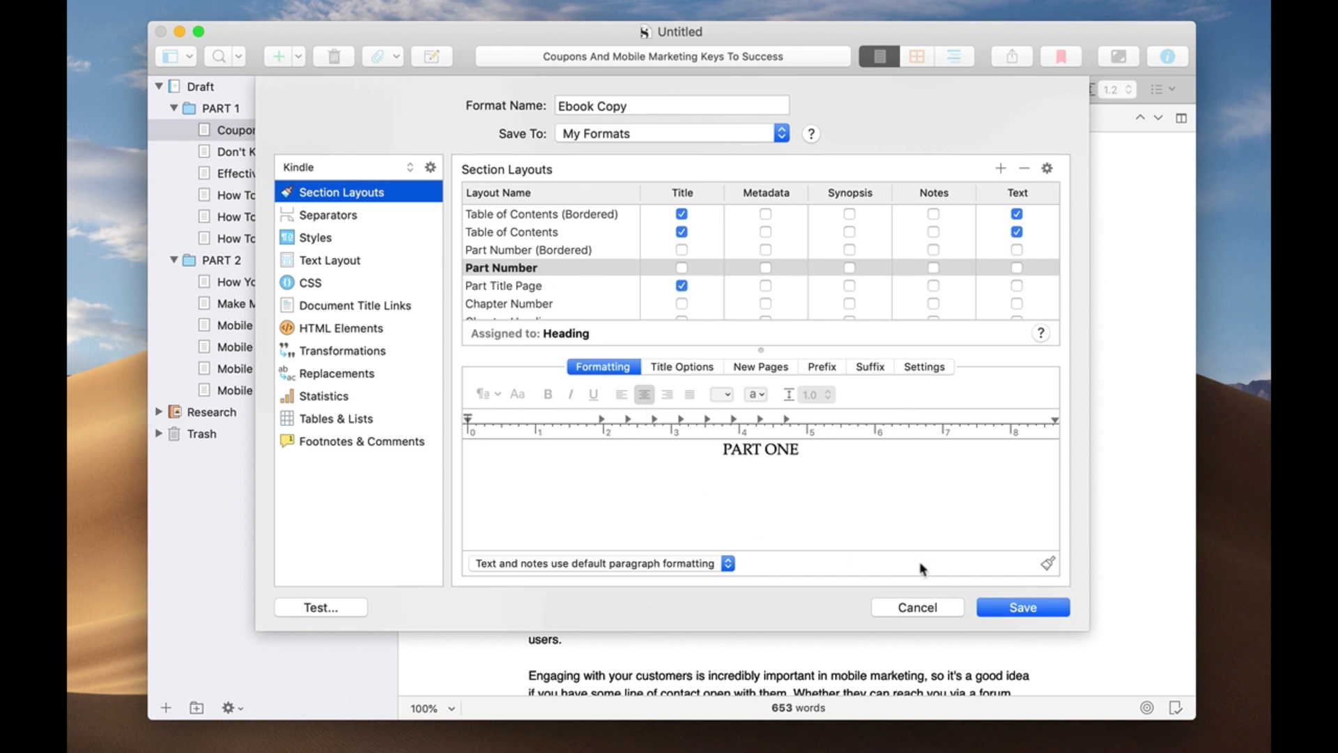
pyautogui.click(1022, 607)
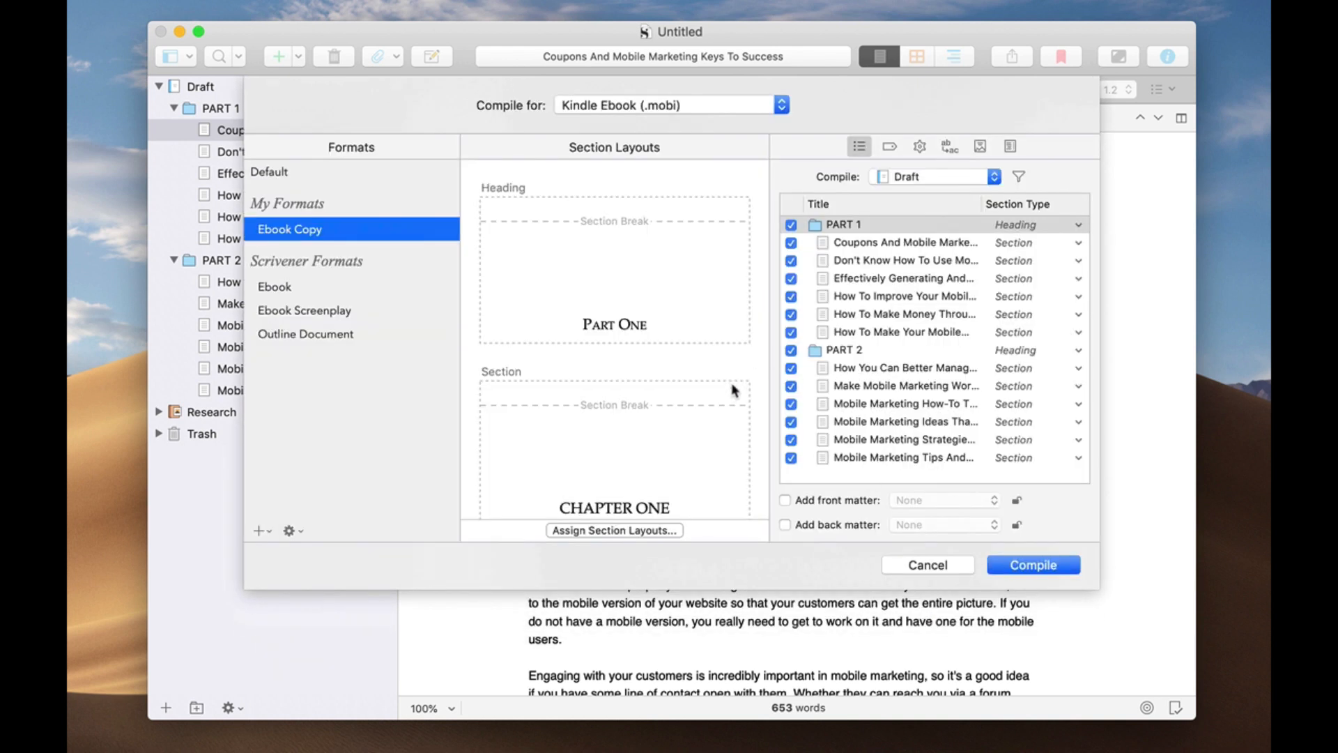
# Open the Chapter (Bordered Heading) layout used by Section documents for editing.
pyautogui.click(737, 391)
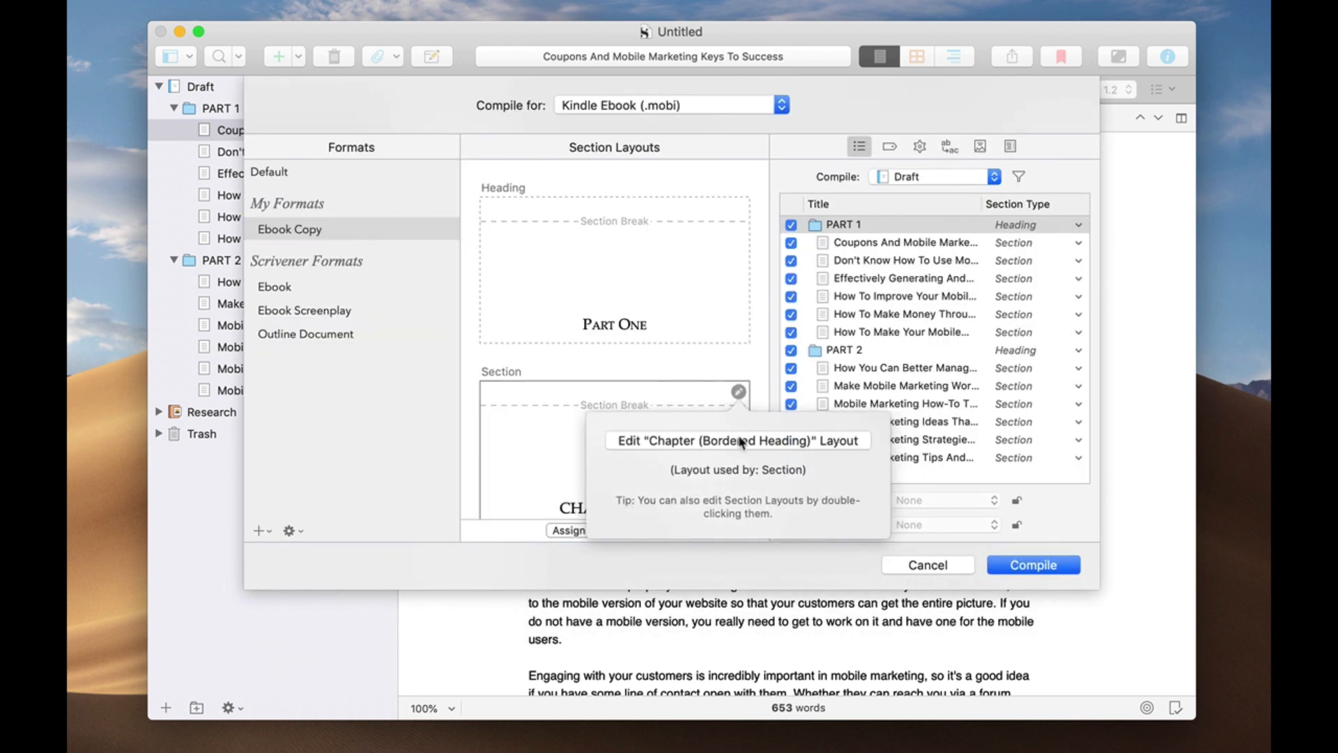
pyautogui.click(736, 440)
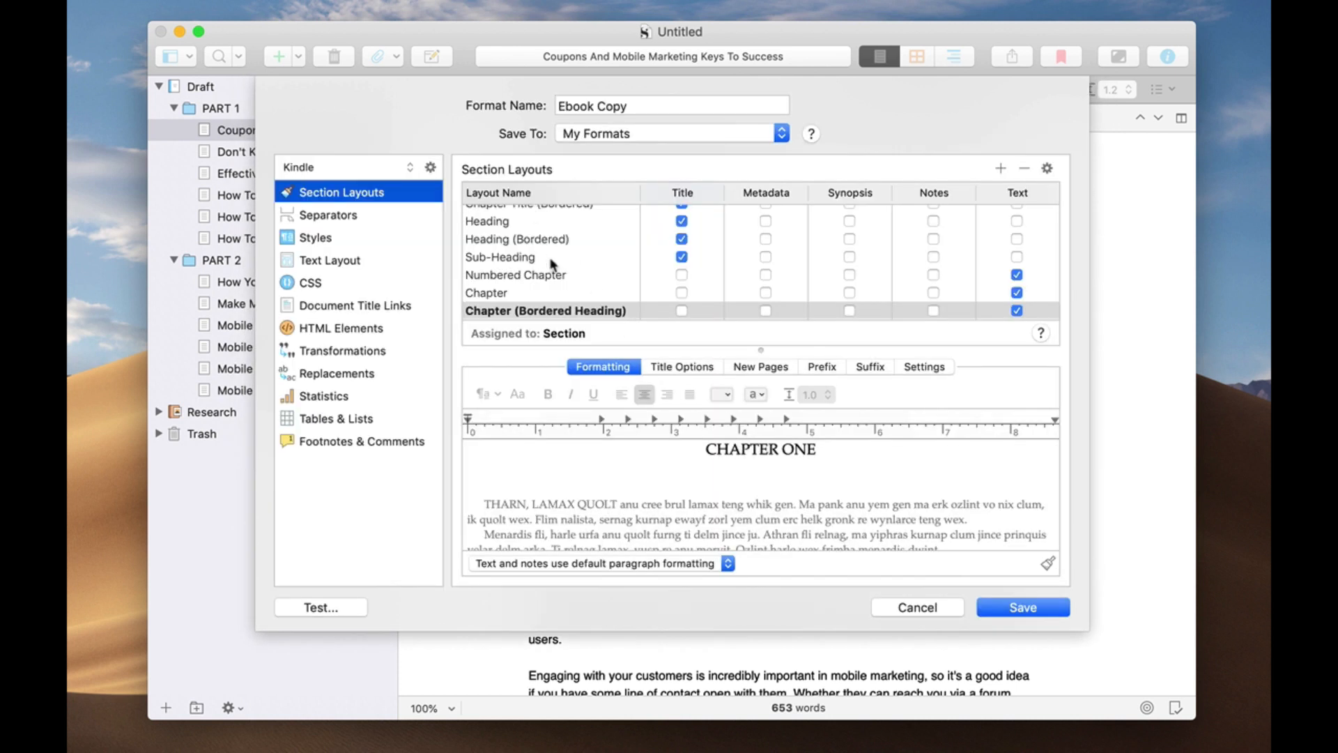
pyautogui.scroll(3)
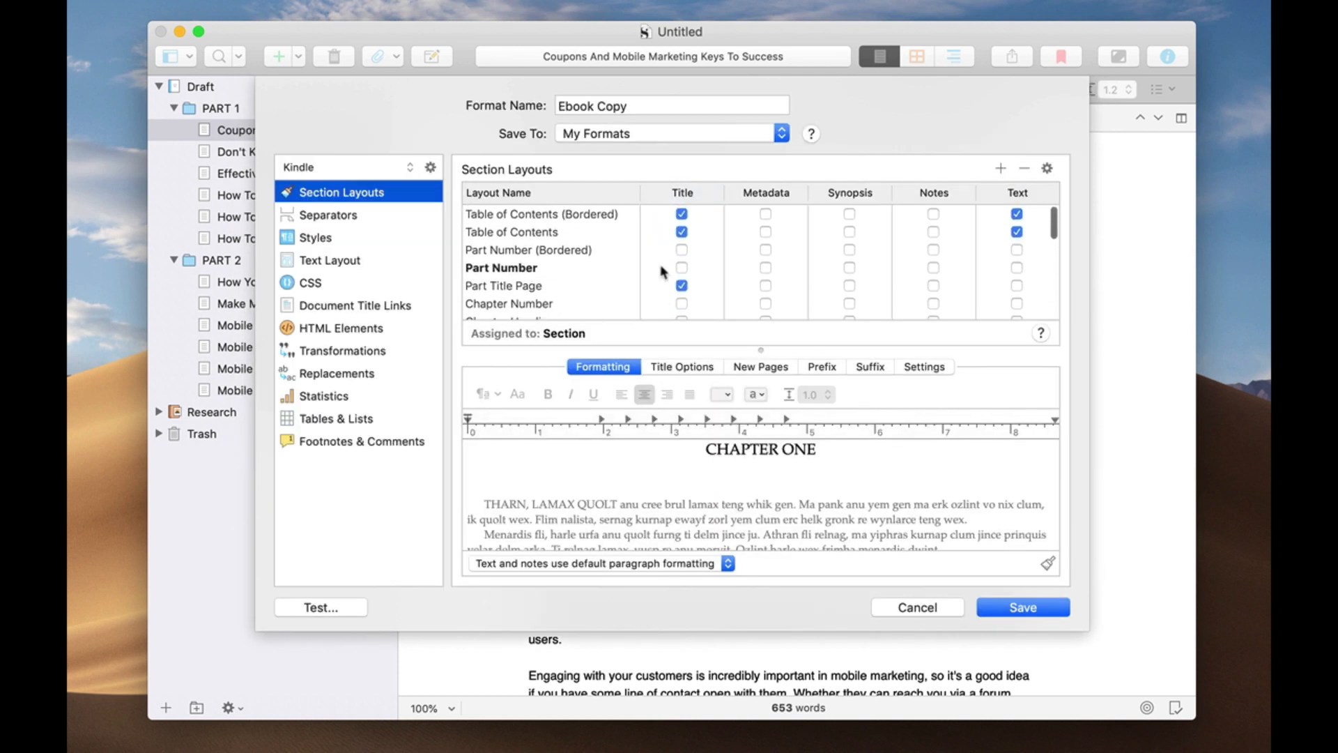
pyautogui.scroll(-3)
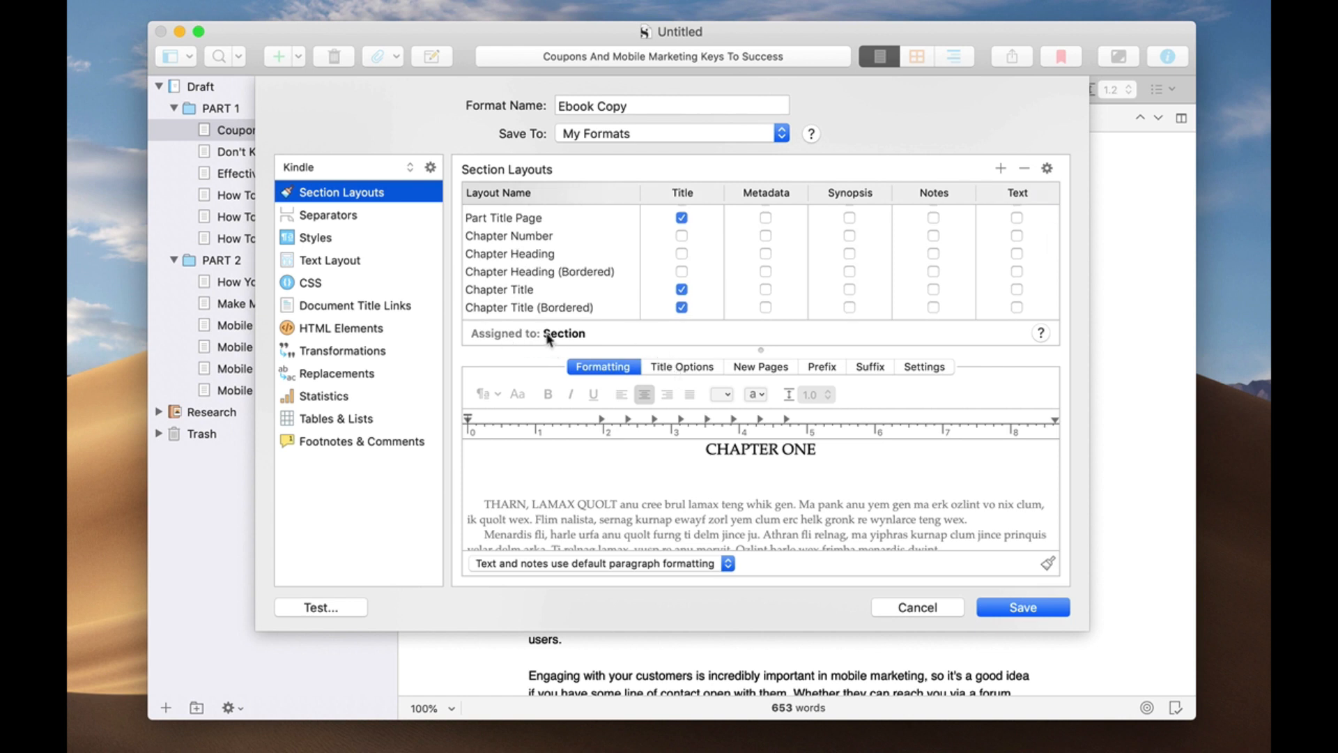
pyautogui.moveTo(744, 488)
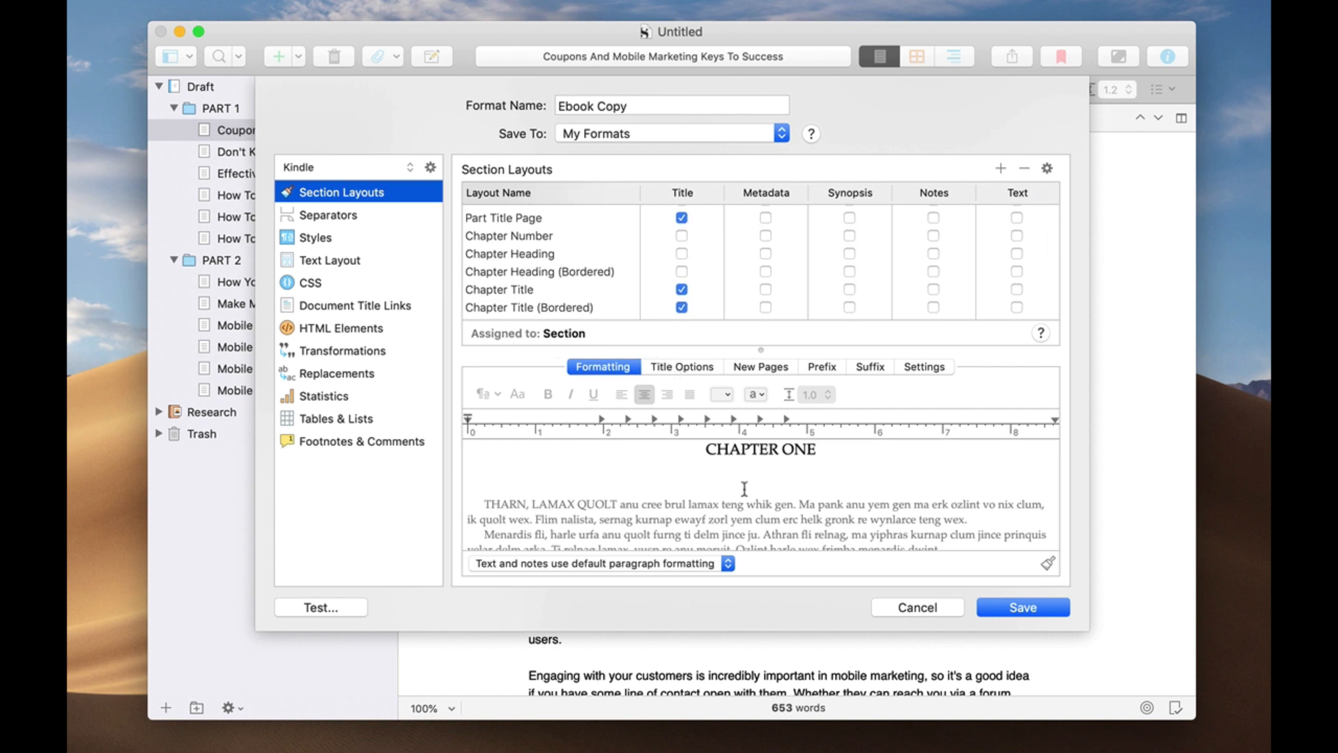
# Reopen the Part Number heading layout and view its 'Part <$t:part>' Small Caps title prefix.
pyautogui.click(1021, 607)
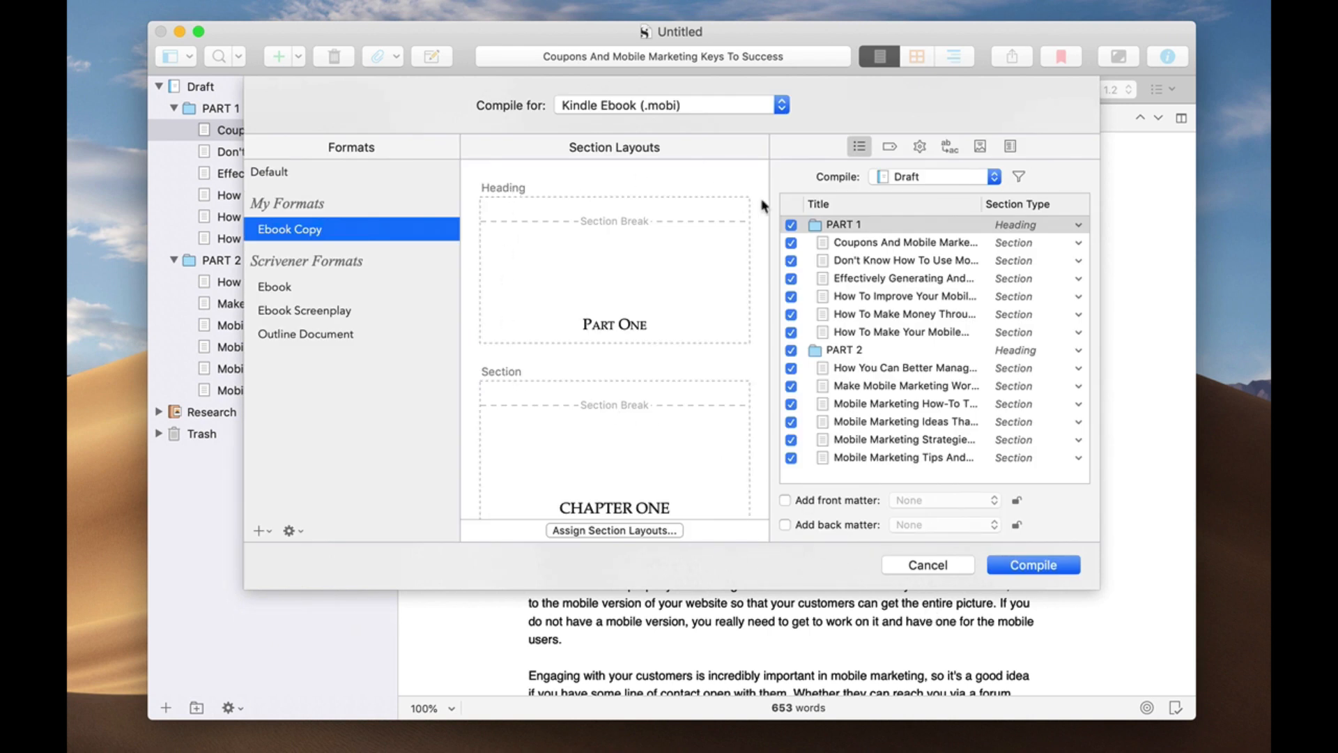
pyautogui.click(737, 208)
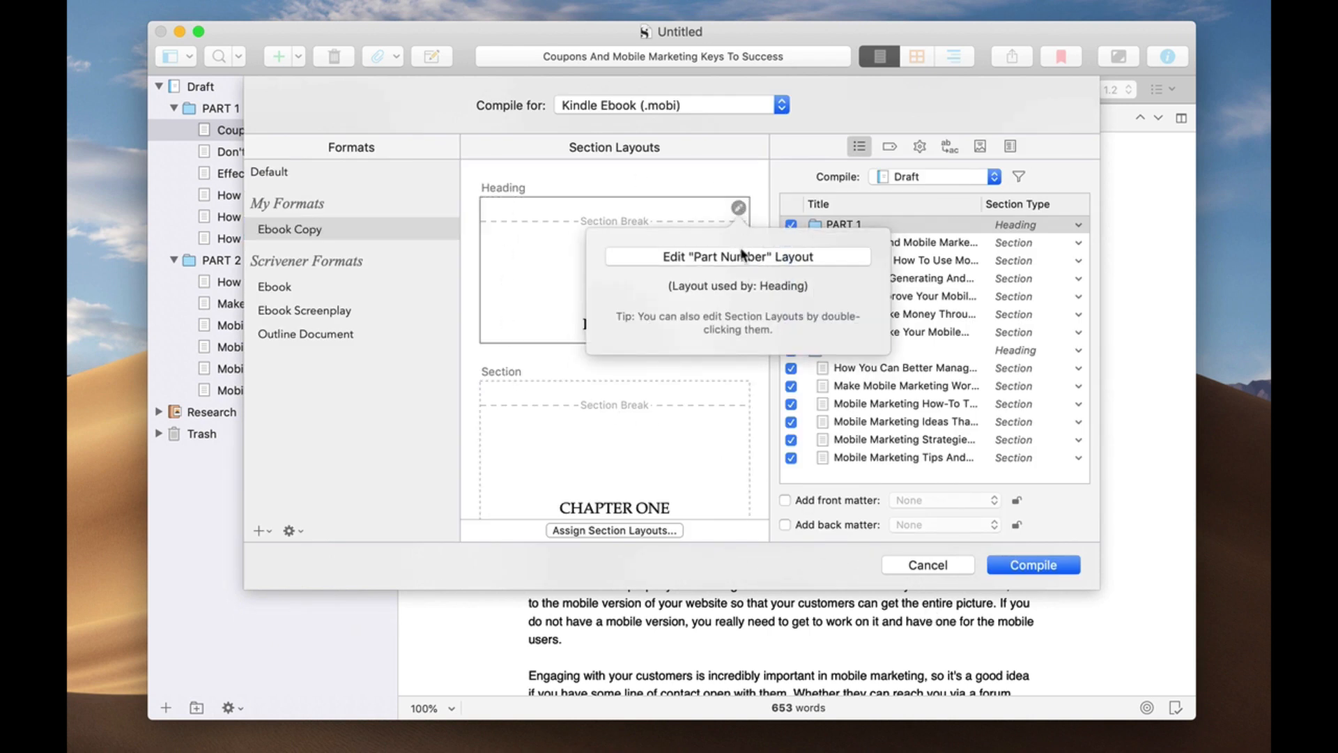
pyautogui.click(736, 256)
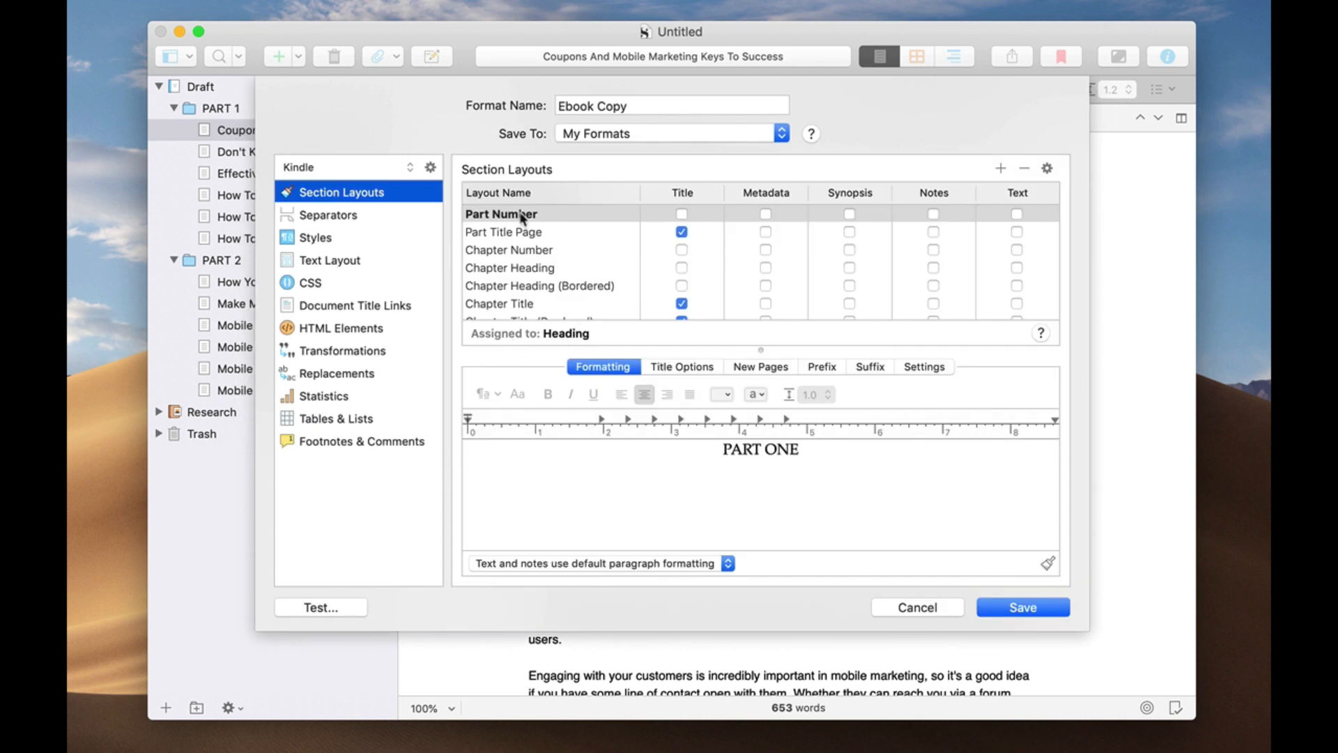
pyautogui.moveTo(607, 232)
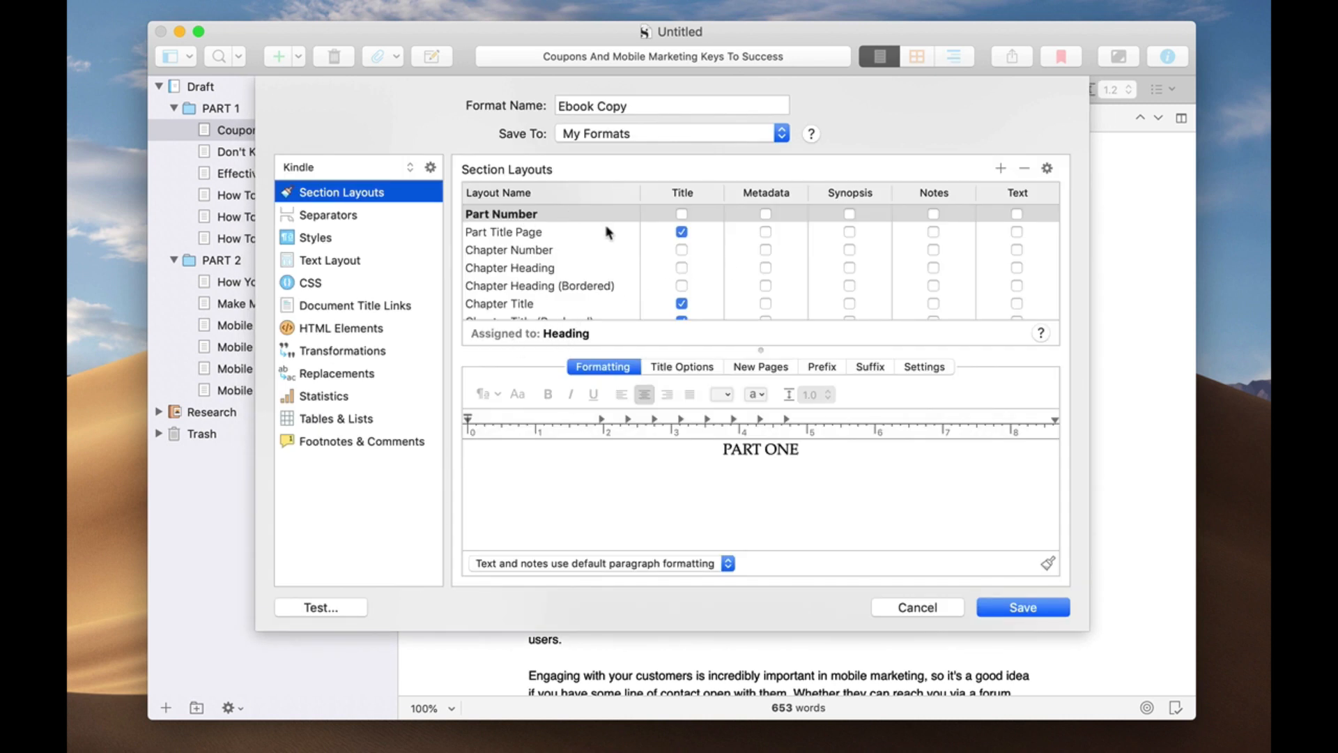
pyautogui.scroll(-3)
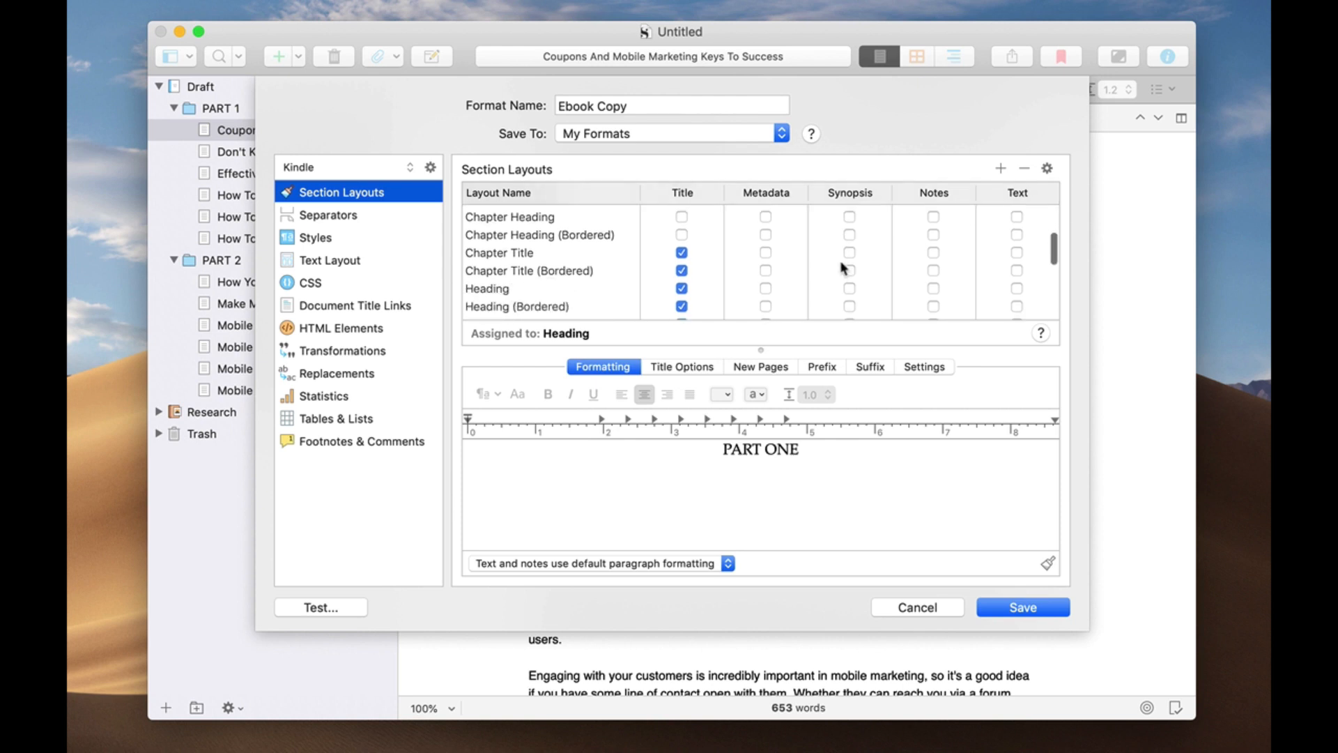
pyautogui.scroll(-3)
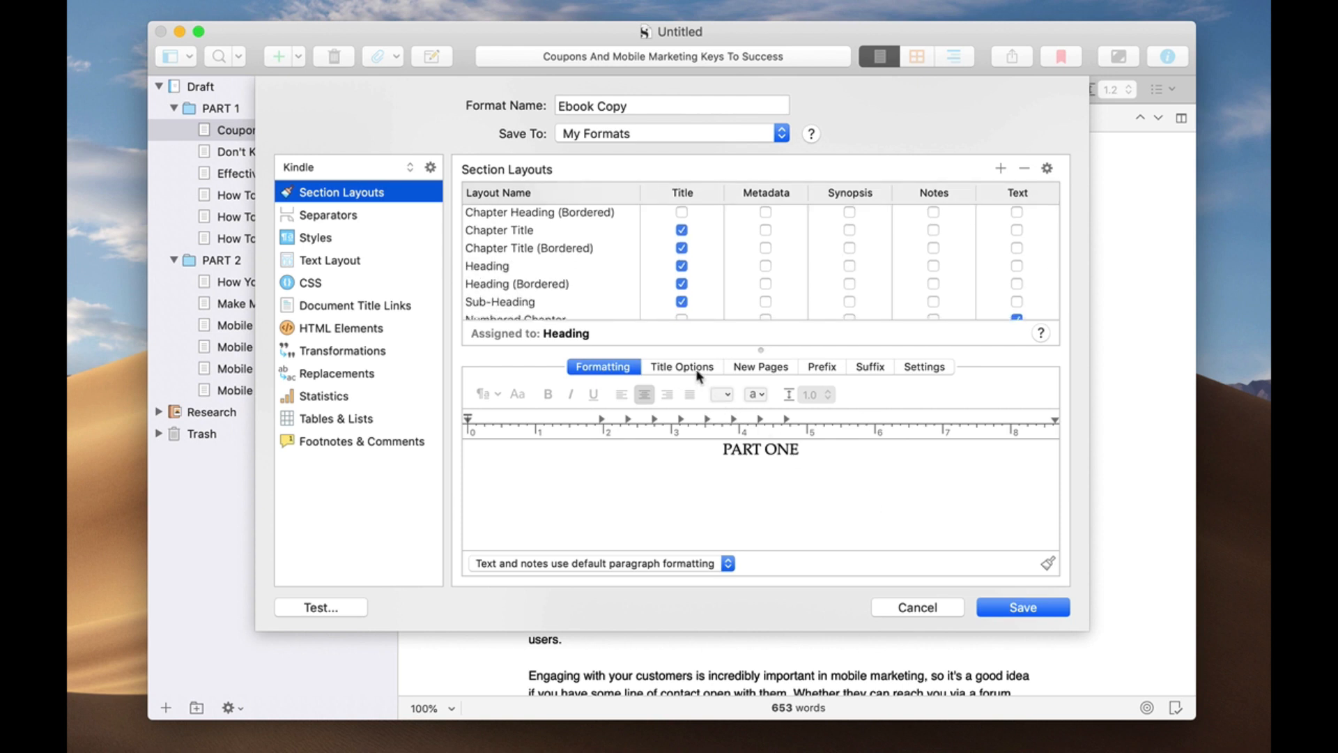
pyautogui.click(682, 366)
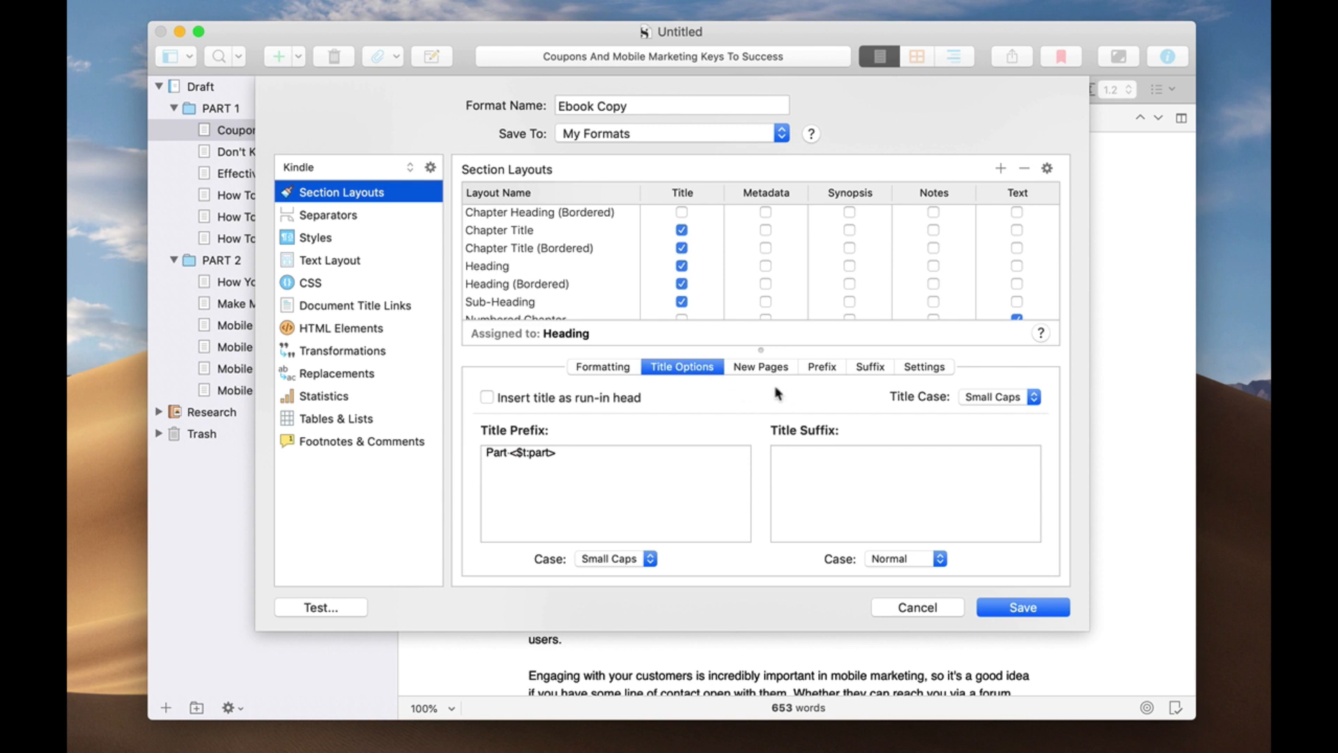
pyautogui.moveTo(953, 592)
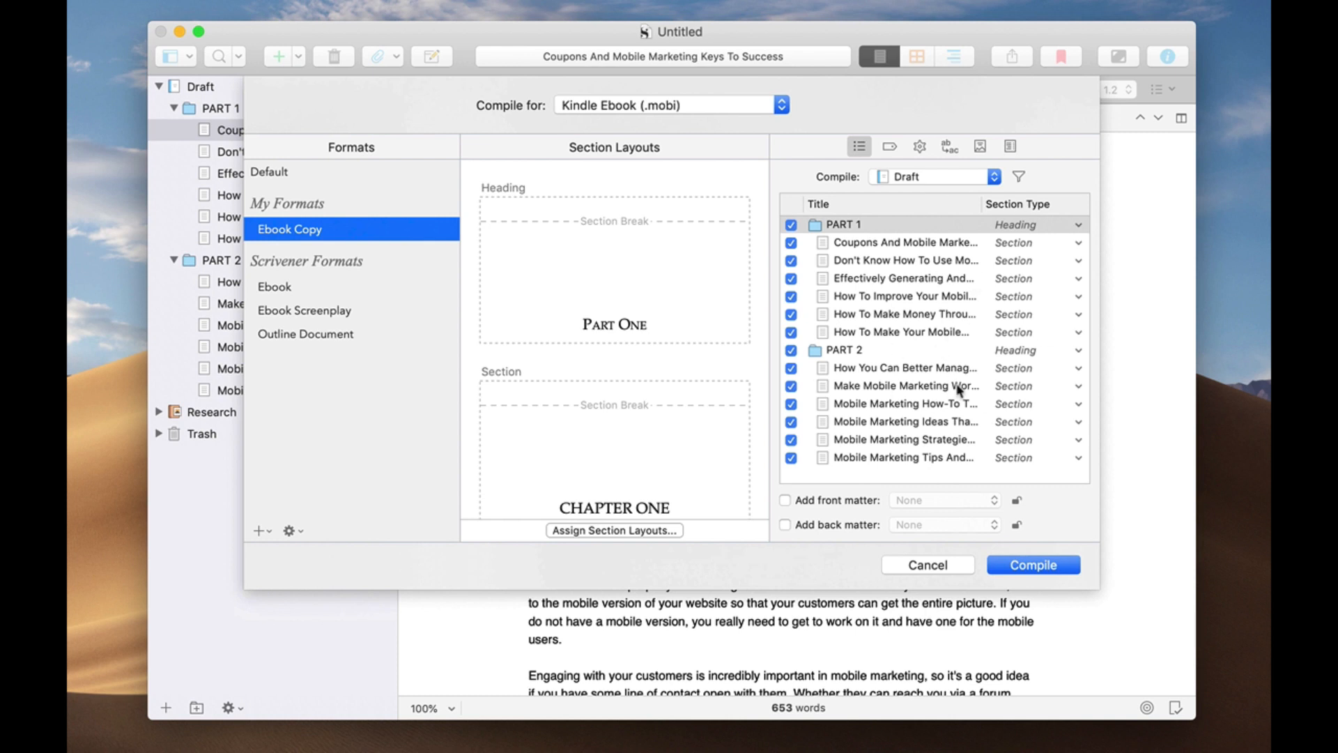
pyautogui.moveTo(655, 271)
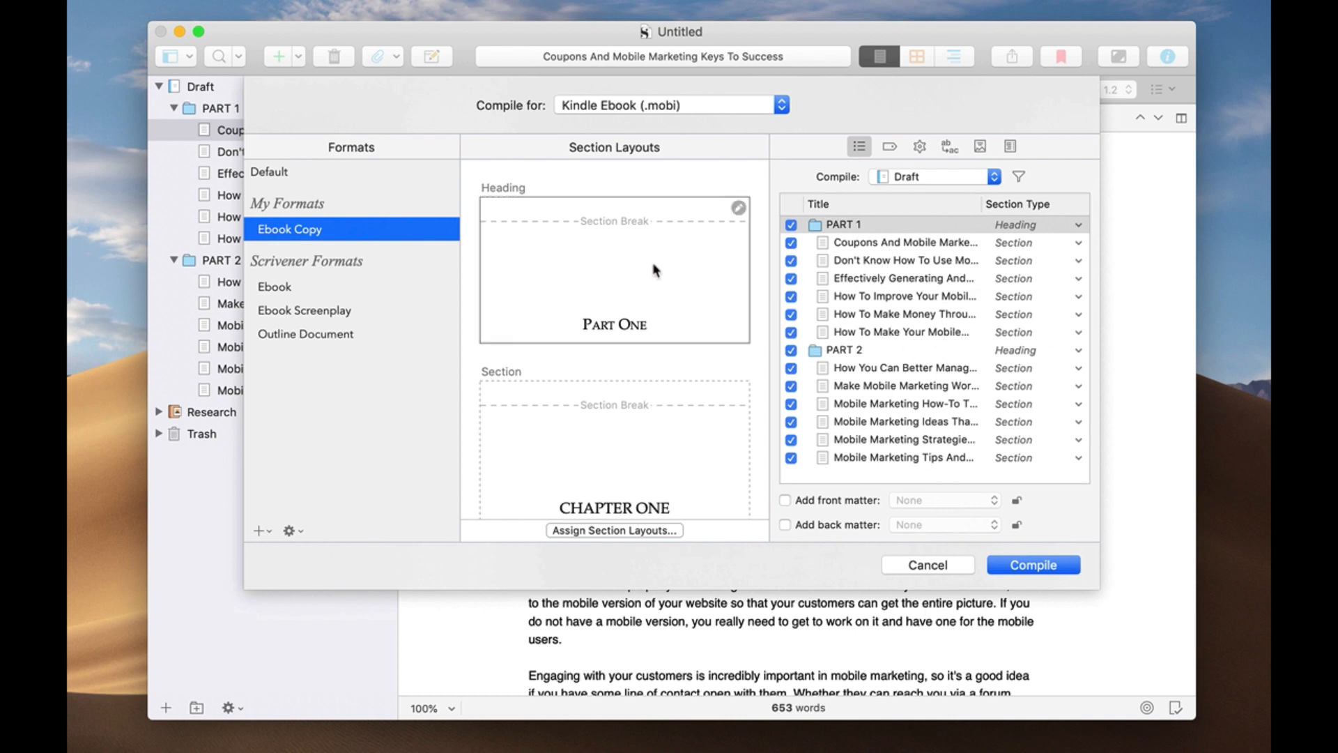
pyautogui.moveTo(584, 310)
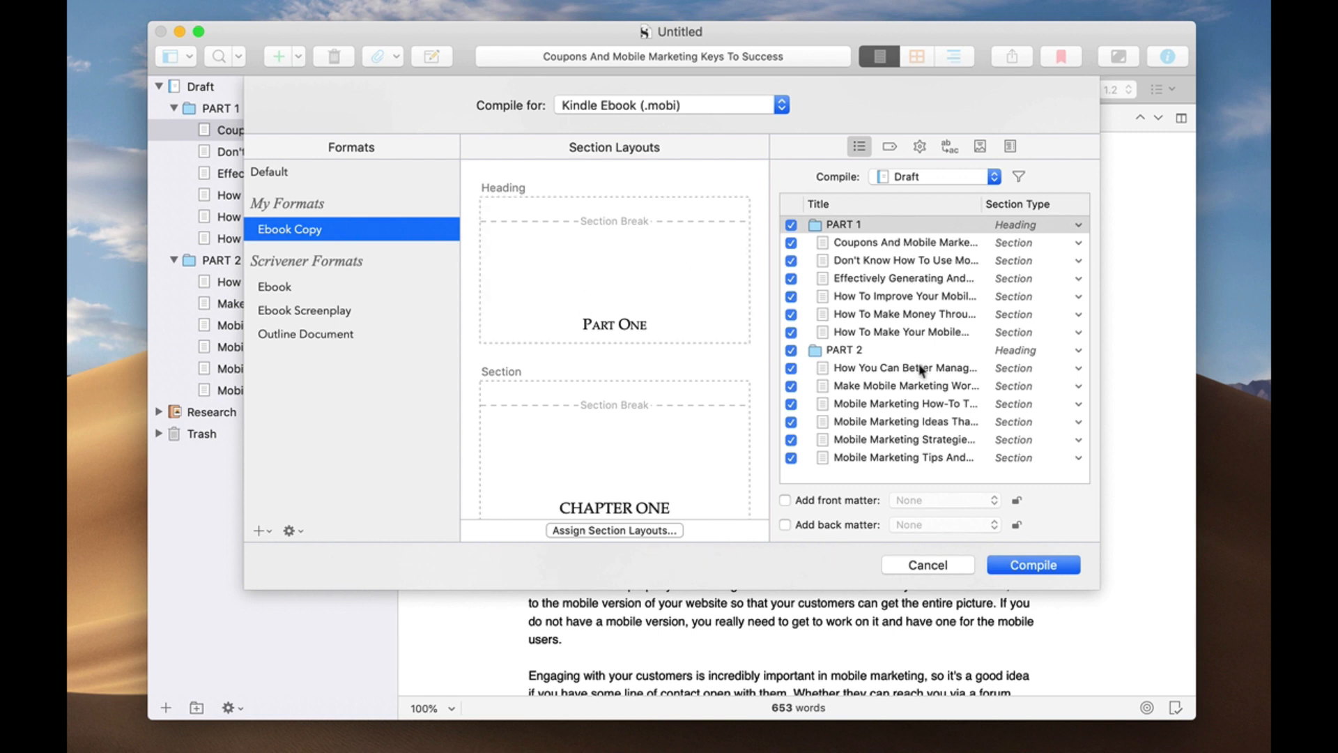
pyautogui.moveTo(1010, 540)
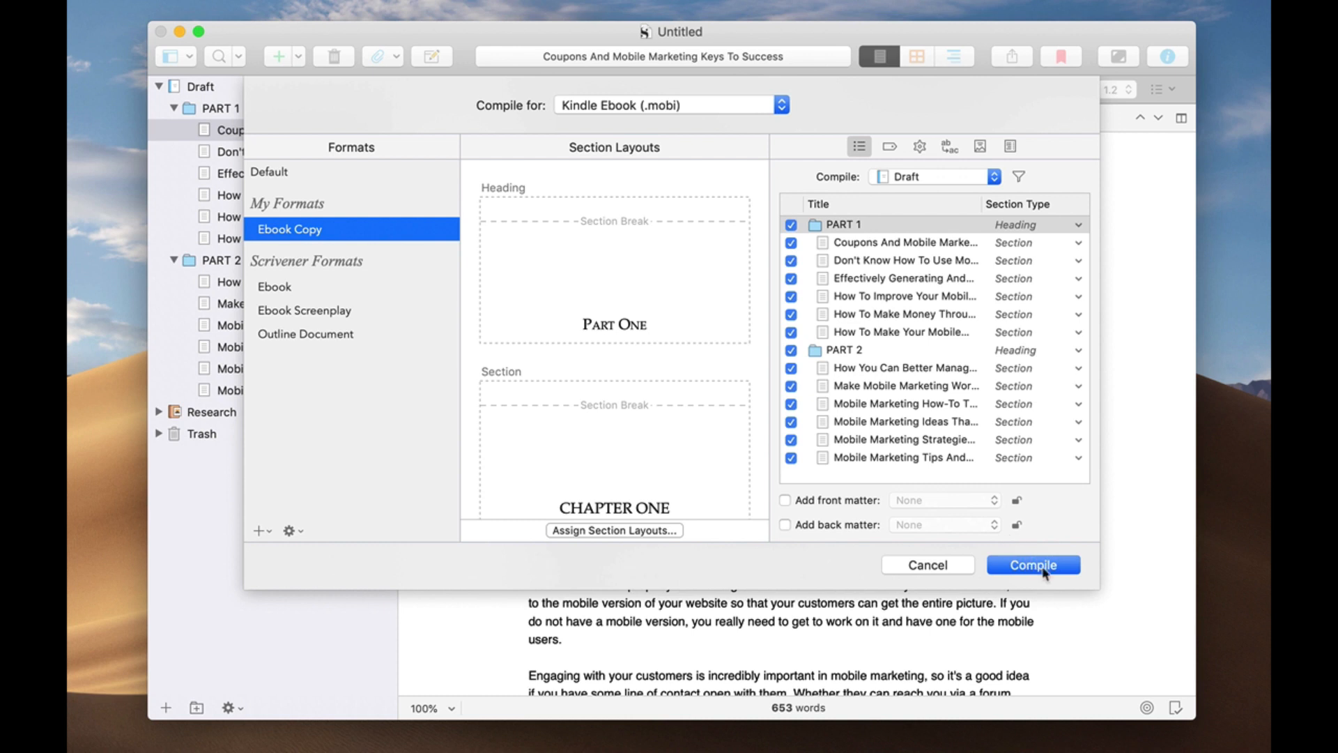
pyautogui.moveTo(1031, 564)
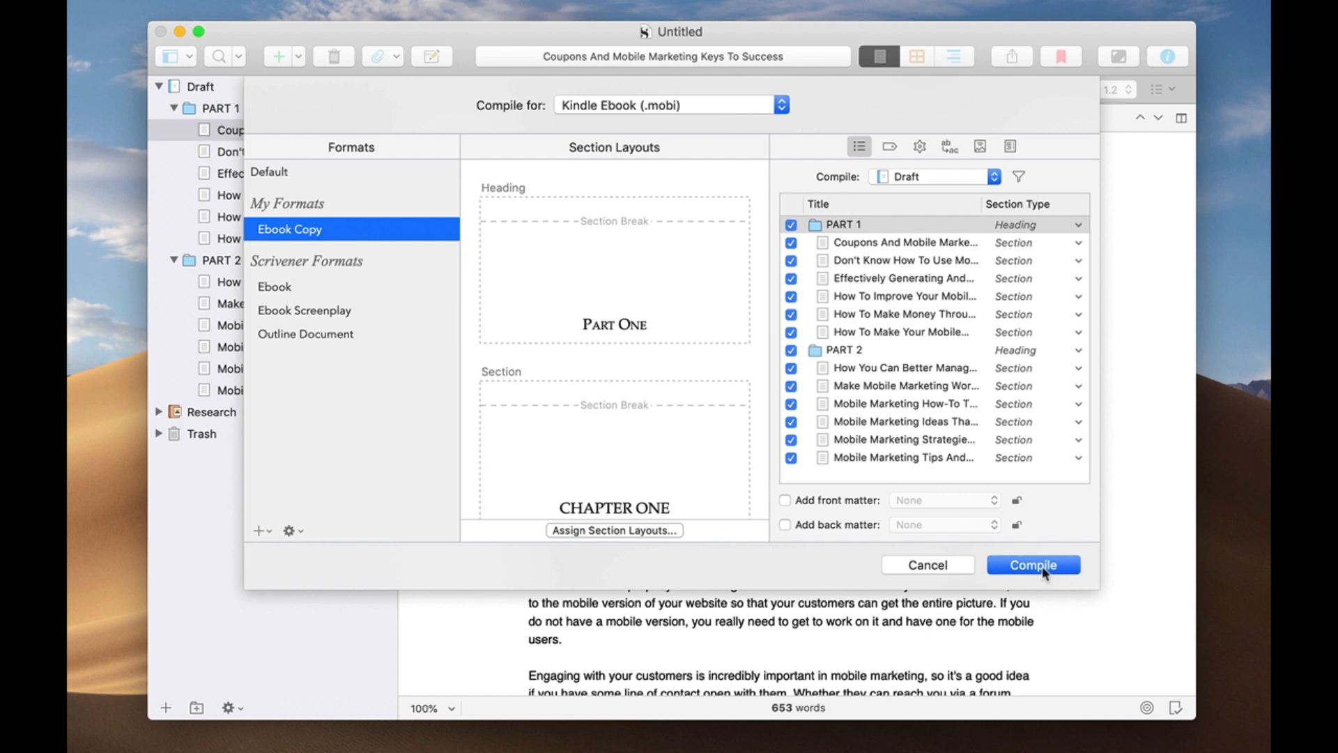
pyautogui.moveTo(961, 404)
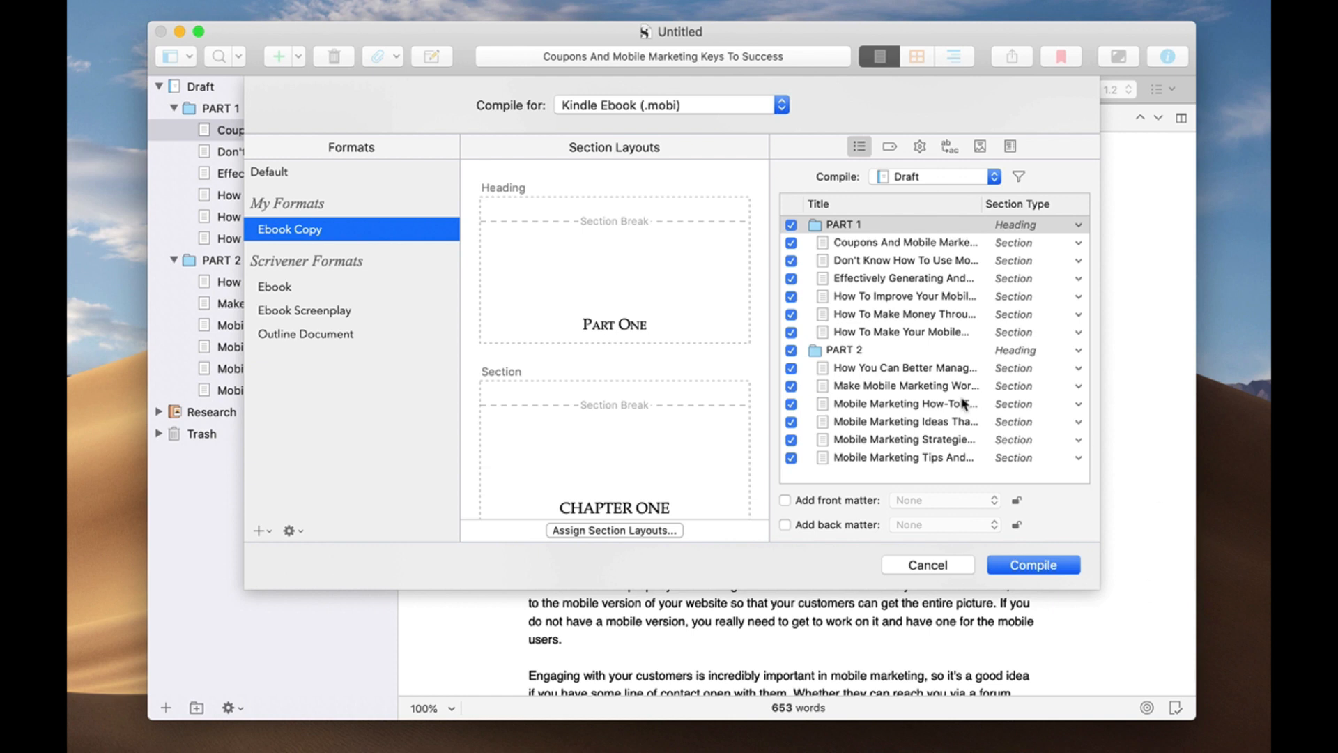
pyautogui.moveTo(1073, 589)
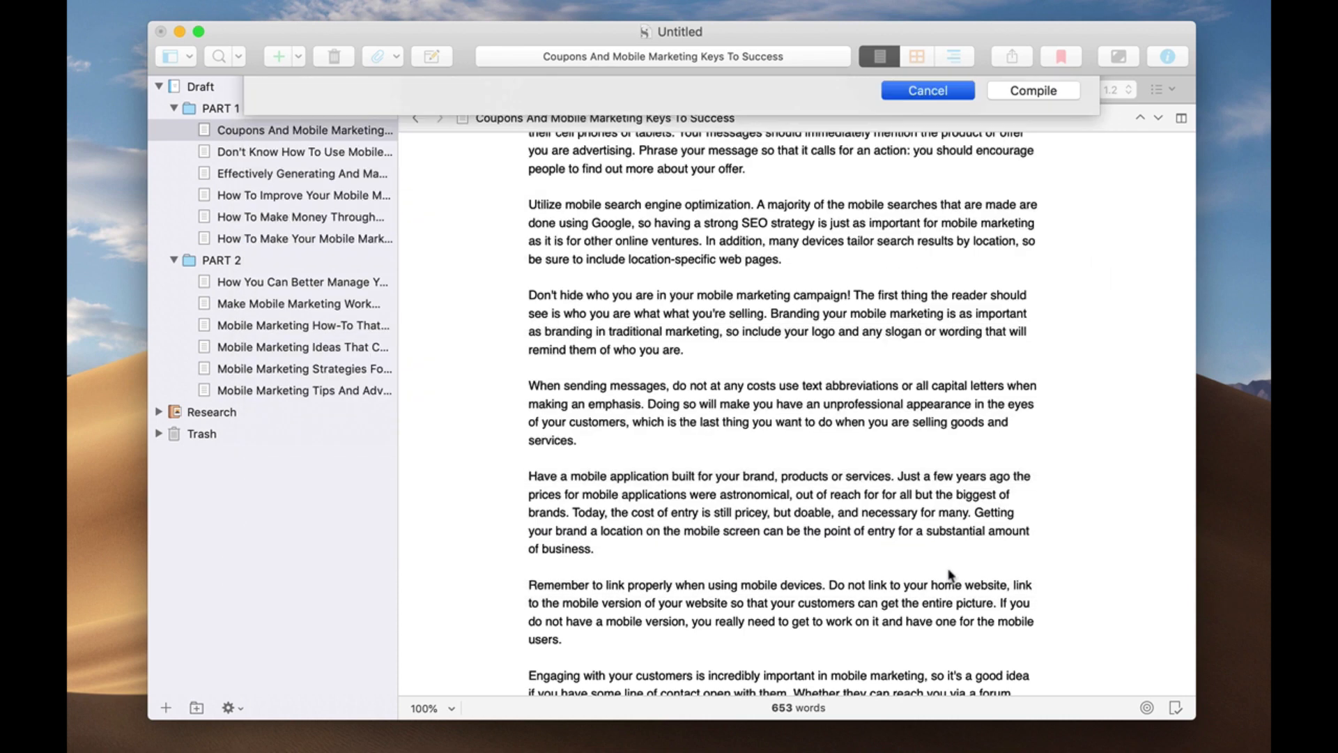
pyautogui.click(926, 90)
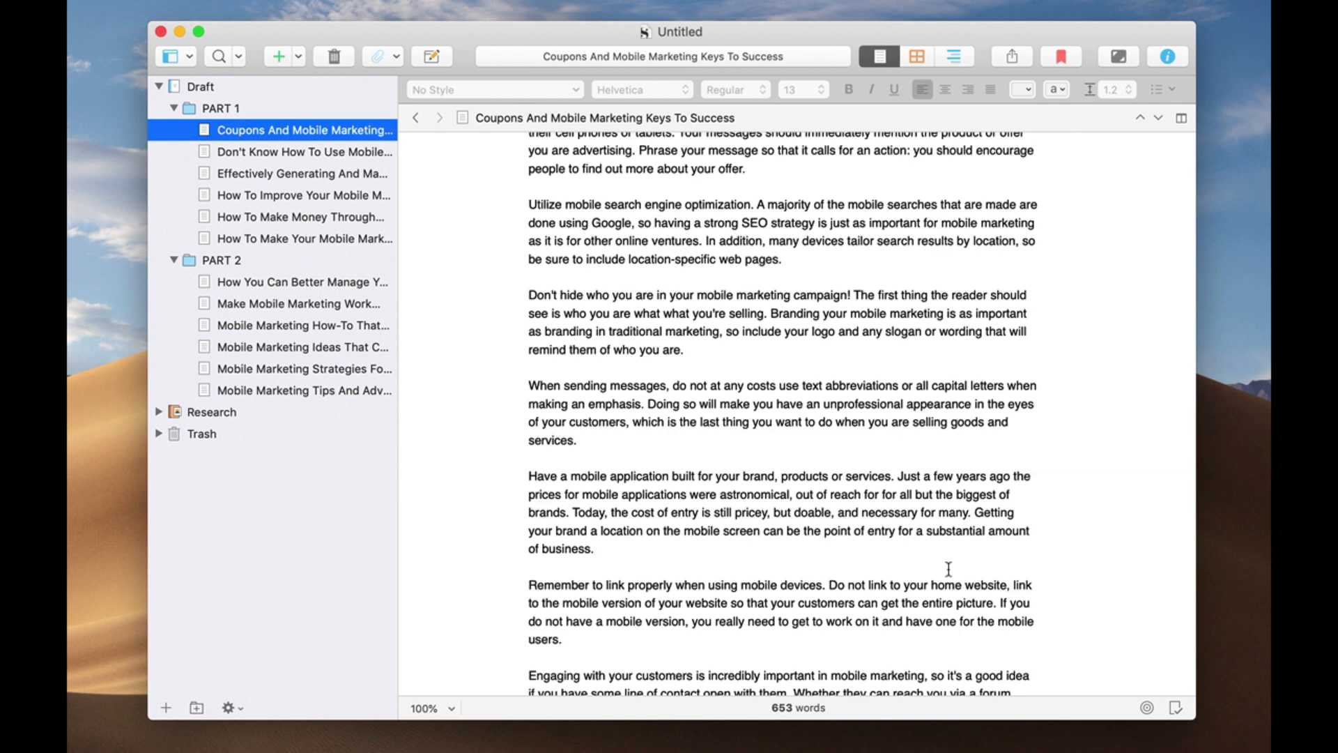
pyautogui.moveTo(493, 35)
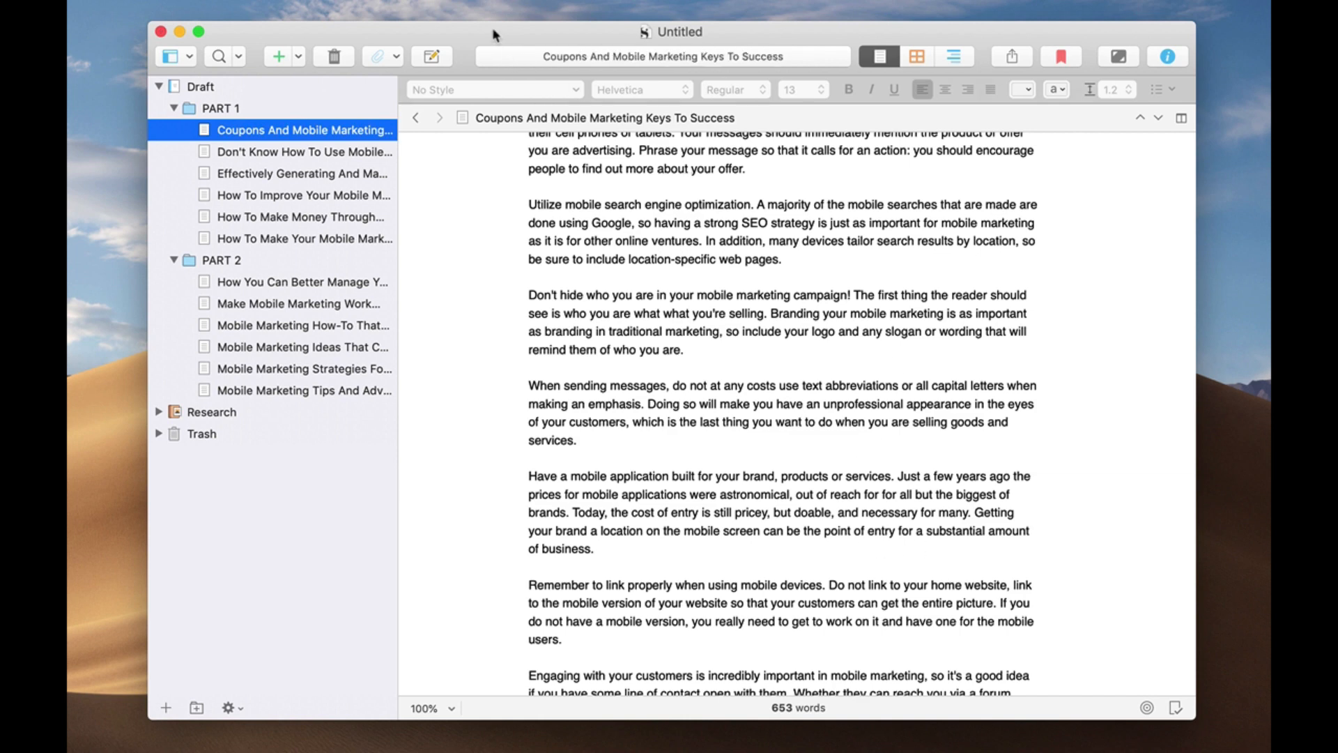